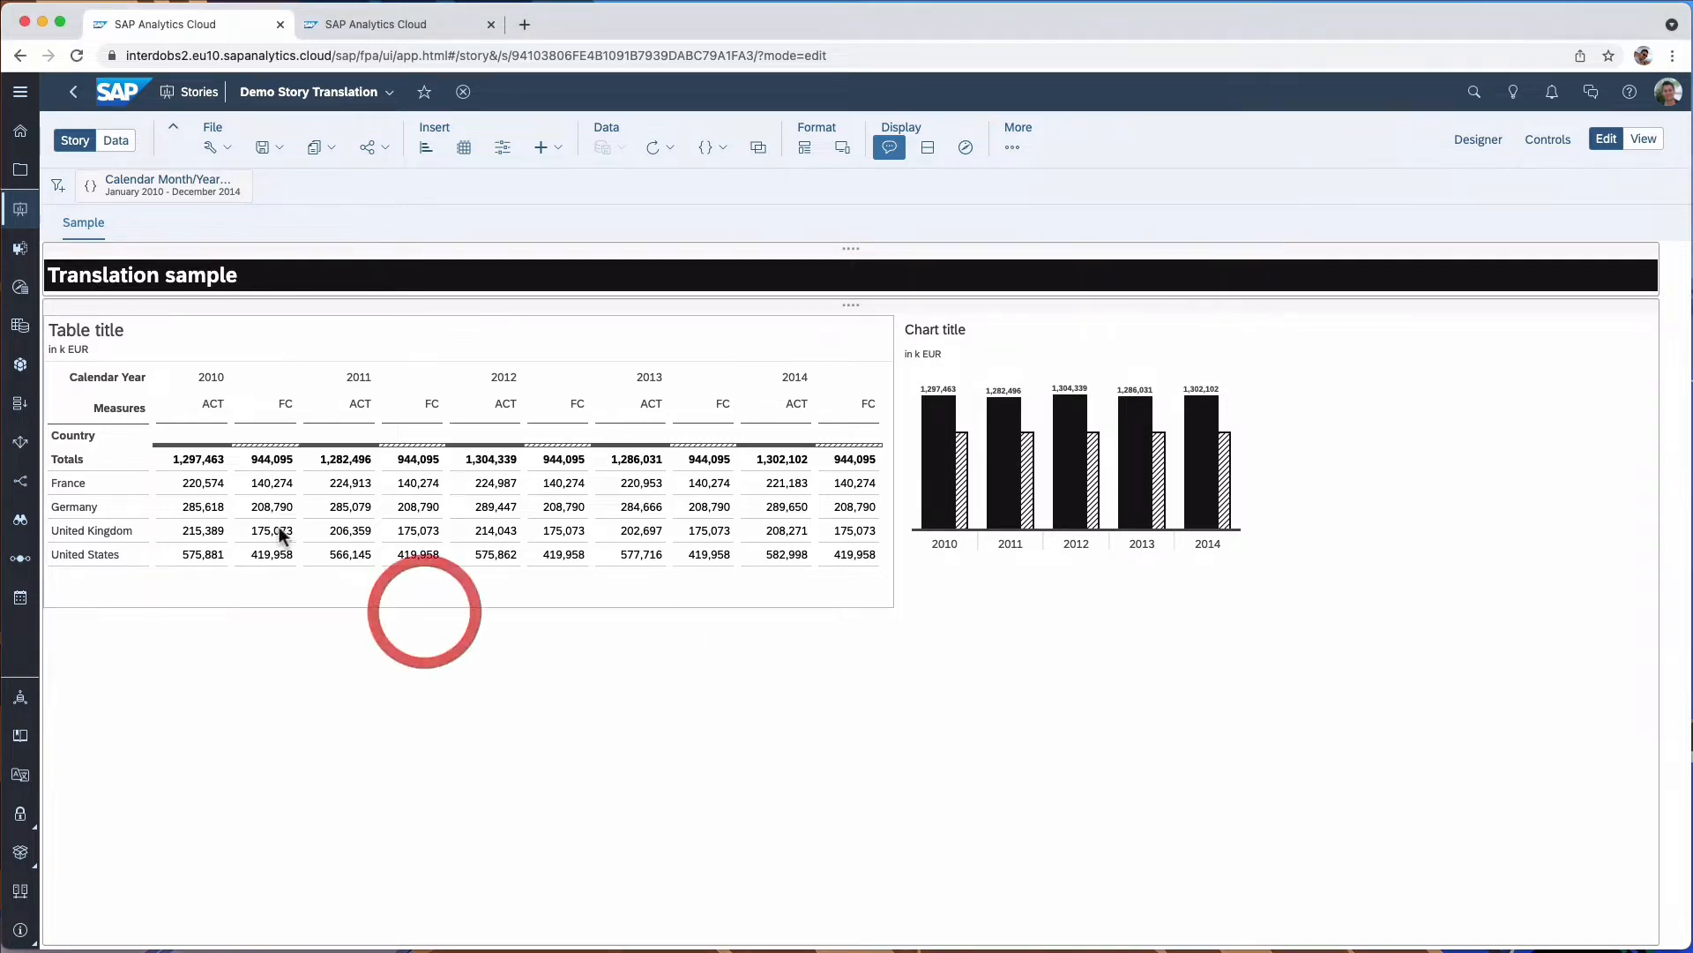
- Search the system settings for 'trans' to locate the translation options
click(859, 665)
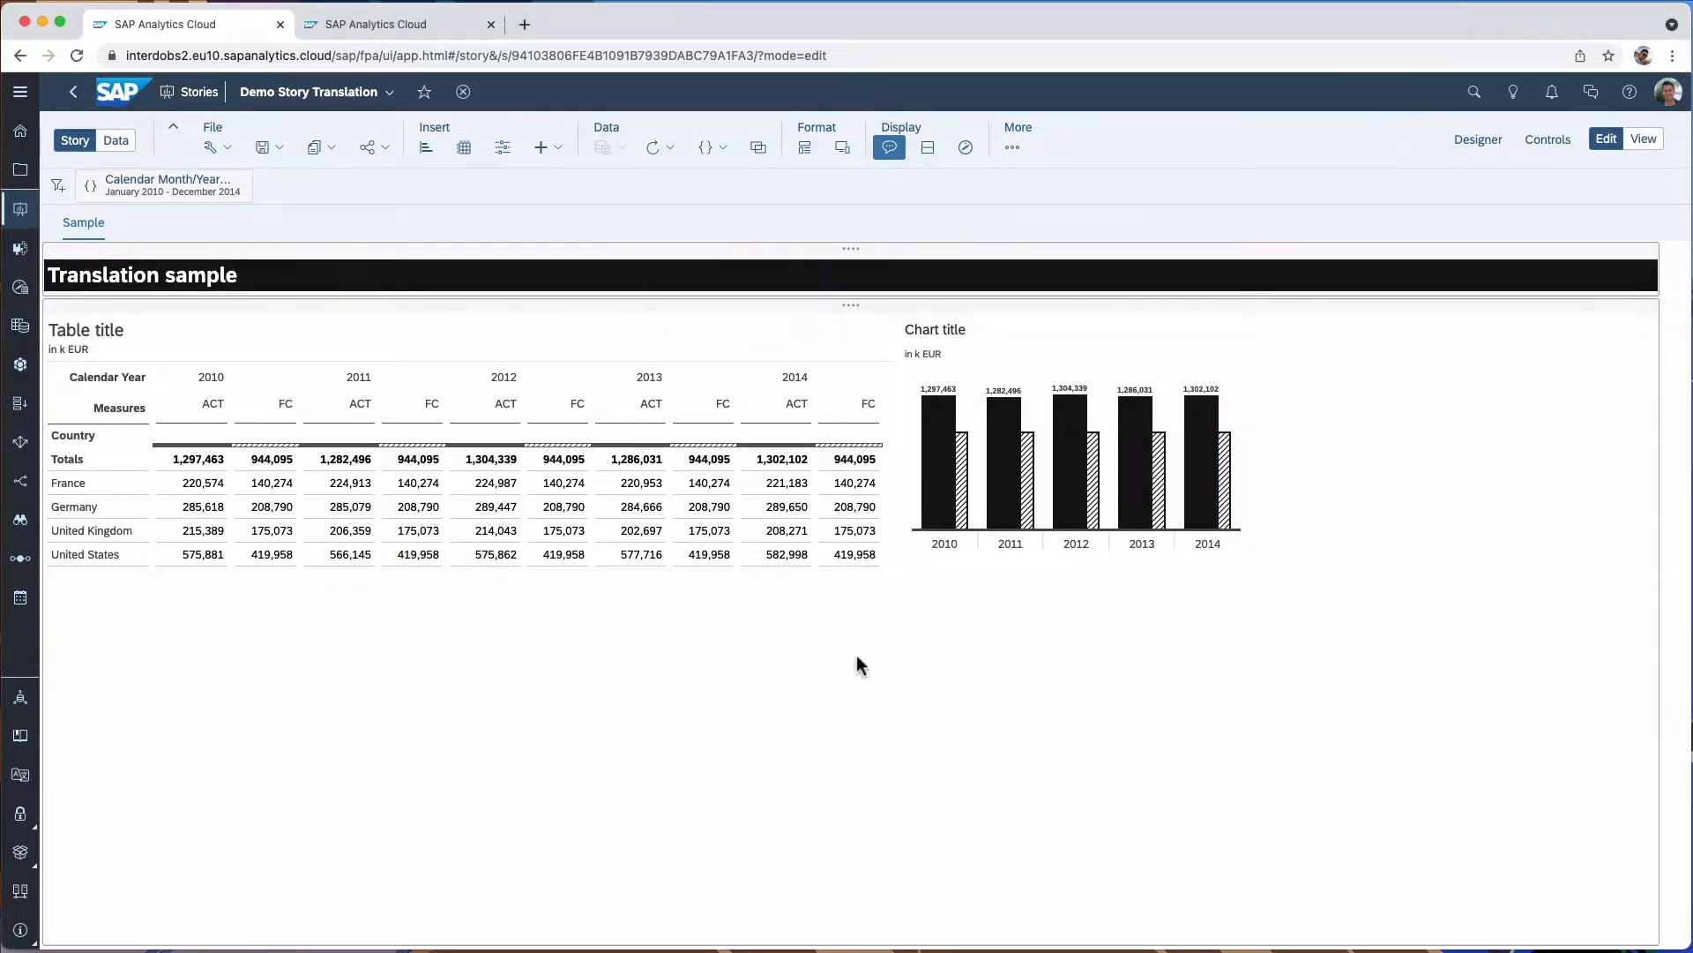
click(325, 499)
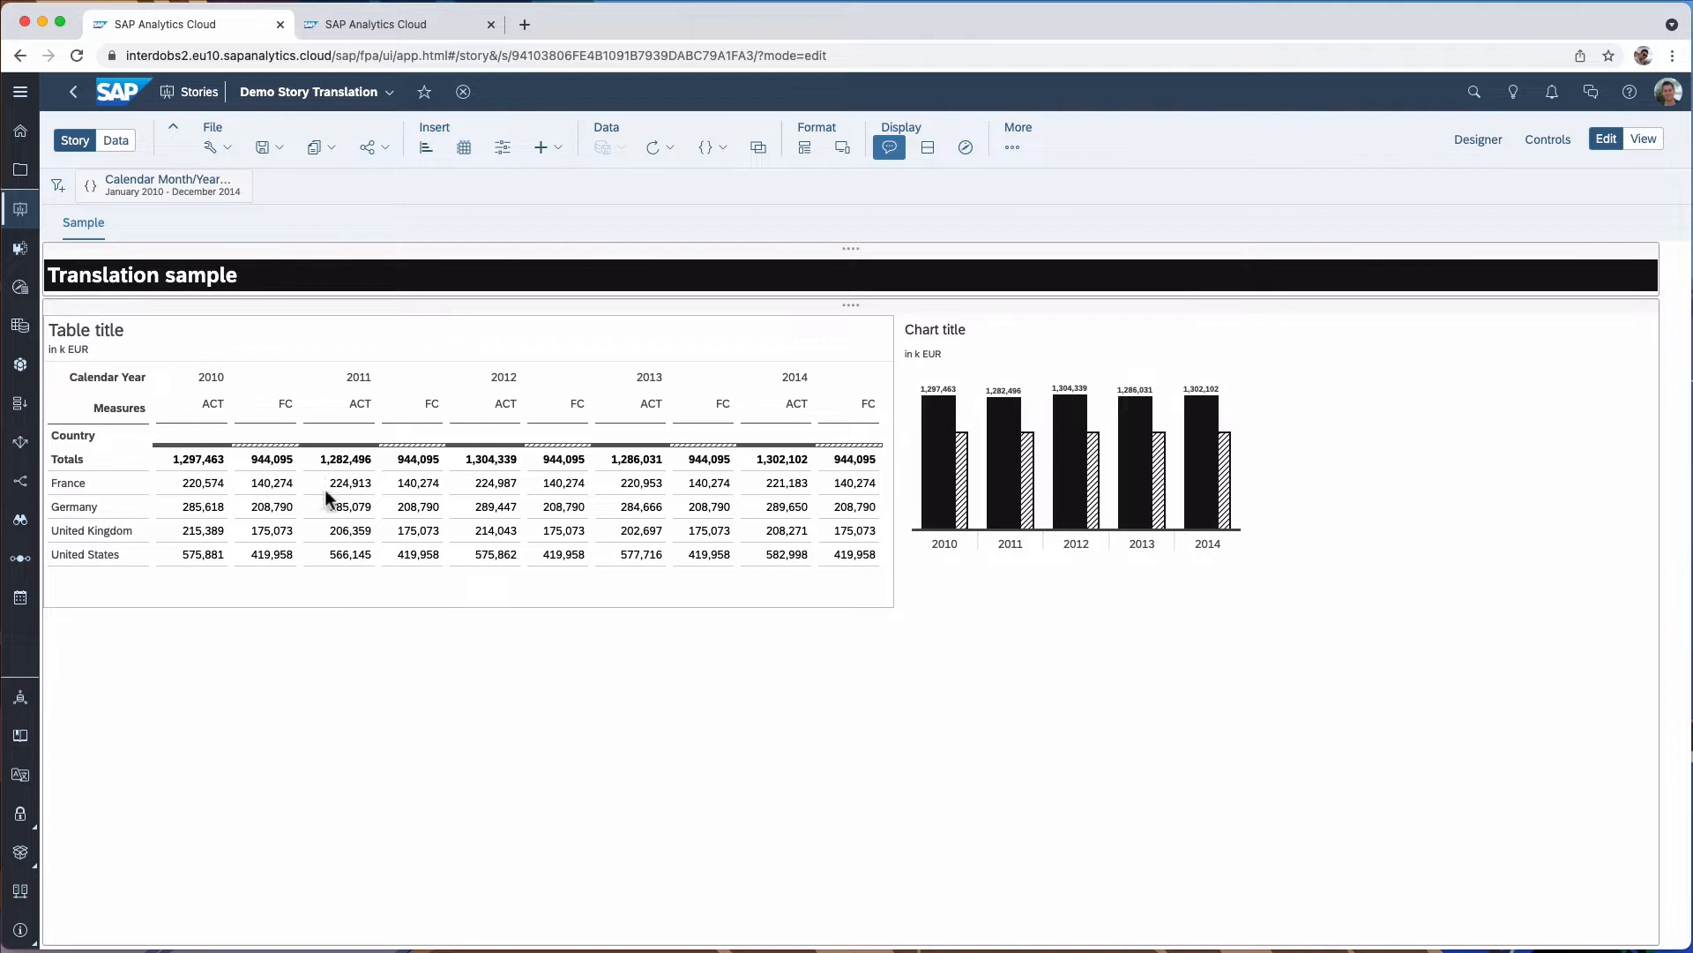
mouse_move(514, 354)
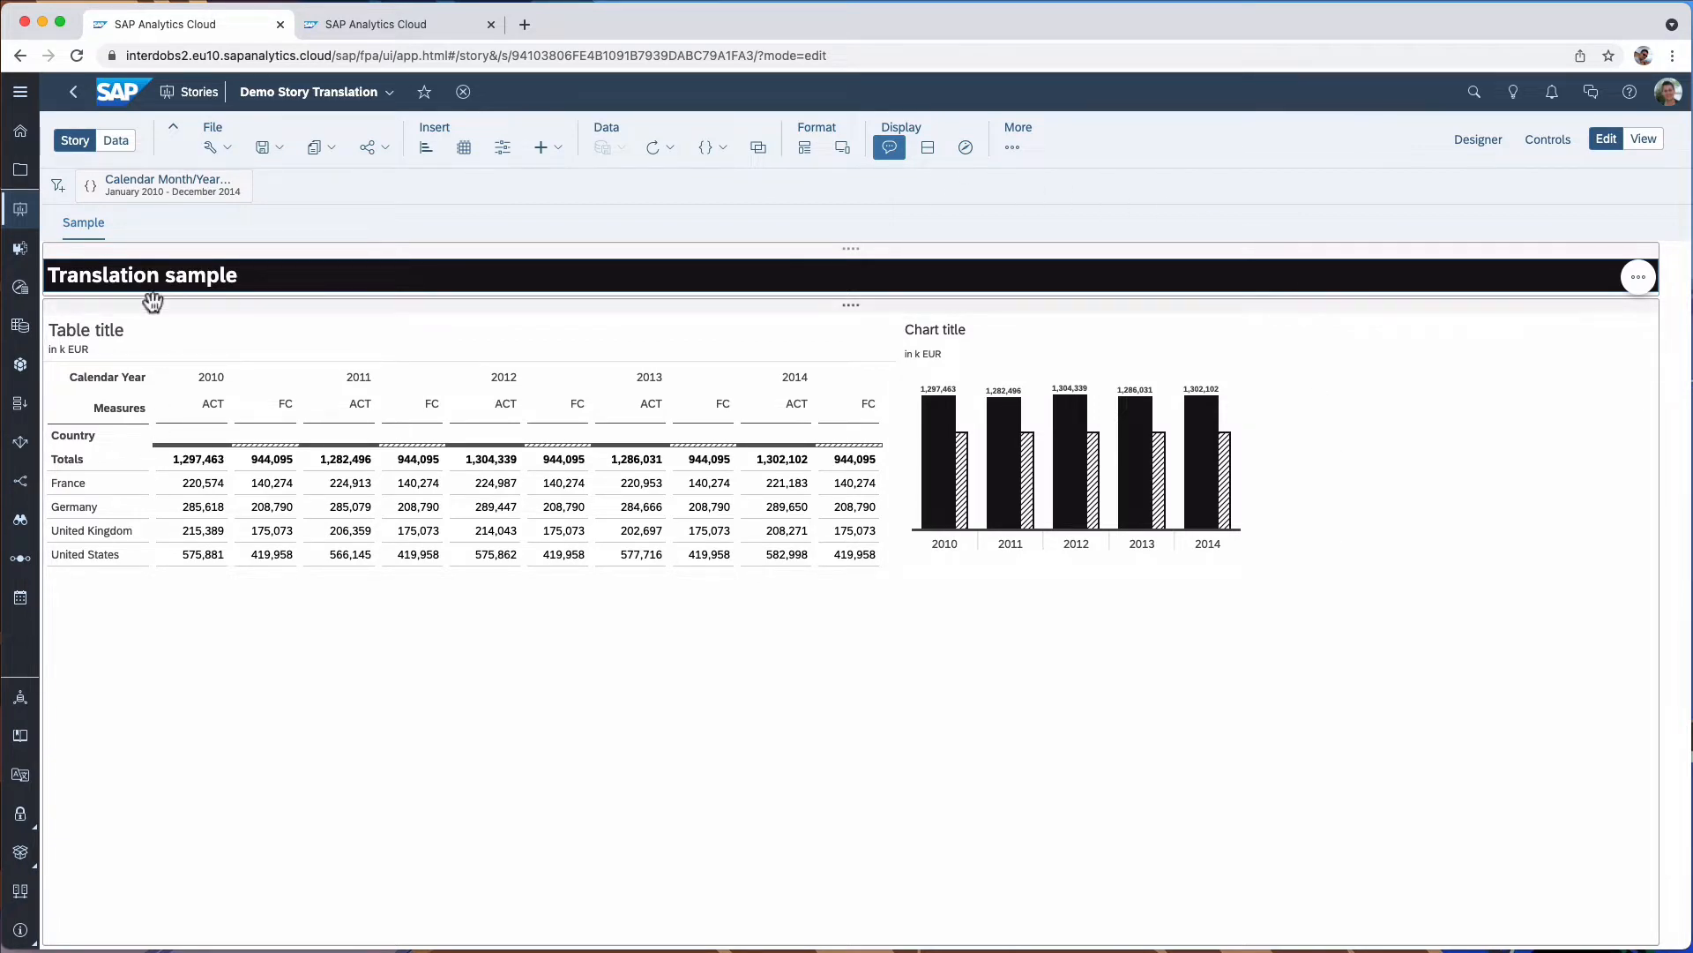
click(166, 406)
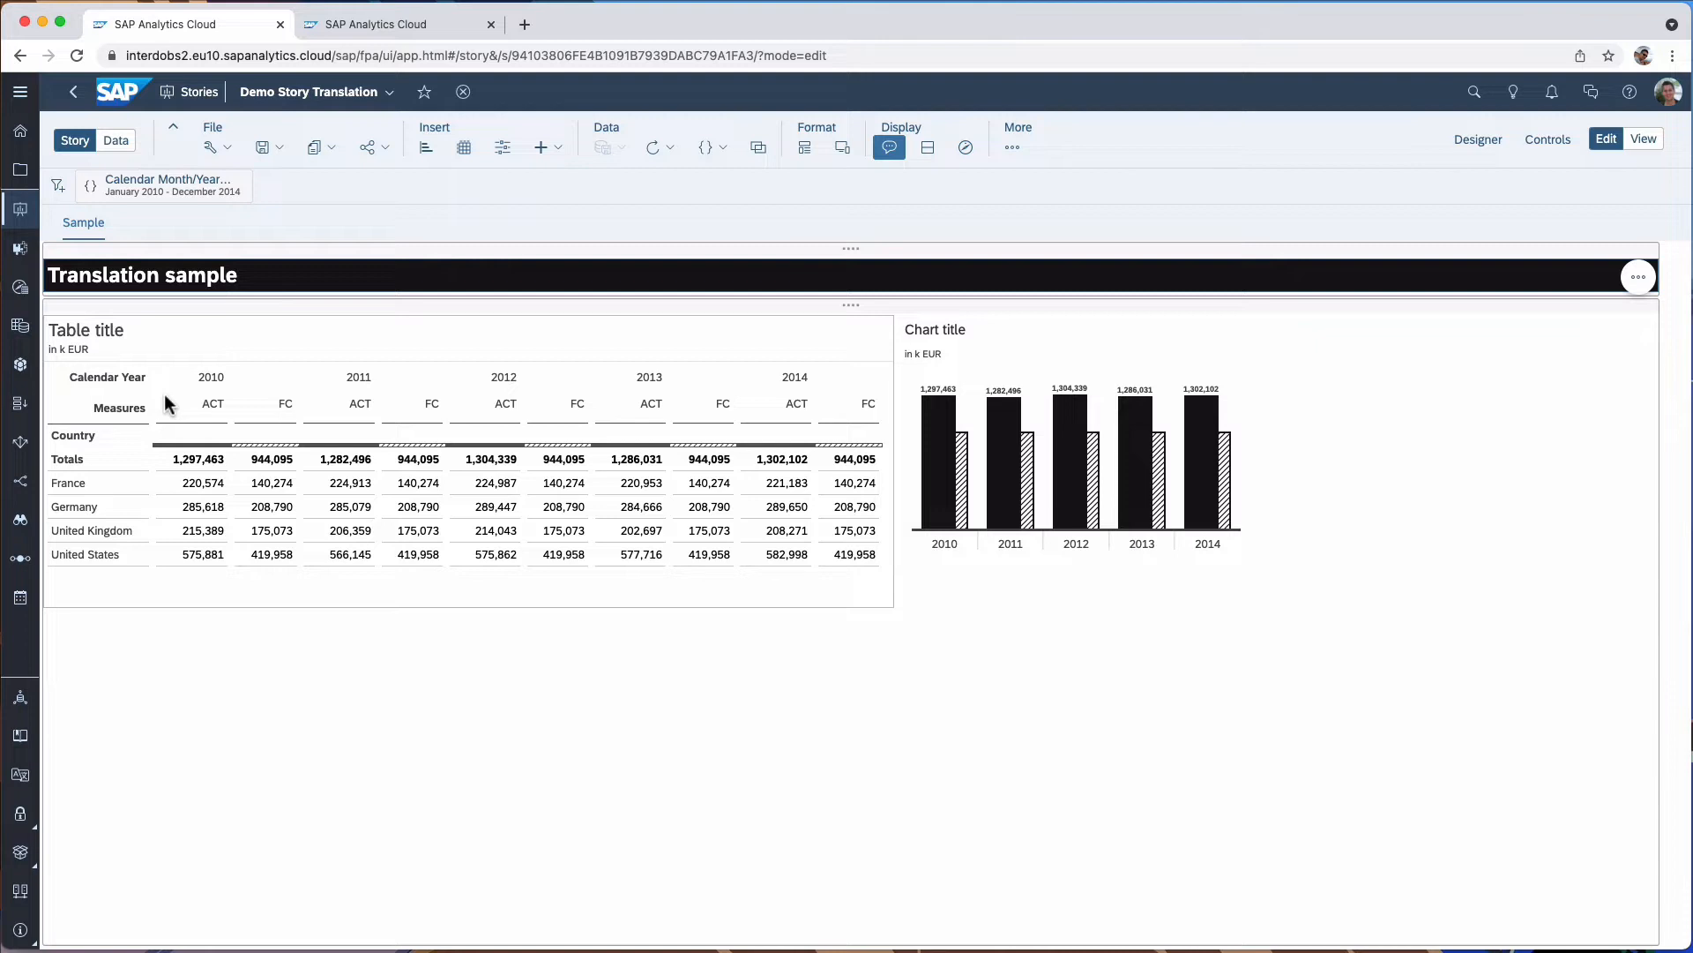
mouse_move(411, 397)
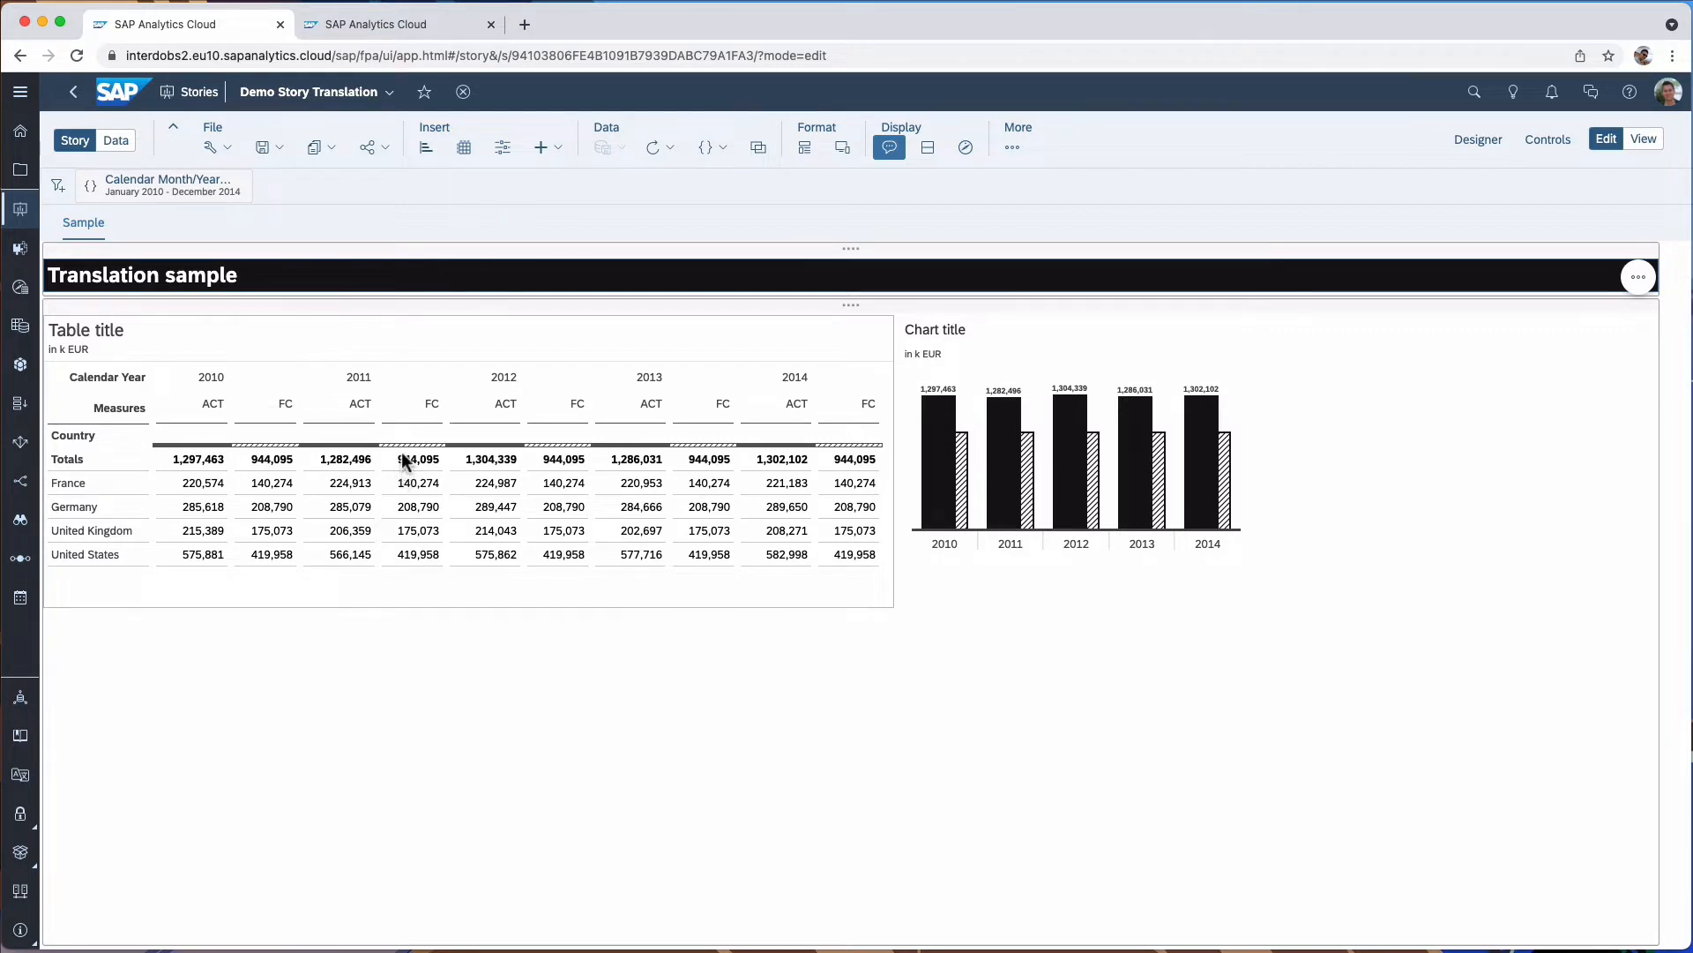
mouse_move(485, 430)
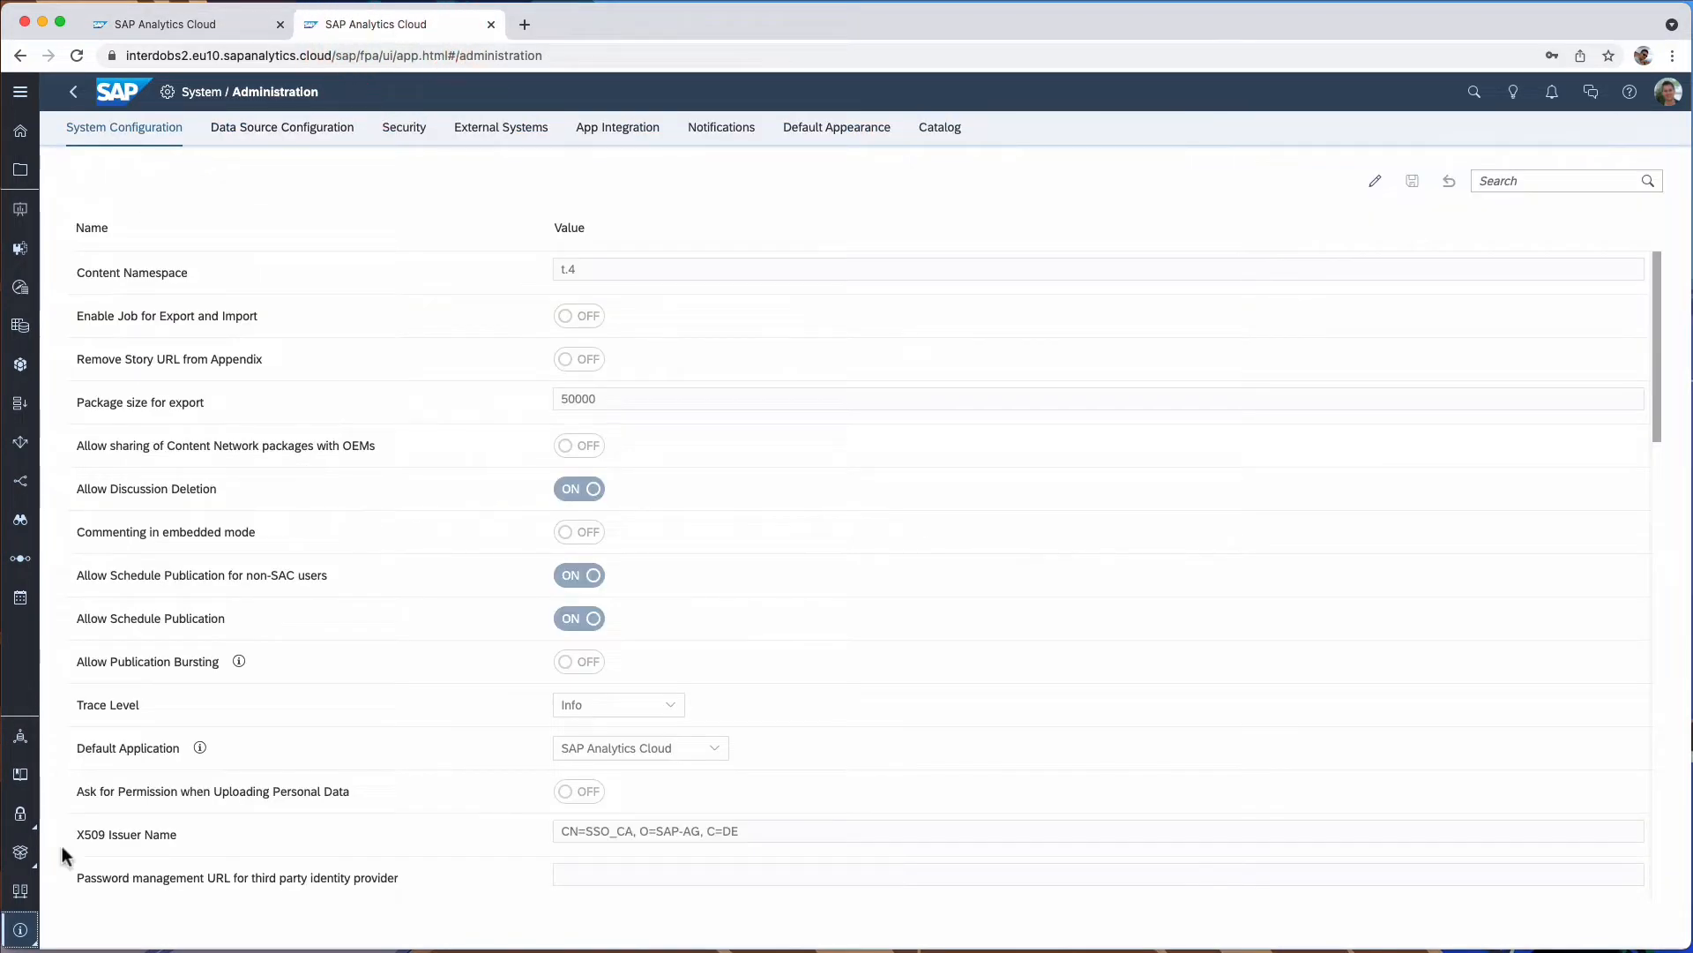
click(19, 928)
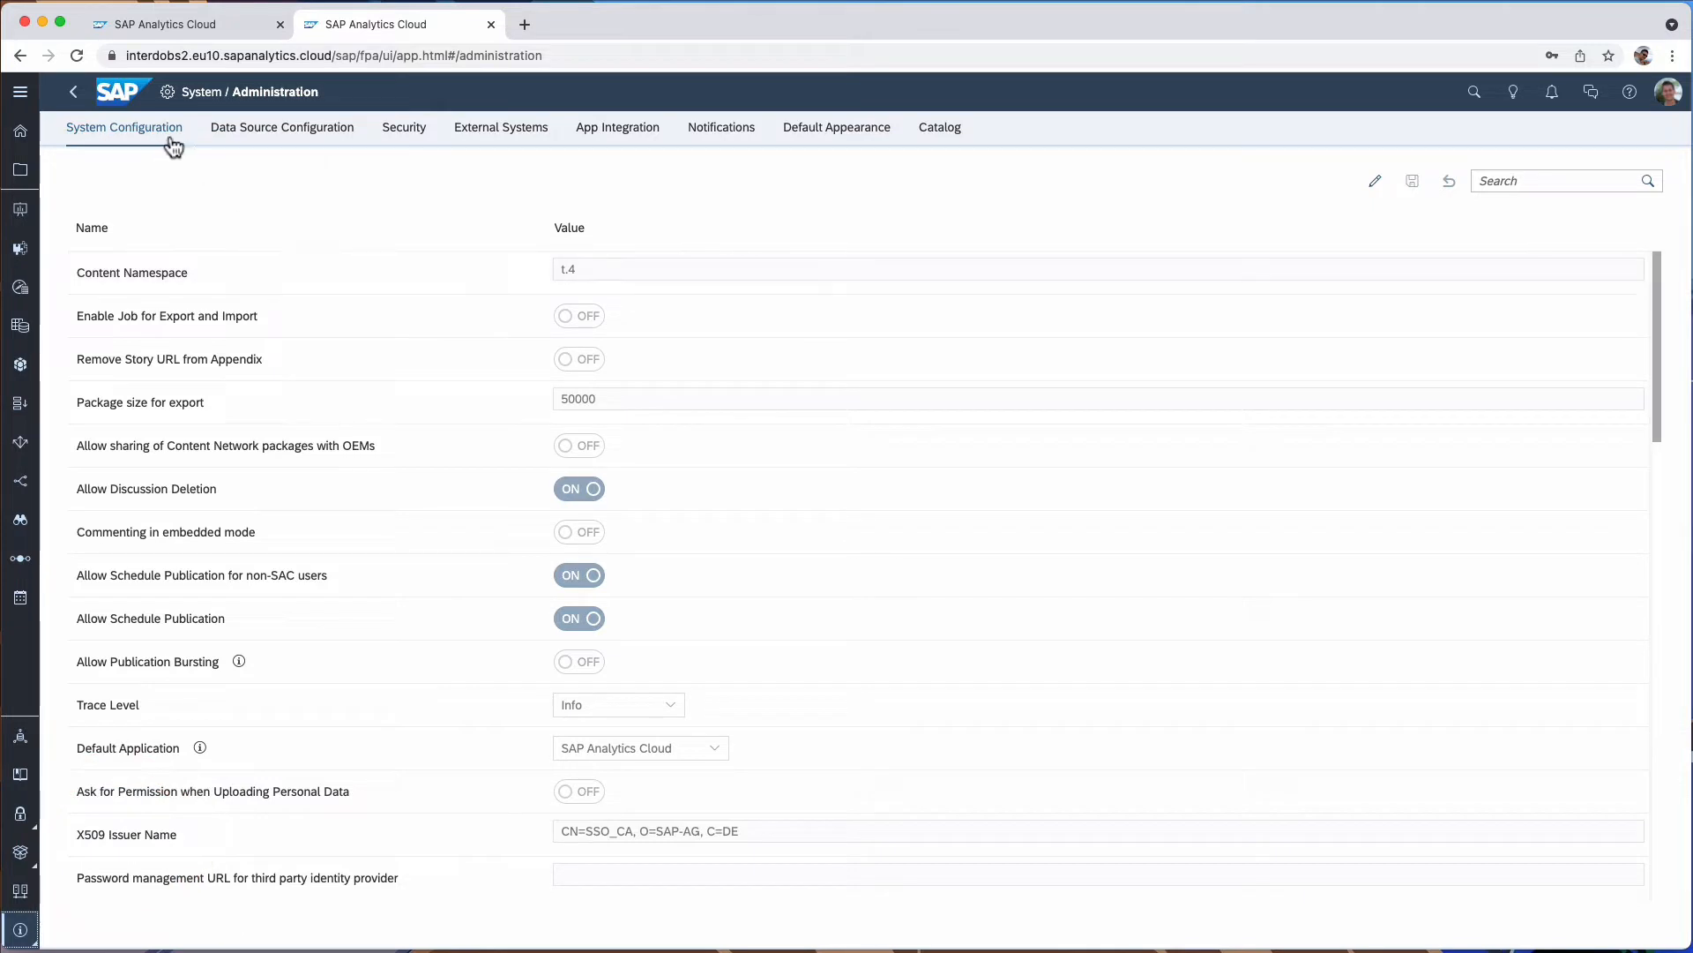
click(1556, 180)
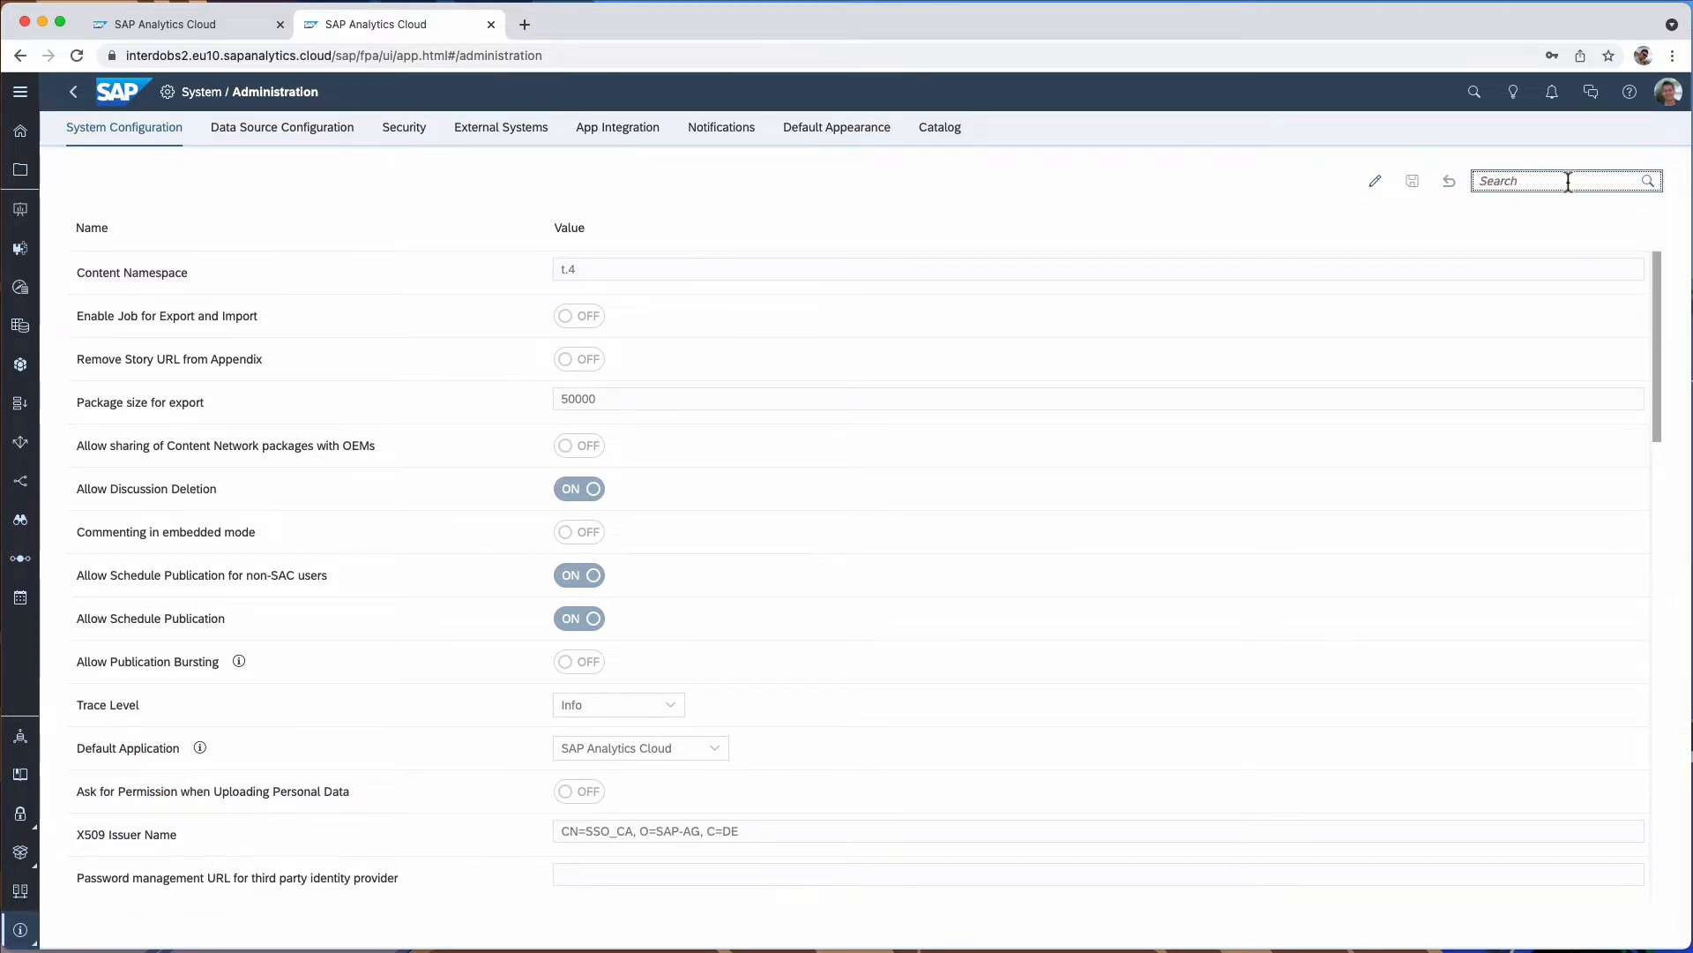
text(trans)
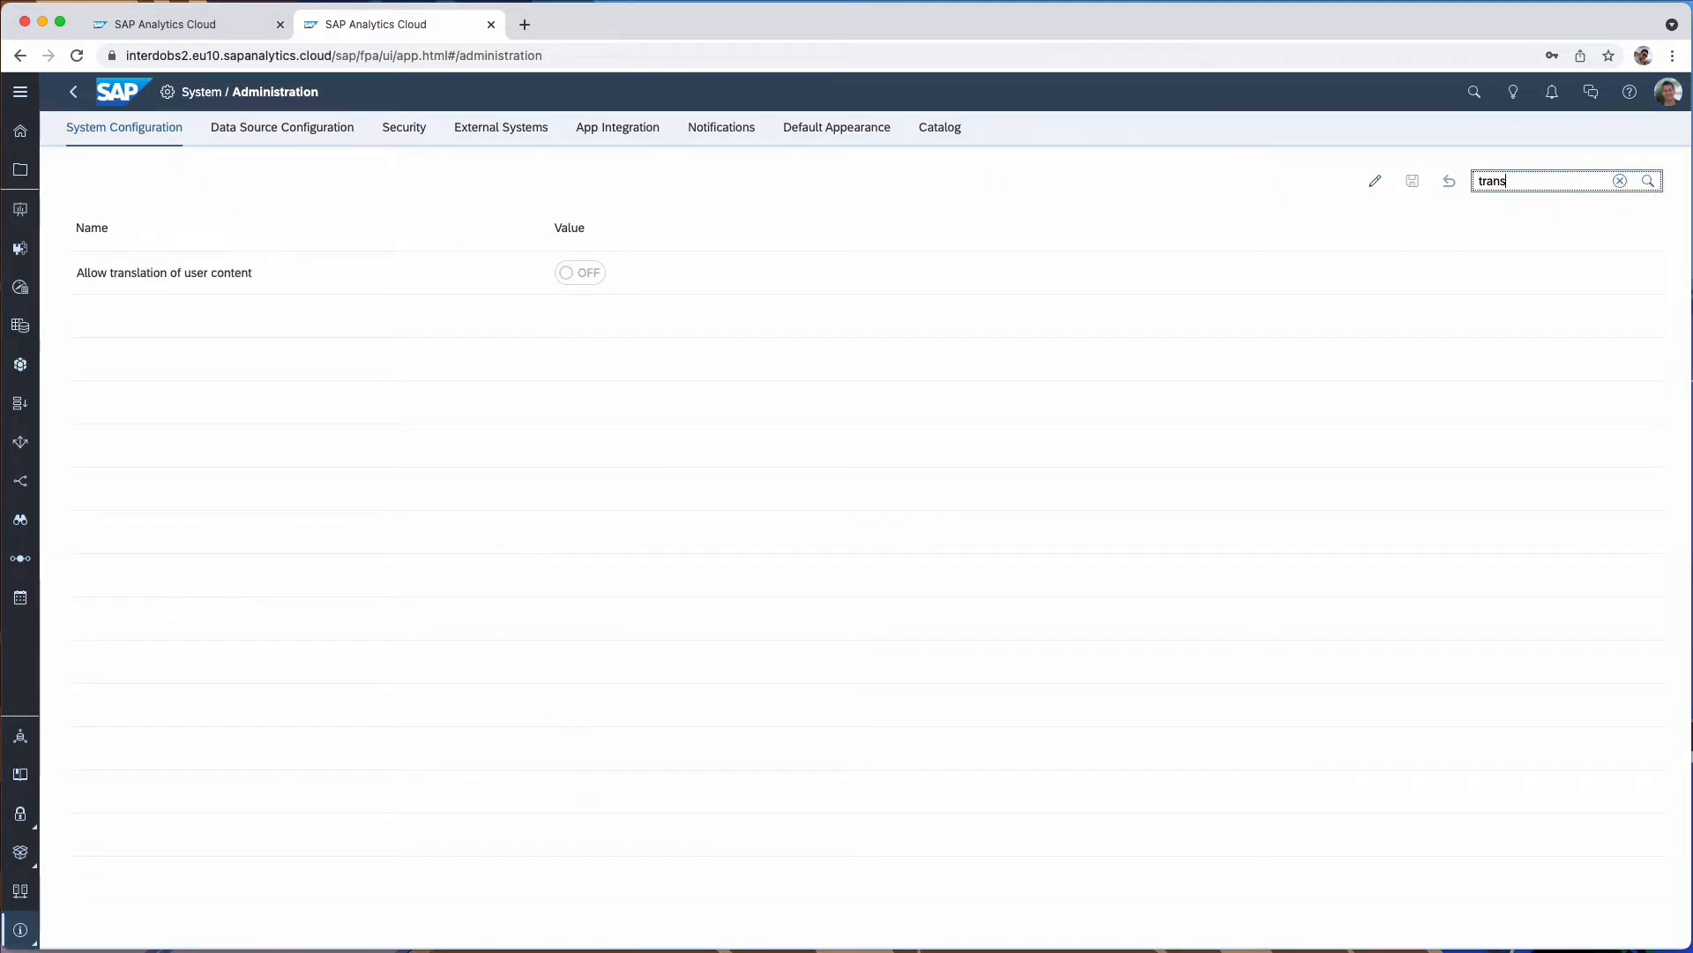
mouse_move(1397, 180)
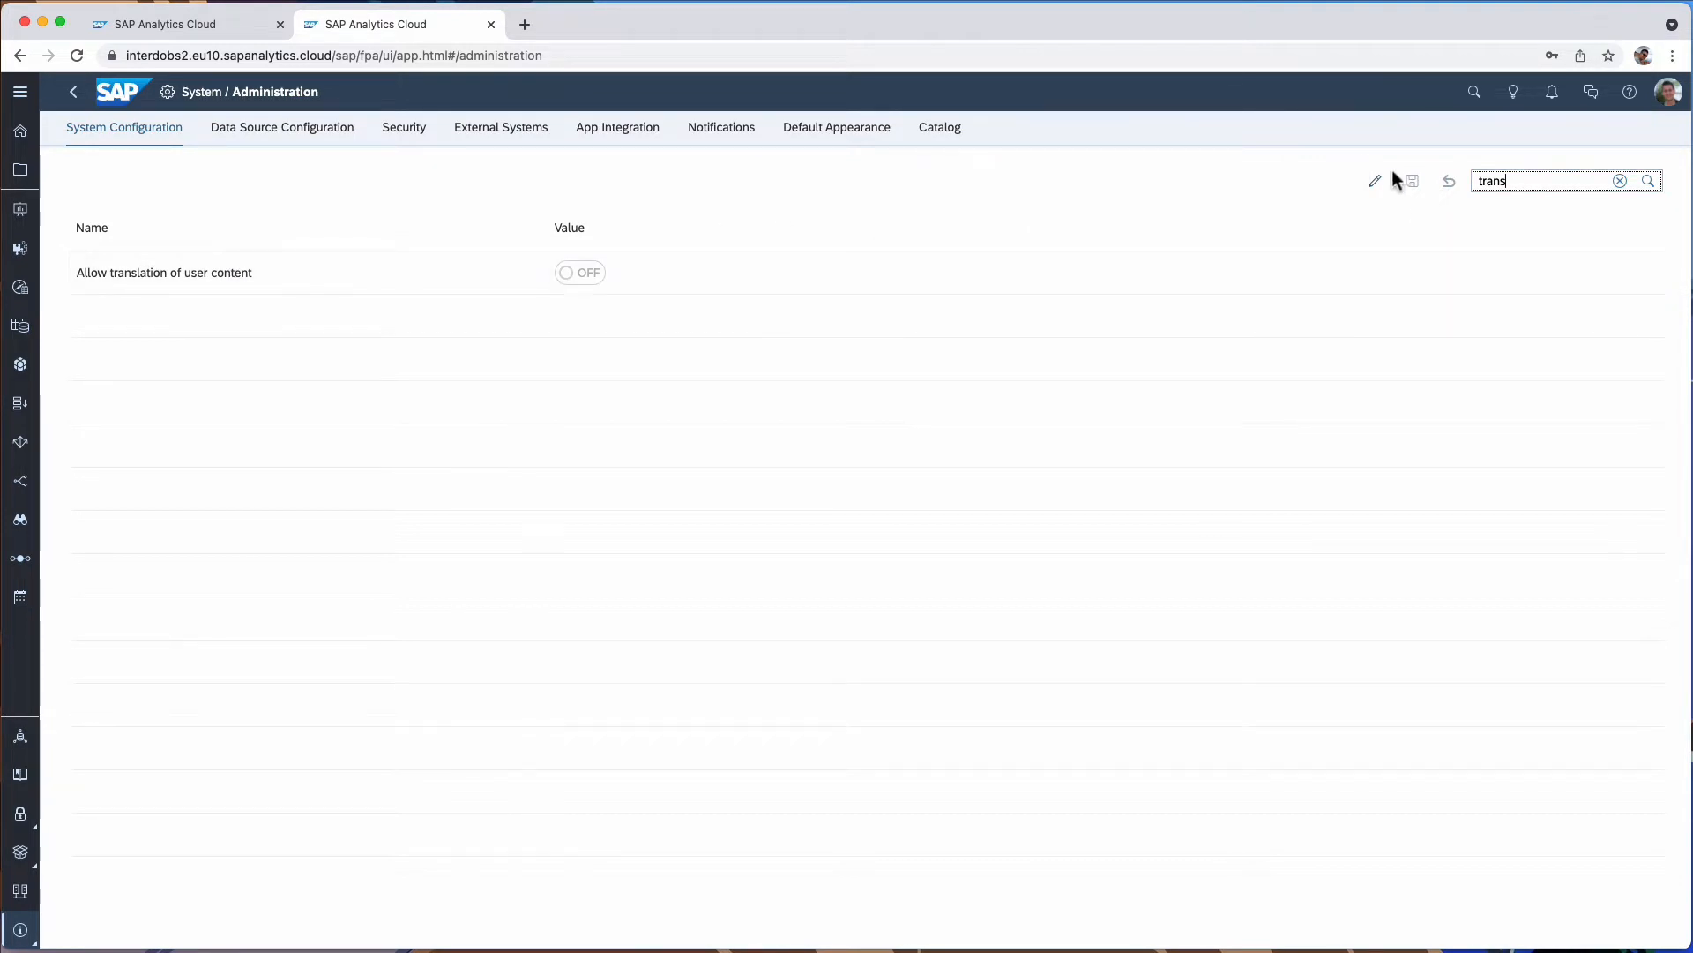
click(580, 271)
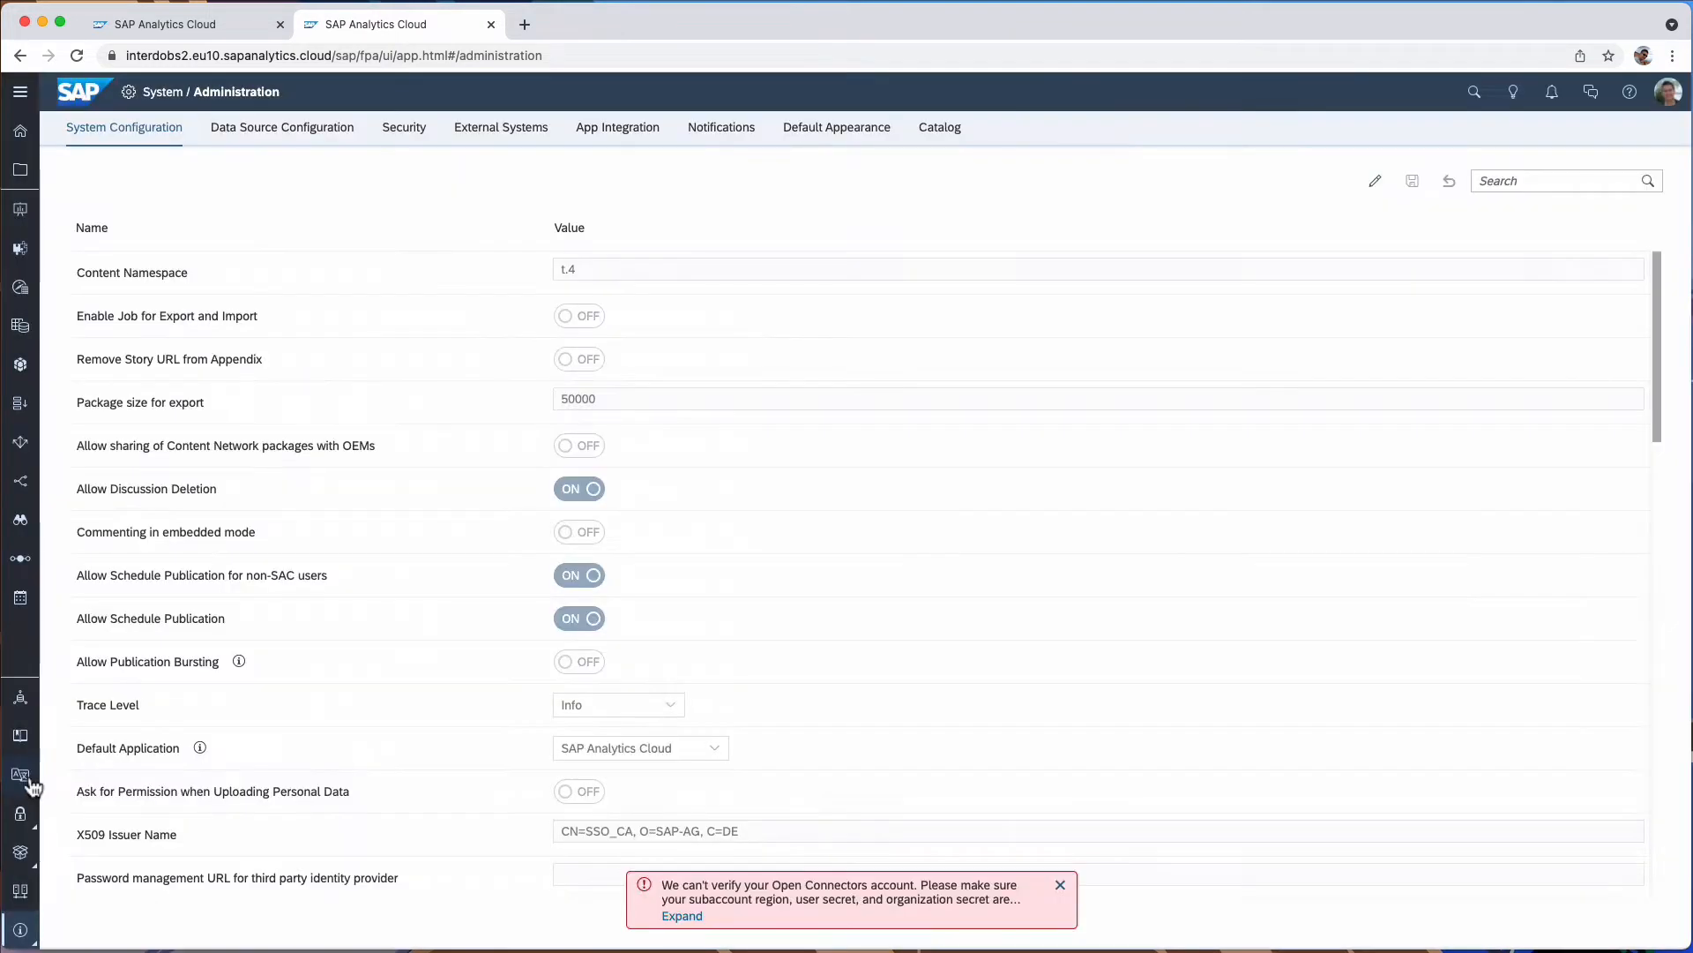
- View the empty Translation overview, dismiss the Open Connectors warning, and return to the story tab
click(19, 774)
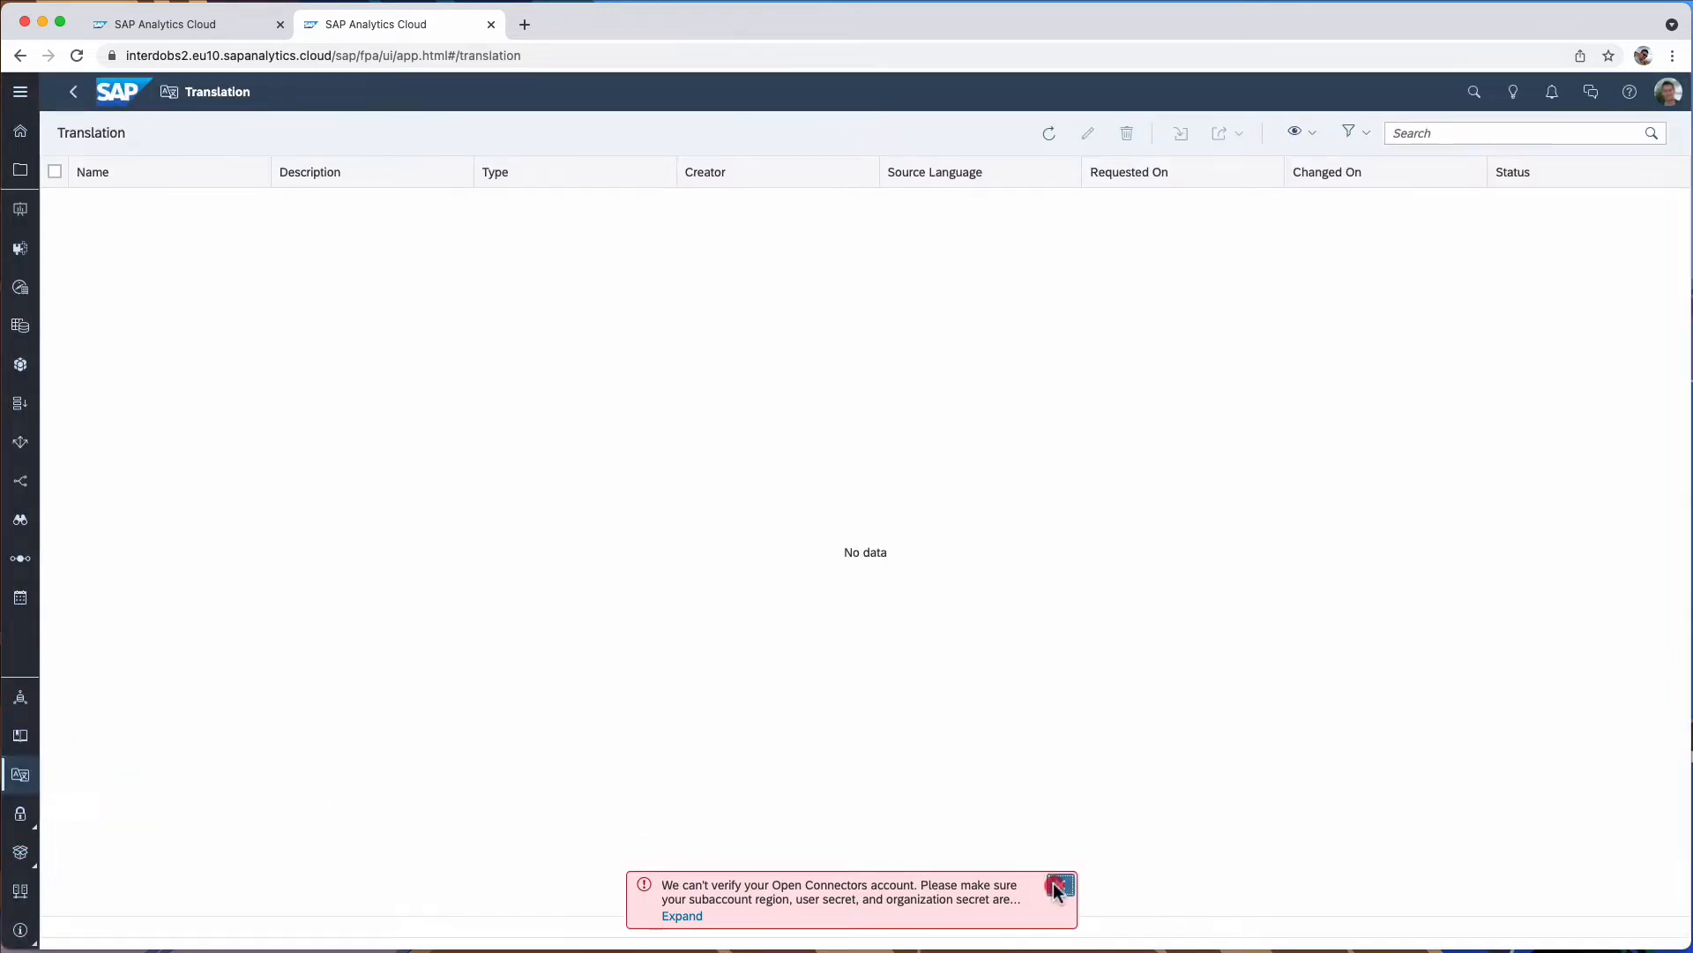
click(1057, 886)
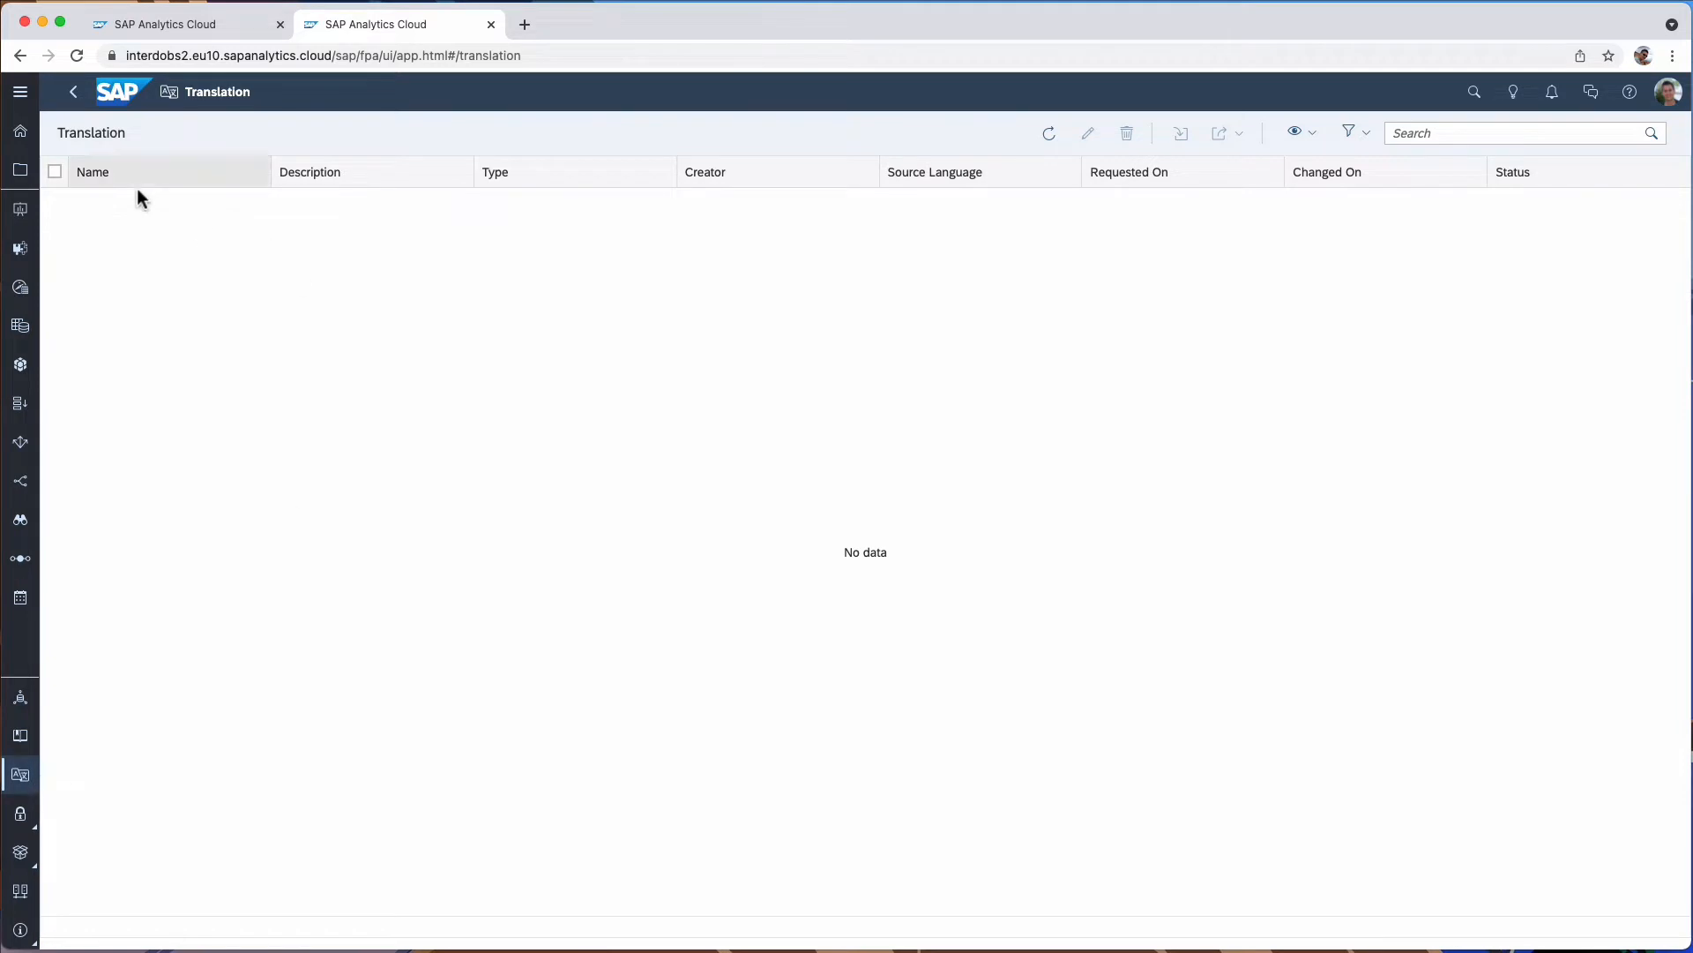
mouse_move(206, 305)
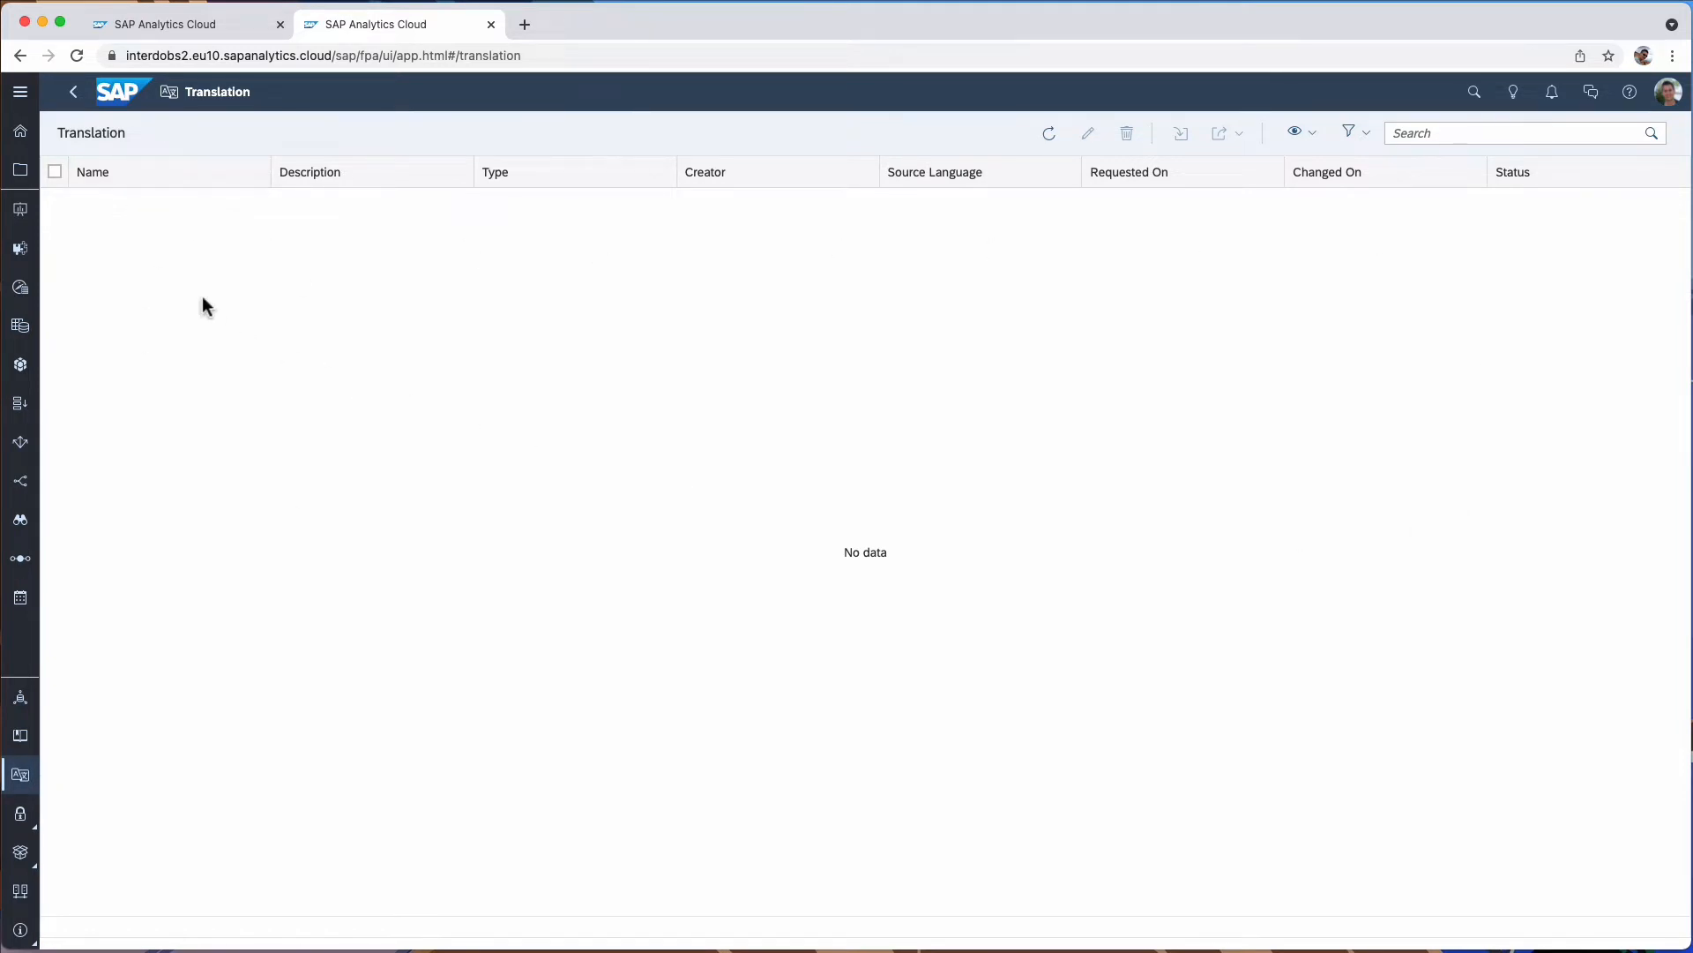
mouse_move(188, 218)
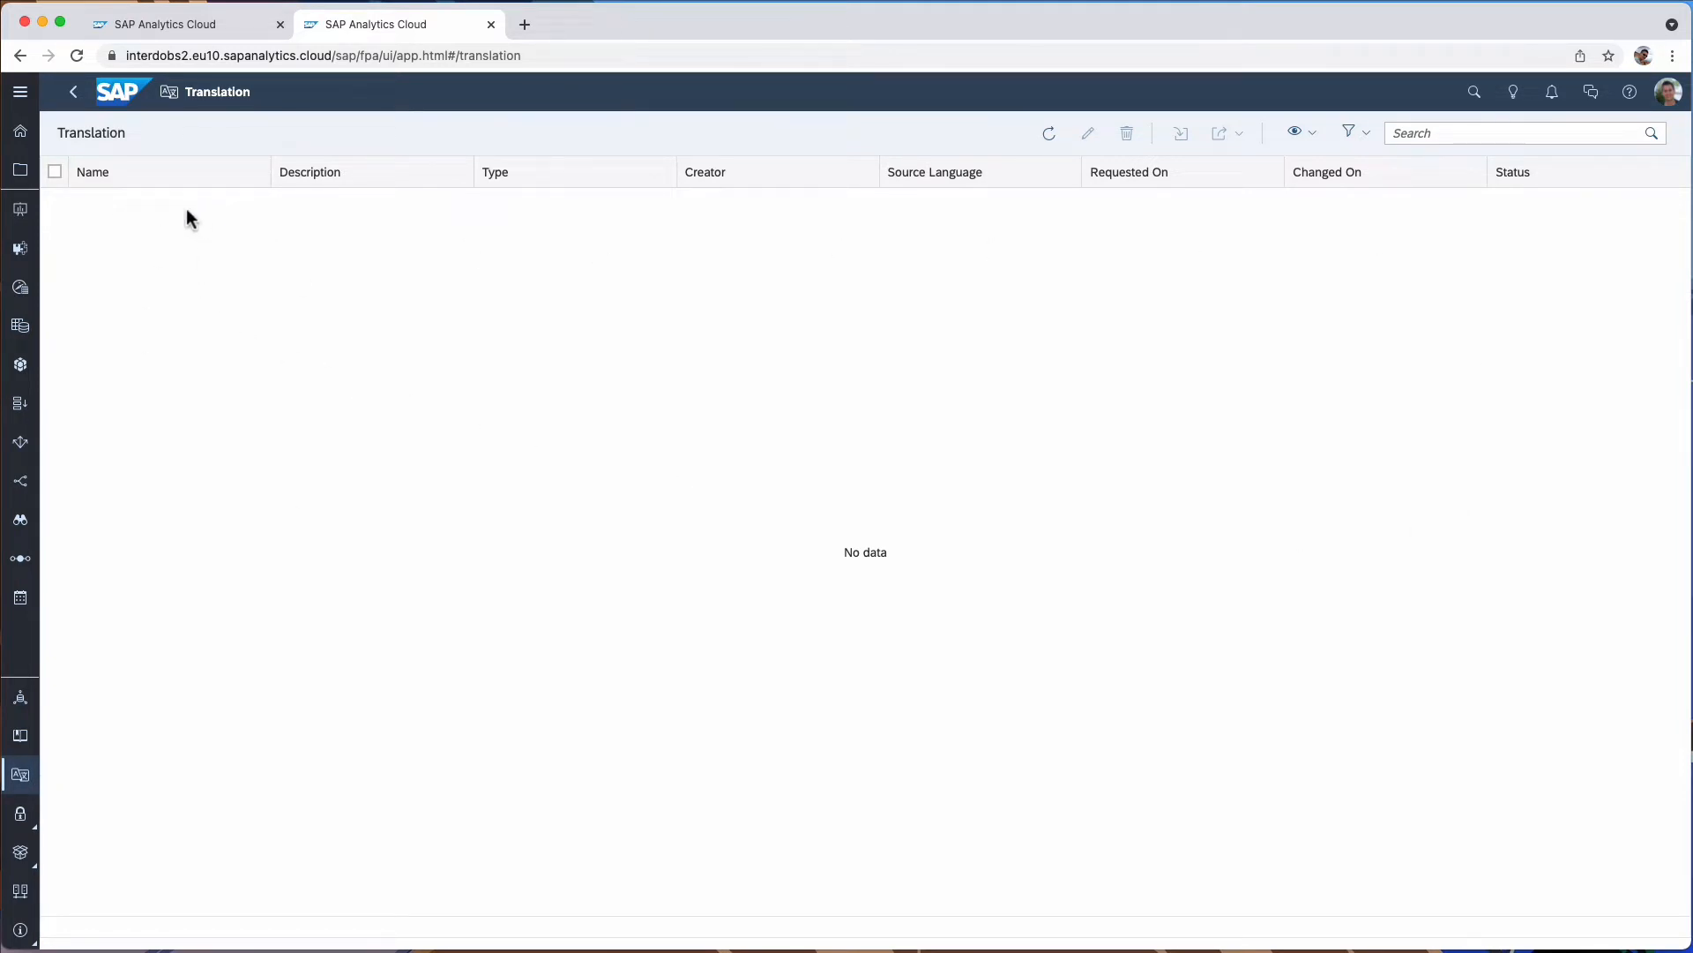
mouse_move(141, 232)
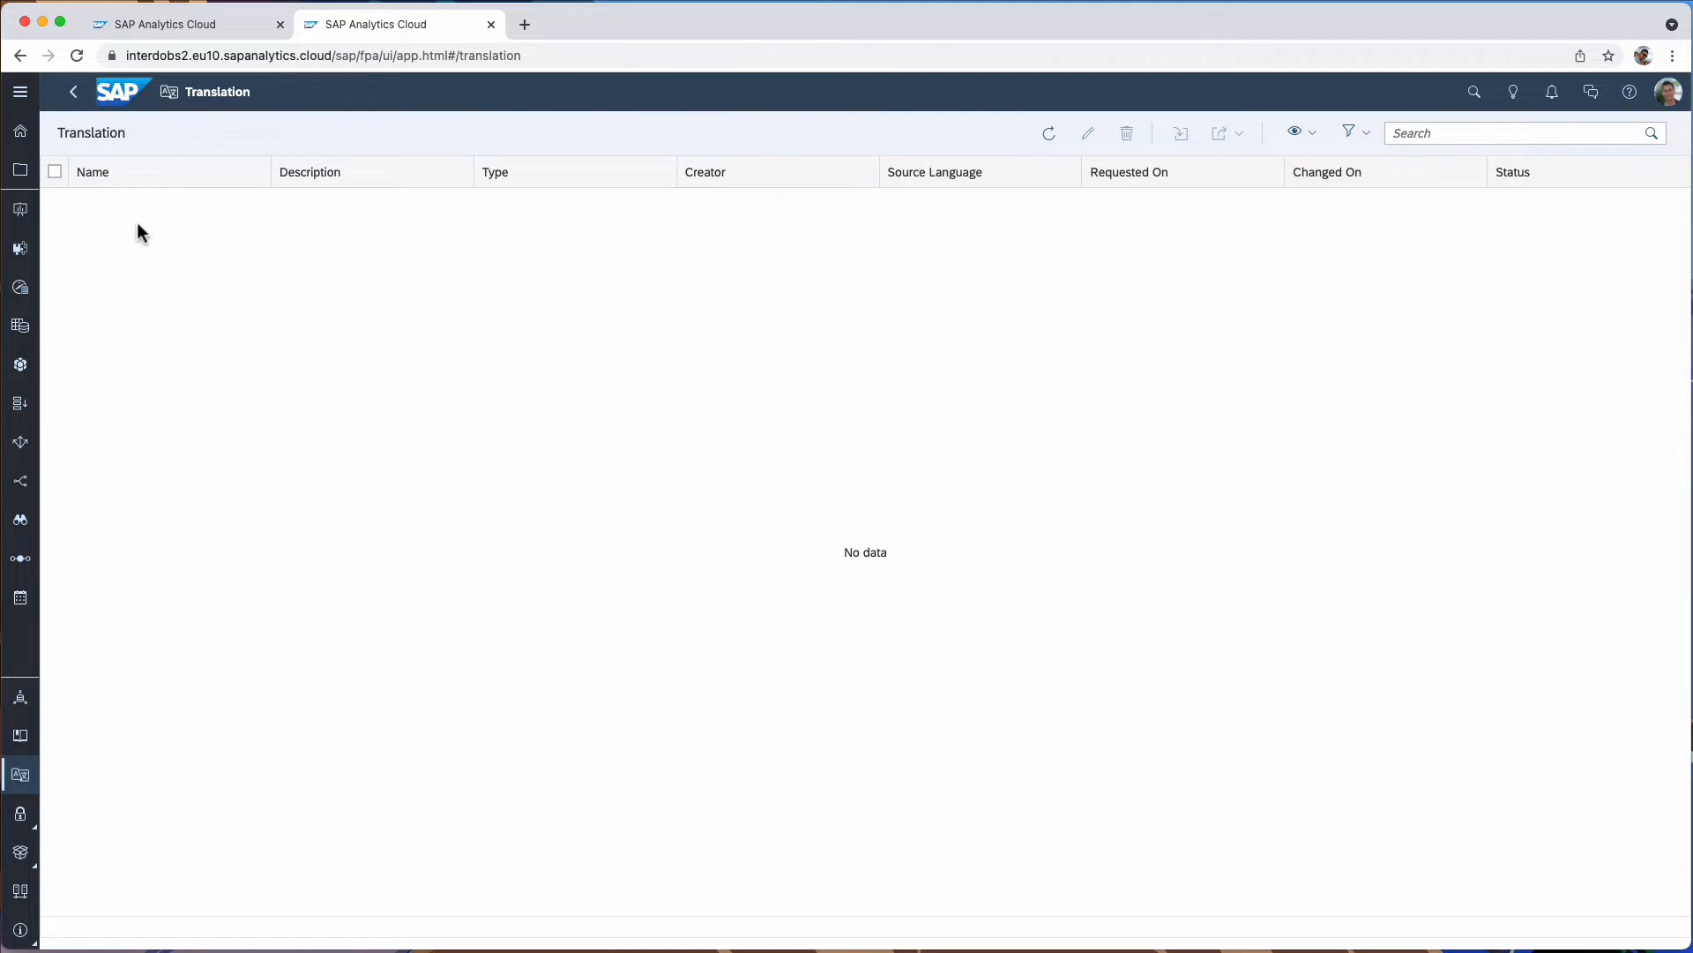
mouse_move(180, 233)
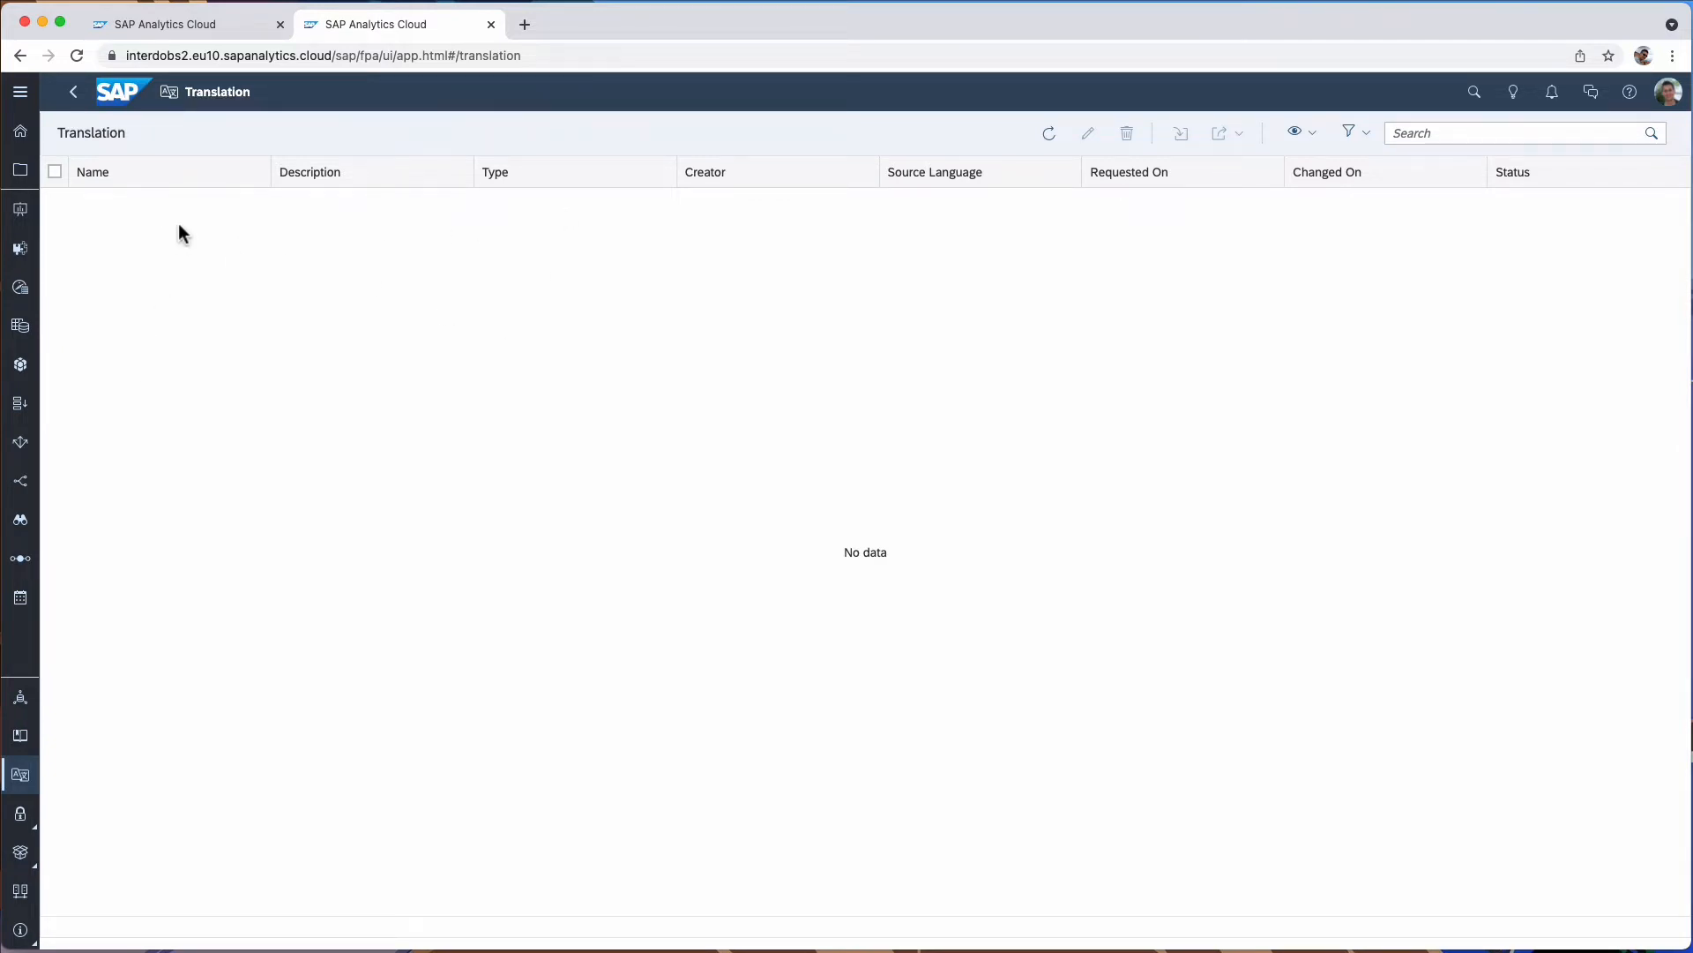
click(167, 23)
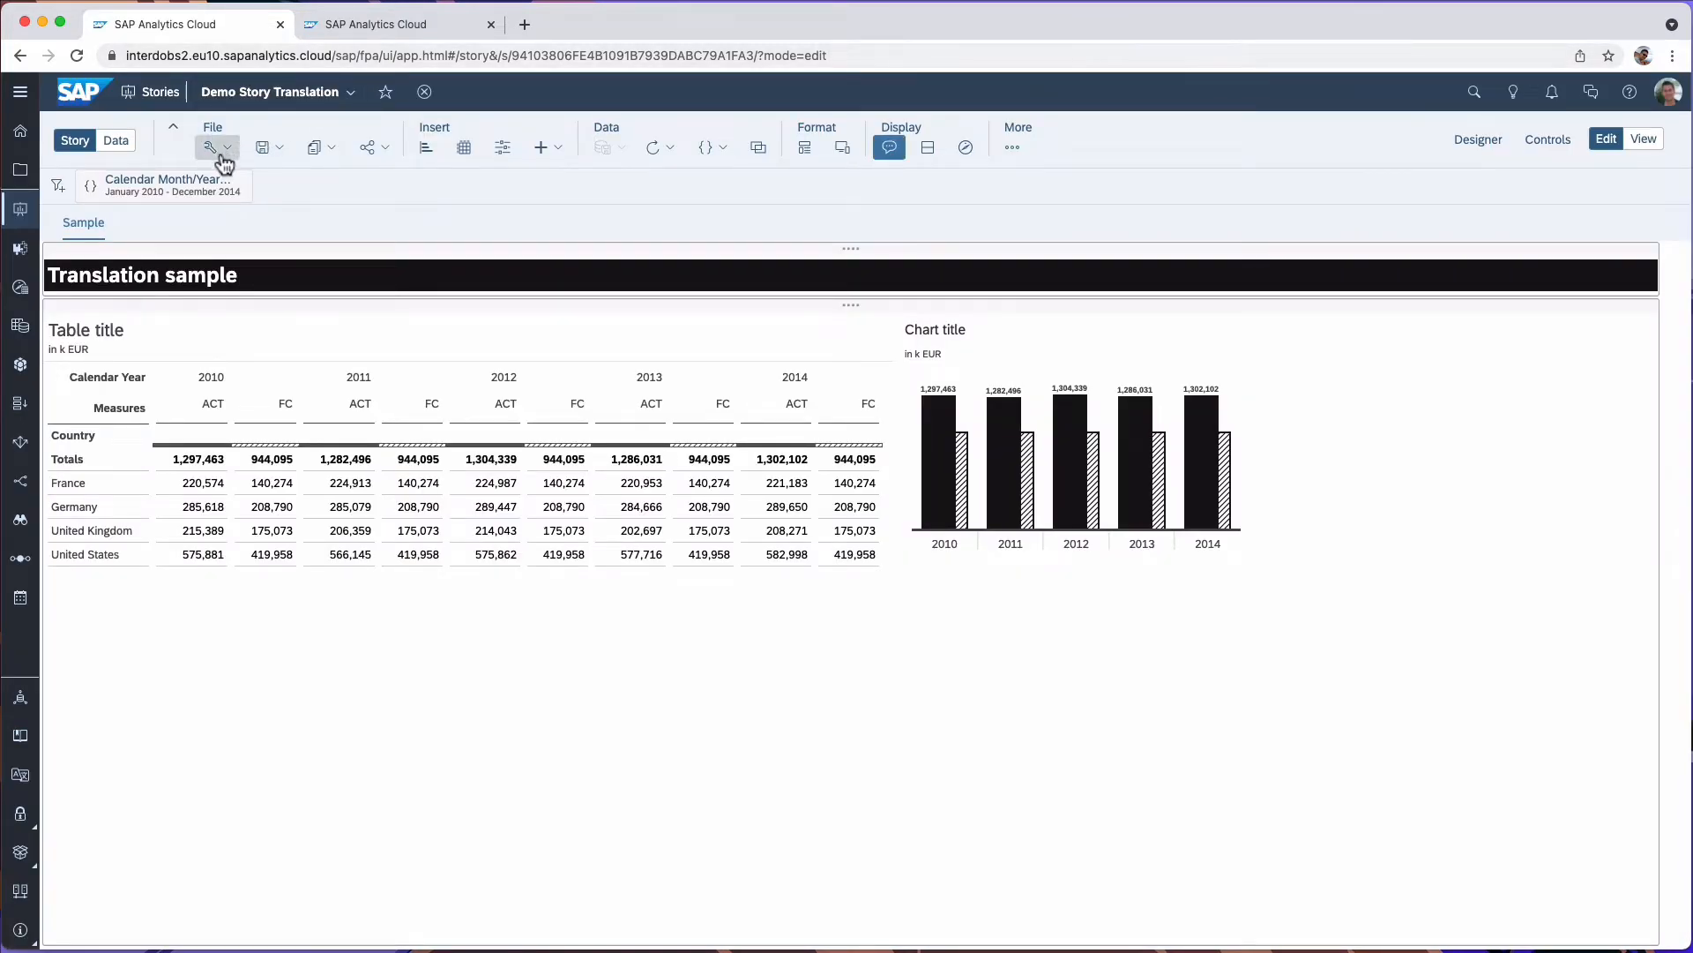
- In Story Details, switch on Enable translation with English (United States) as source and save
click(208, 147)
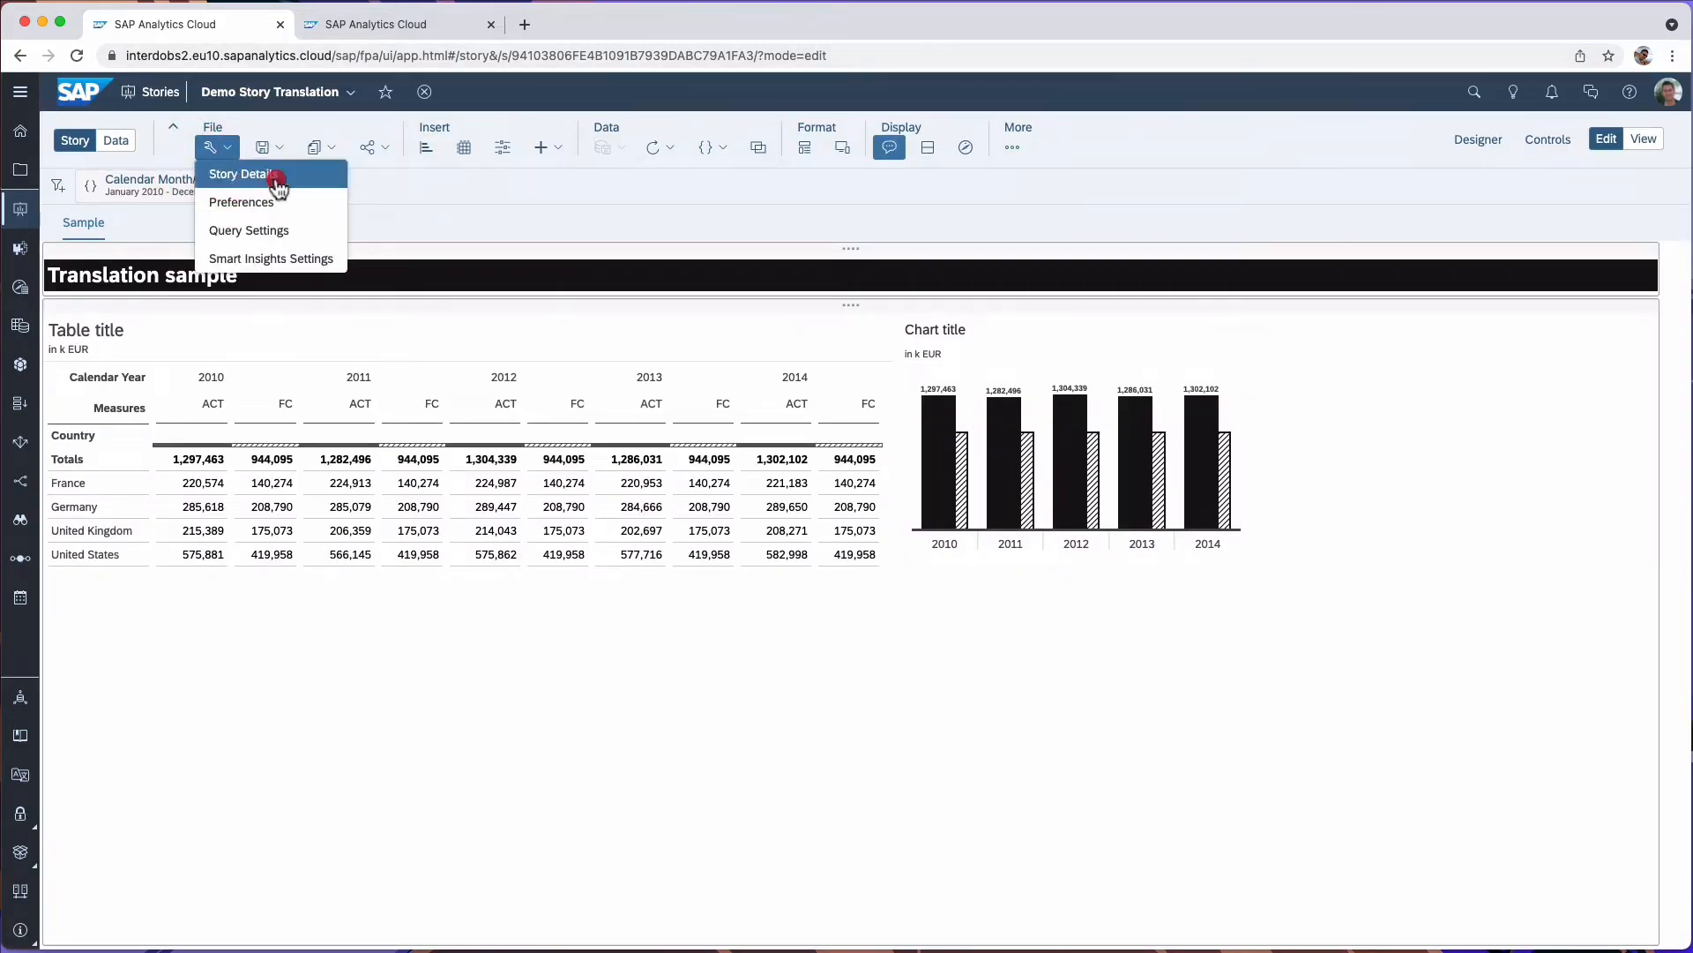
click(240, 174)
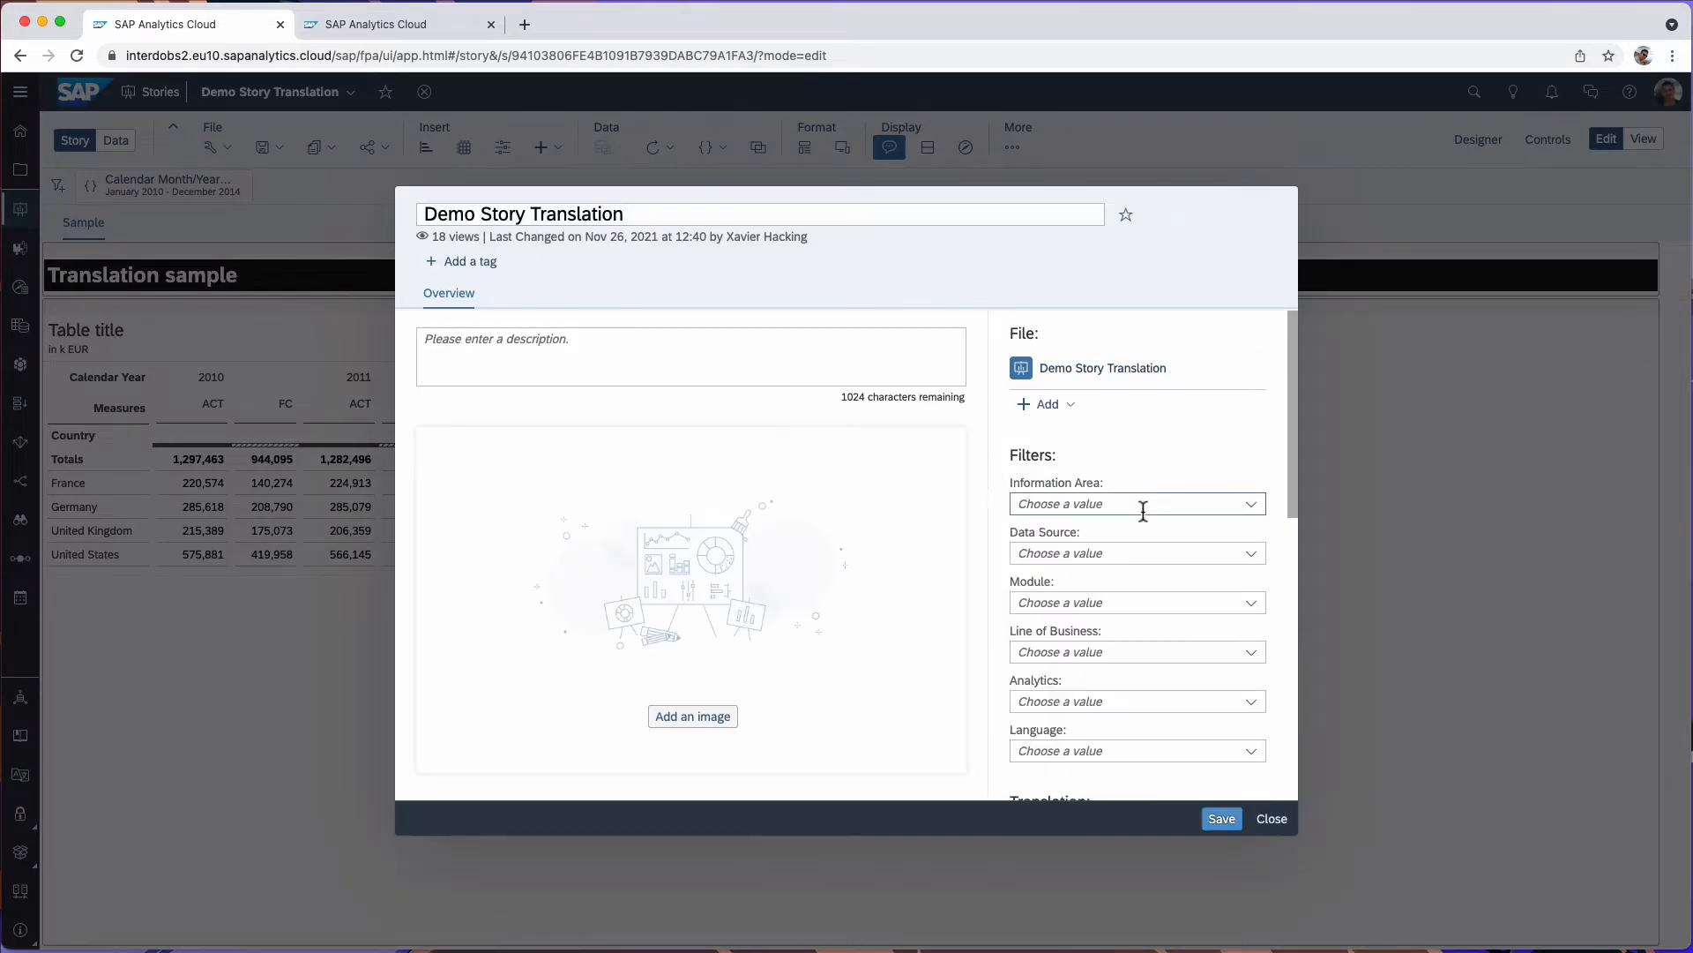
scroll(down, 3)
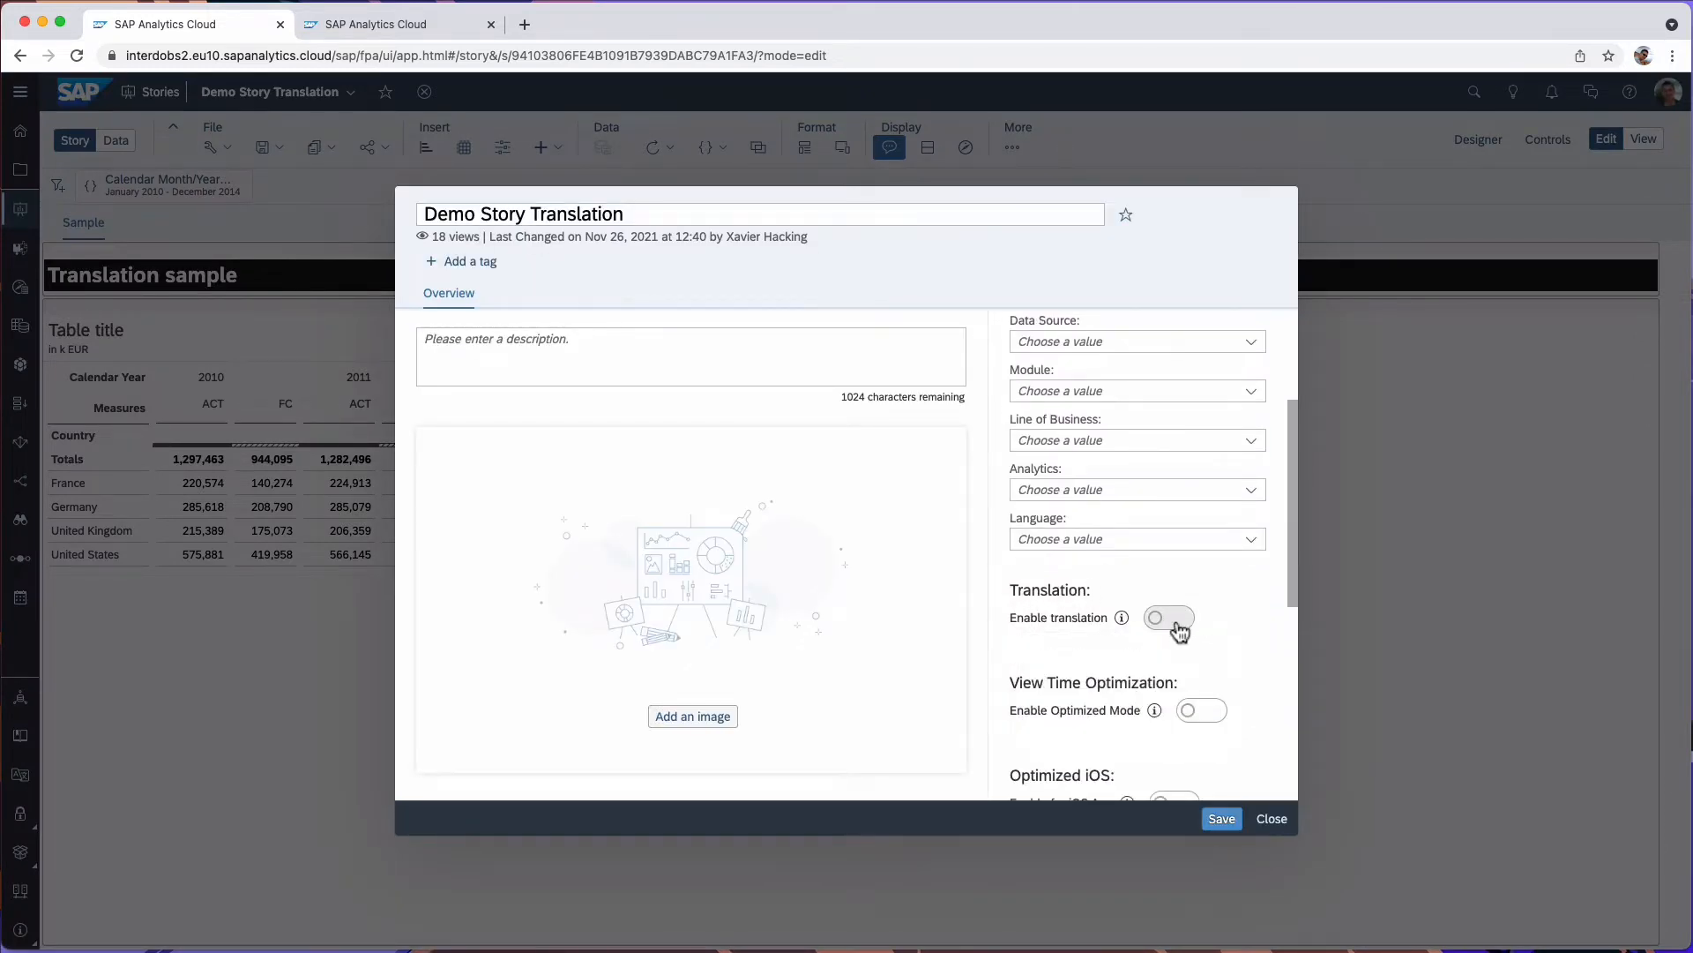
click(1170, 618)
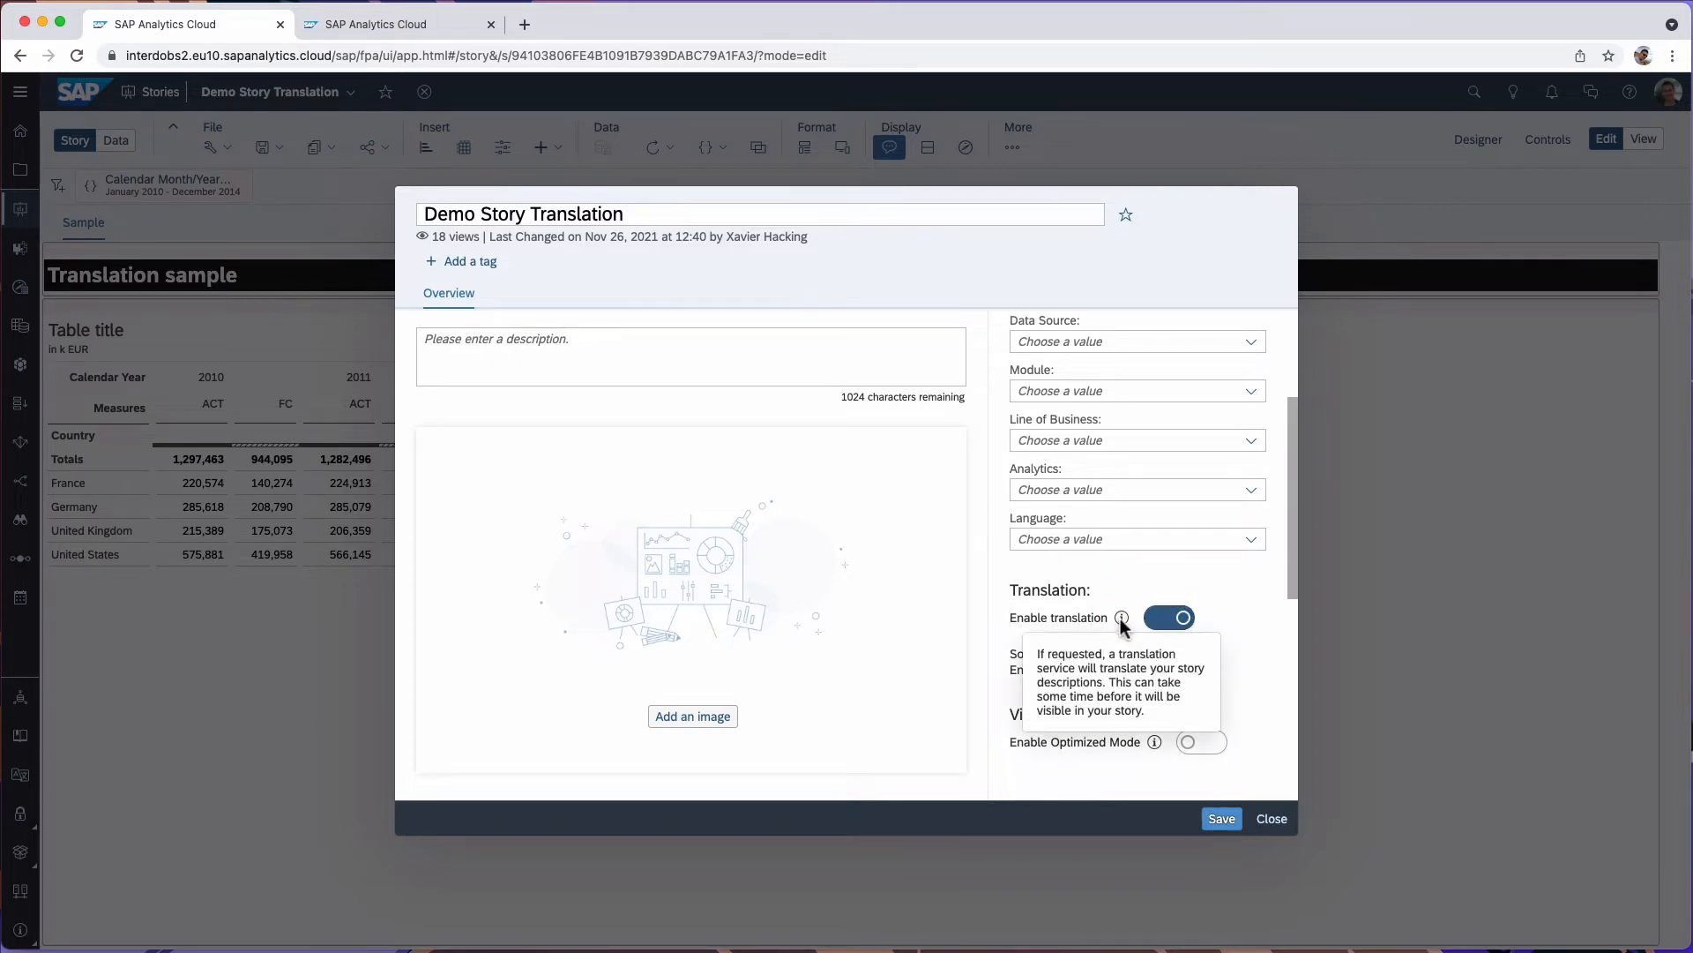
mouse_move(1221, 816)
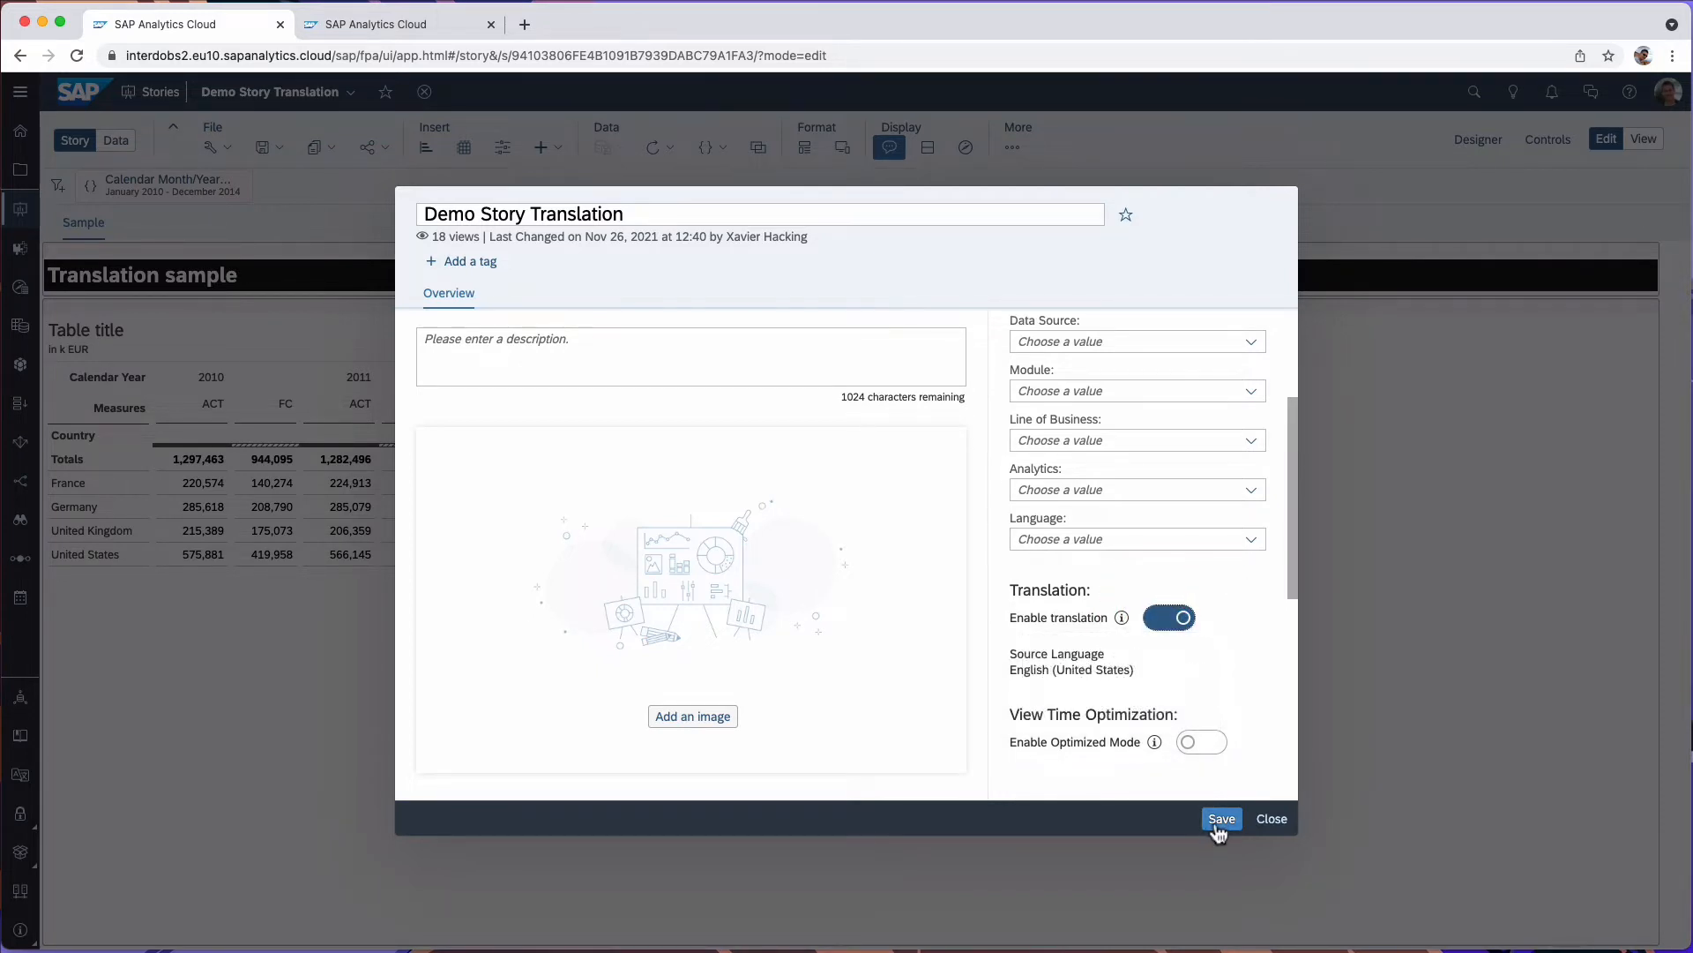
click(1220, 817)
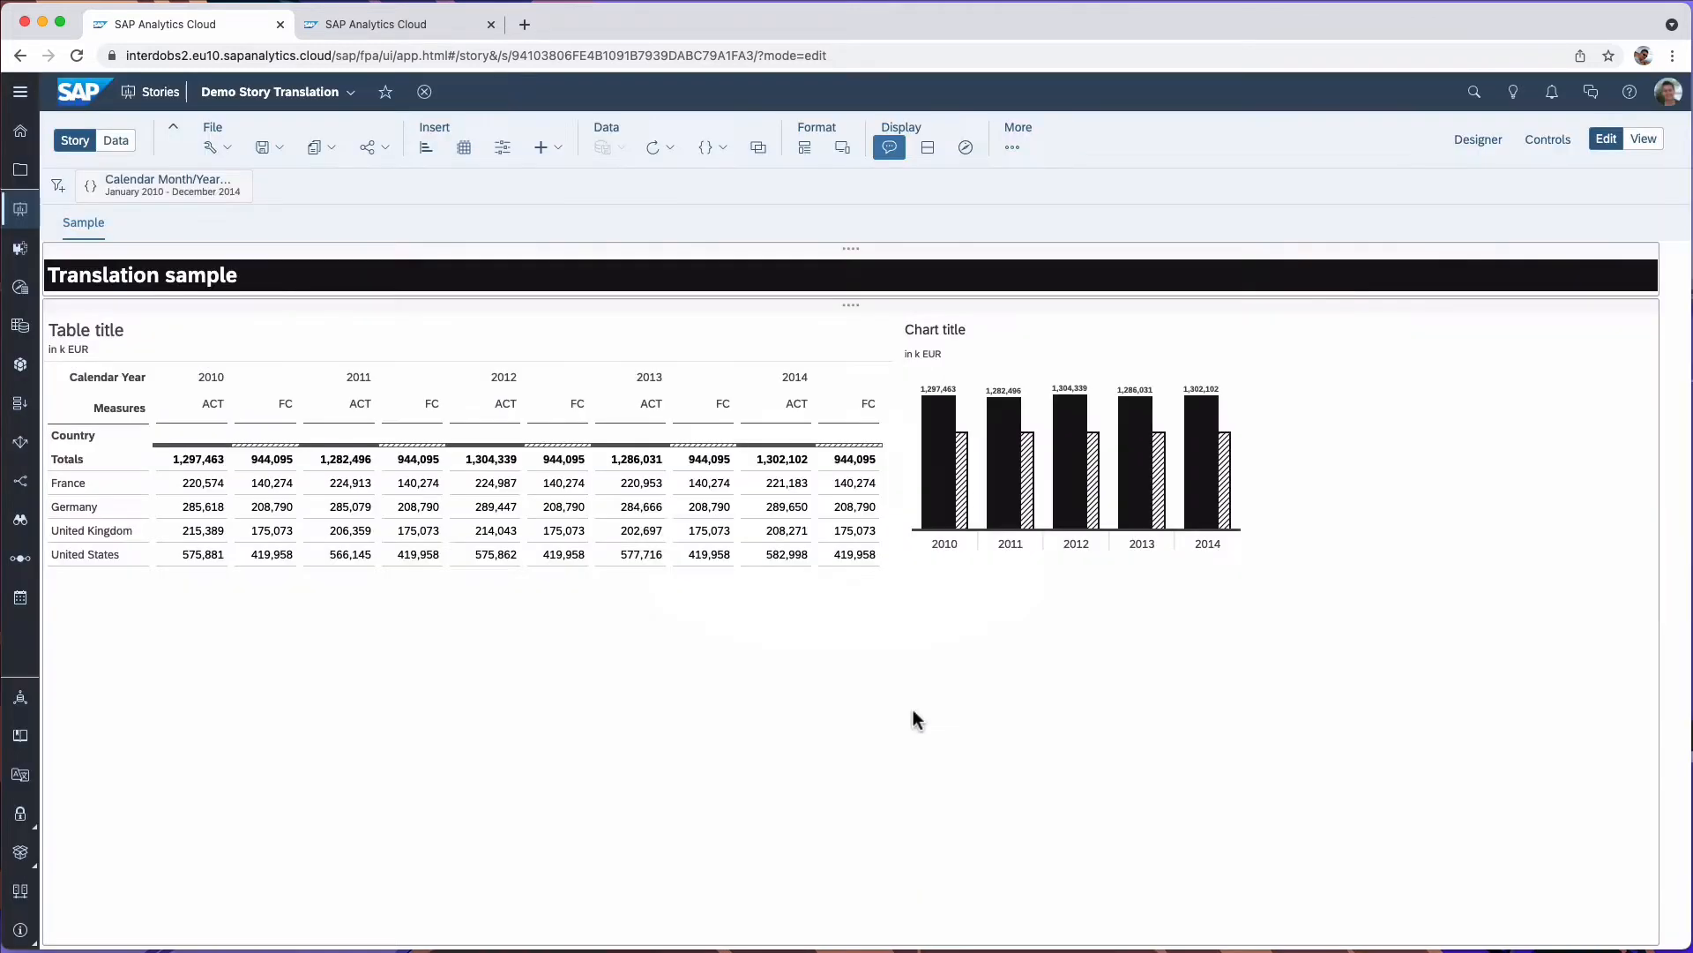
click(393, 23)
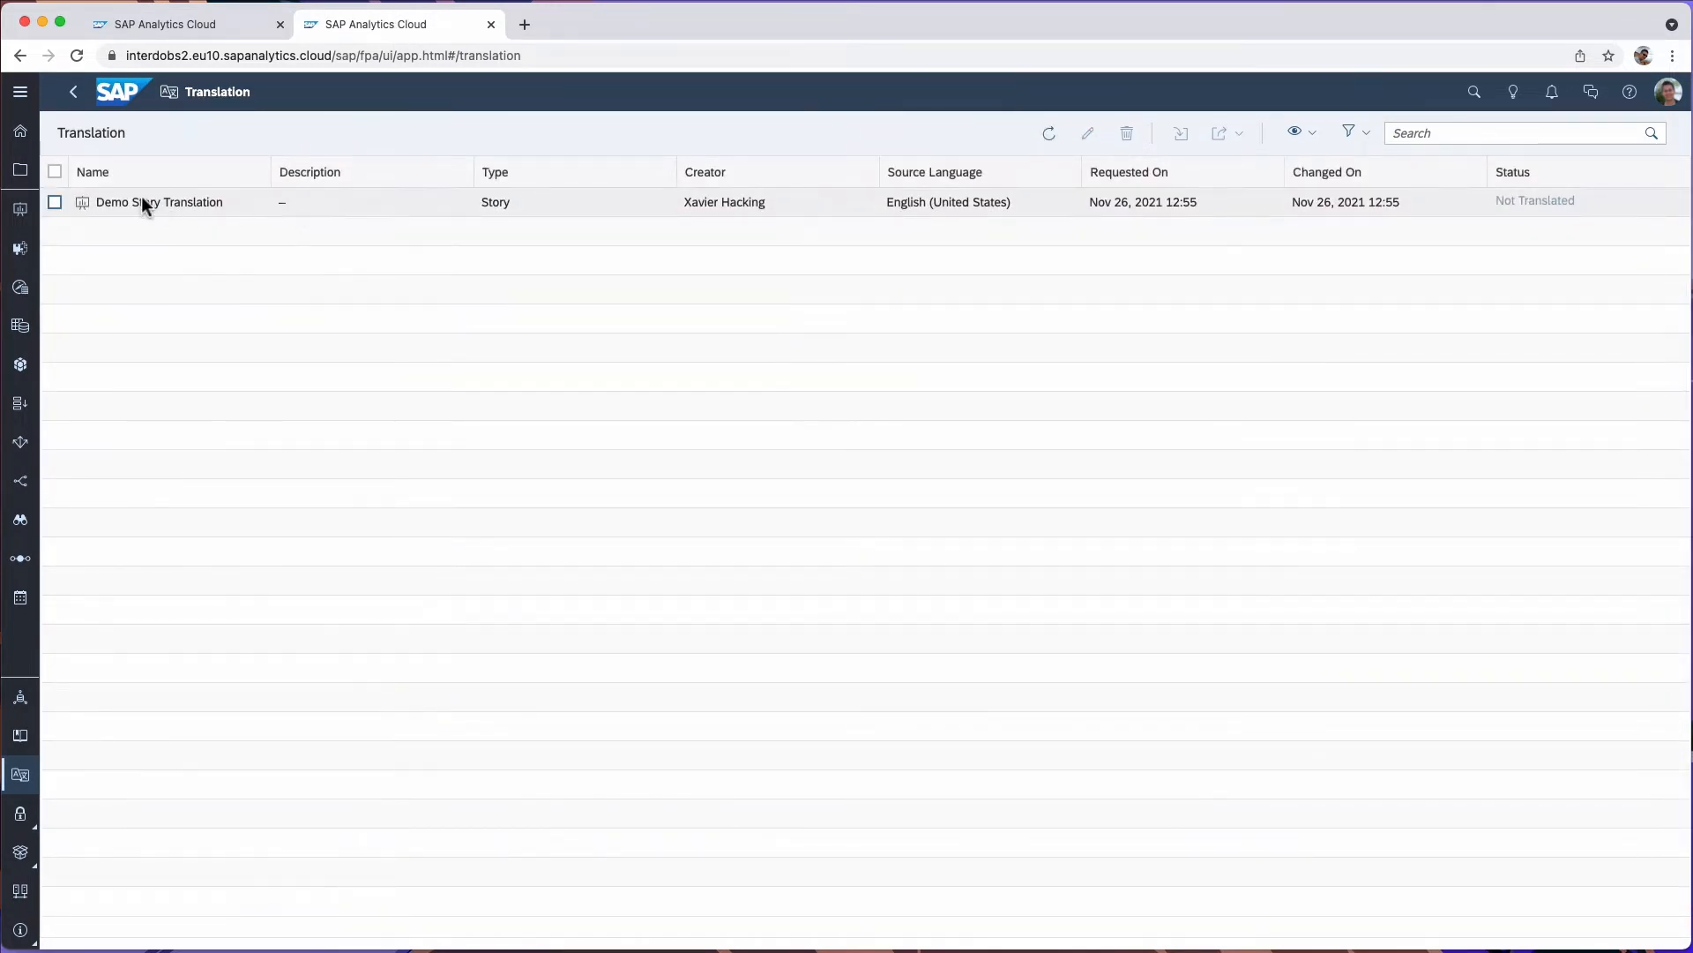
mouse_move(235, 224)
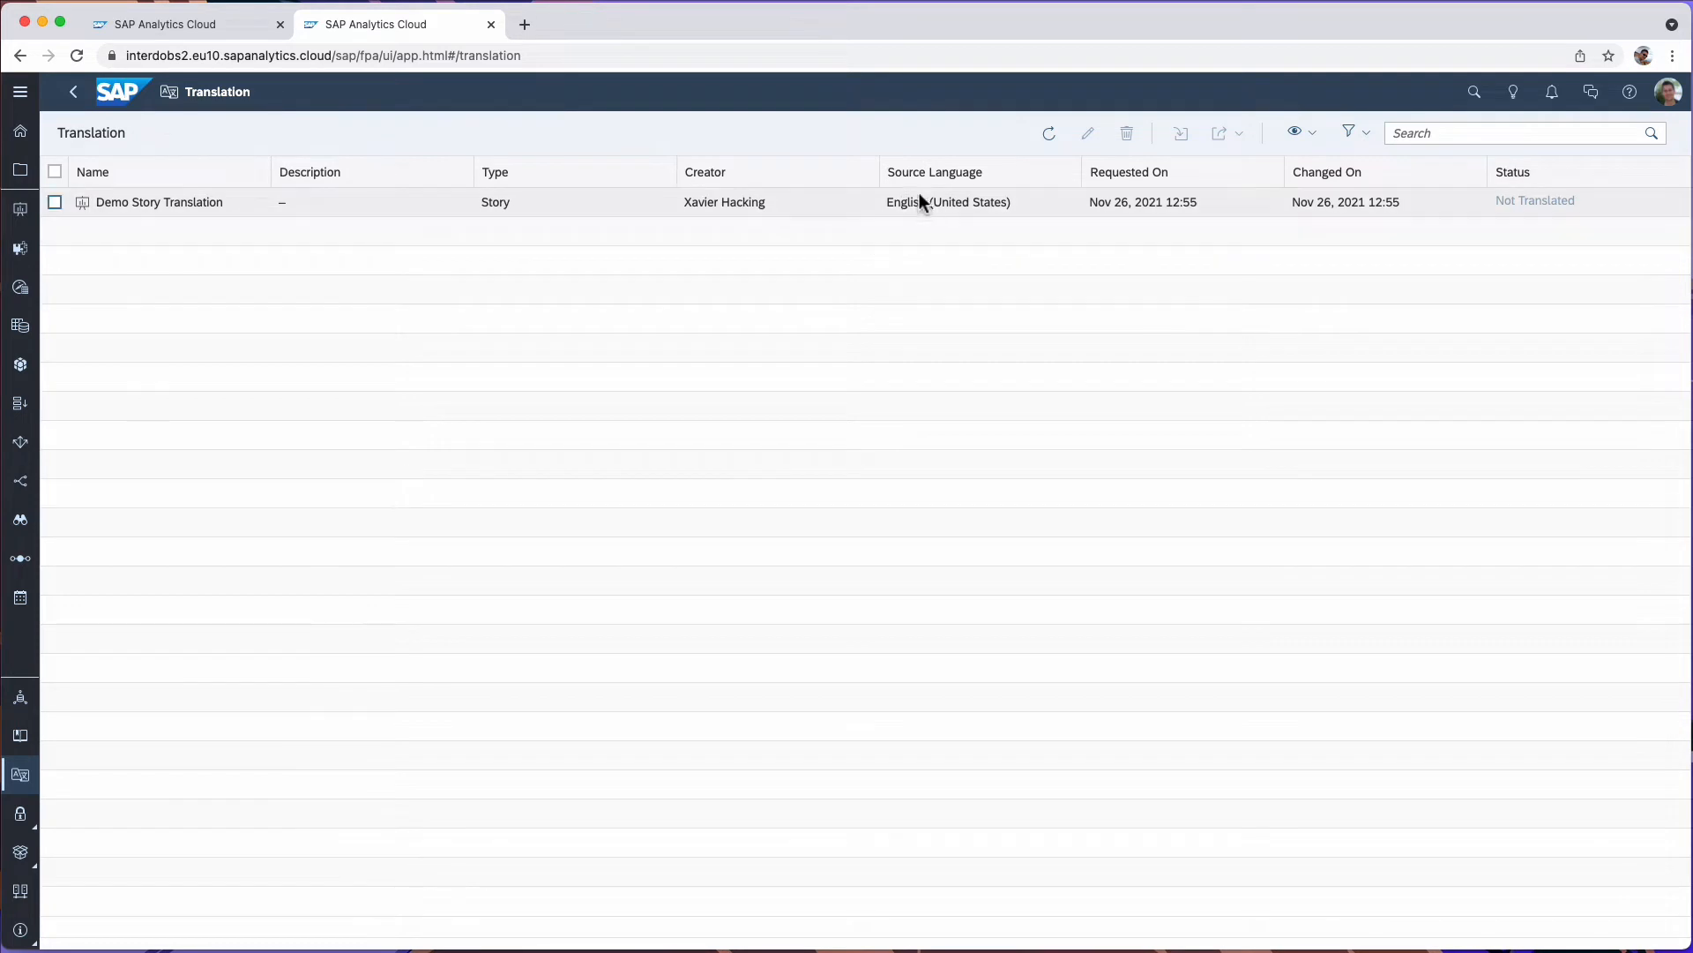
mouse_move(951, 205)
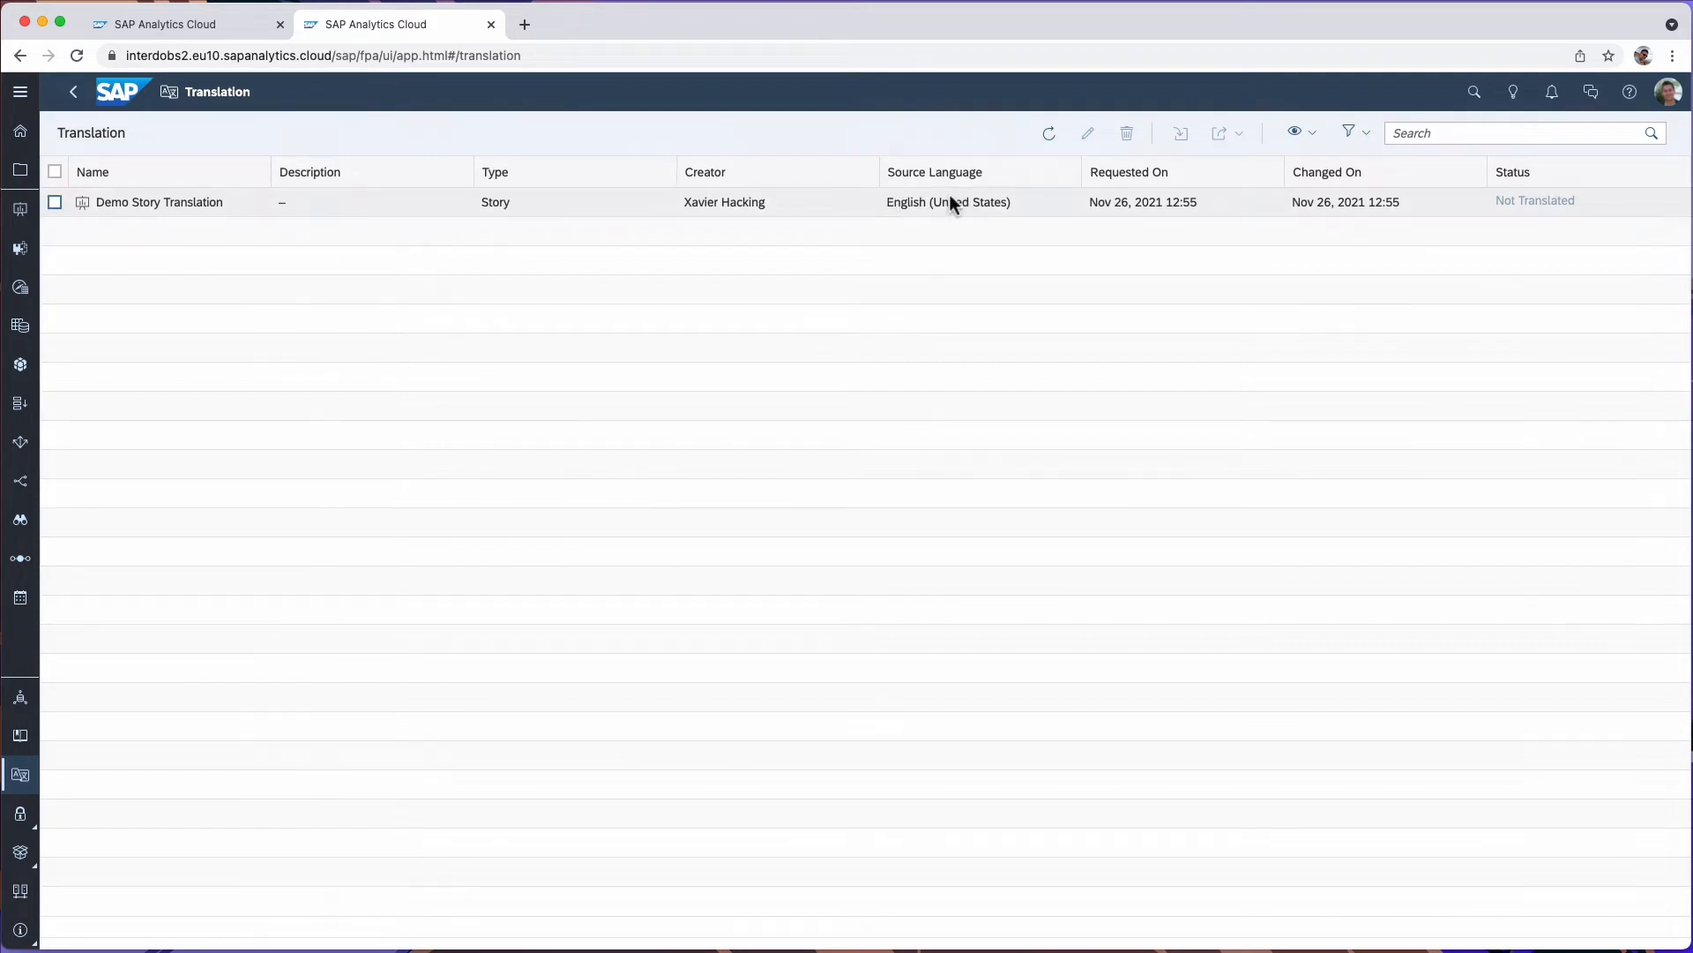
mouse_move(916, 222)
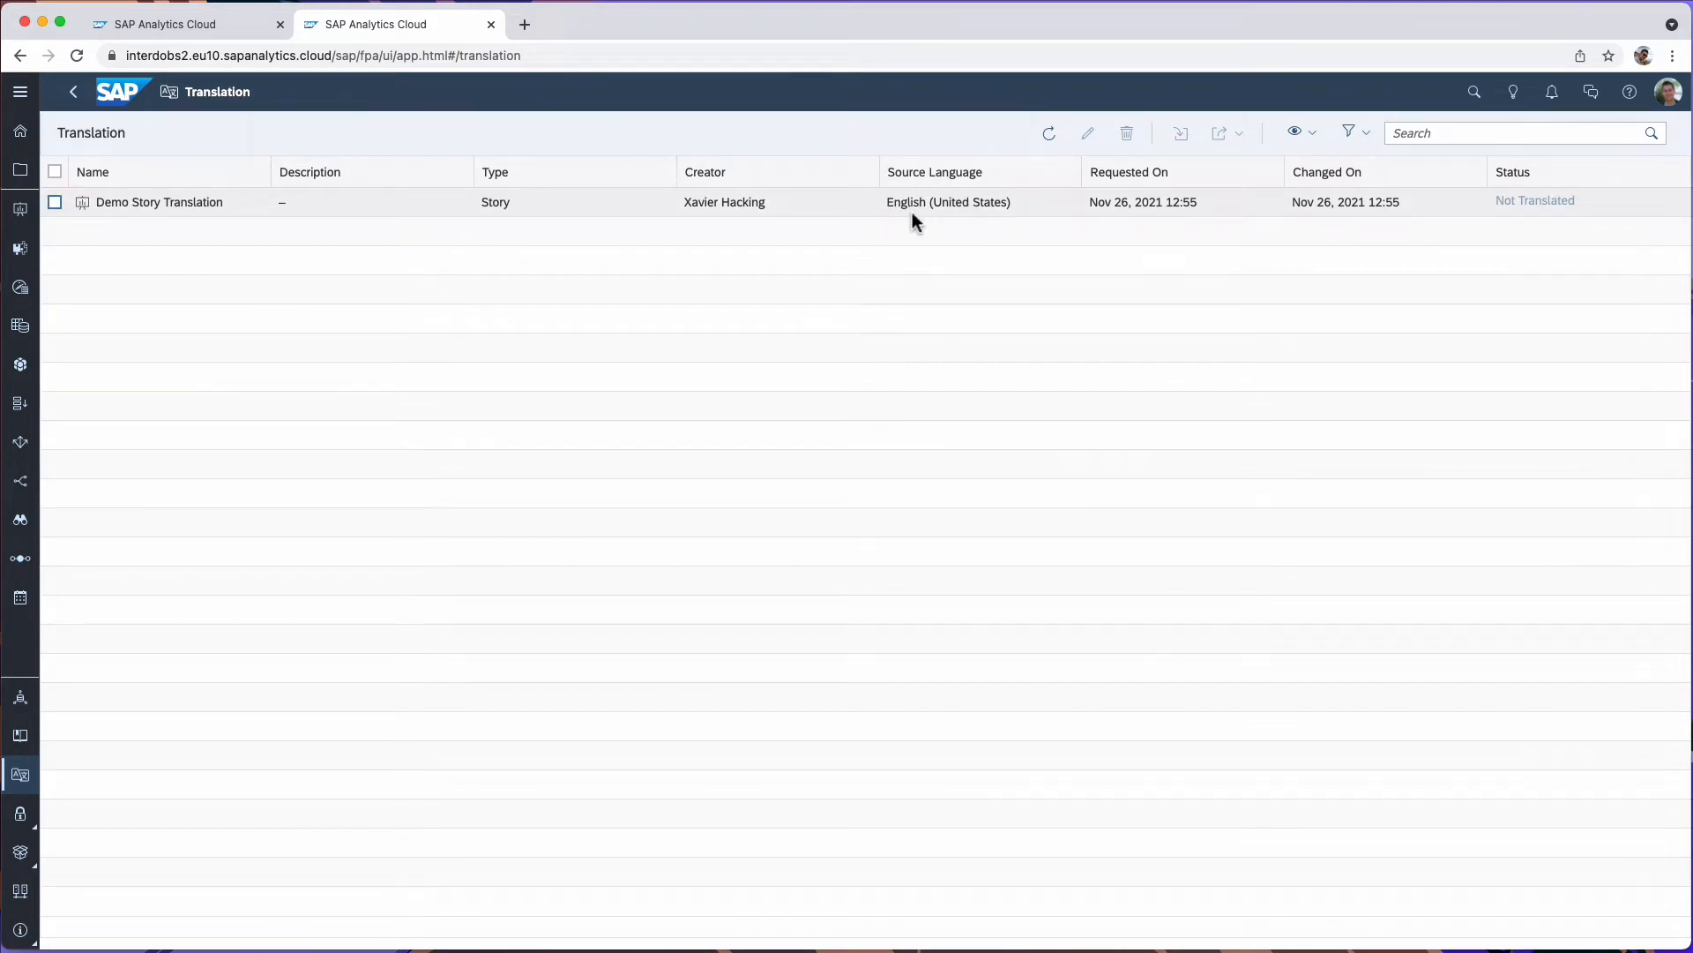
mouse_move(896, 221)
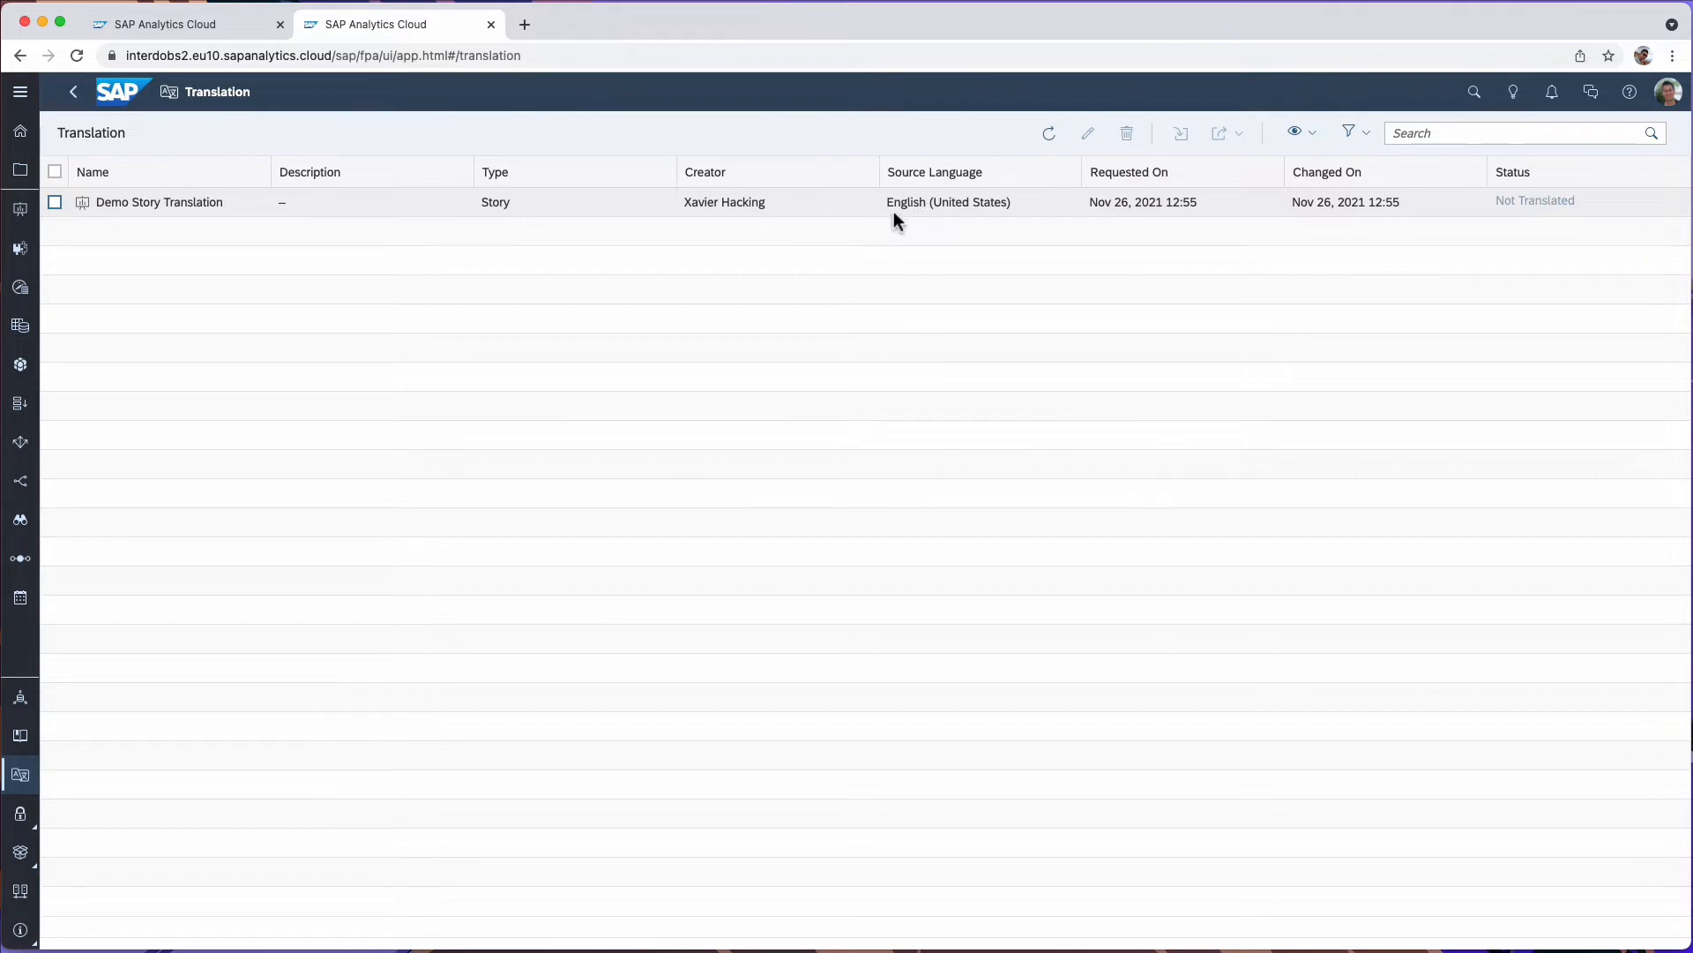
mouse_move(969, 222)
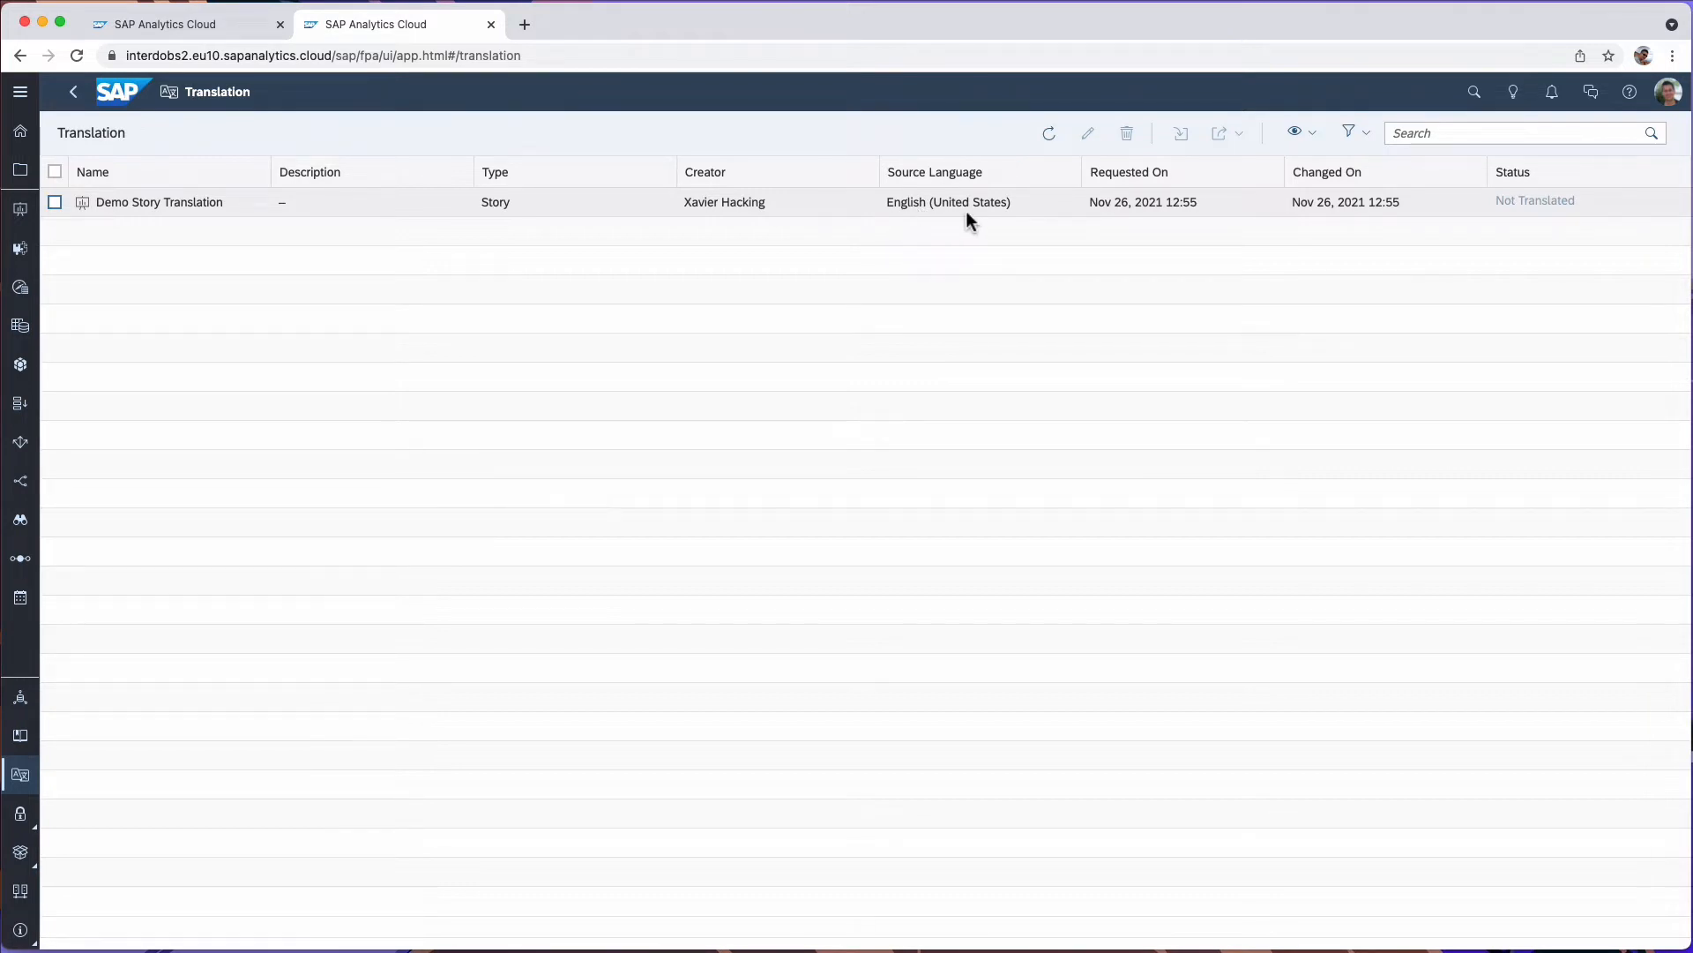
mouse_move(1667, 91)
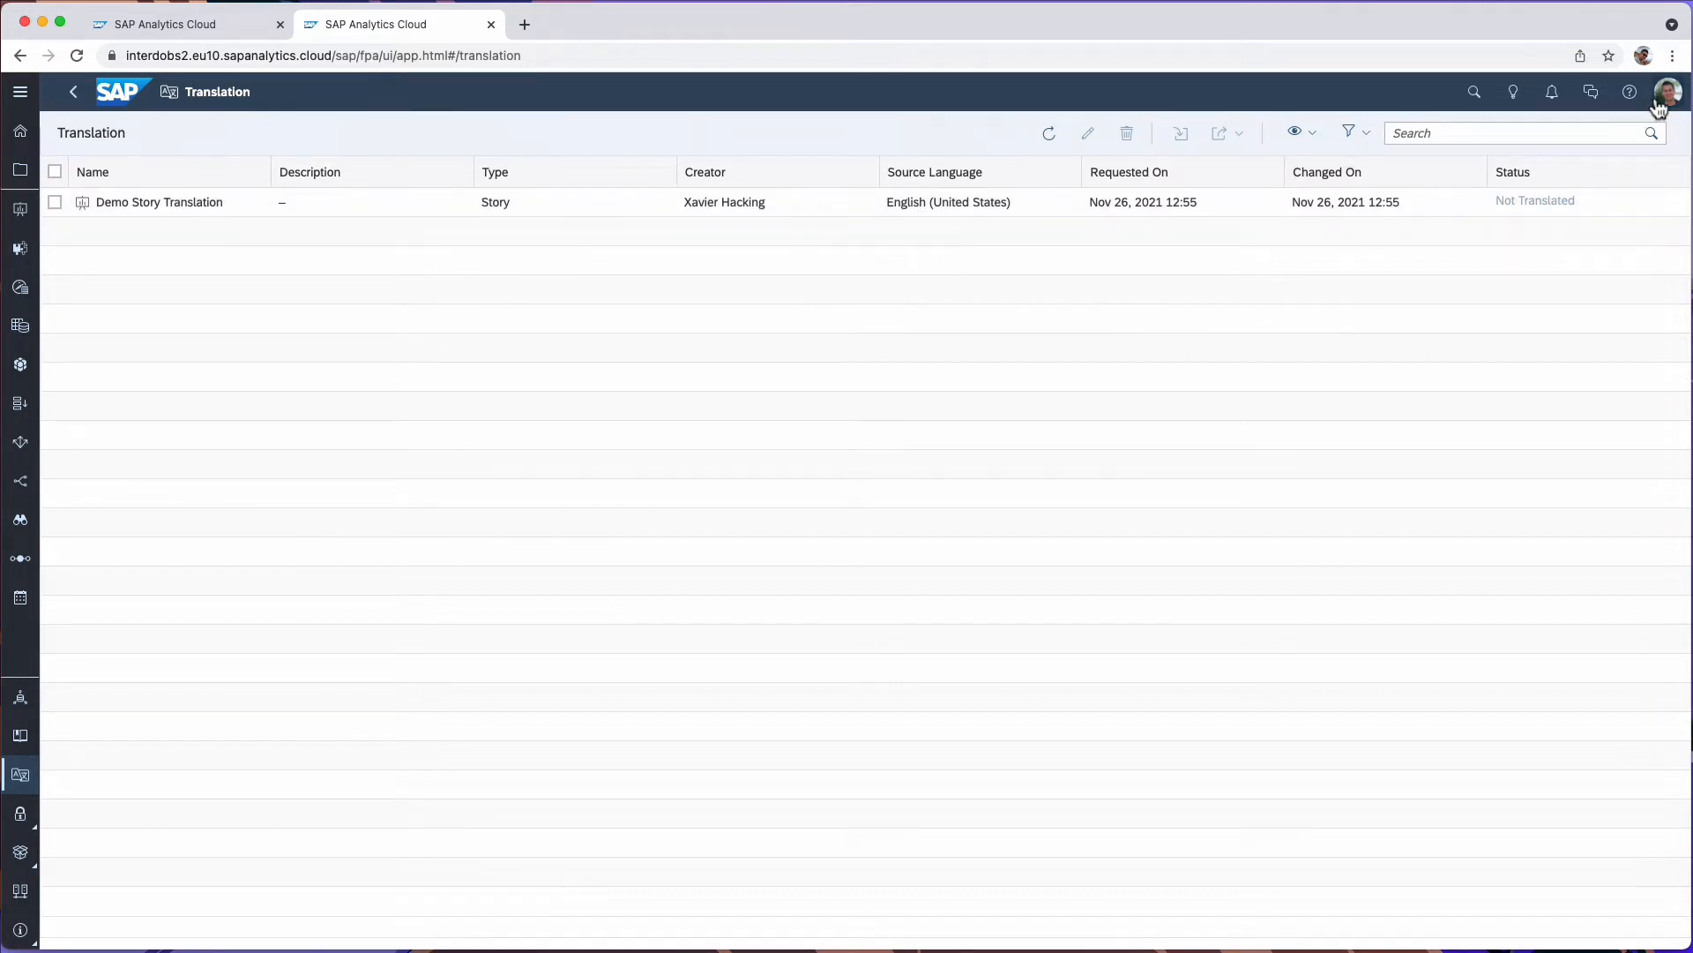
- In Profile Settings, set the interface language to Nederlands and save
click(1667, 92)
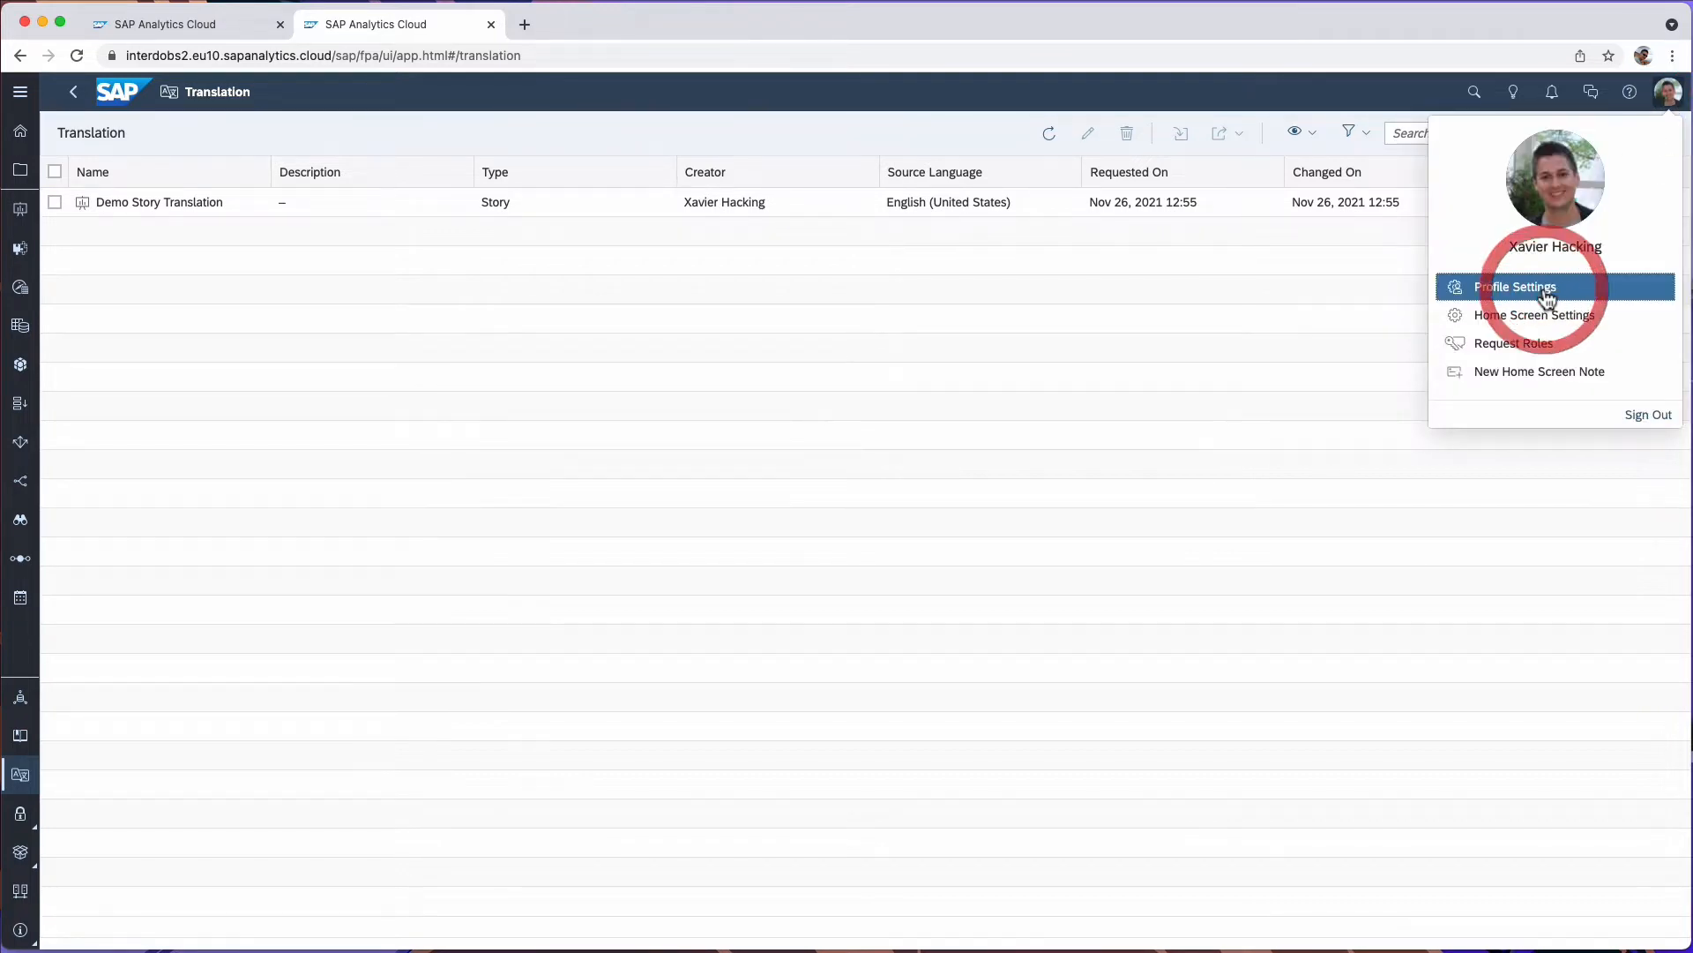
click(1516, 286)
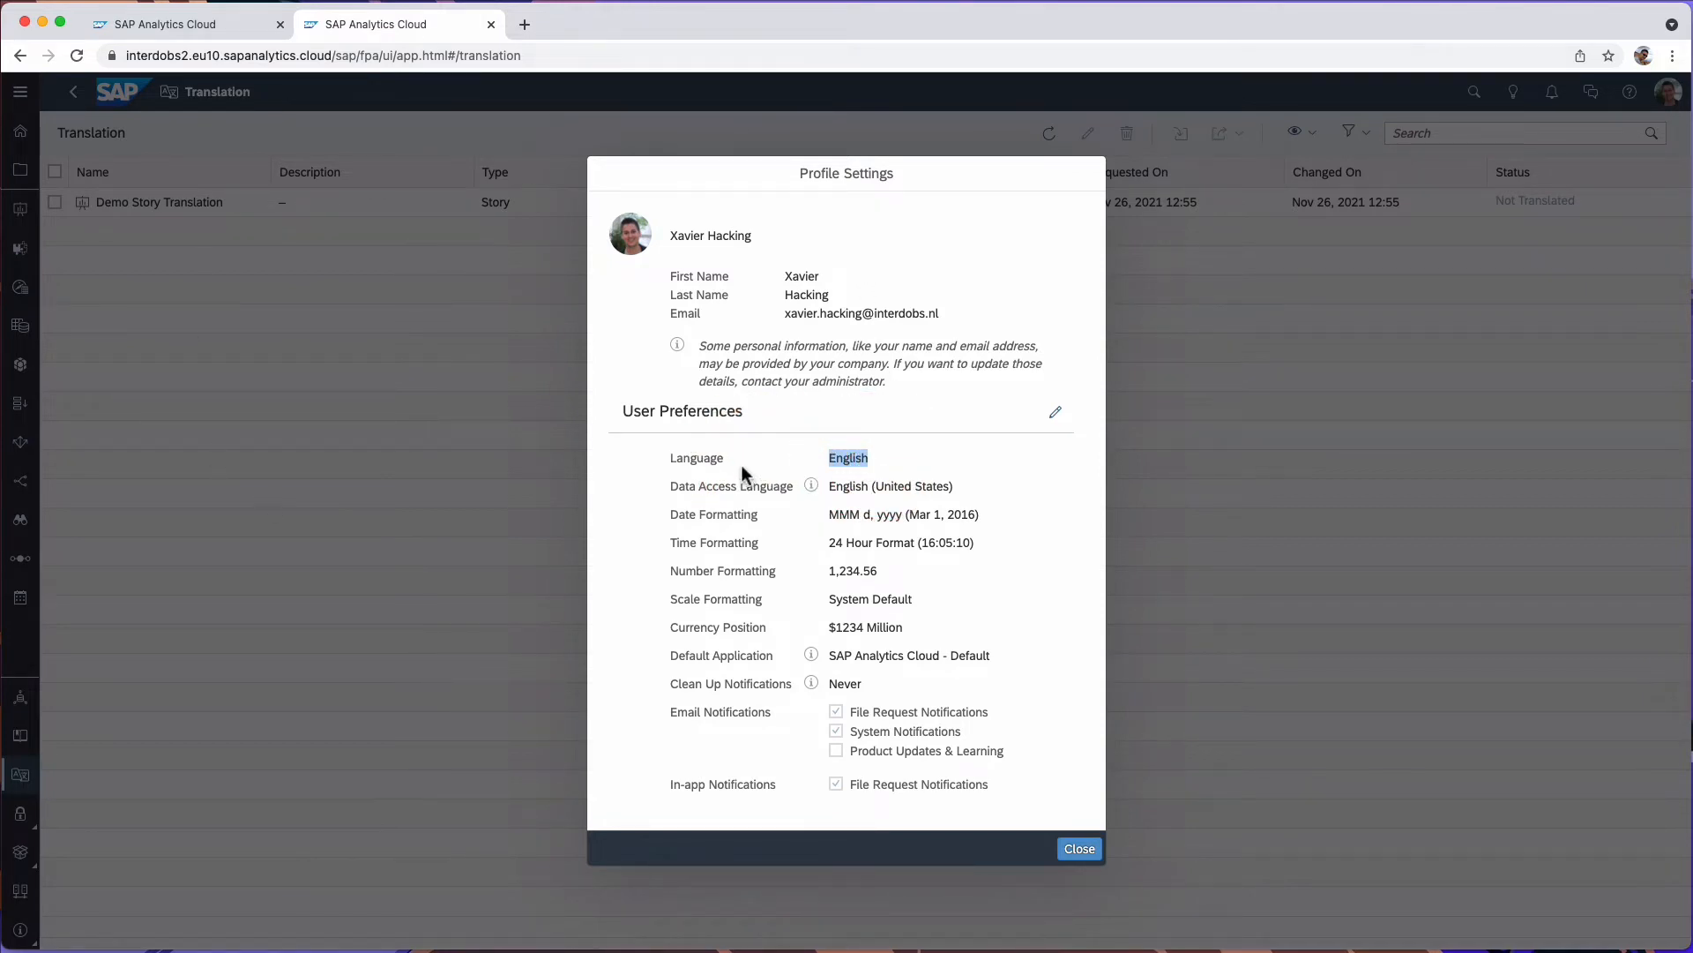
click(1055, 411)
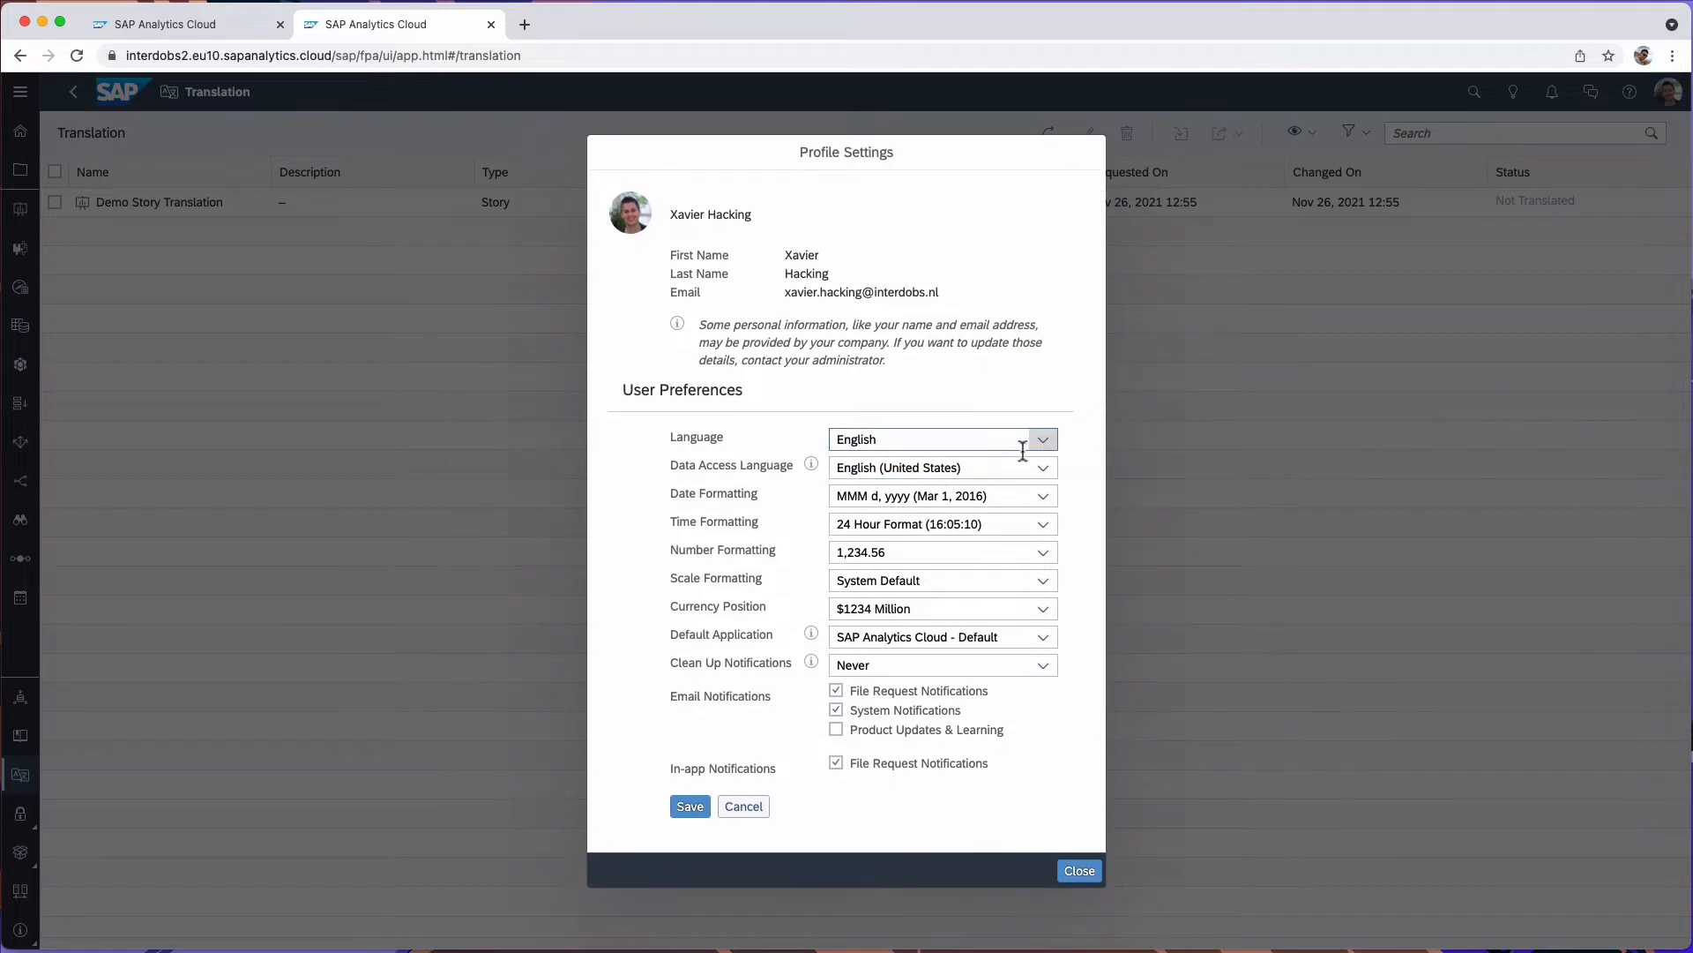
click(1040, 439)
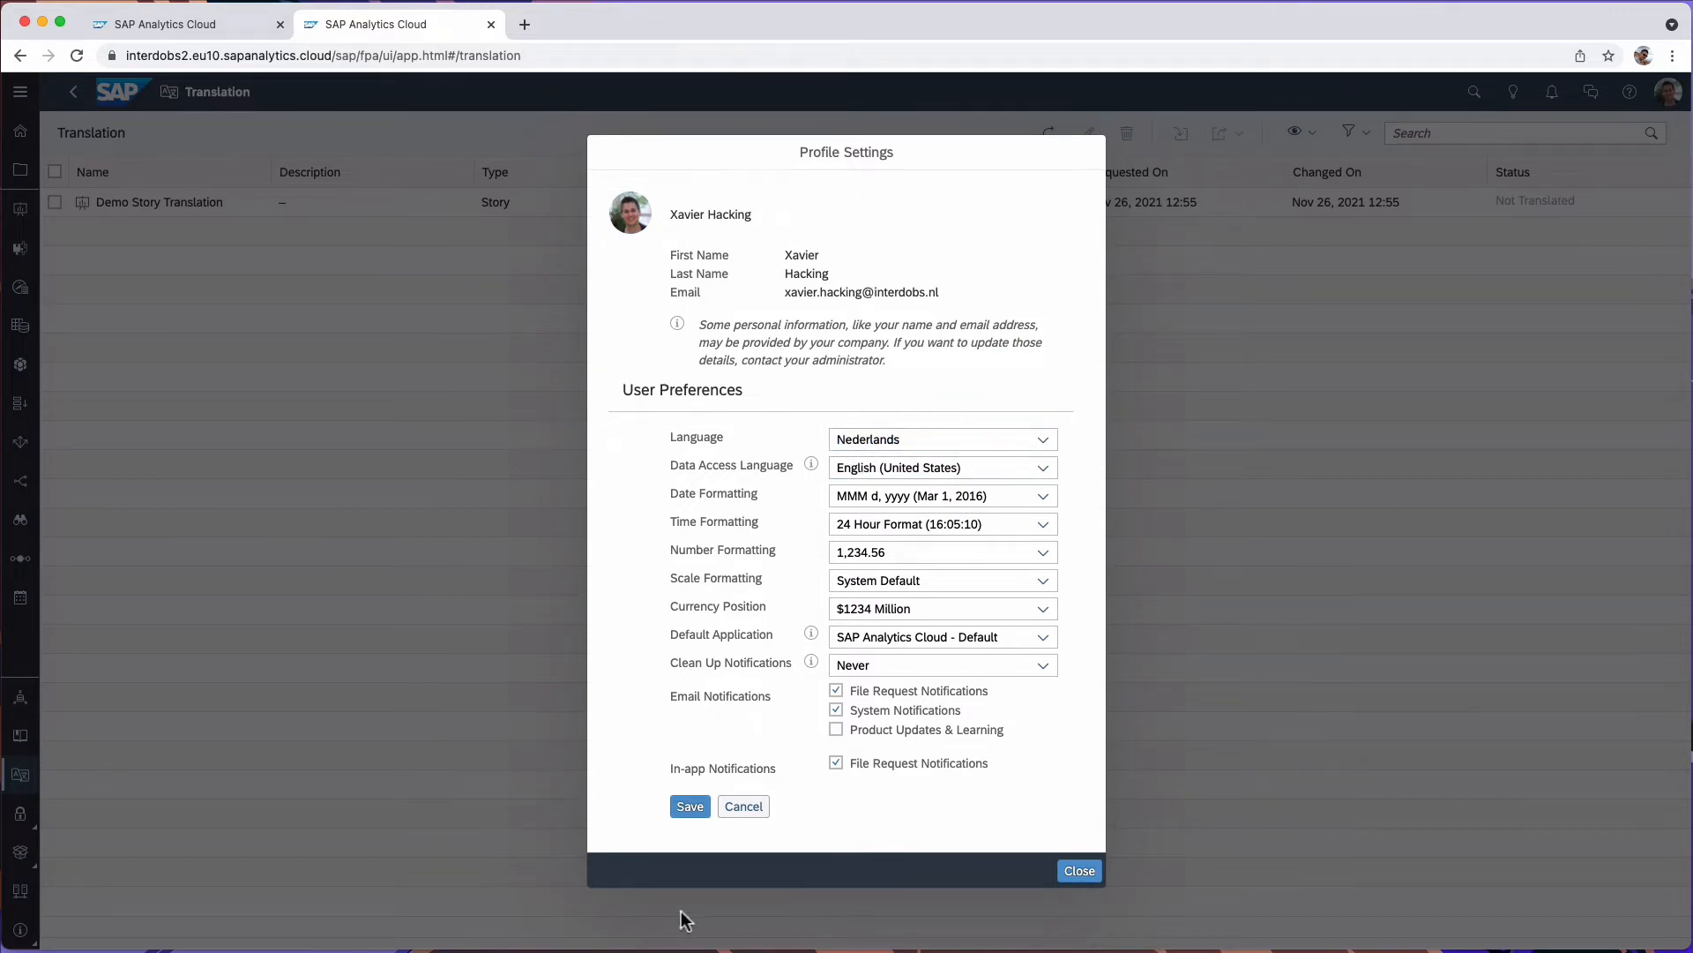
click(690, 806)
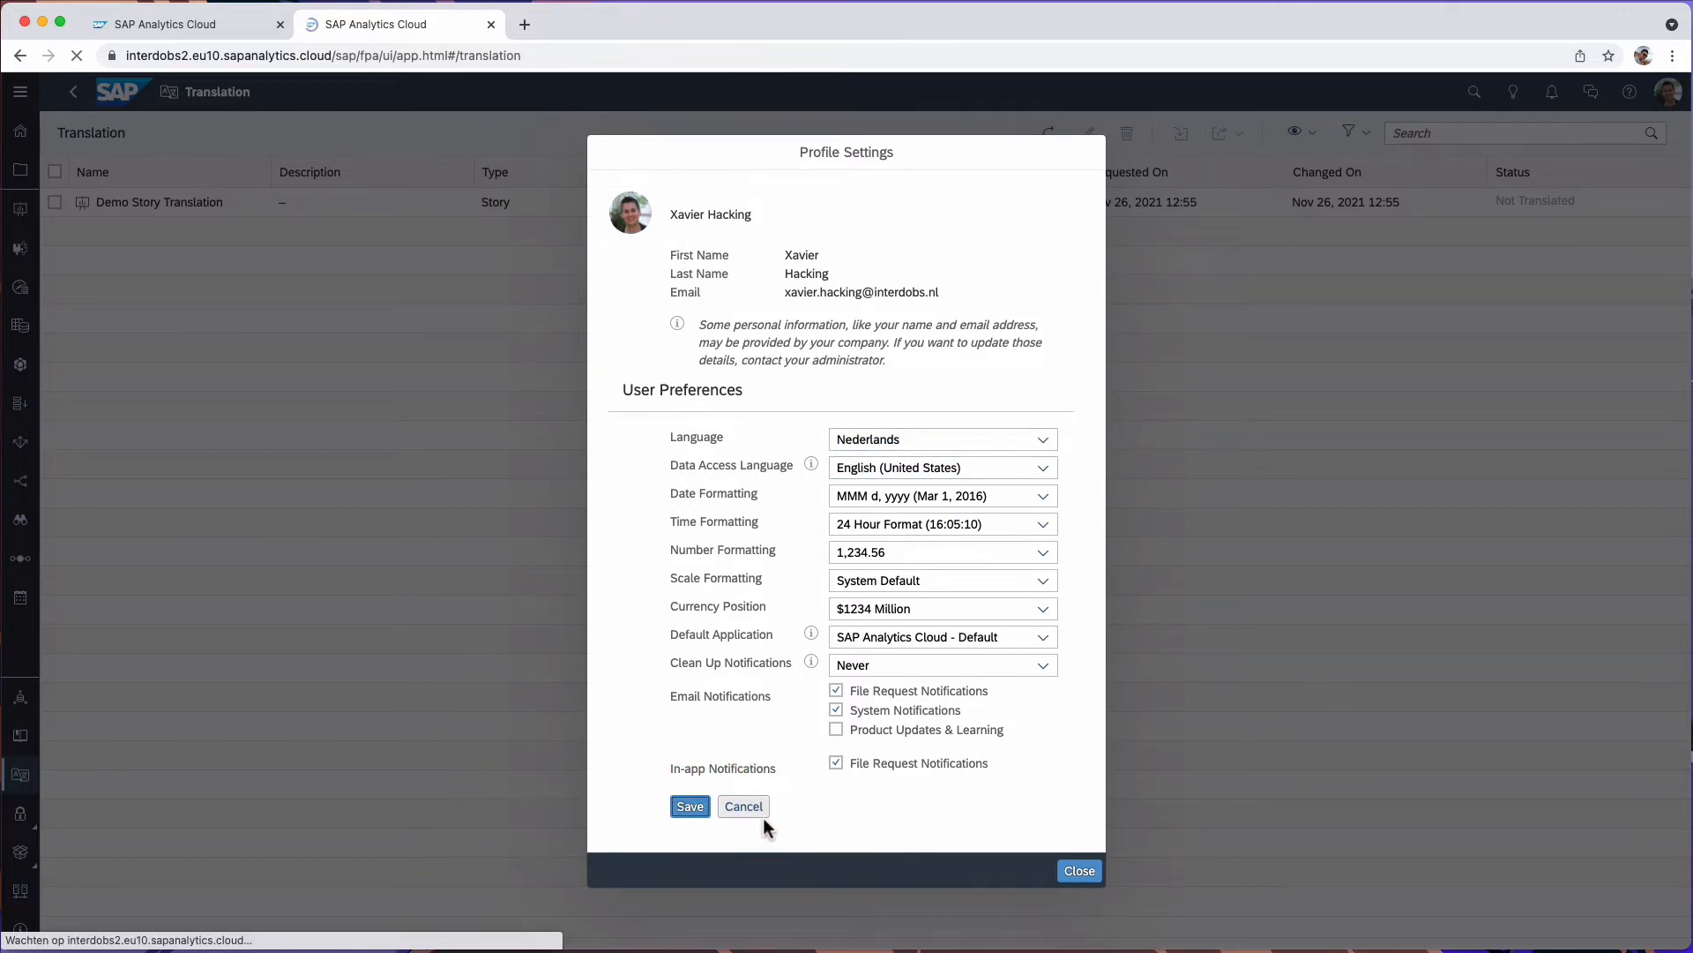
click(690, 806)
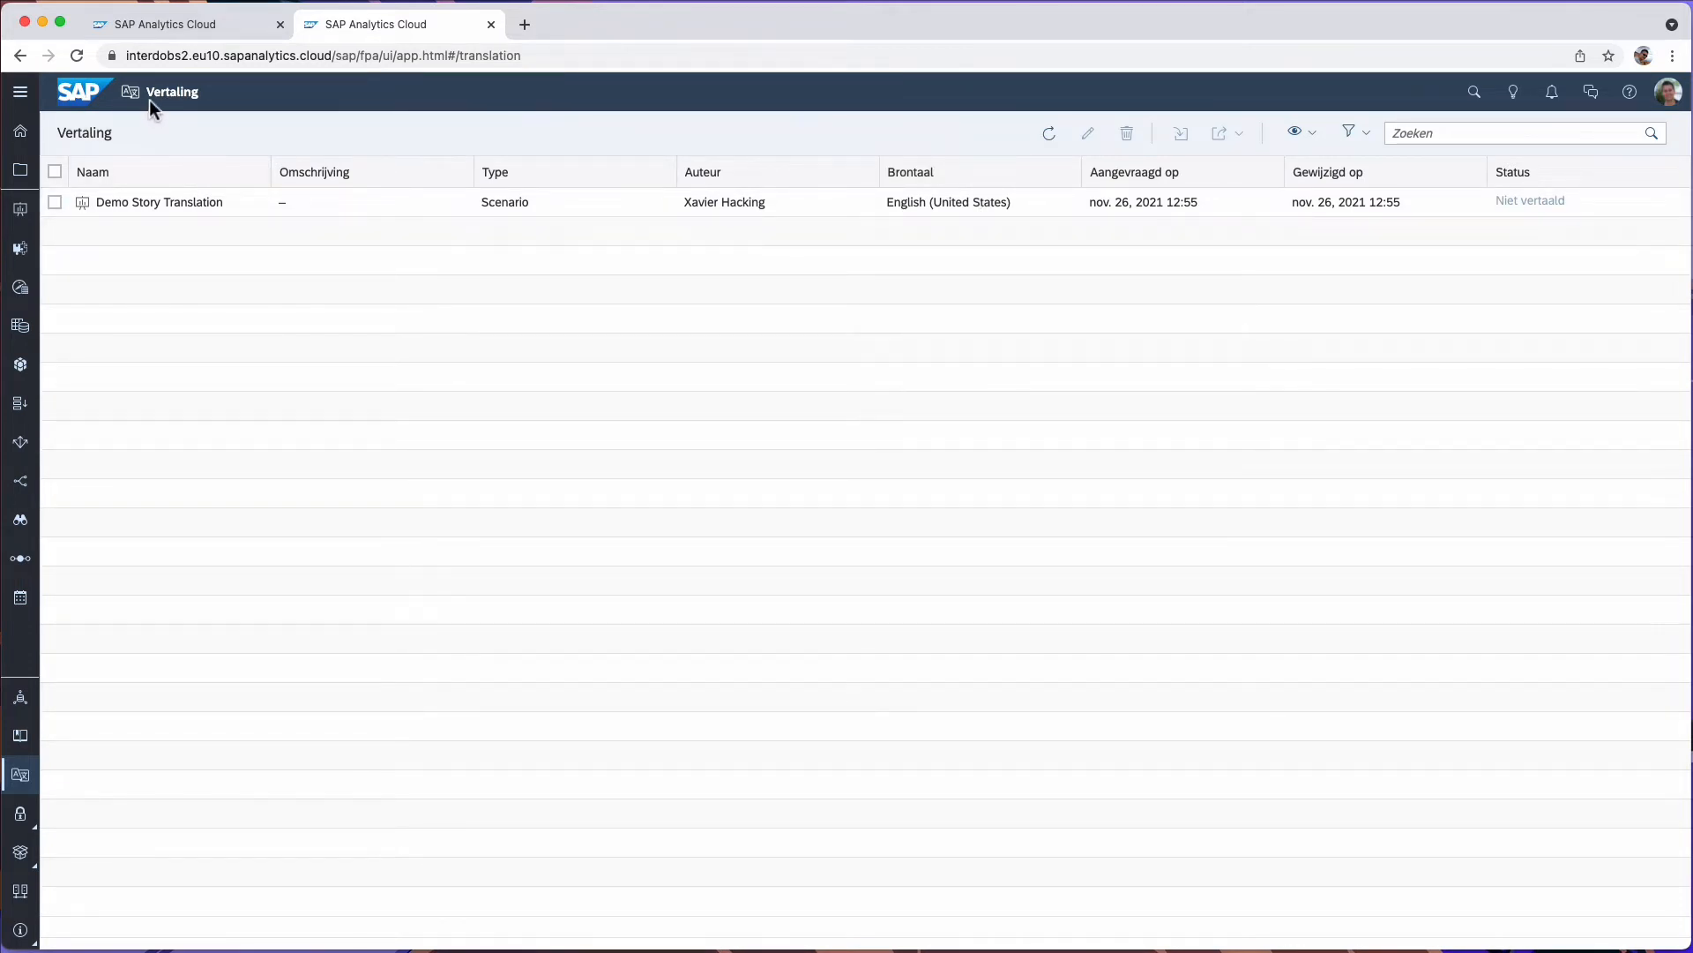
mouse_move(199, 136)
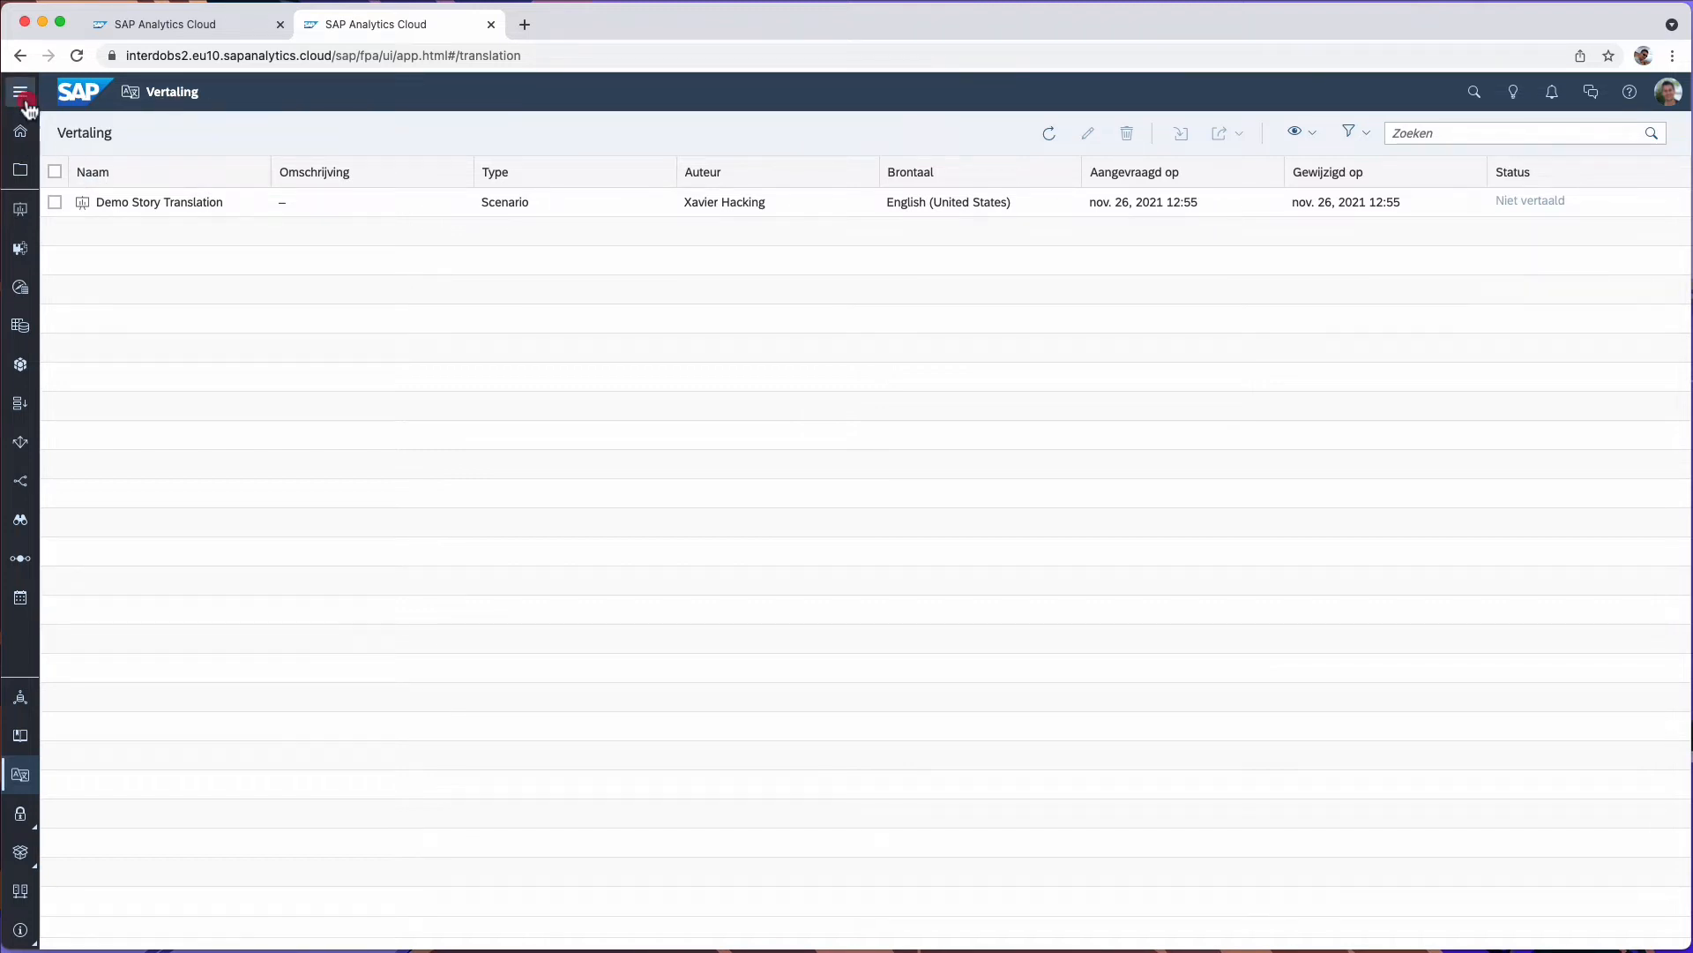
- Expand the side navigation to see the Dutch app names, then collapse it again
click(26, 92)
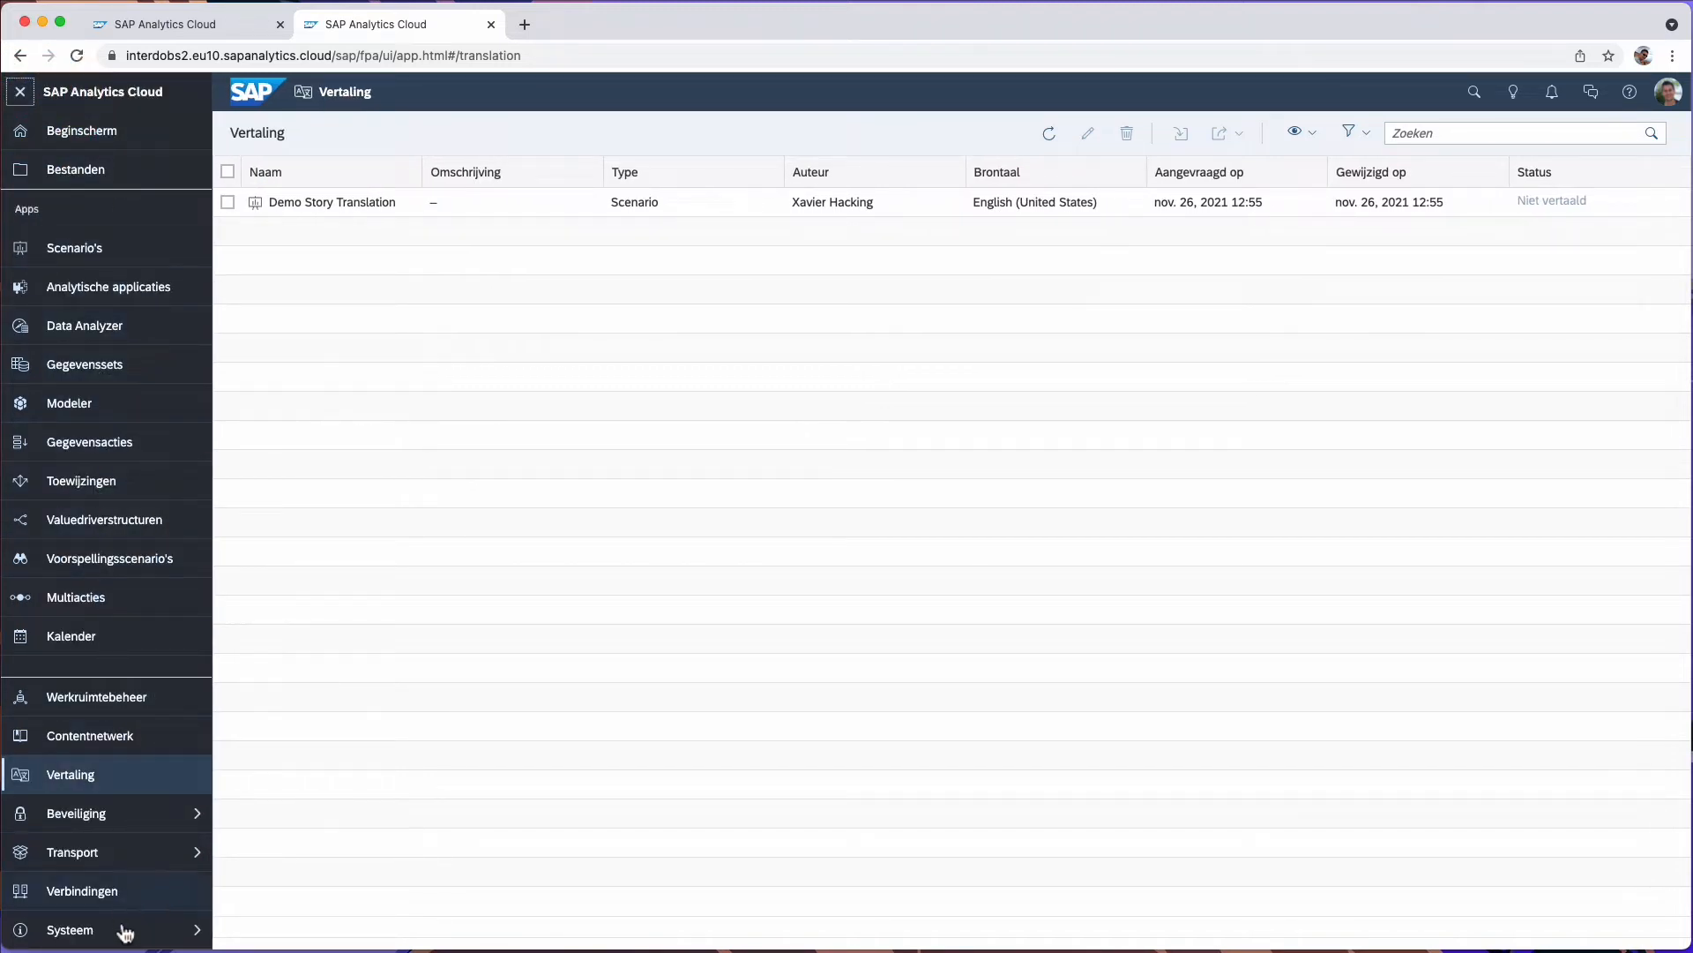
click(1668, 90)
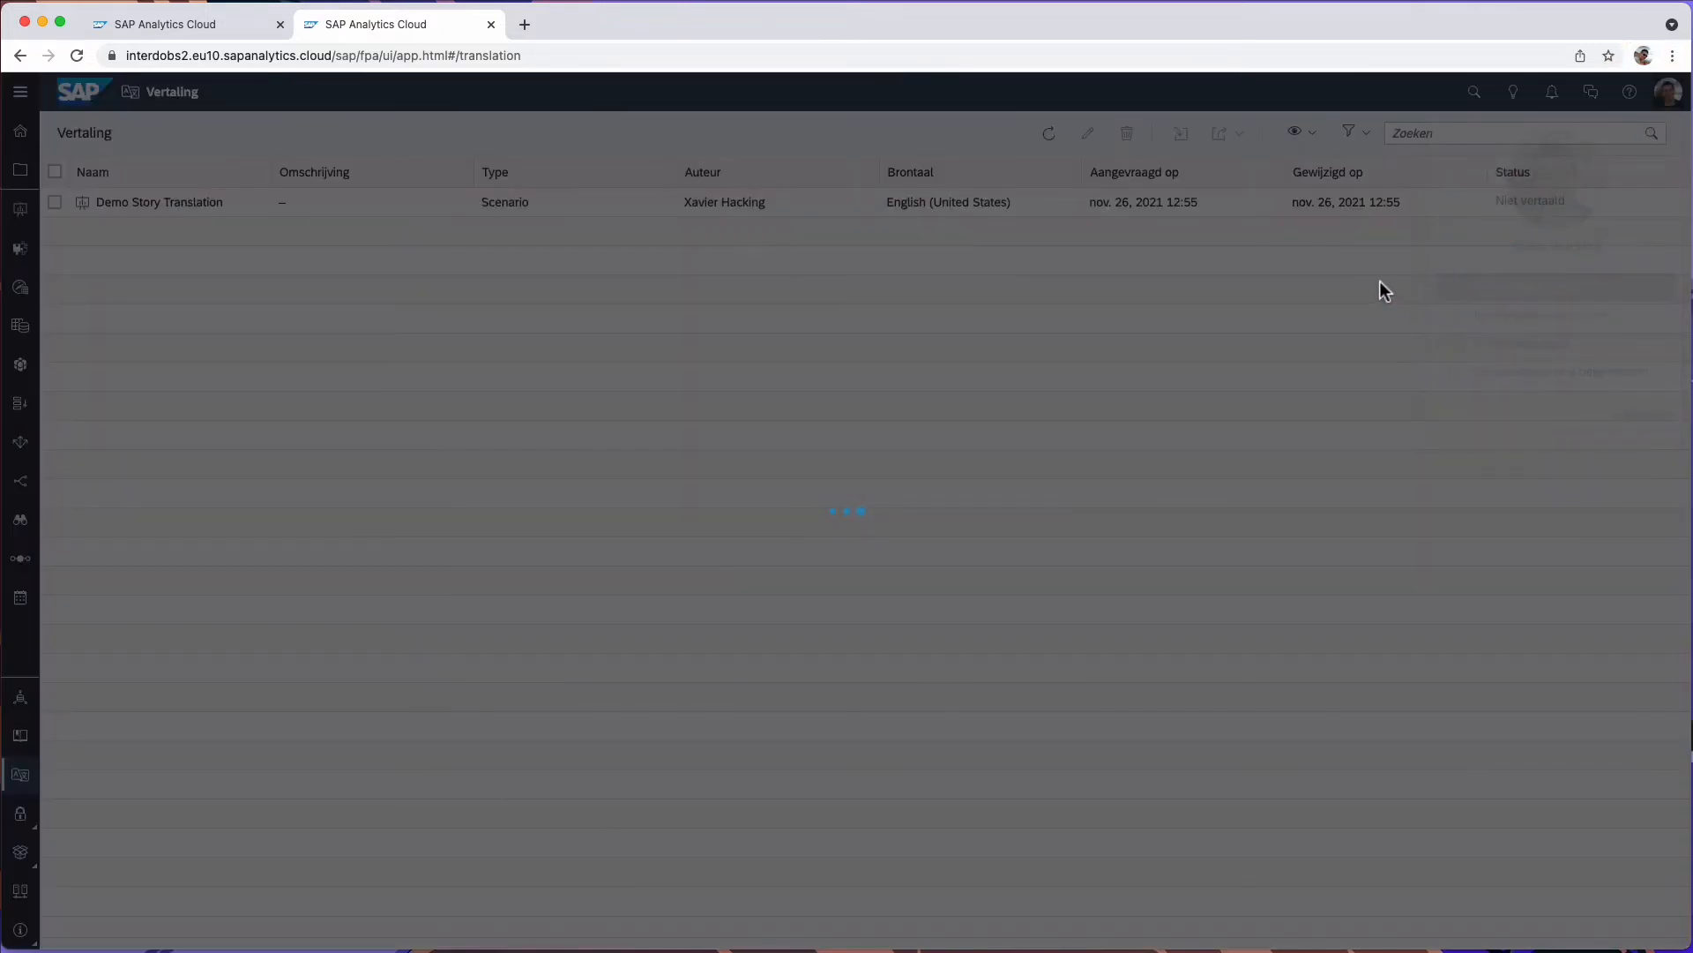
- In Profielinstellingen, set Taal to English and Taal gegevenstoegang to Deutsch, then save
click(1667, 90)
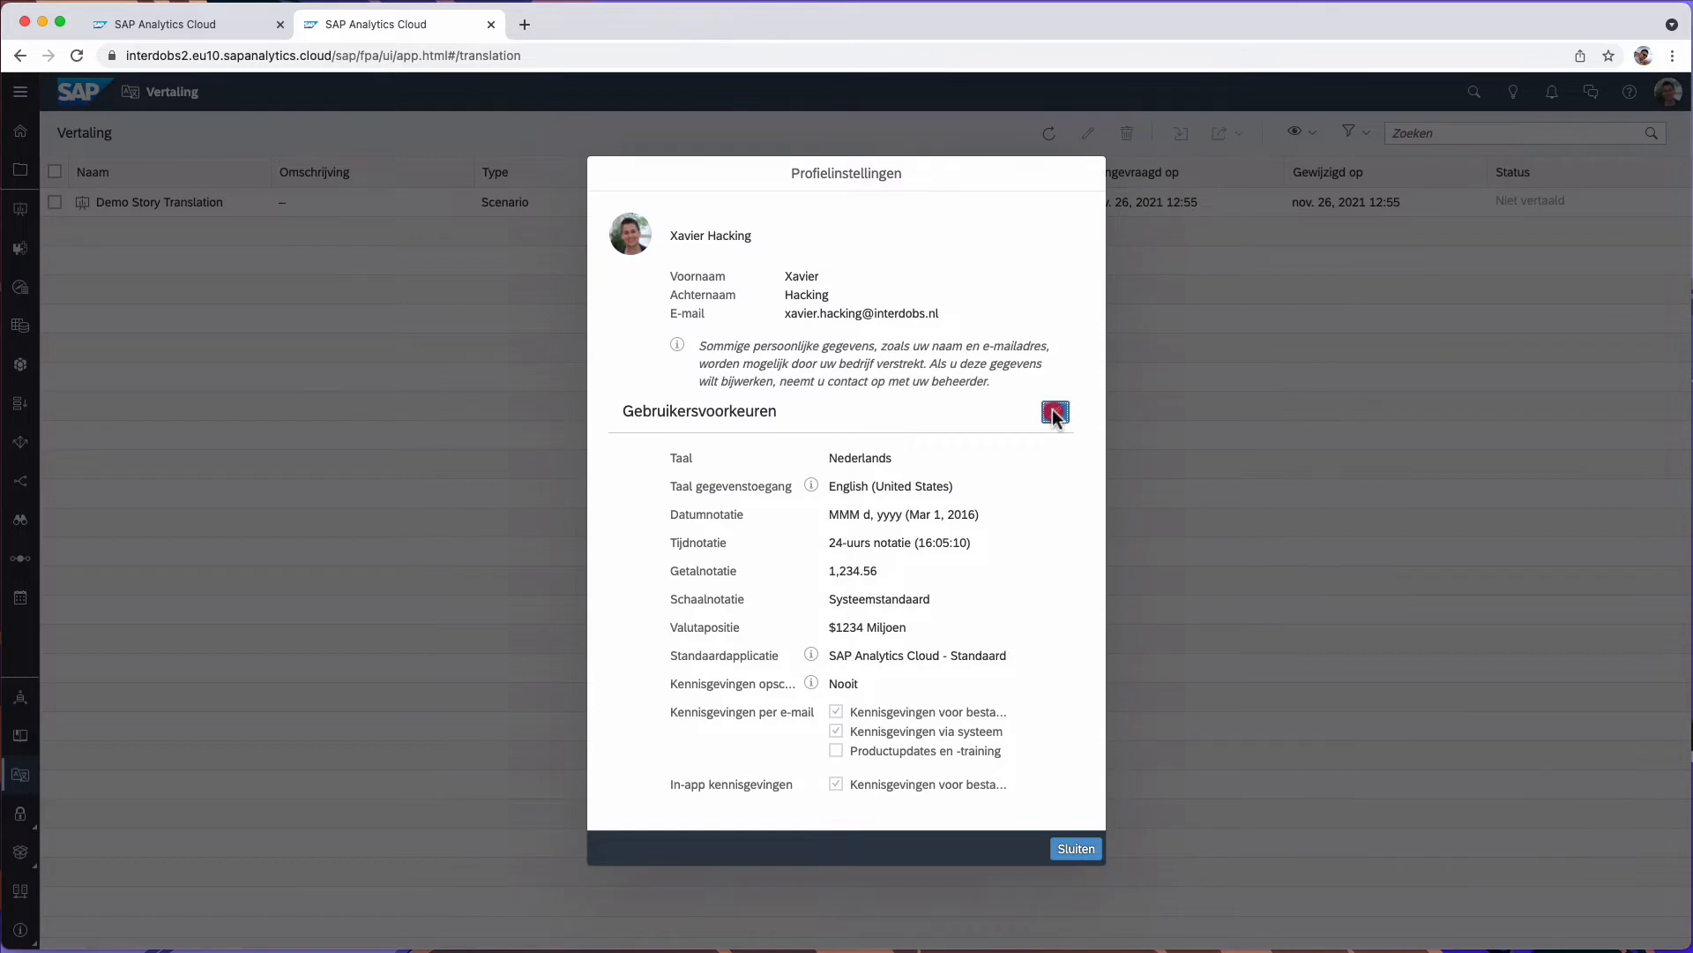
click(1055, 412)
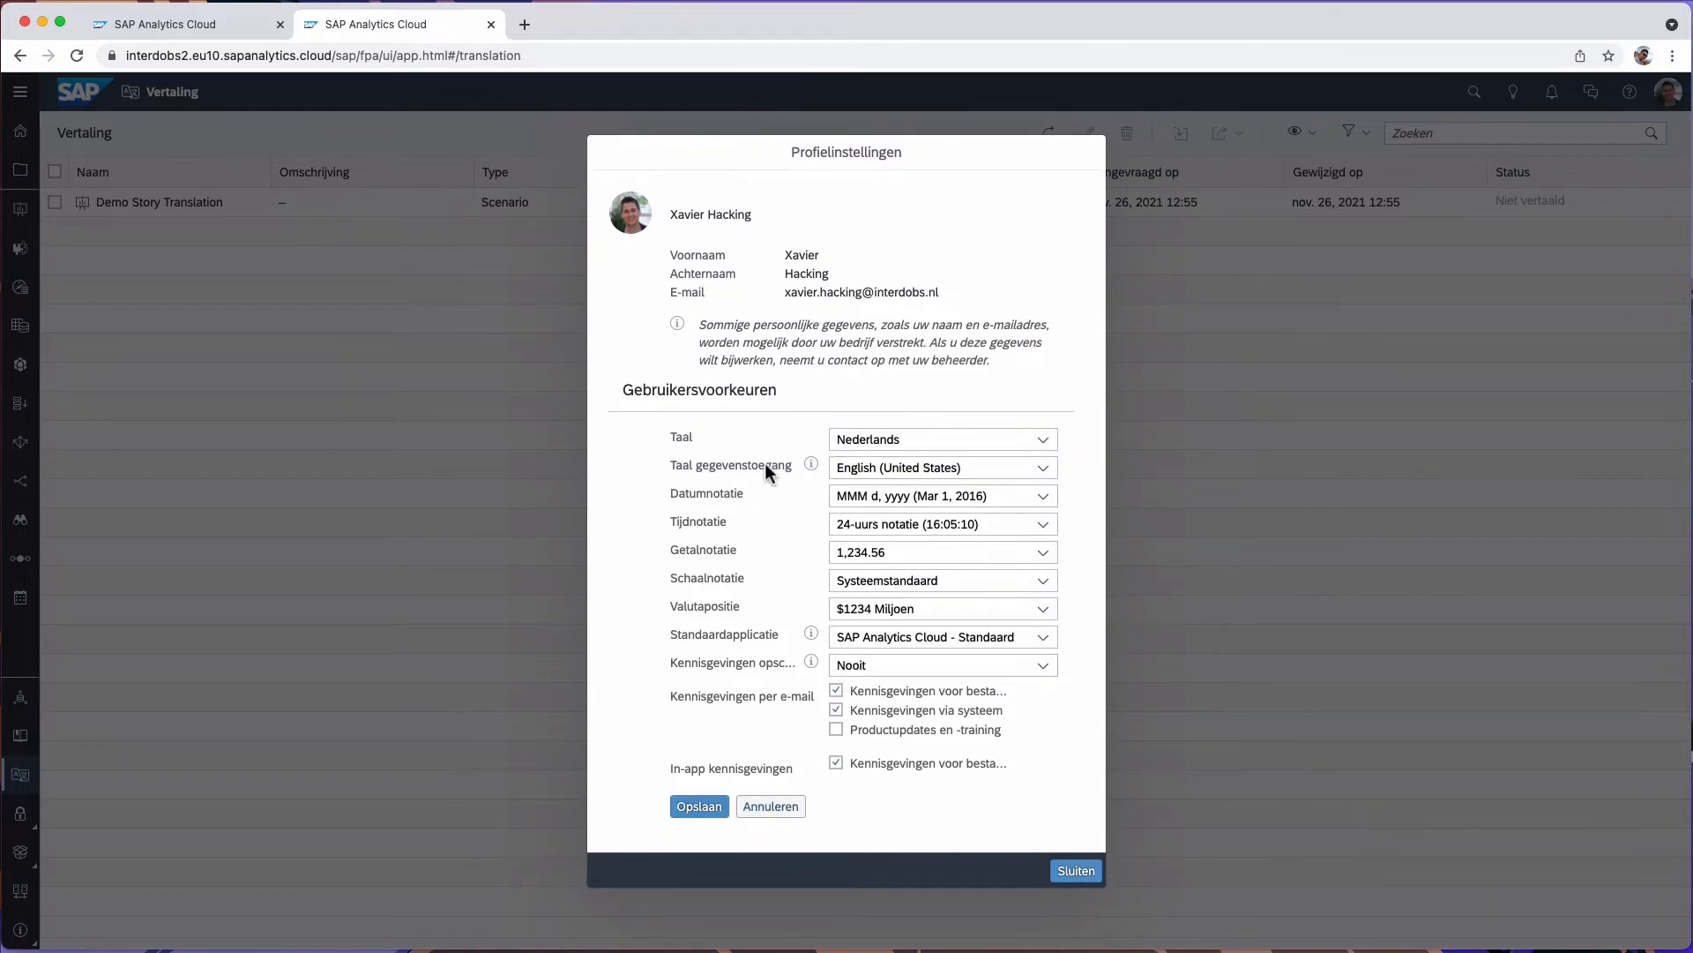
click(1037, 439)
text(Eng)
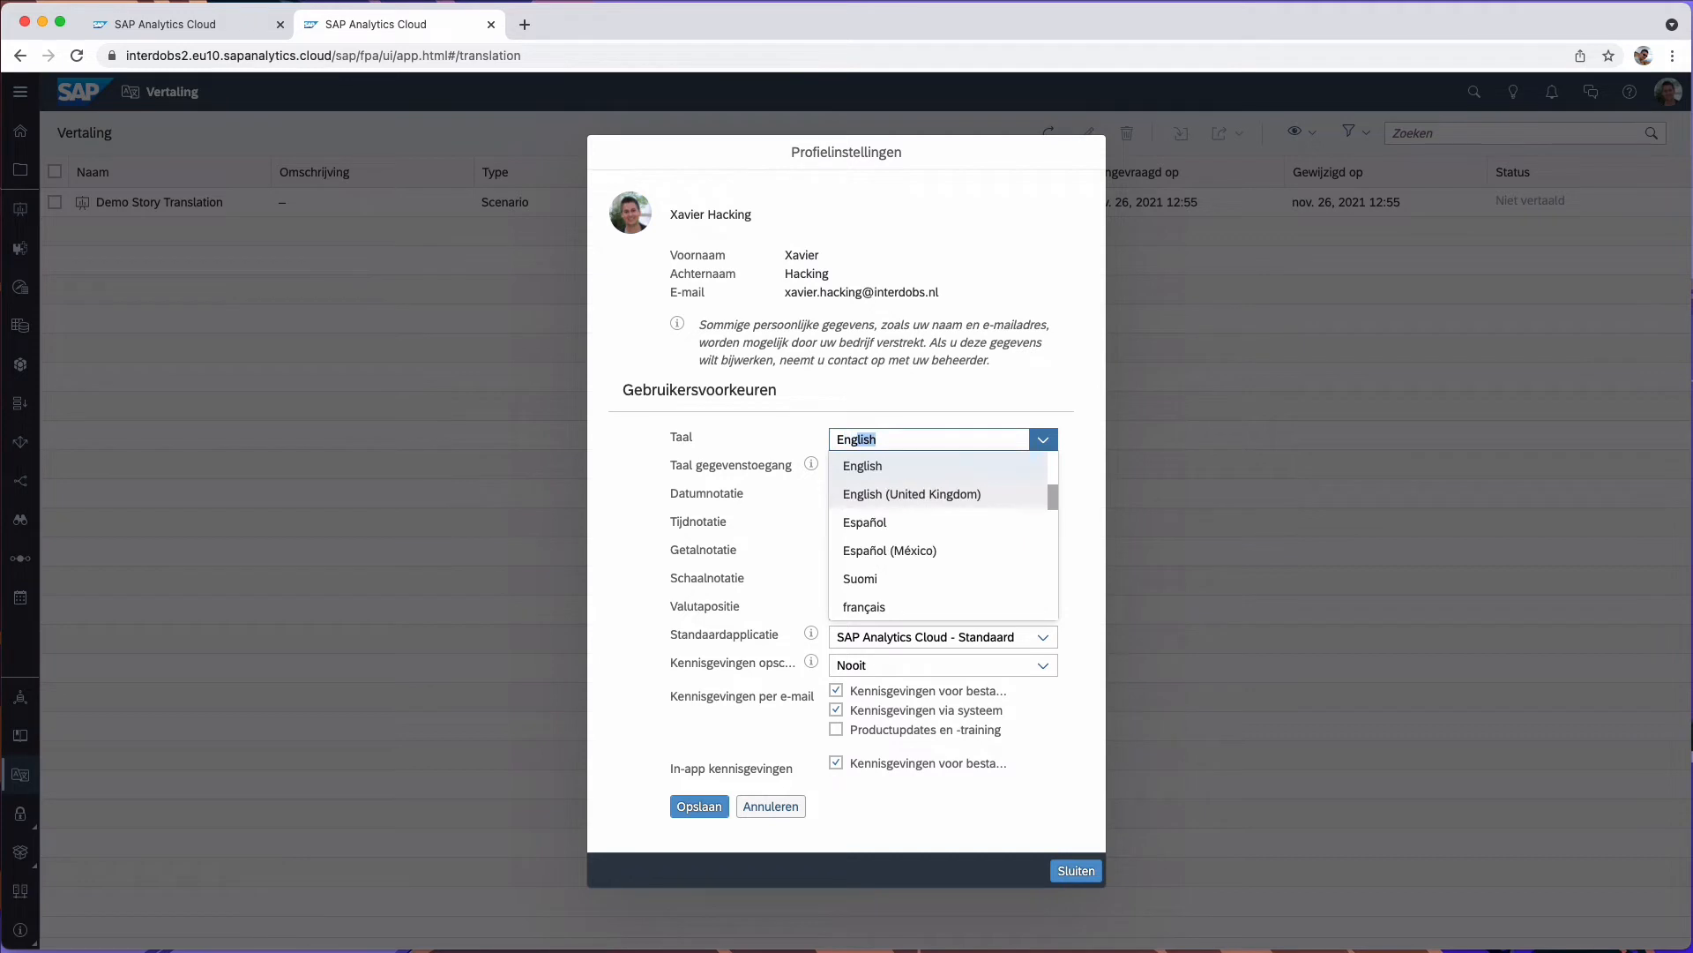
click(863, 466)
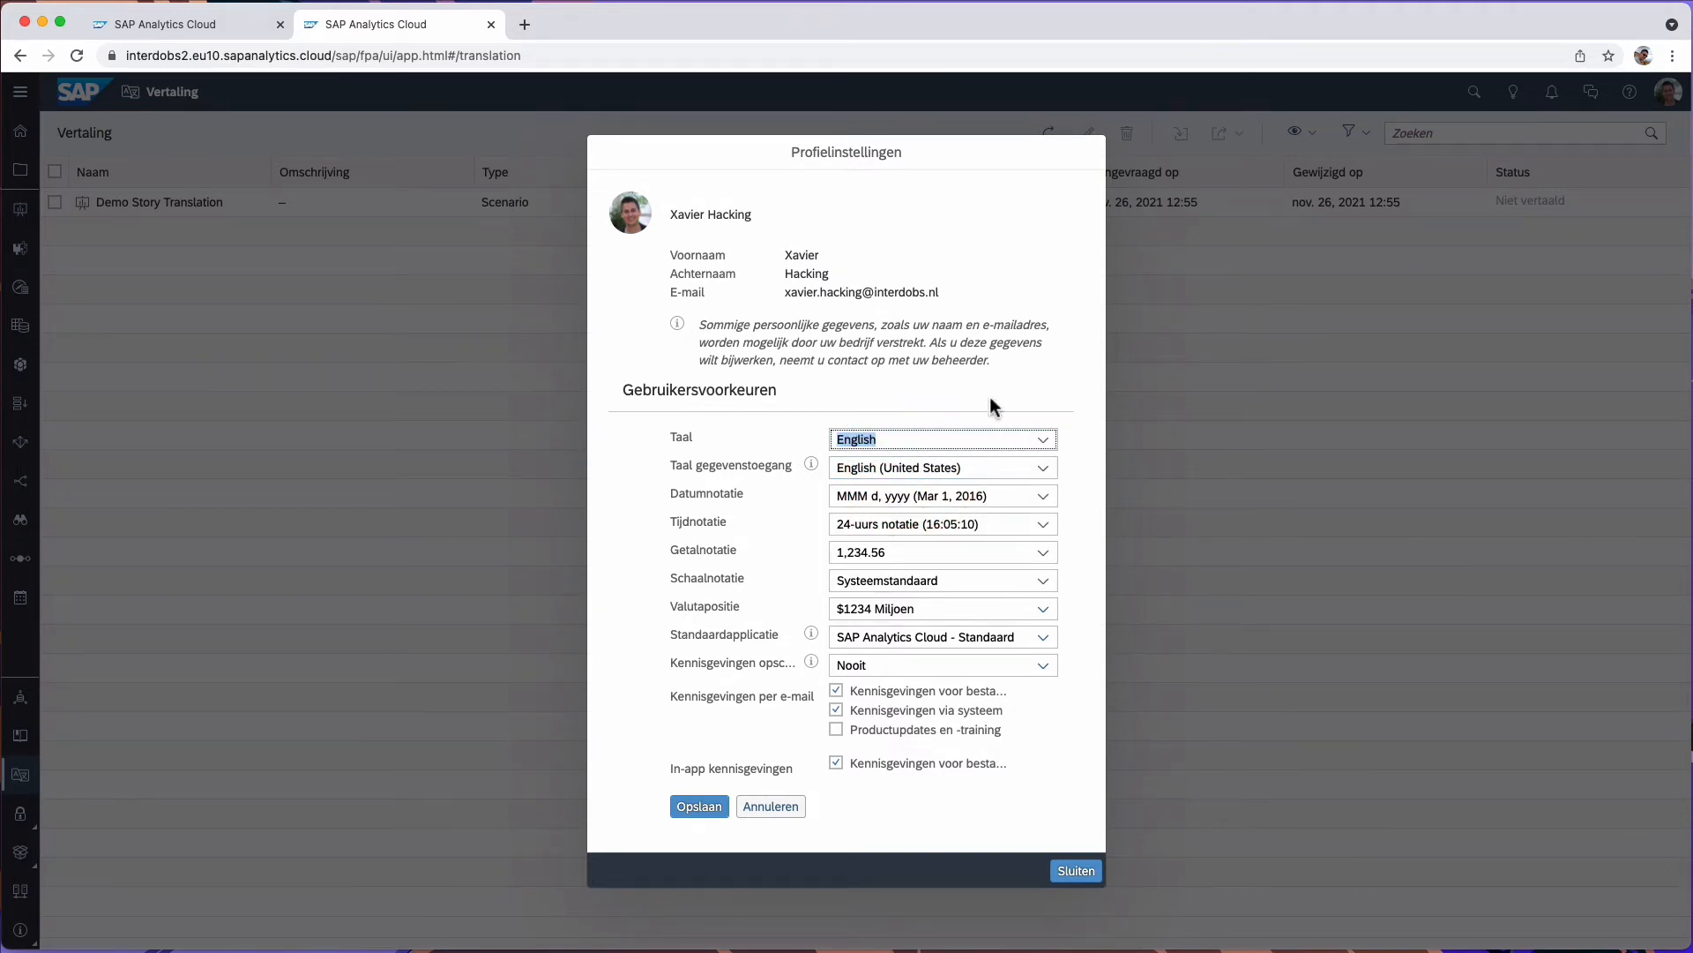
mouse_move(730, 473)
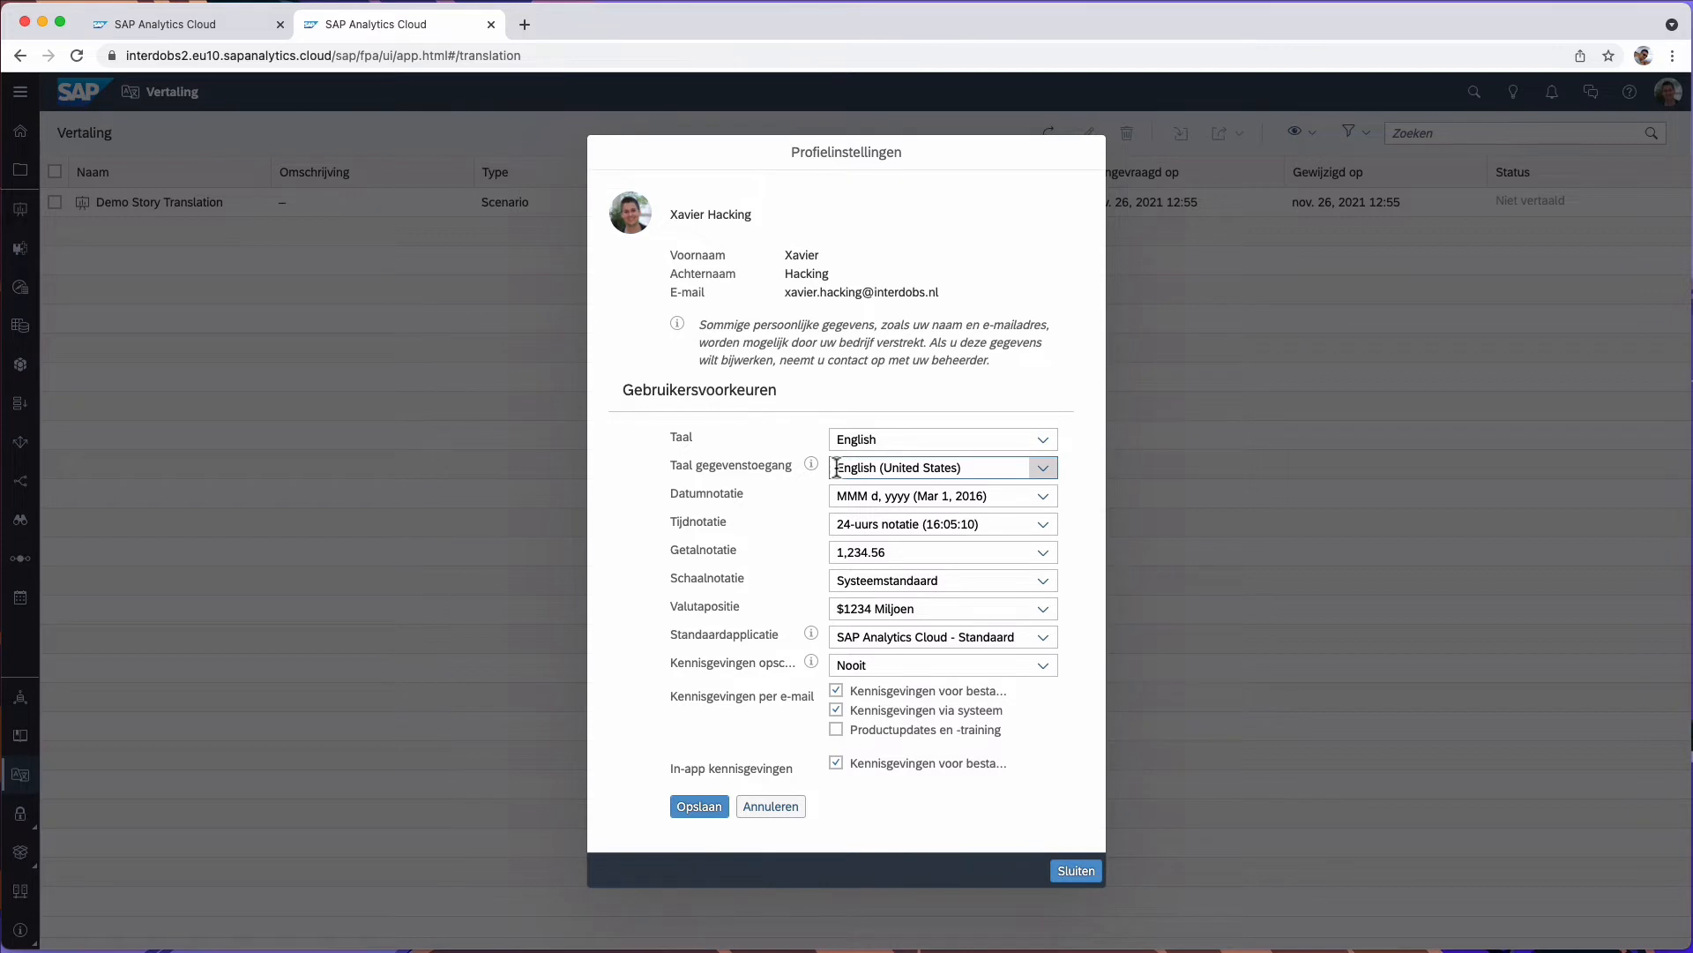
mouse_move(642, 466)
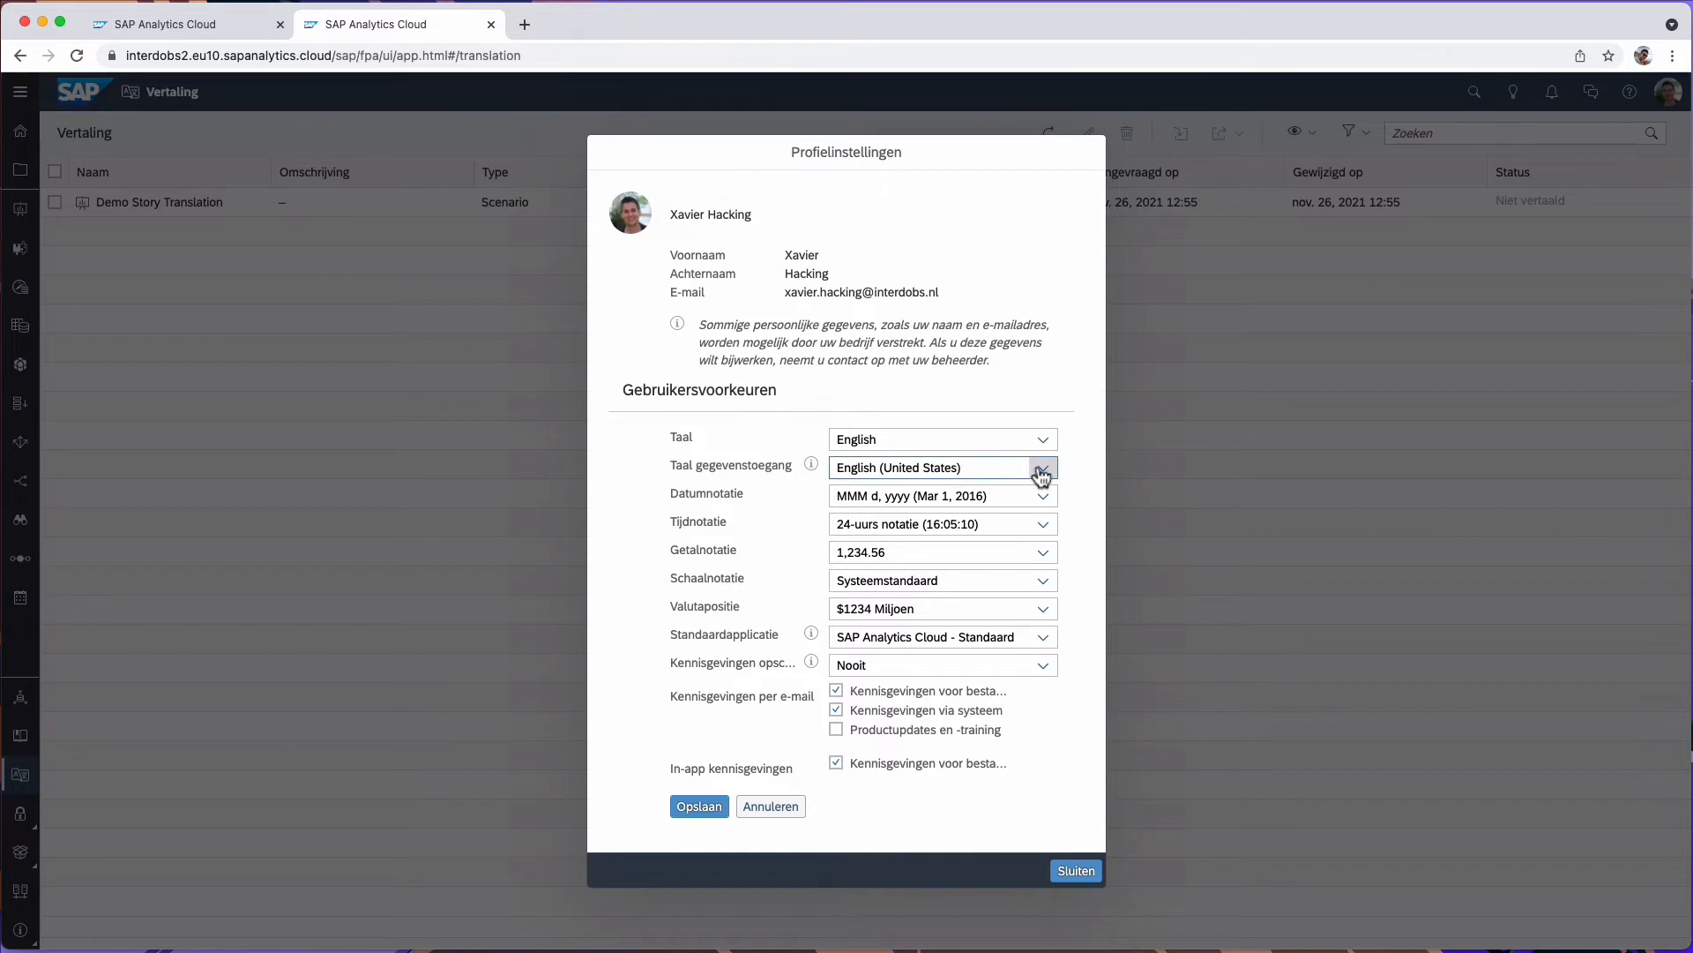
click(1041, 466)
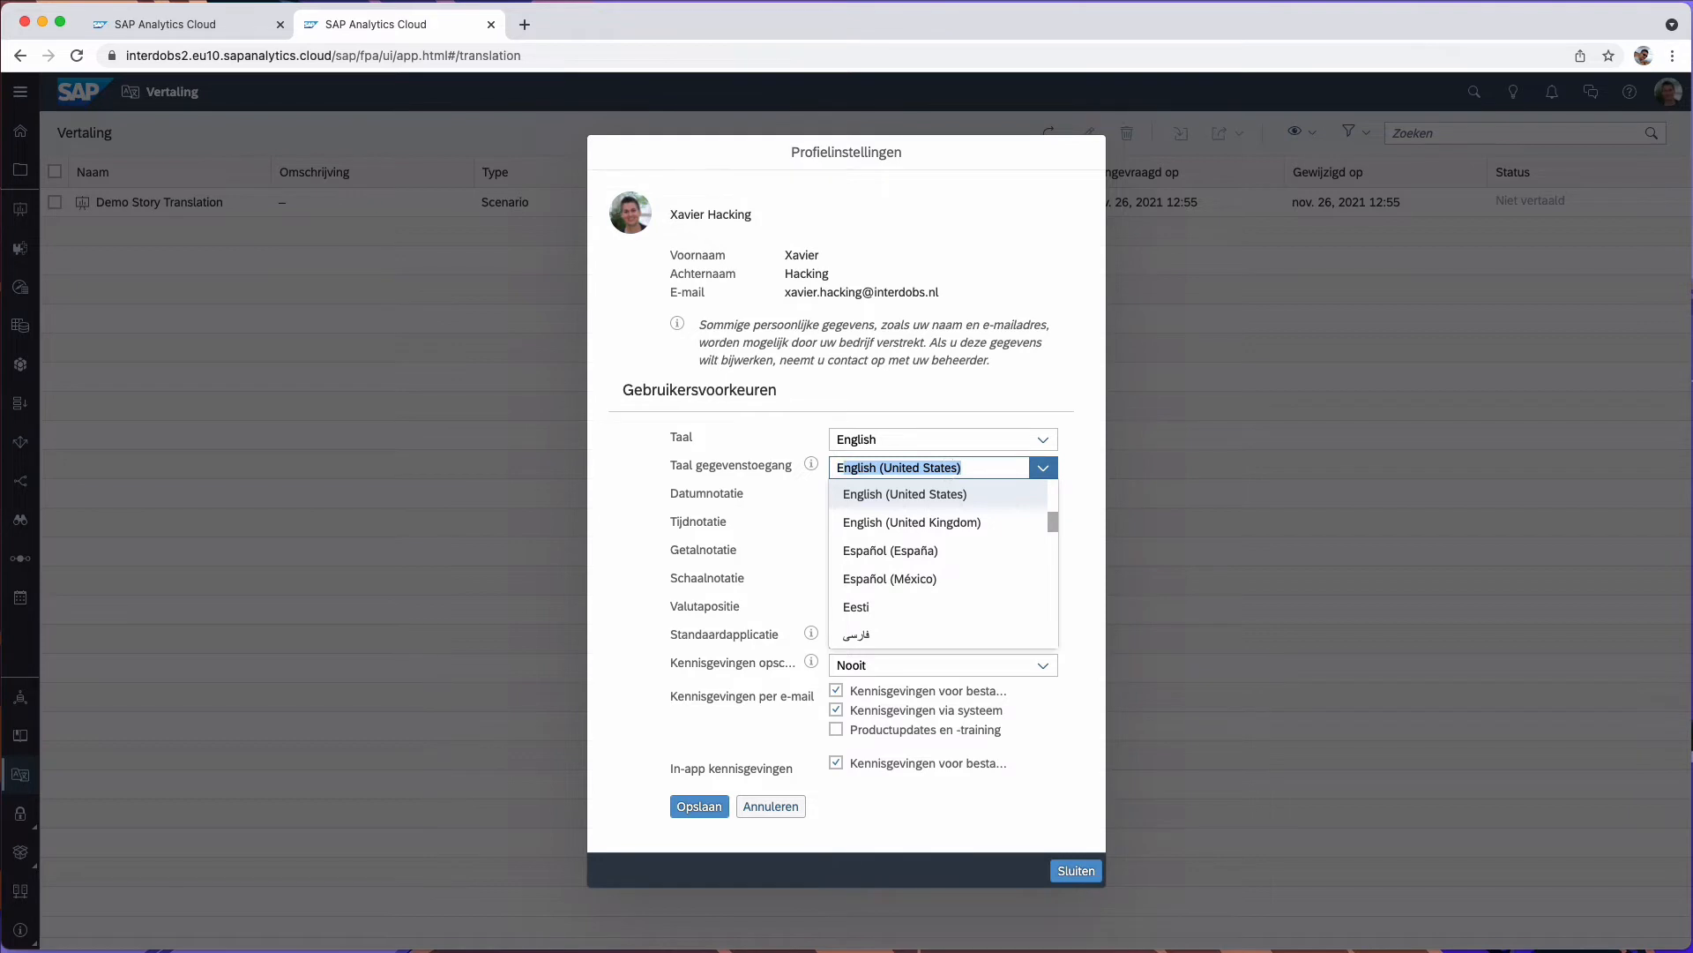
scroll(up, 3)
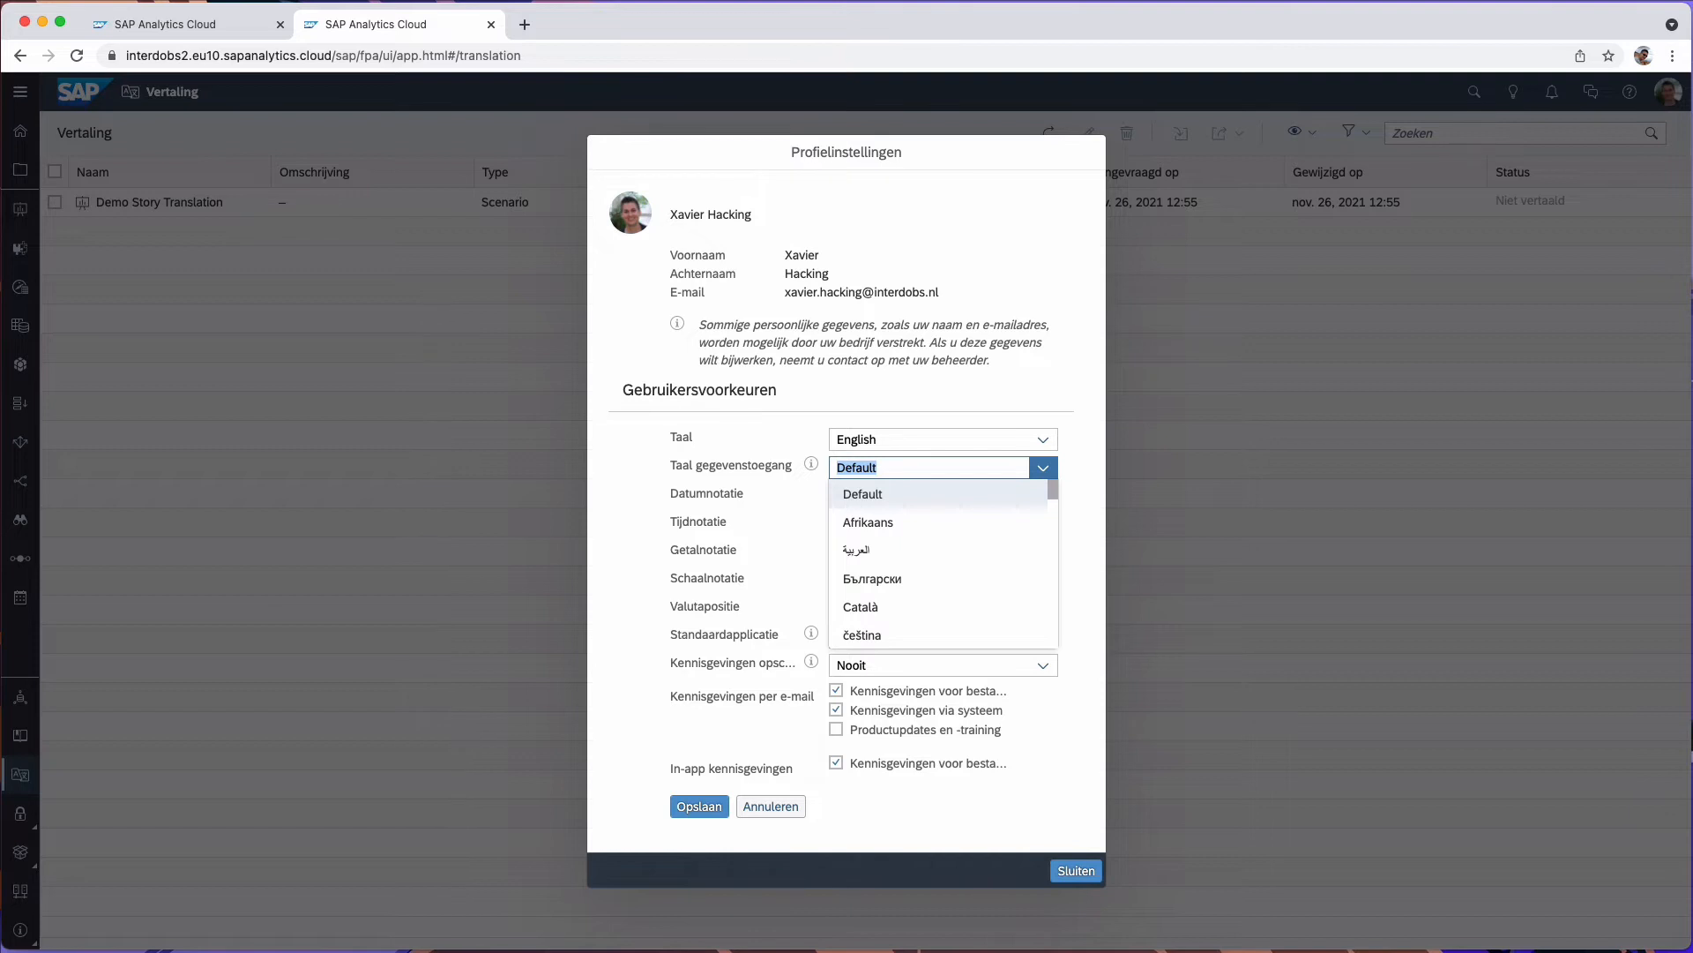
mouse_move(949, 473)
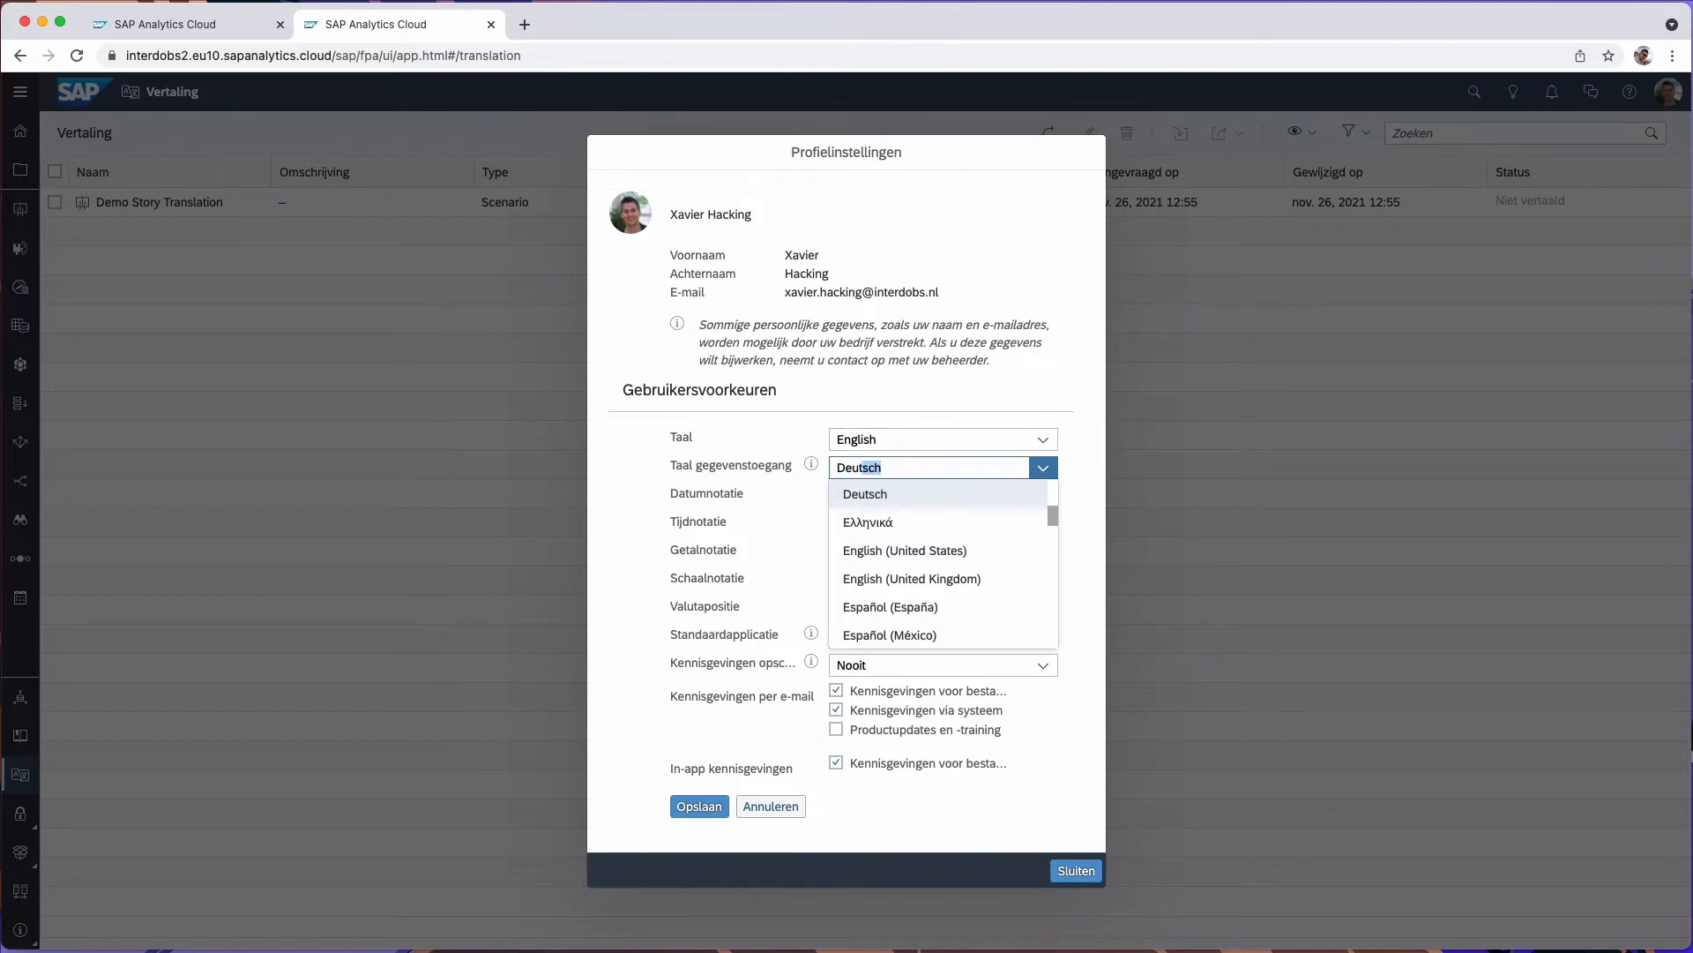
click(864, 494)
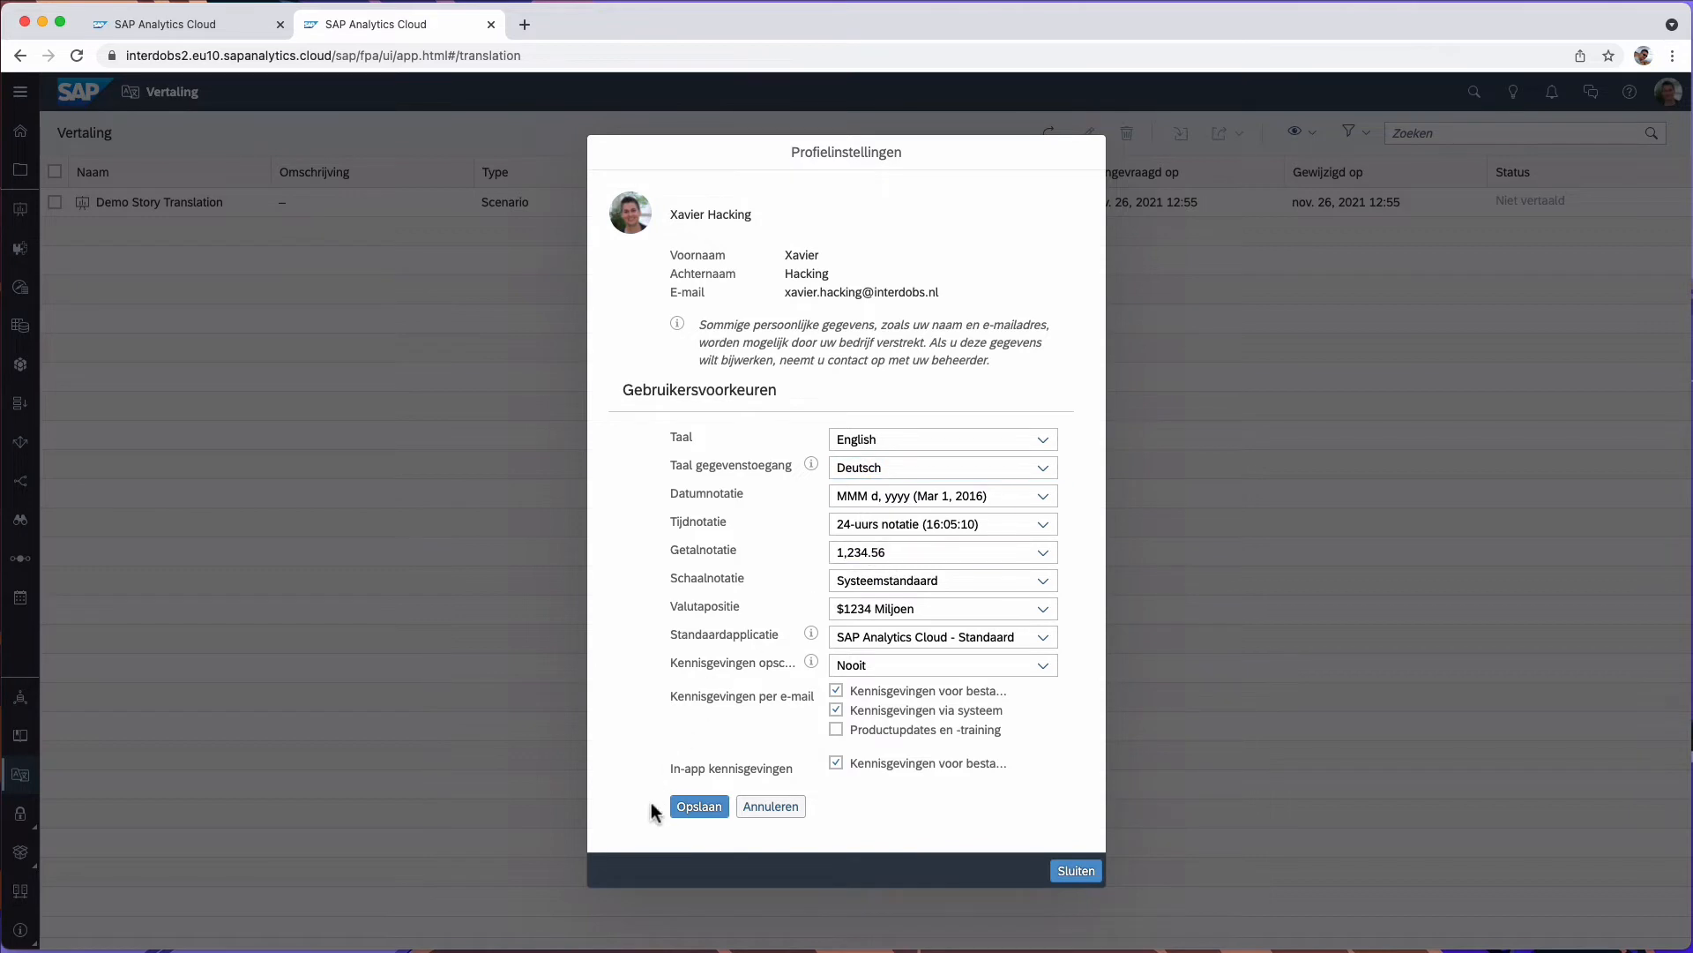
click(699, 806)
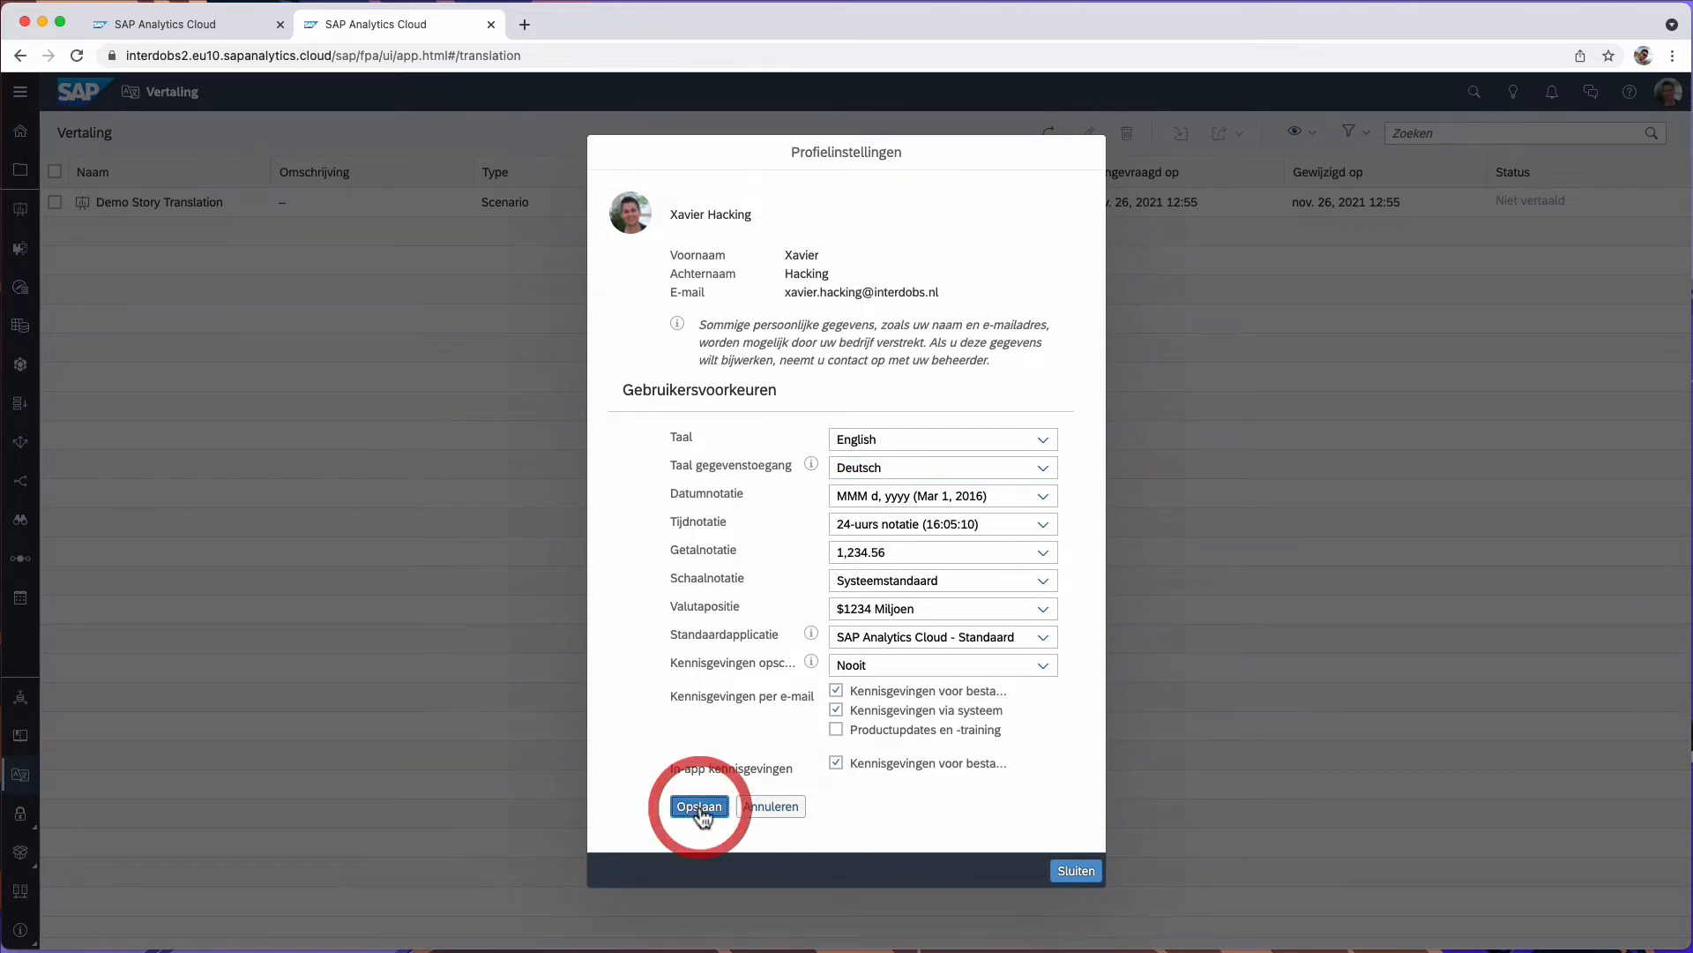
click(698, 807)
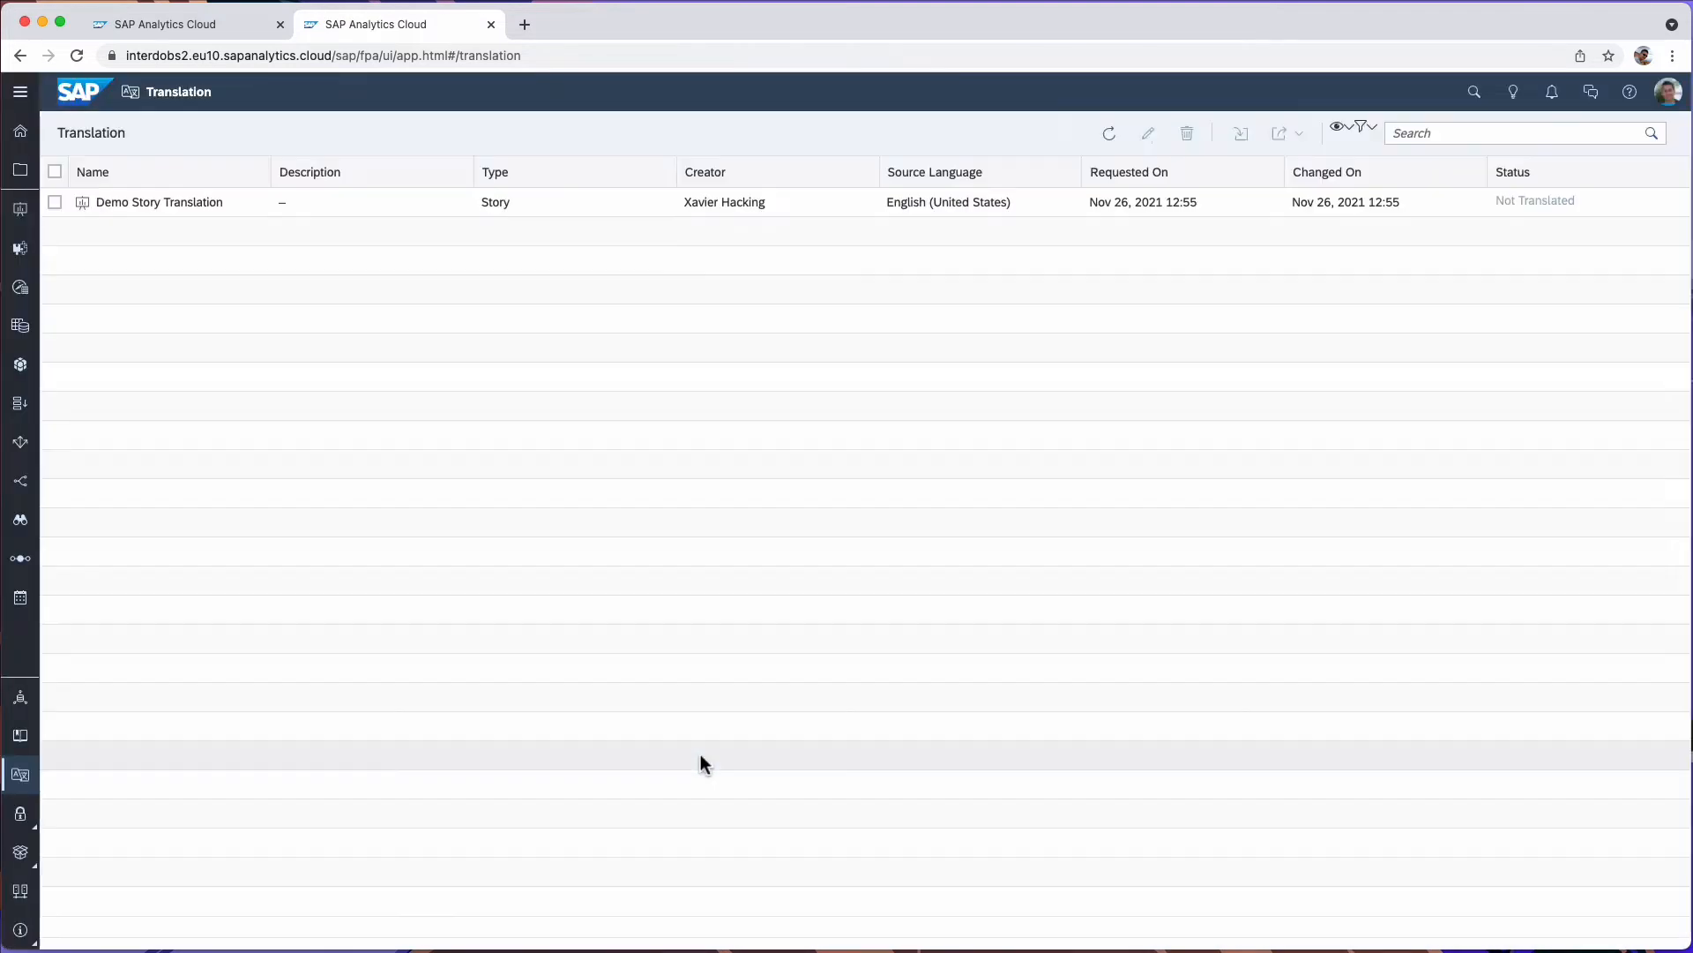
mouse_move(969, 529)
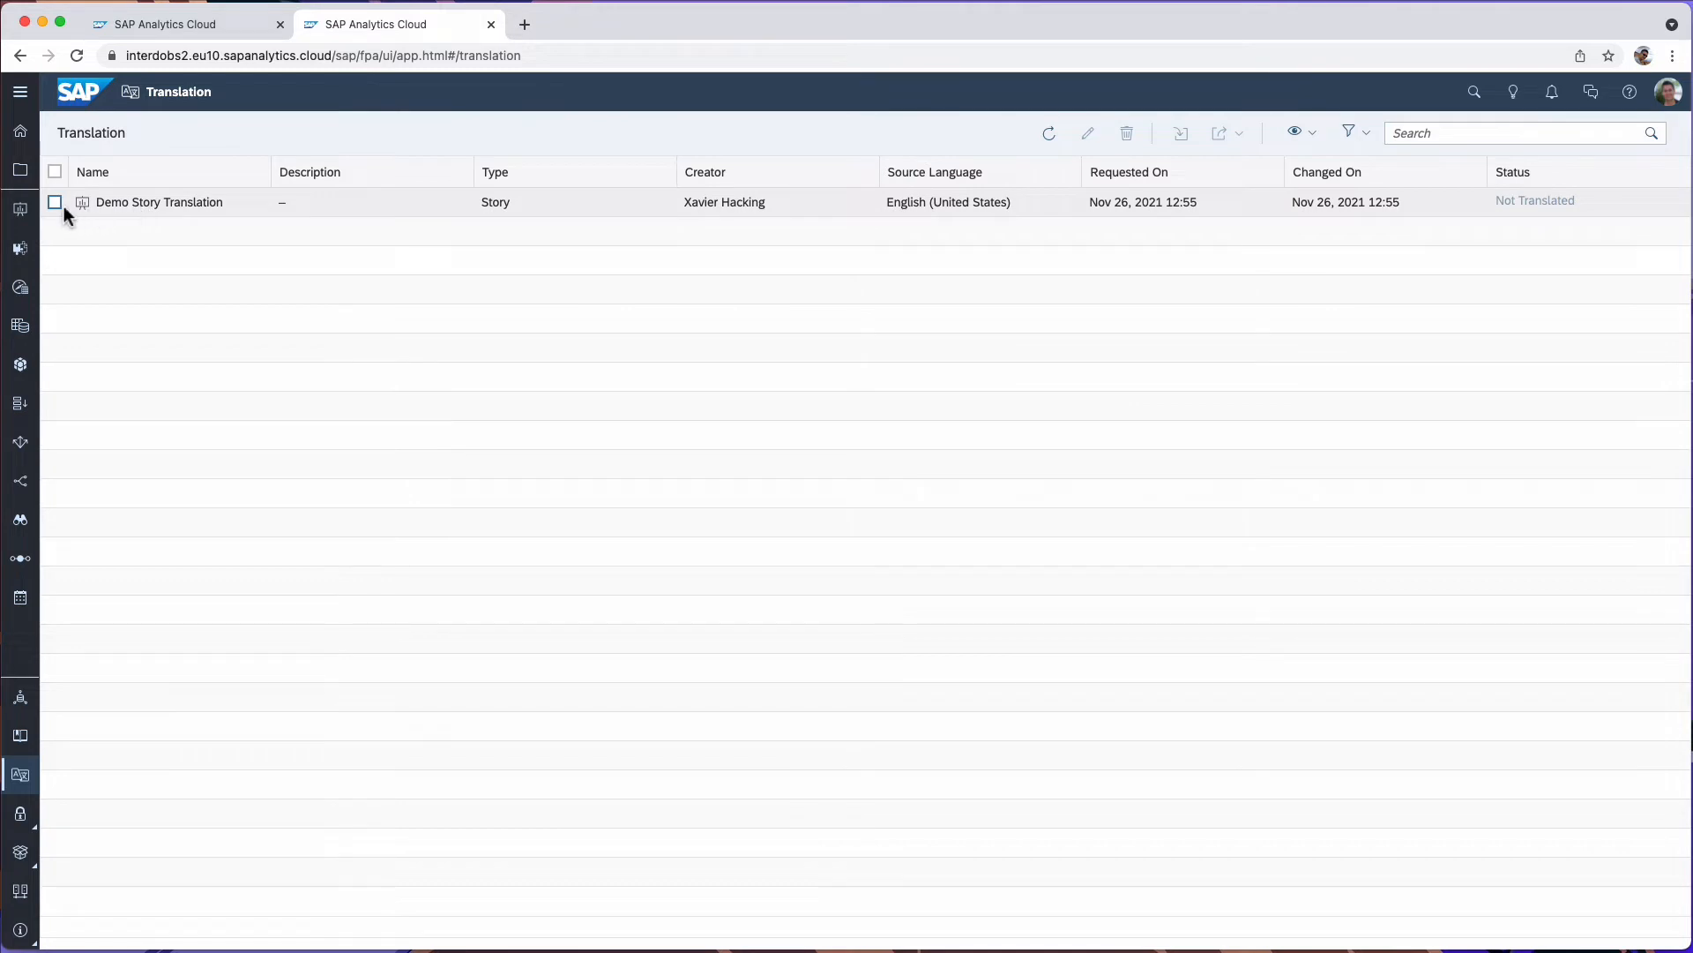
mouse_move(55, 201)
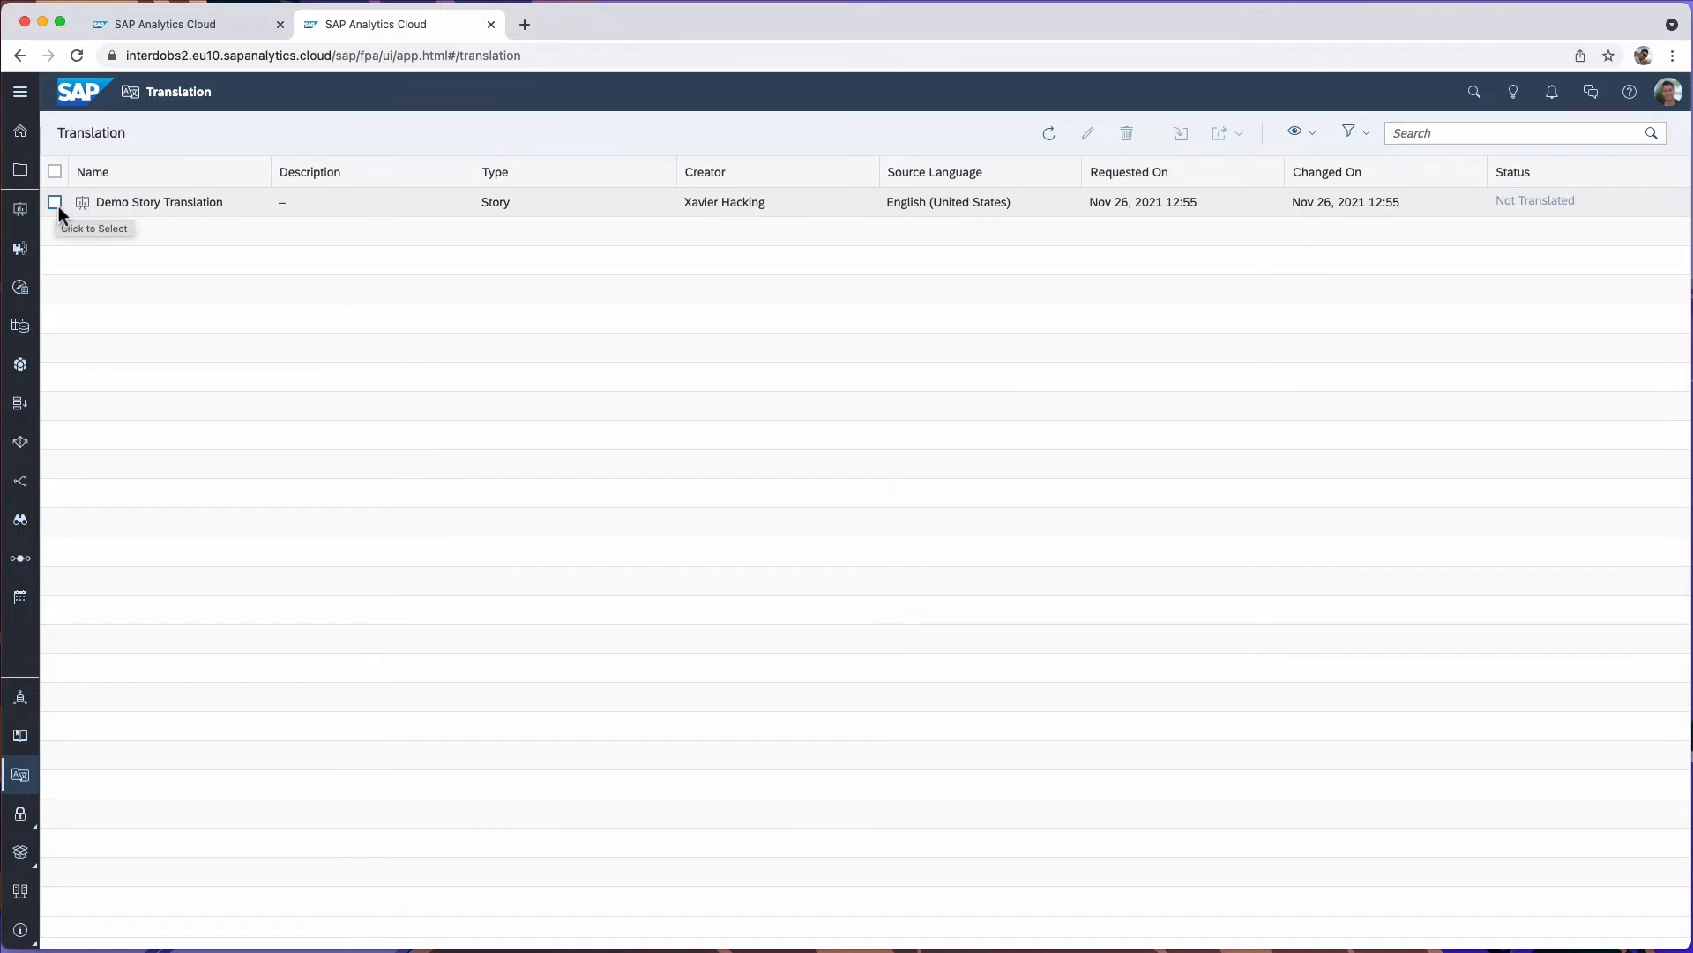
- Select the Demo Story Translation request and start editing its 14 source texts
click(55, 201)
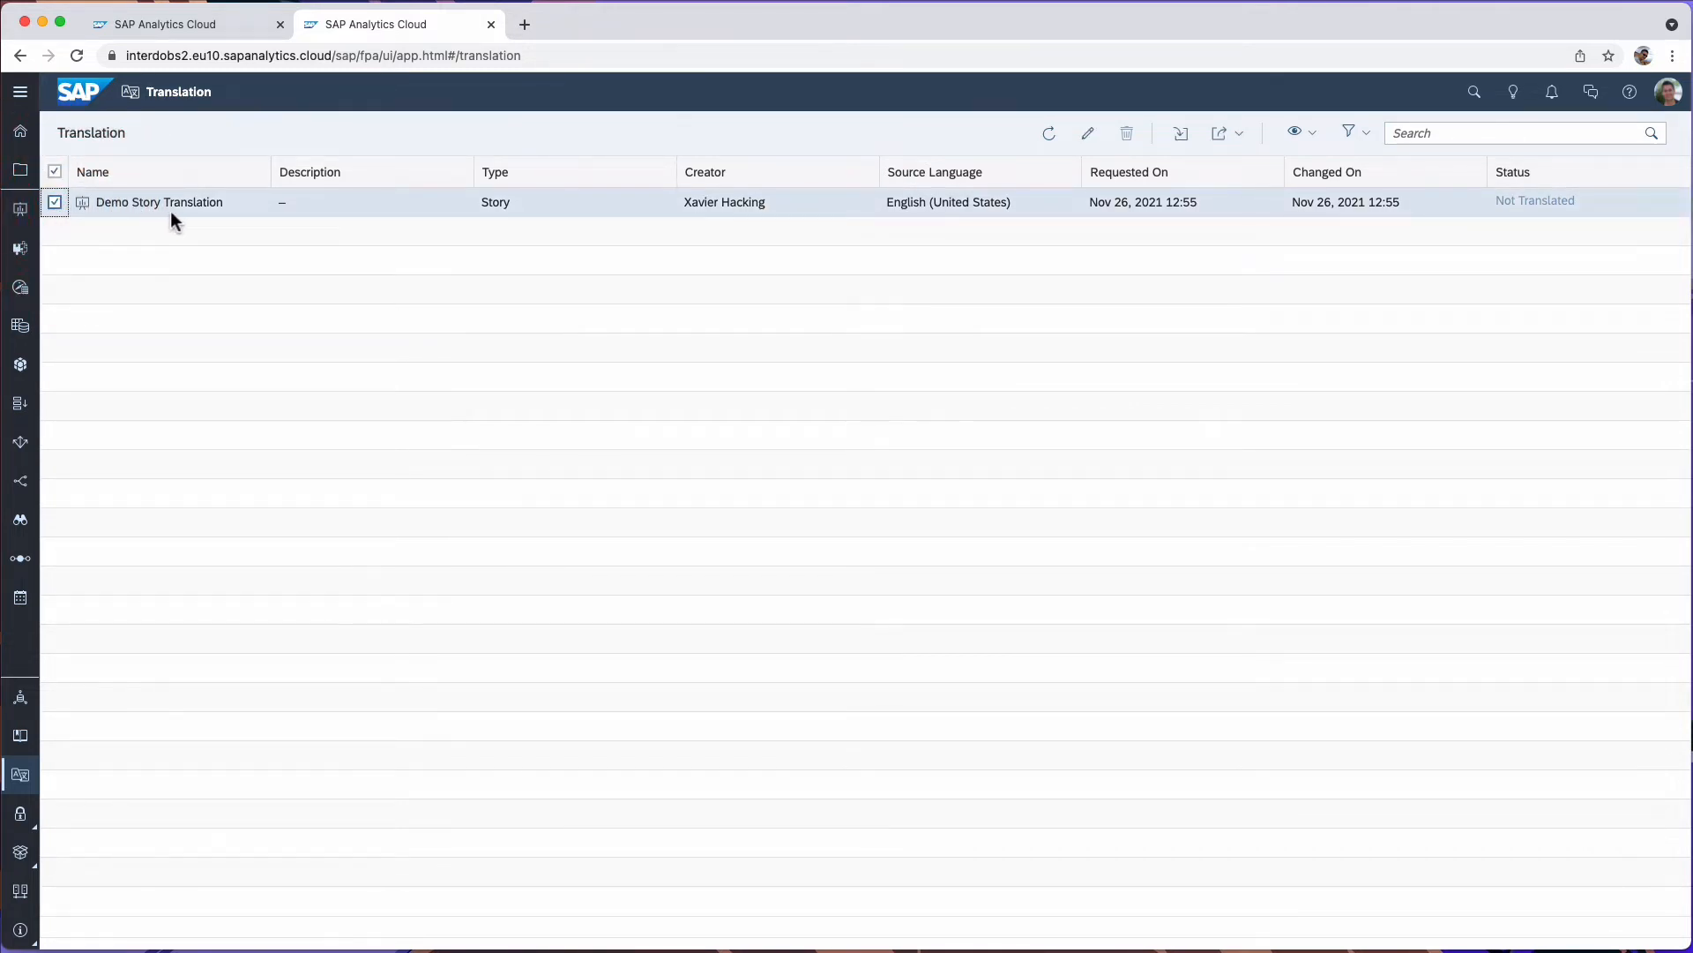
mouse_move(392, 222)
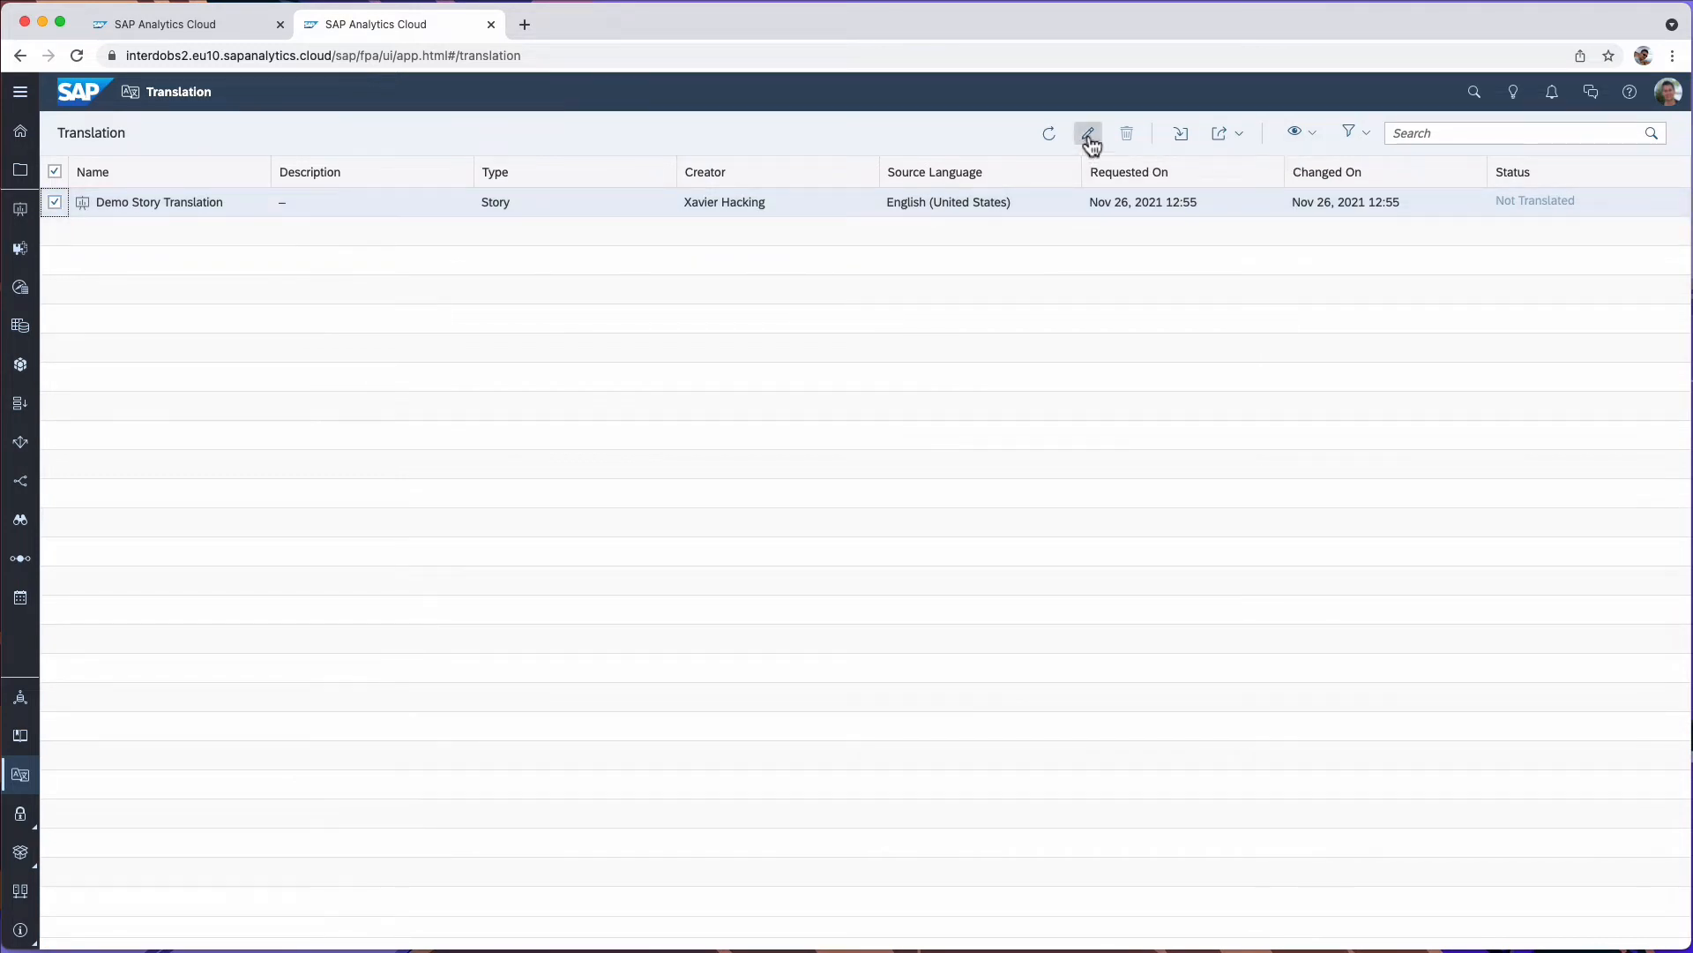
click(1088, 132)
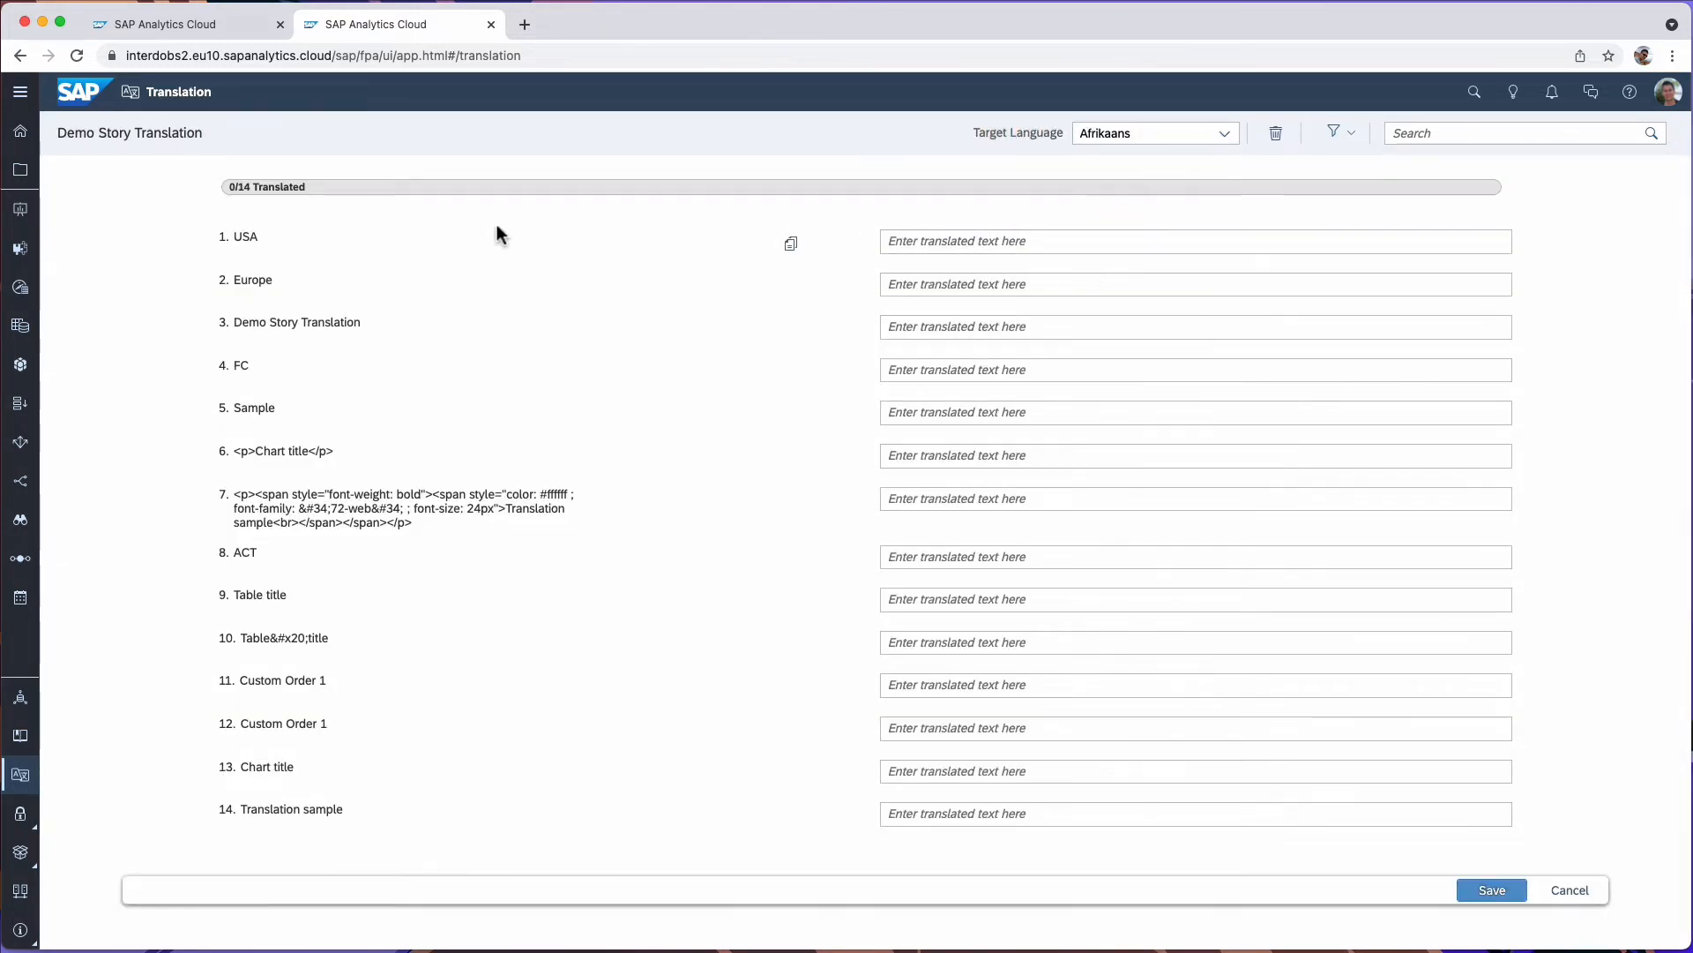
mouse_move(300, 275)
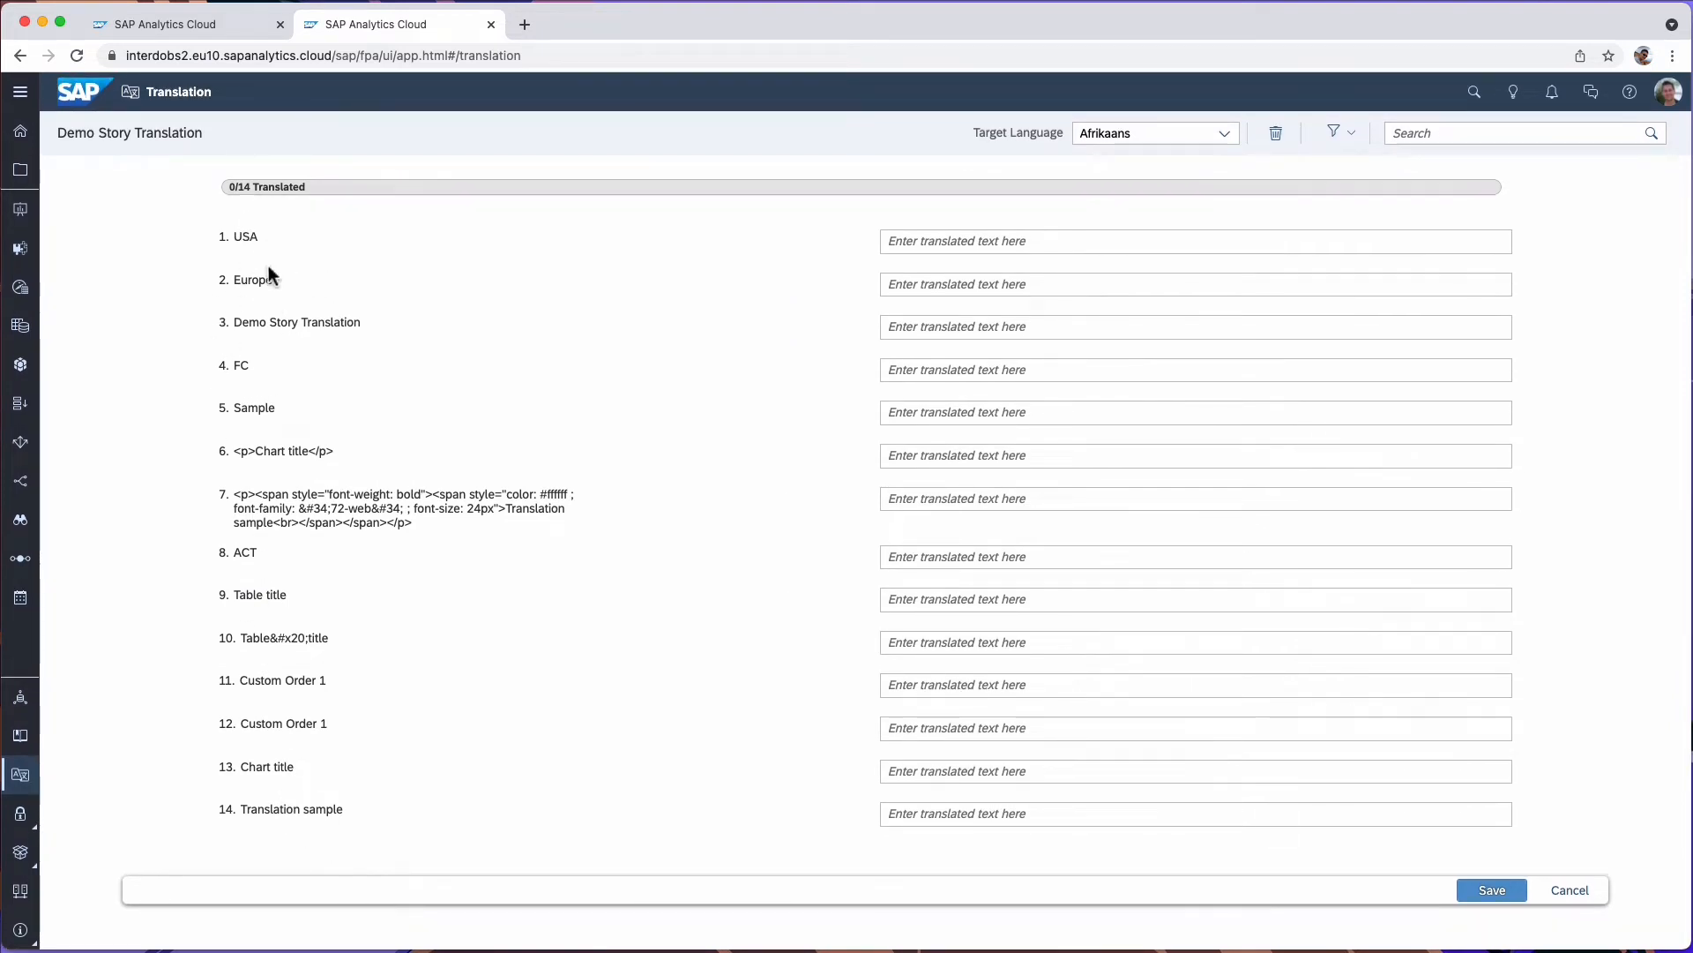
mouse_move(377, 362)
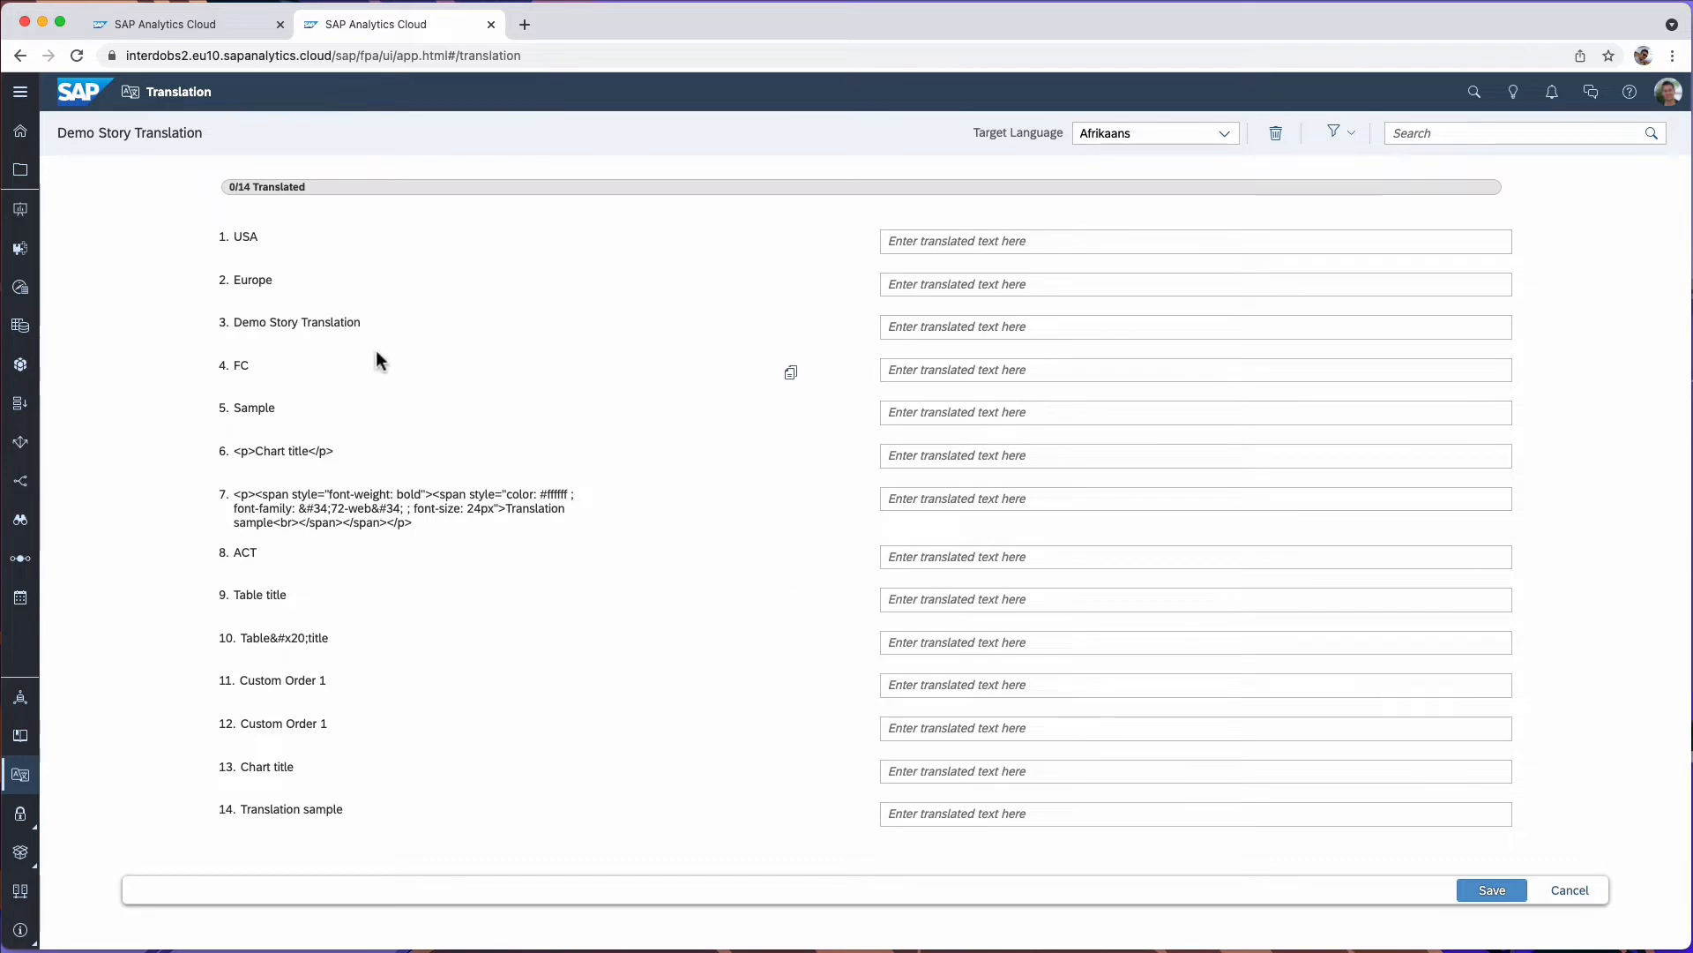
- Set the target language to Deutsch and start on the Table title translation field
click(1225, 132)
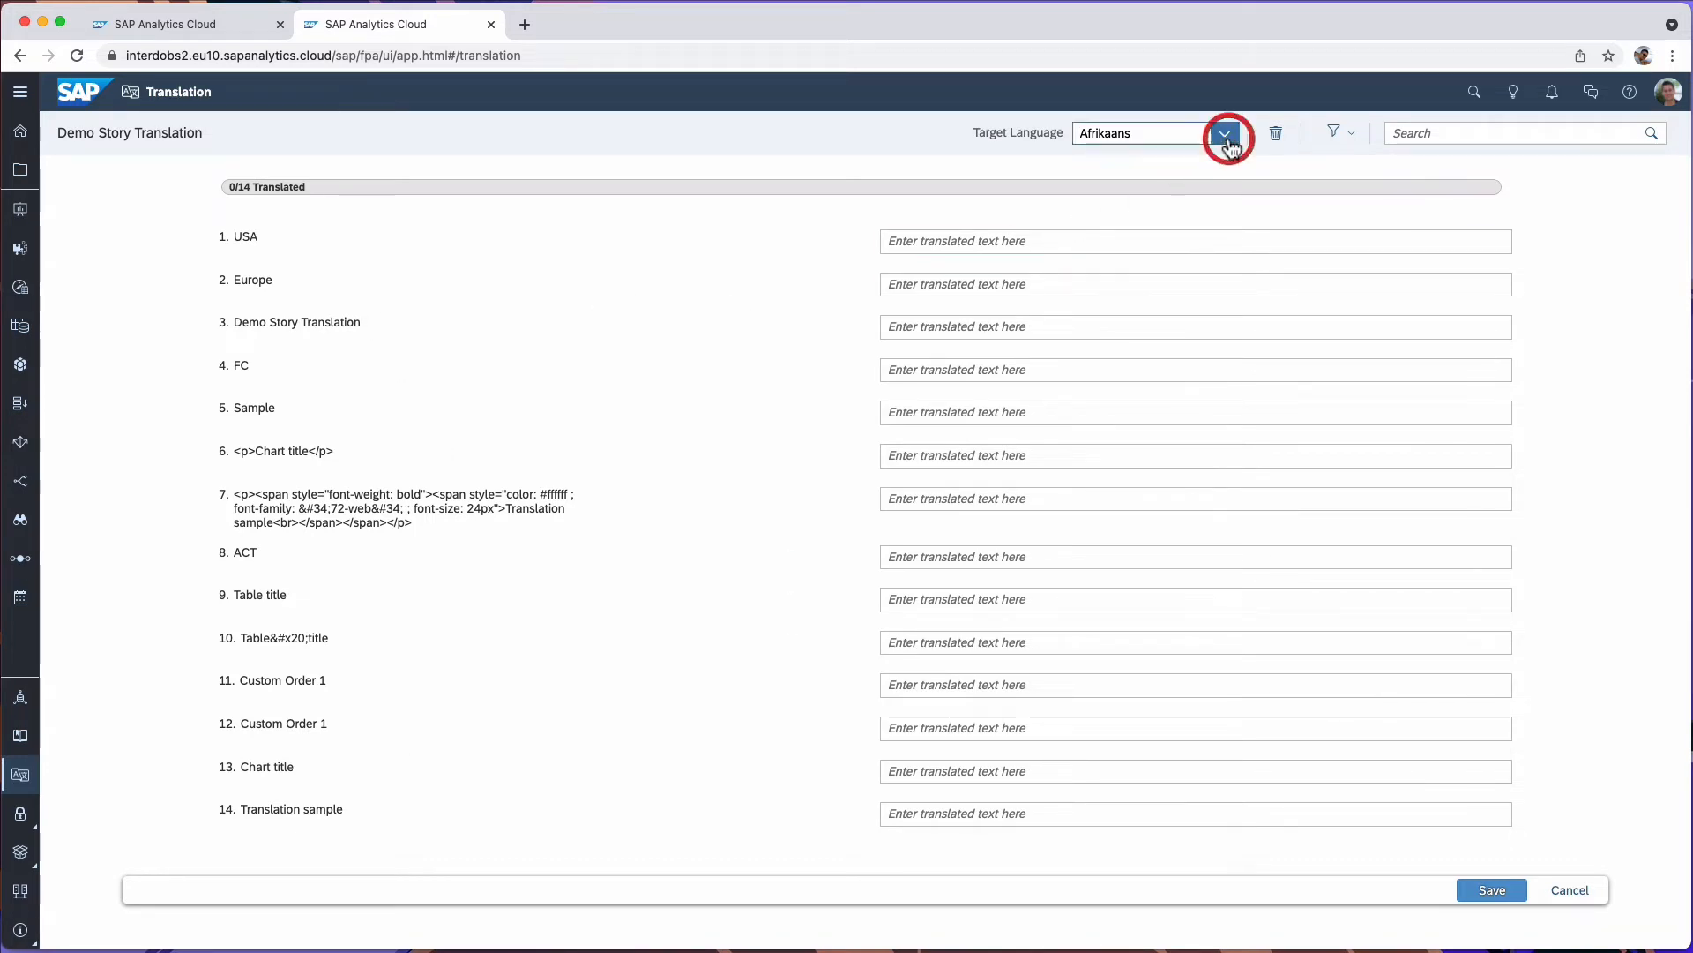
click(1224, 132)
text(De)
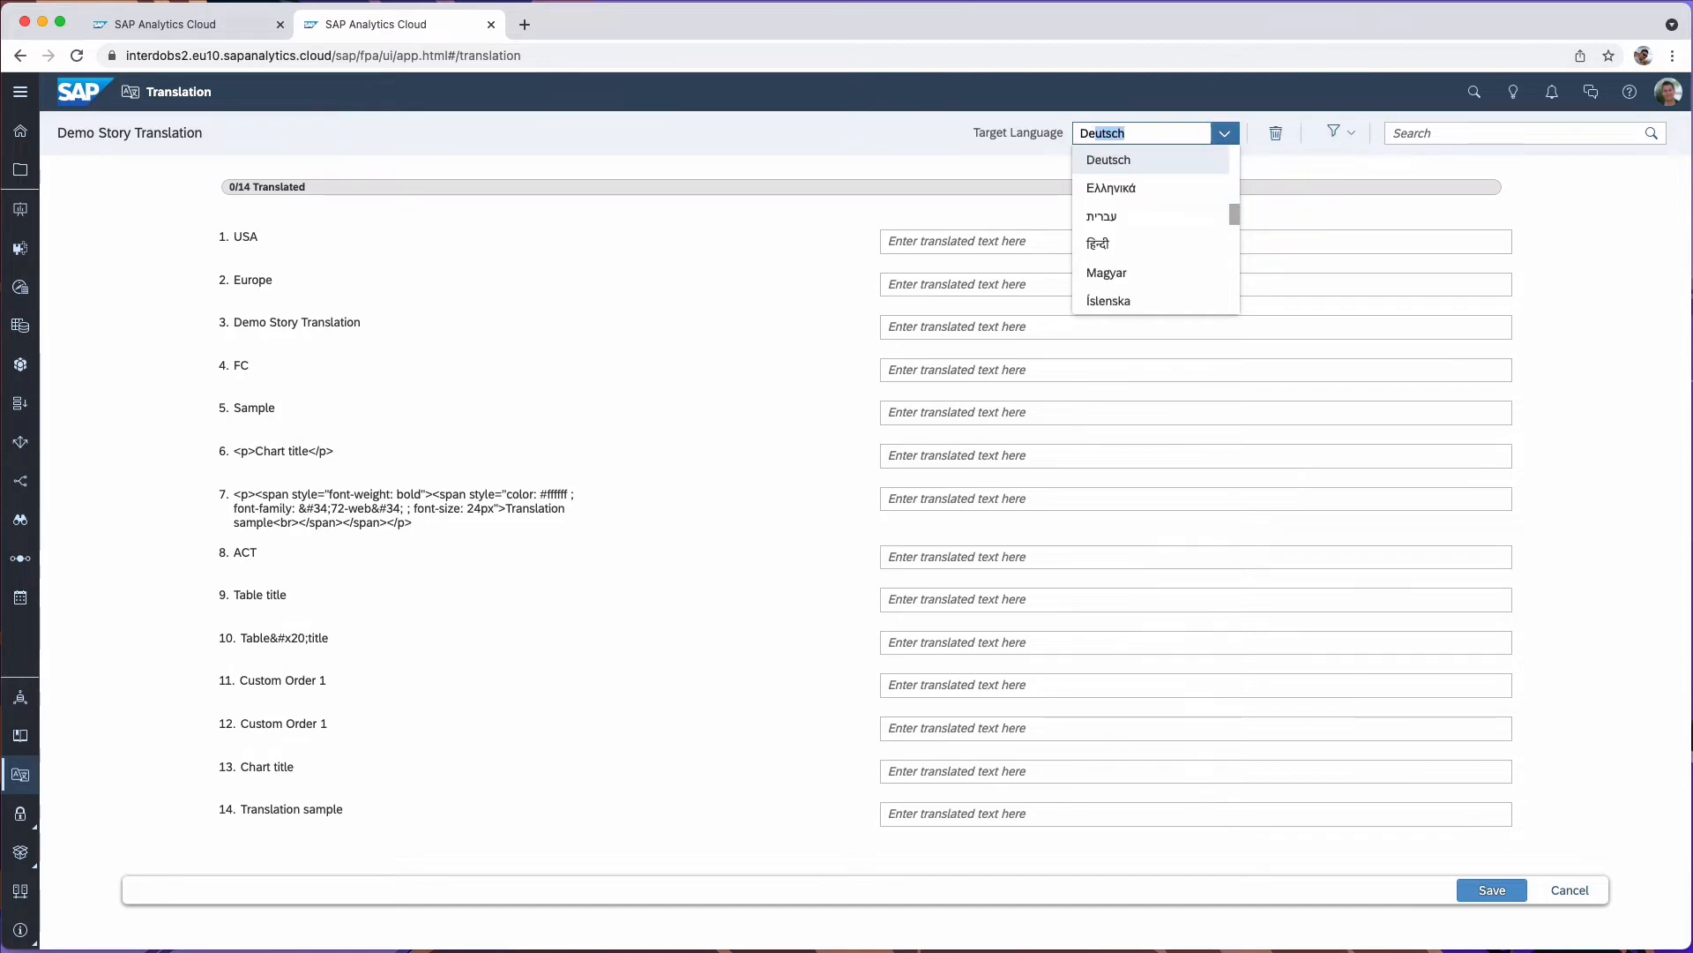
click(1107, 161)
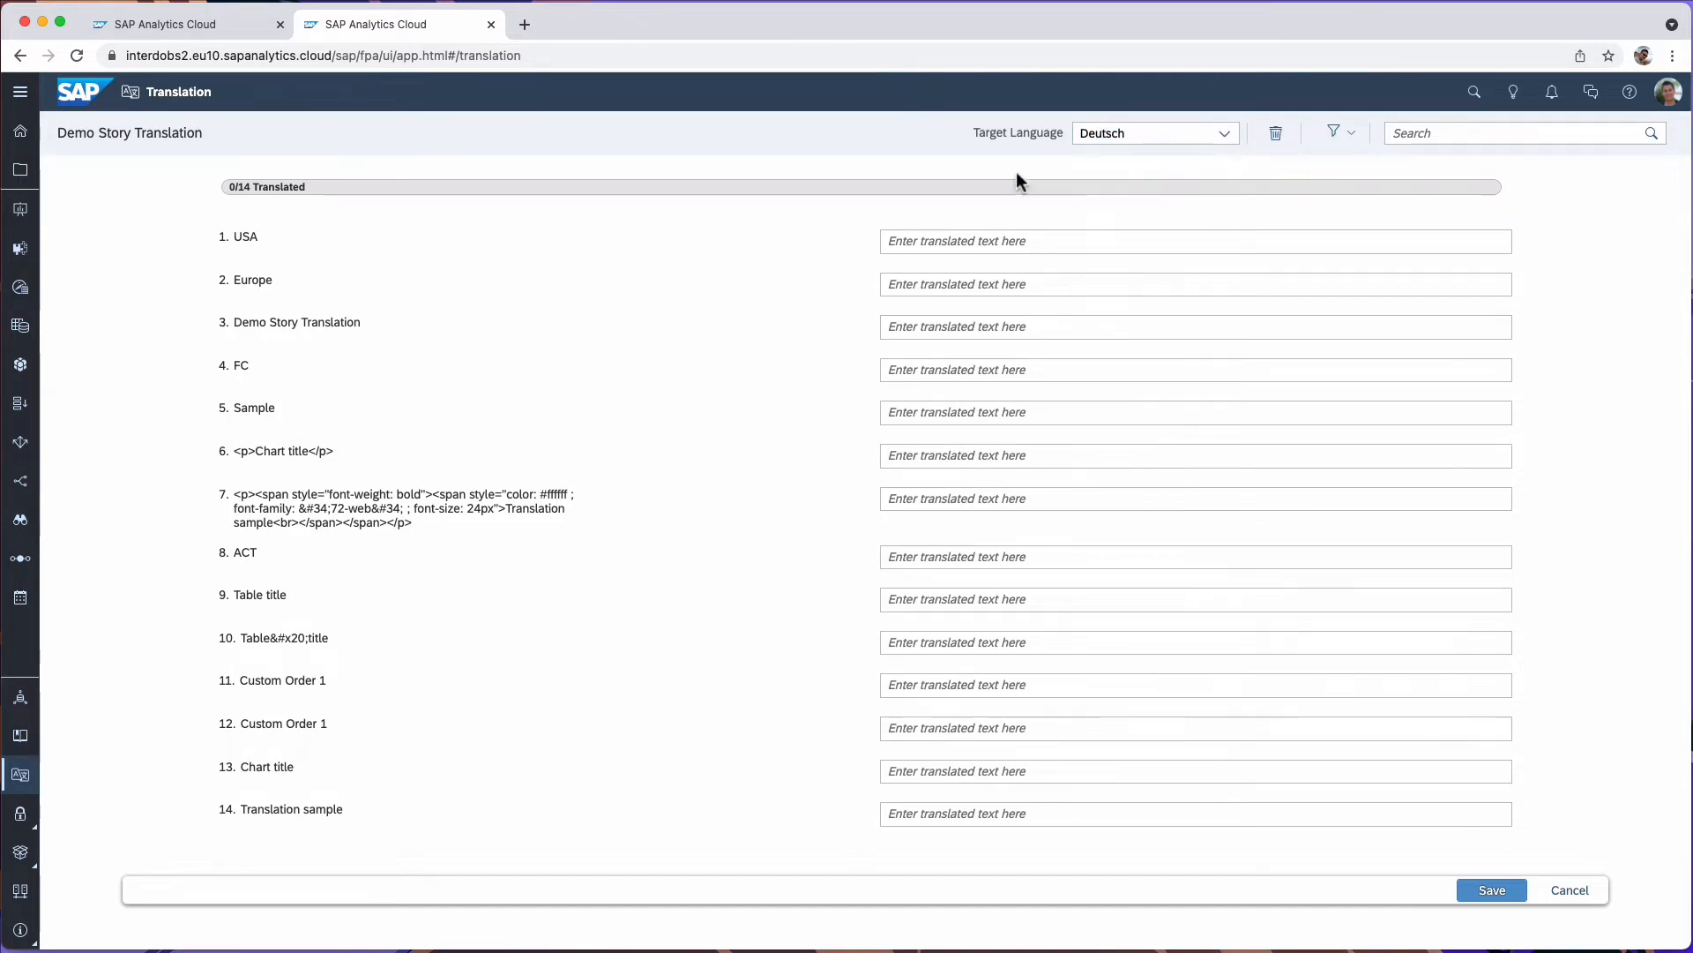
click(1195, 600)
text(Table title)
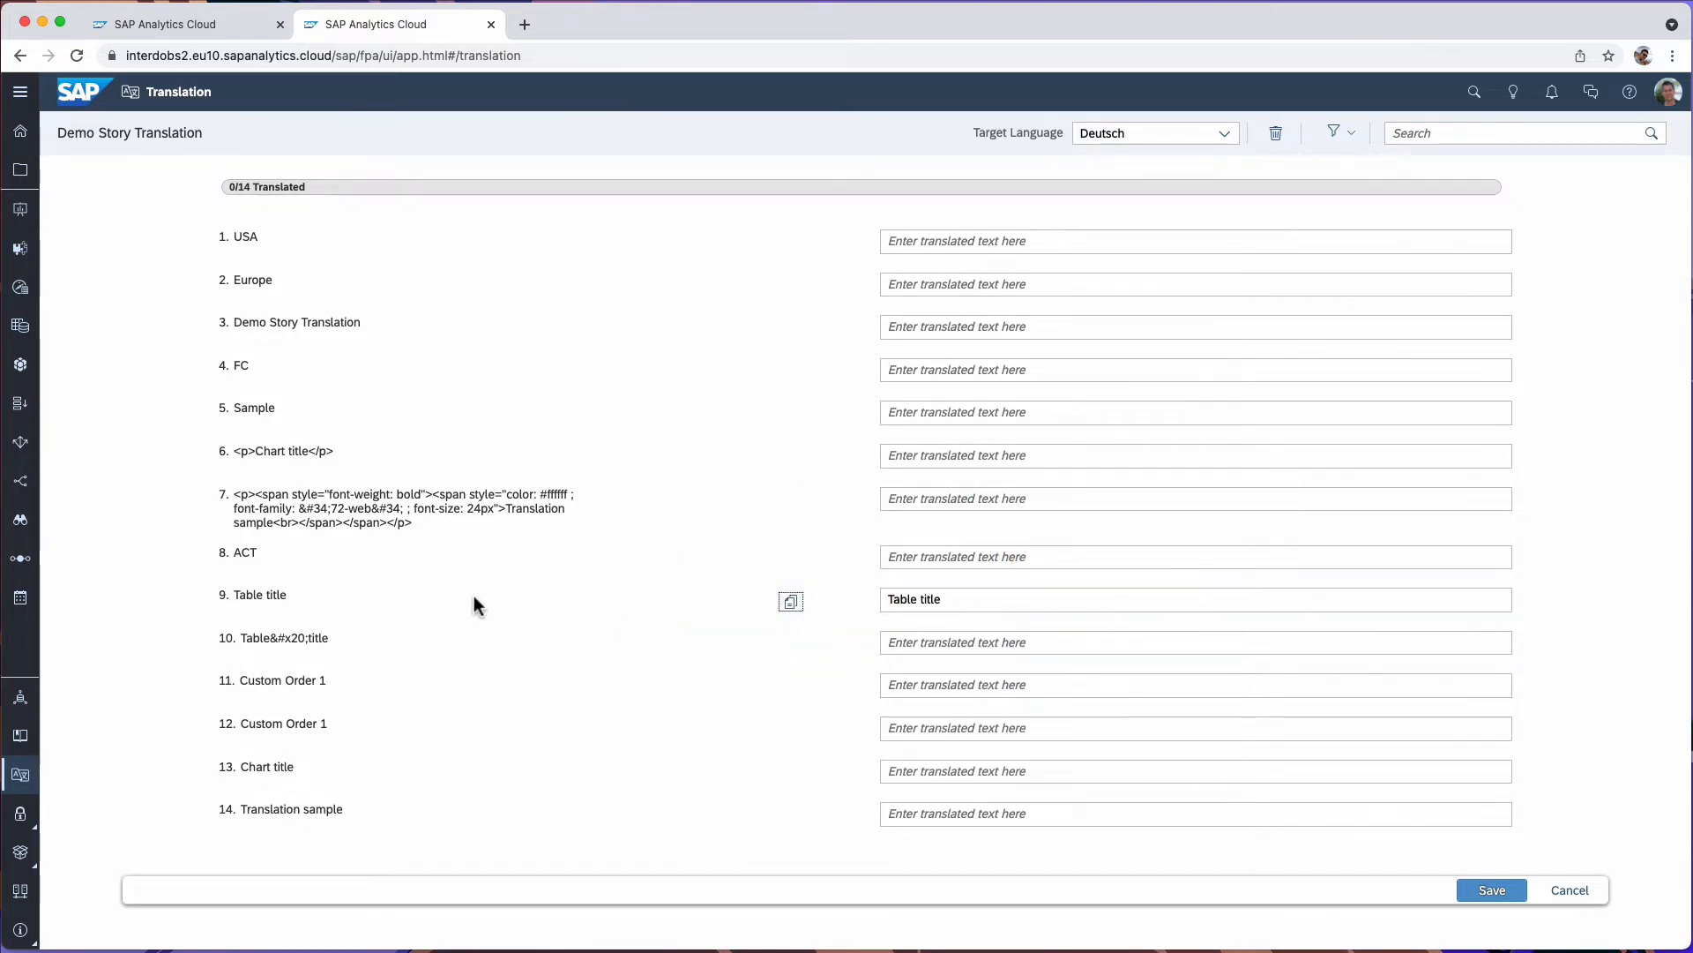
- Fill the table title, chart title and Translation sample entries with the source text plus 'IN GERMAN'
click(1135, 600)
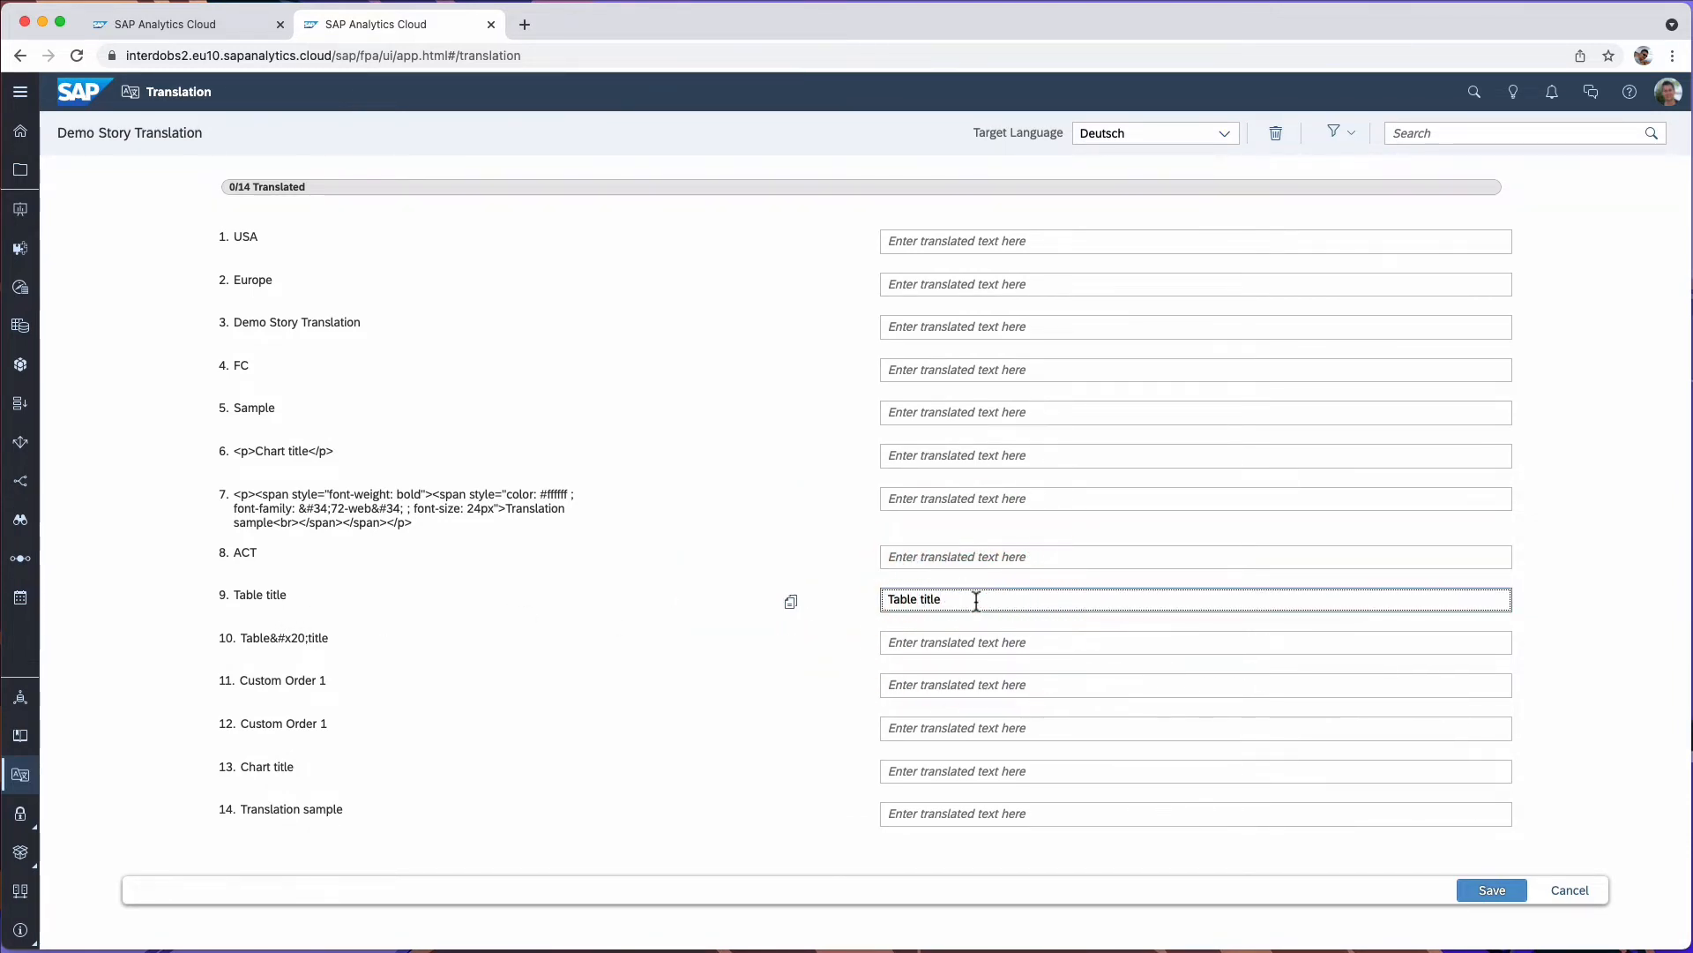
text(IN GERM)
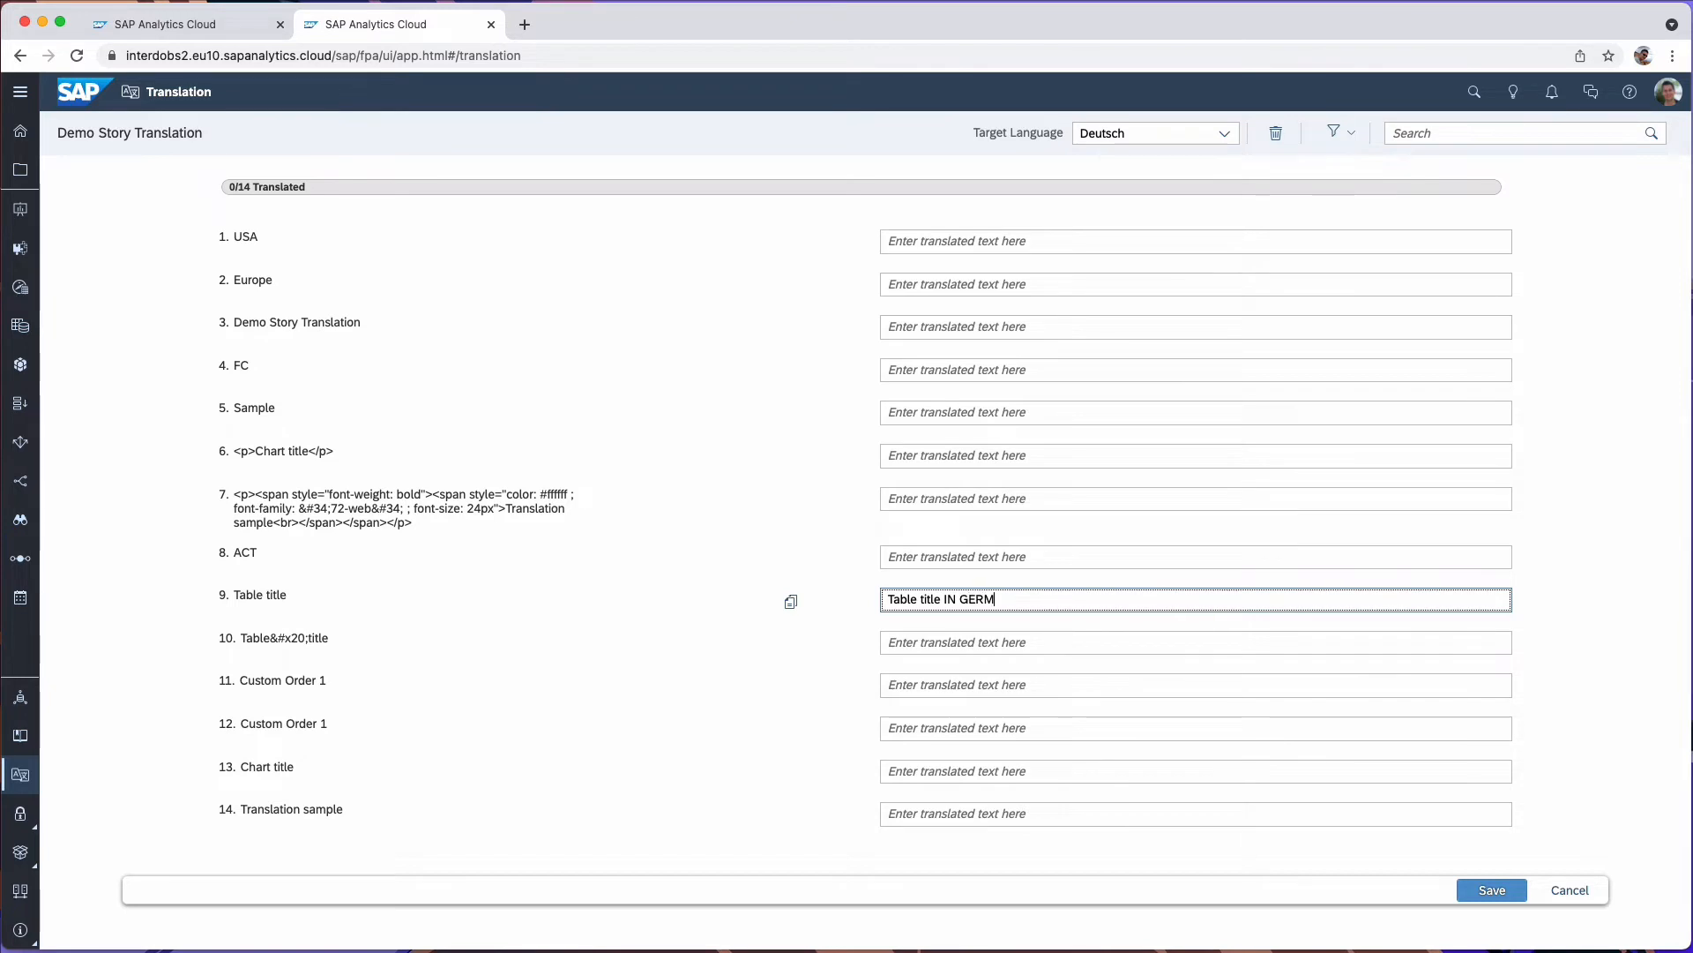
text(AN)
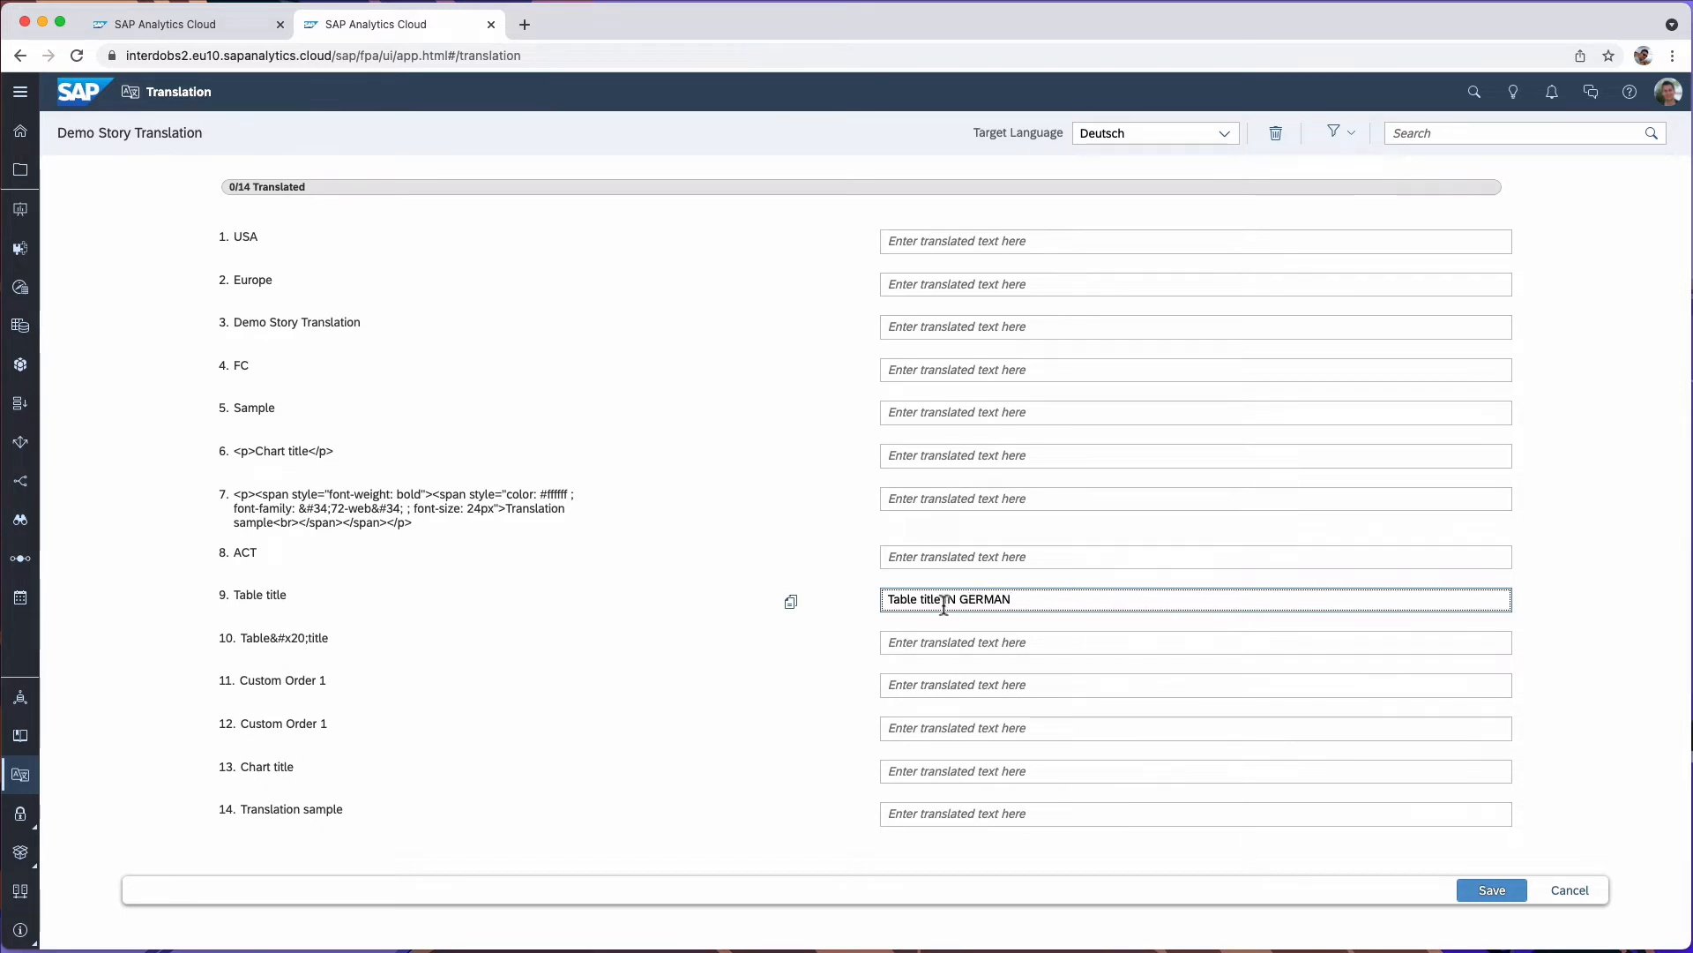
double_click(976, 600)
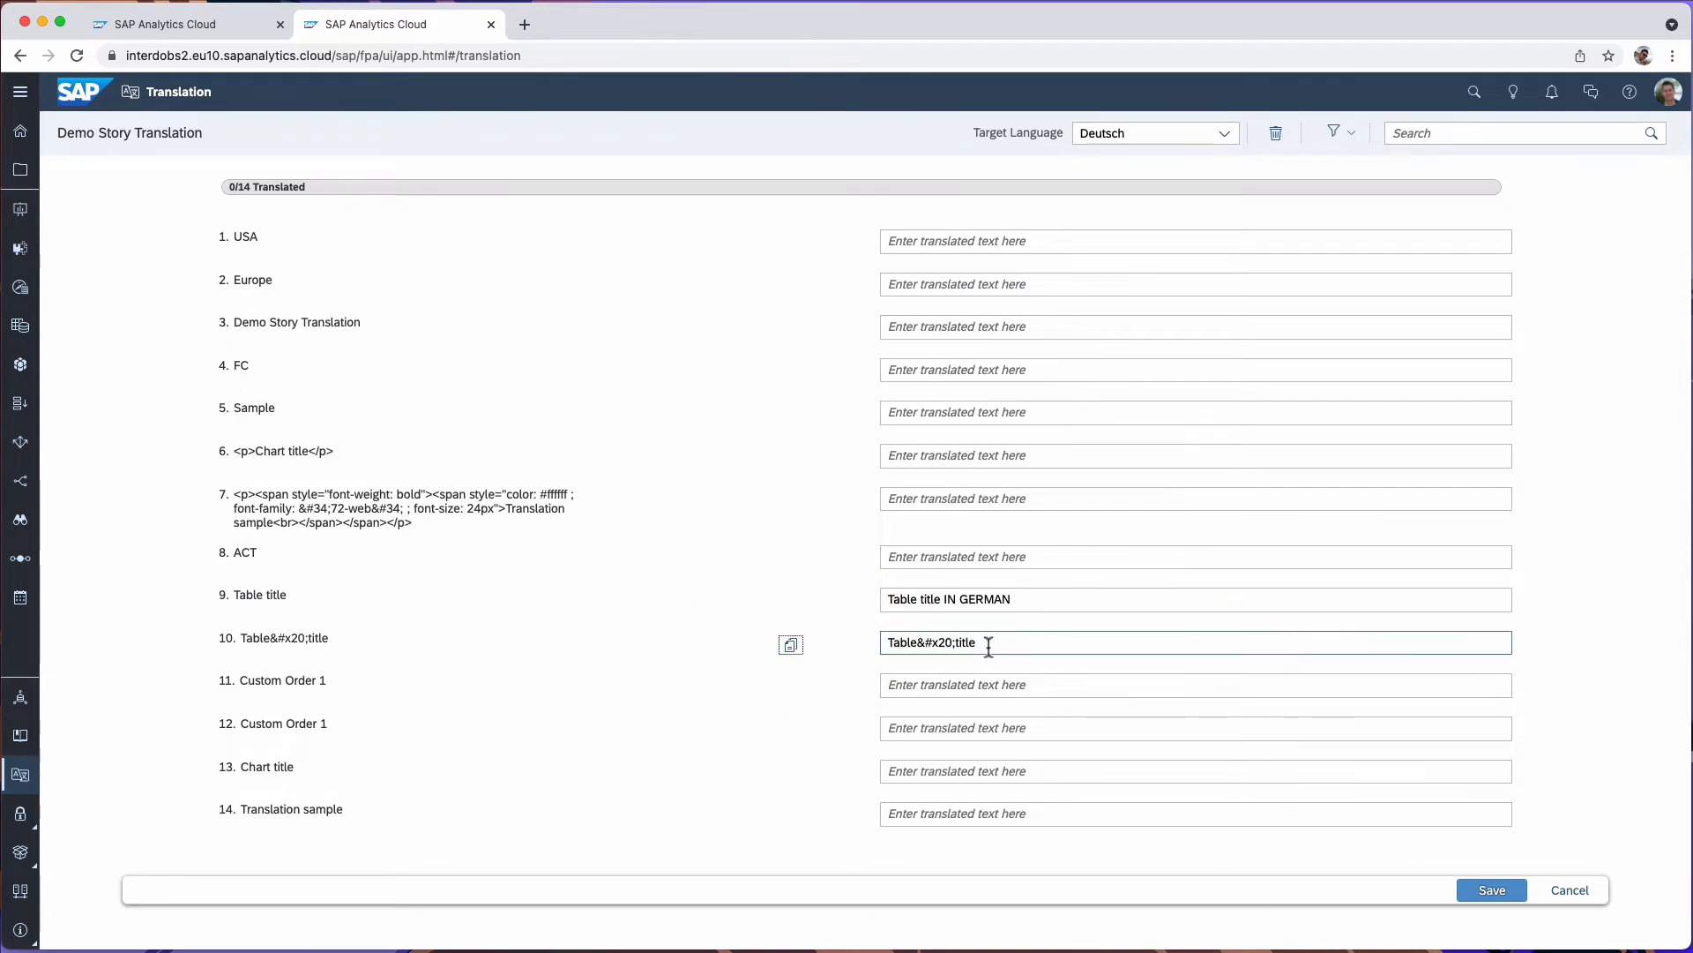
text(IN GERMAN)
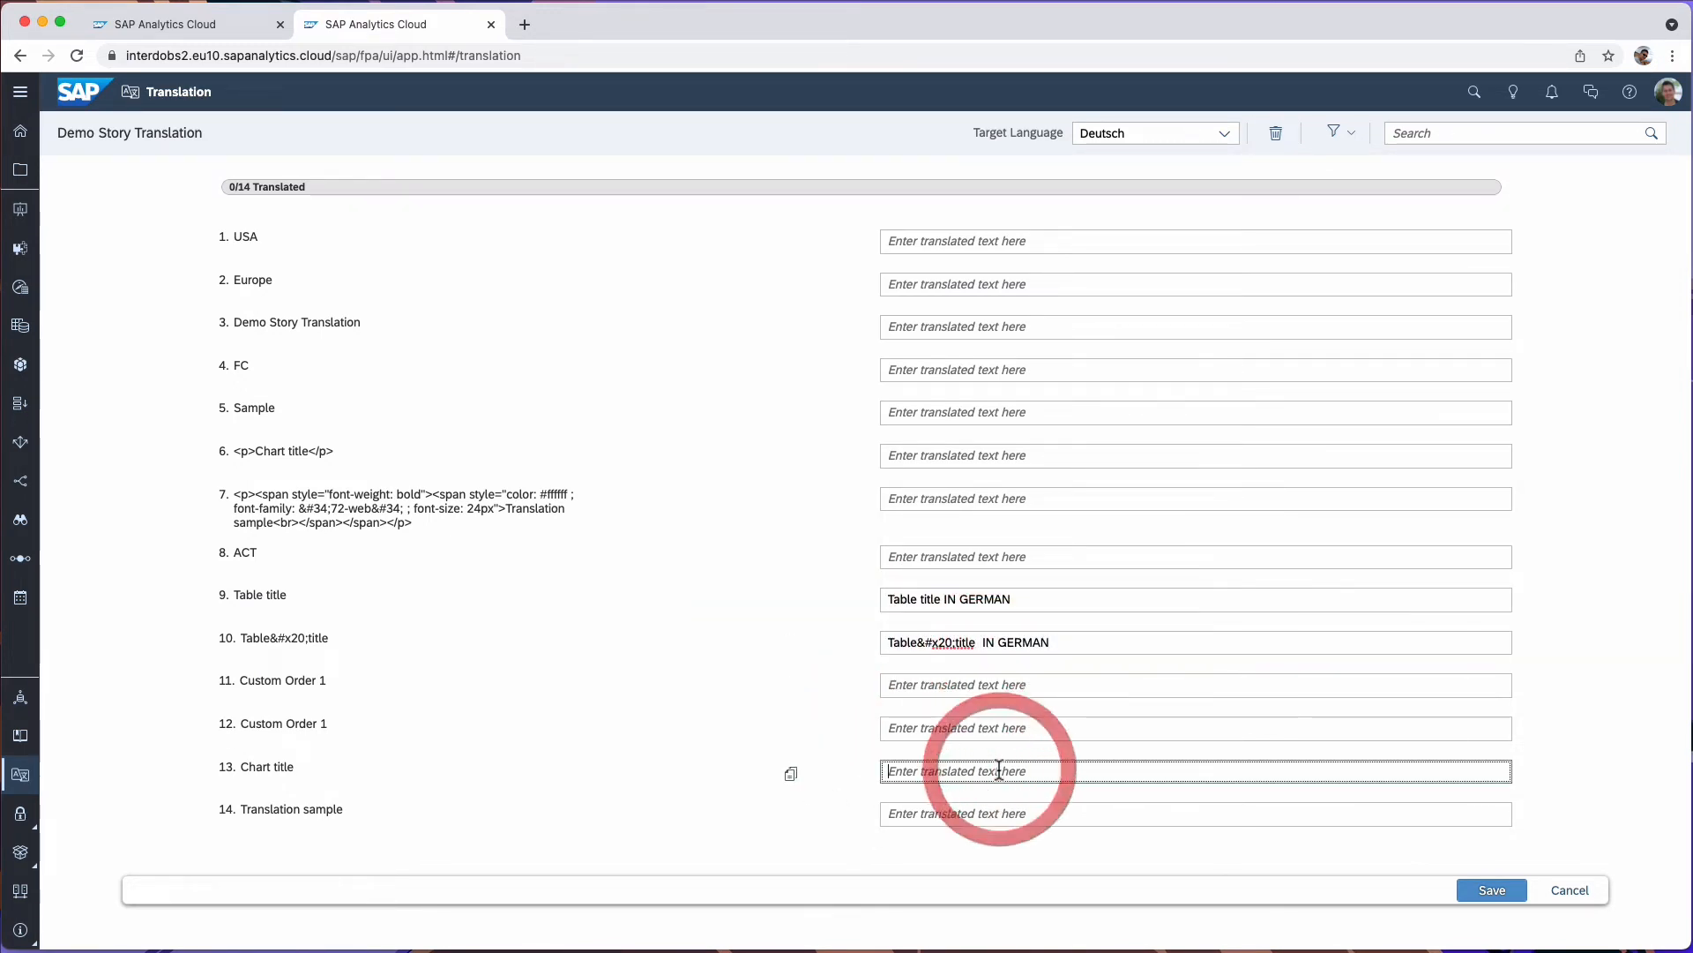
text(CHART)
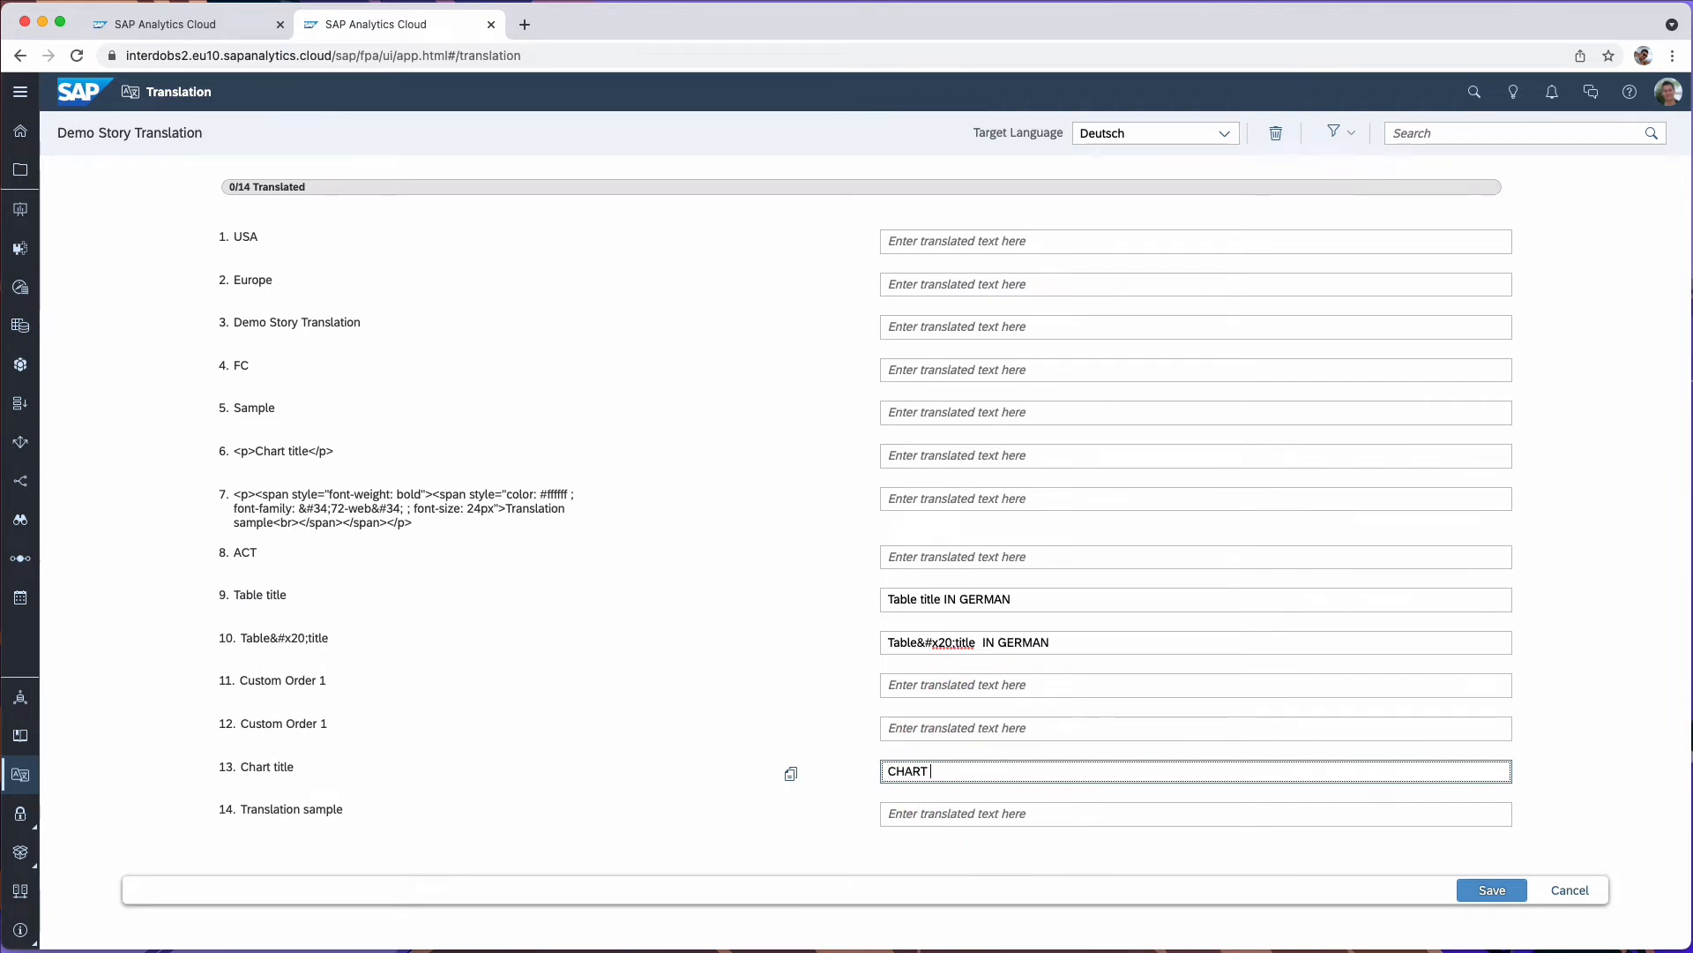
text(Title)
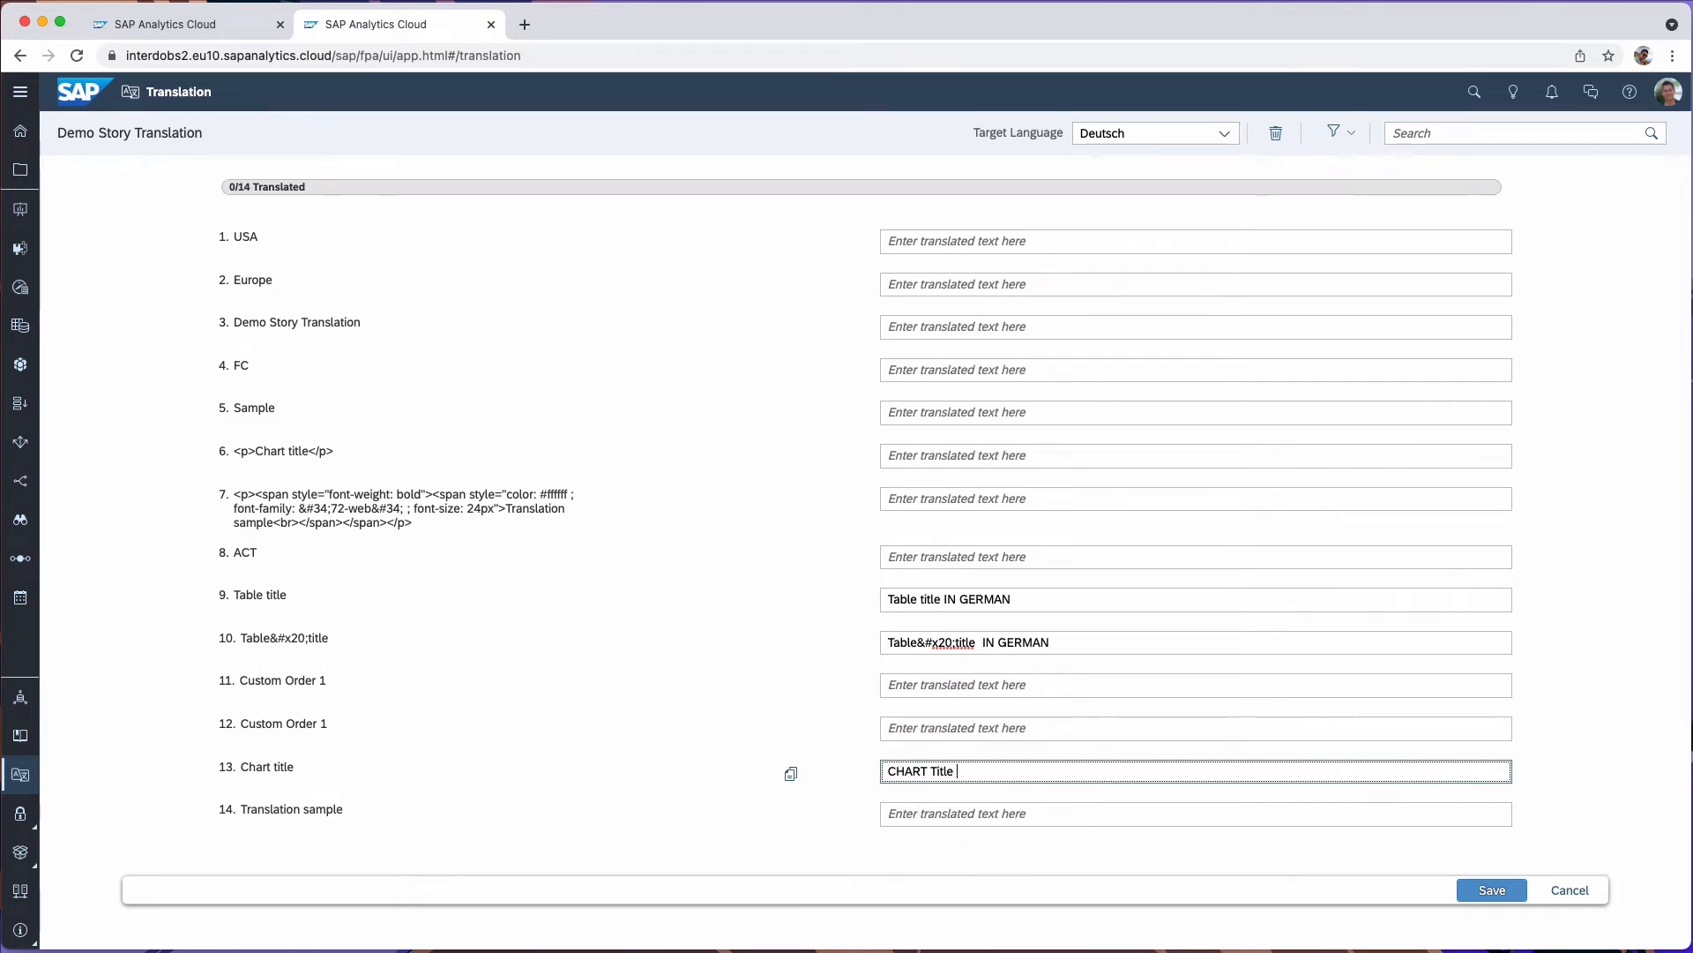
text(IN GERMAN)
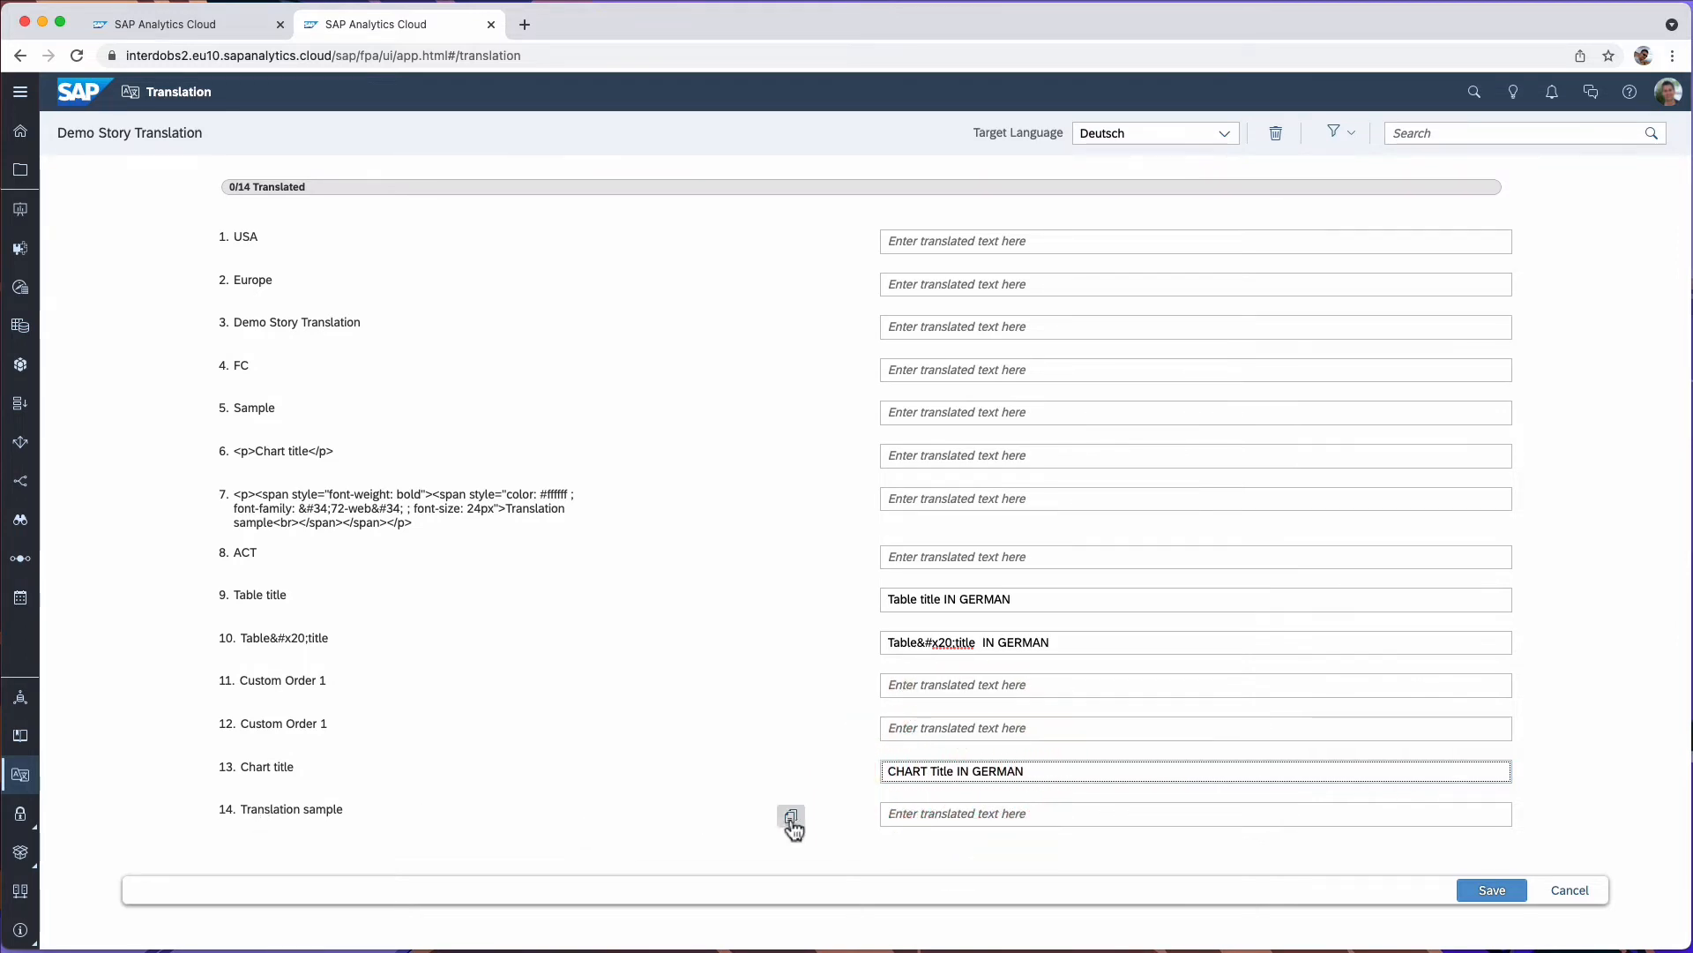
click(790, 816)
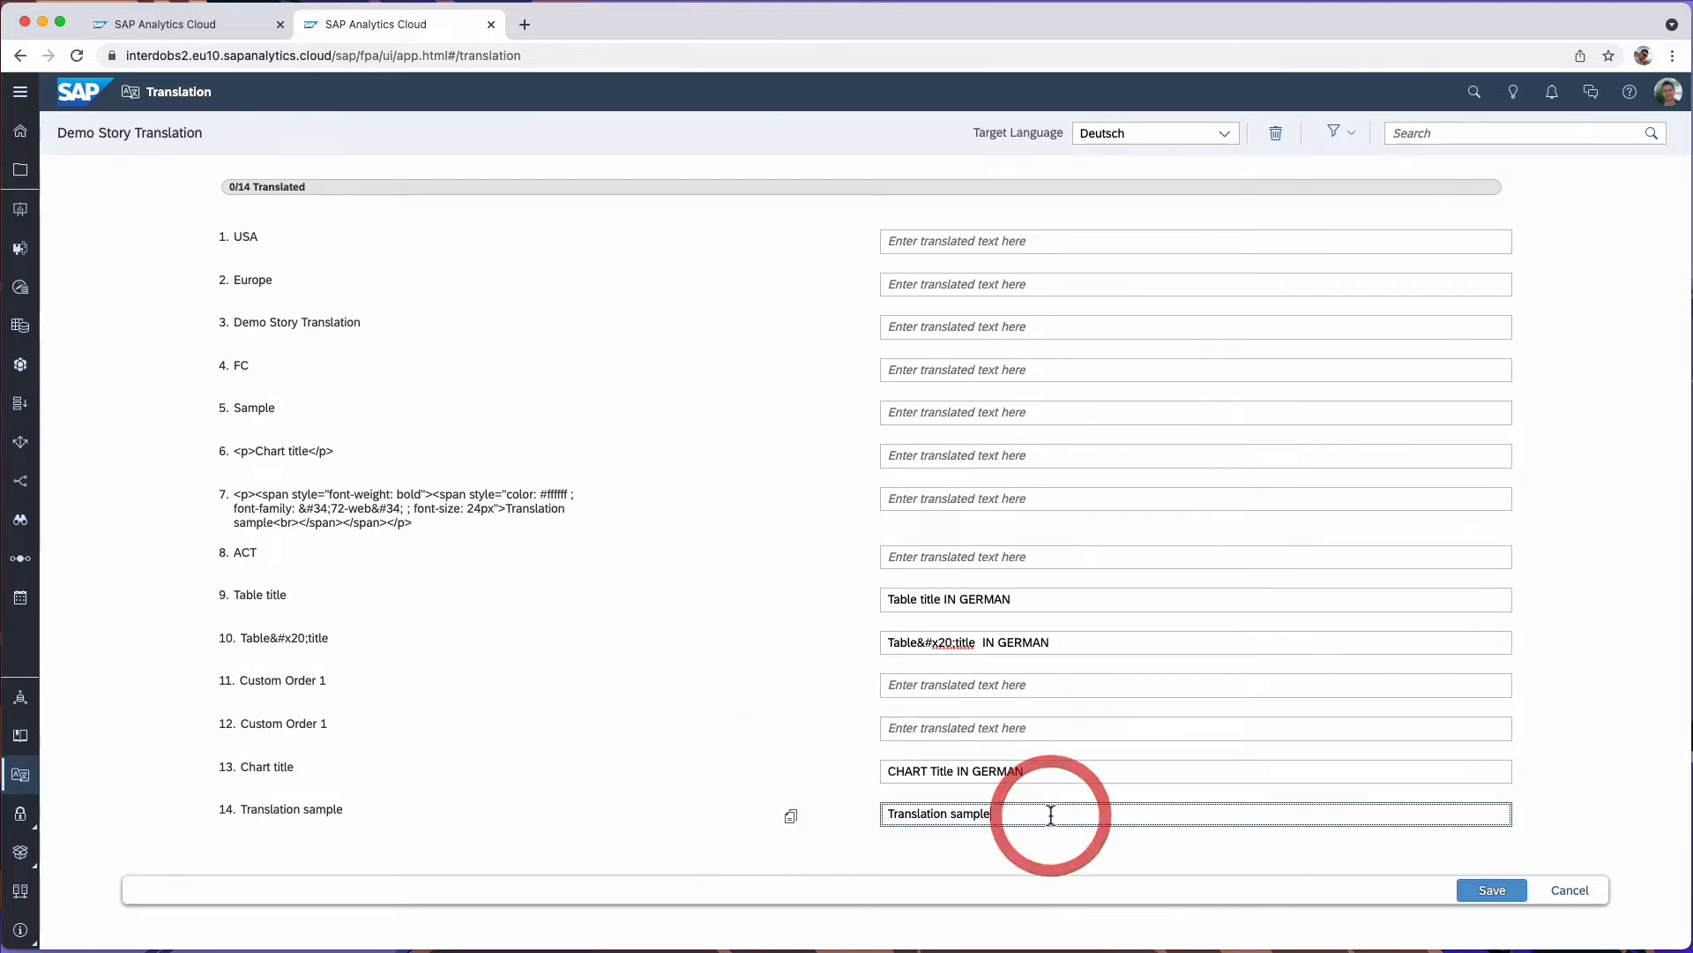
text(IN GERMAN)
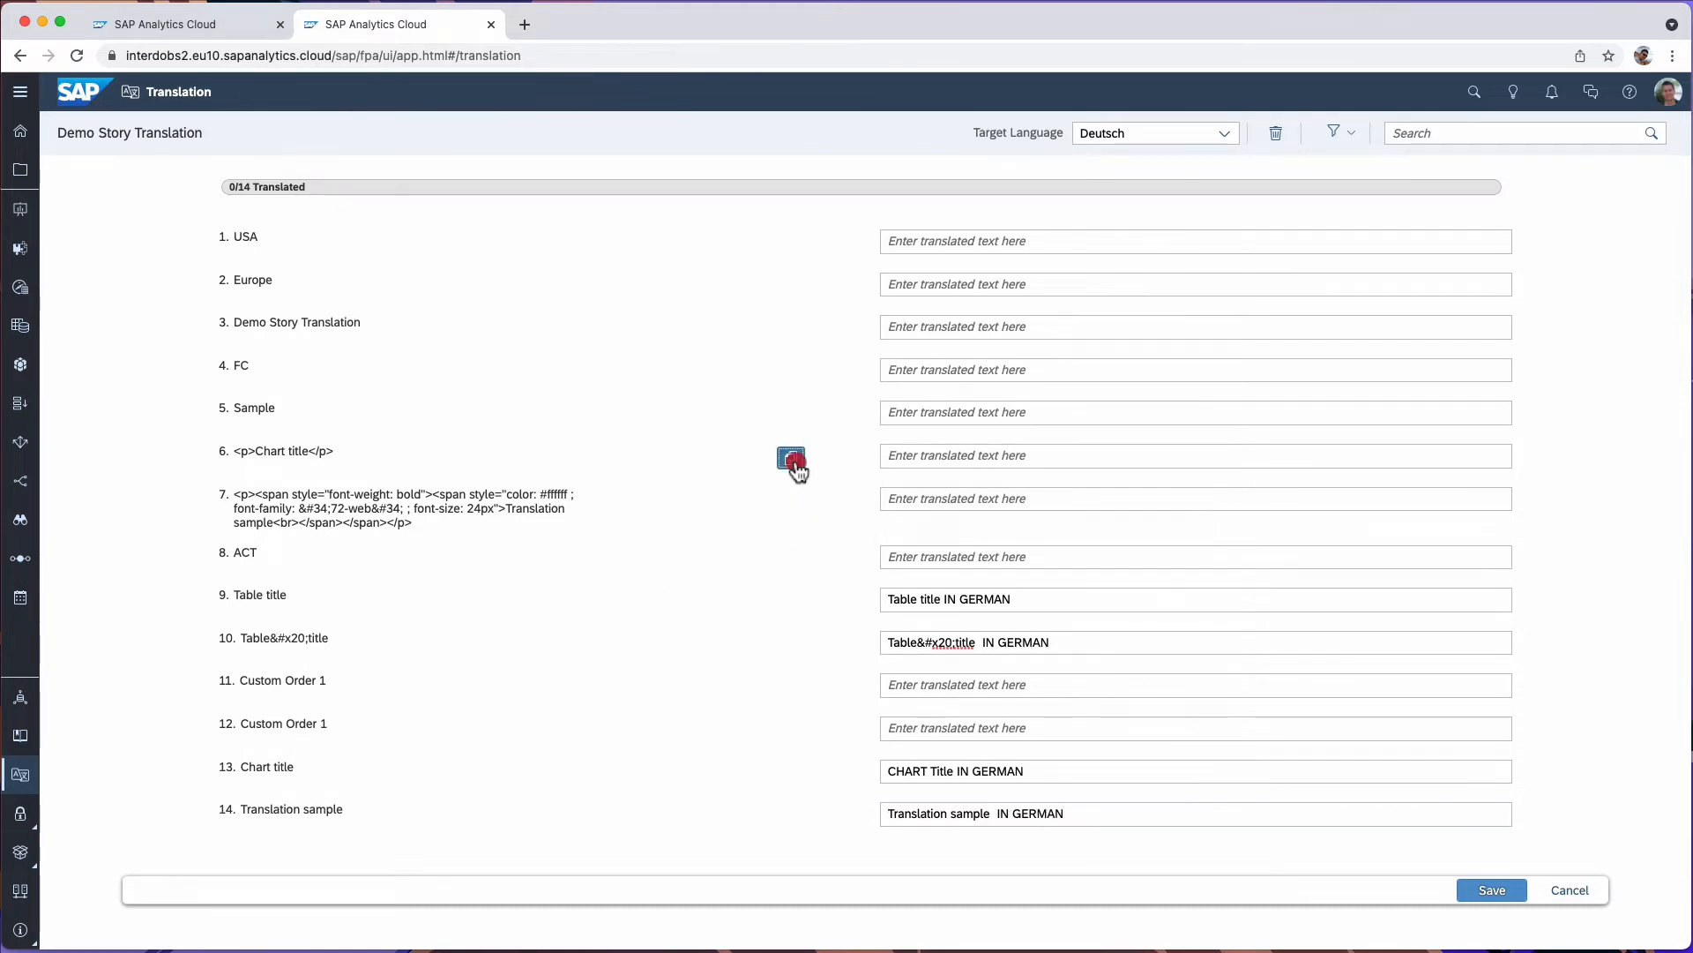
- Enter 'Probe' for Sample and 'GERMAN Demo Story Translation' for the story title, then save
click(790, 457)
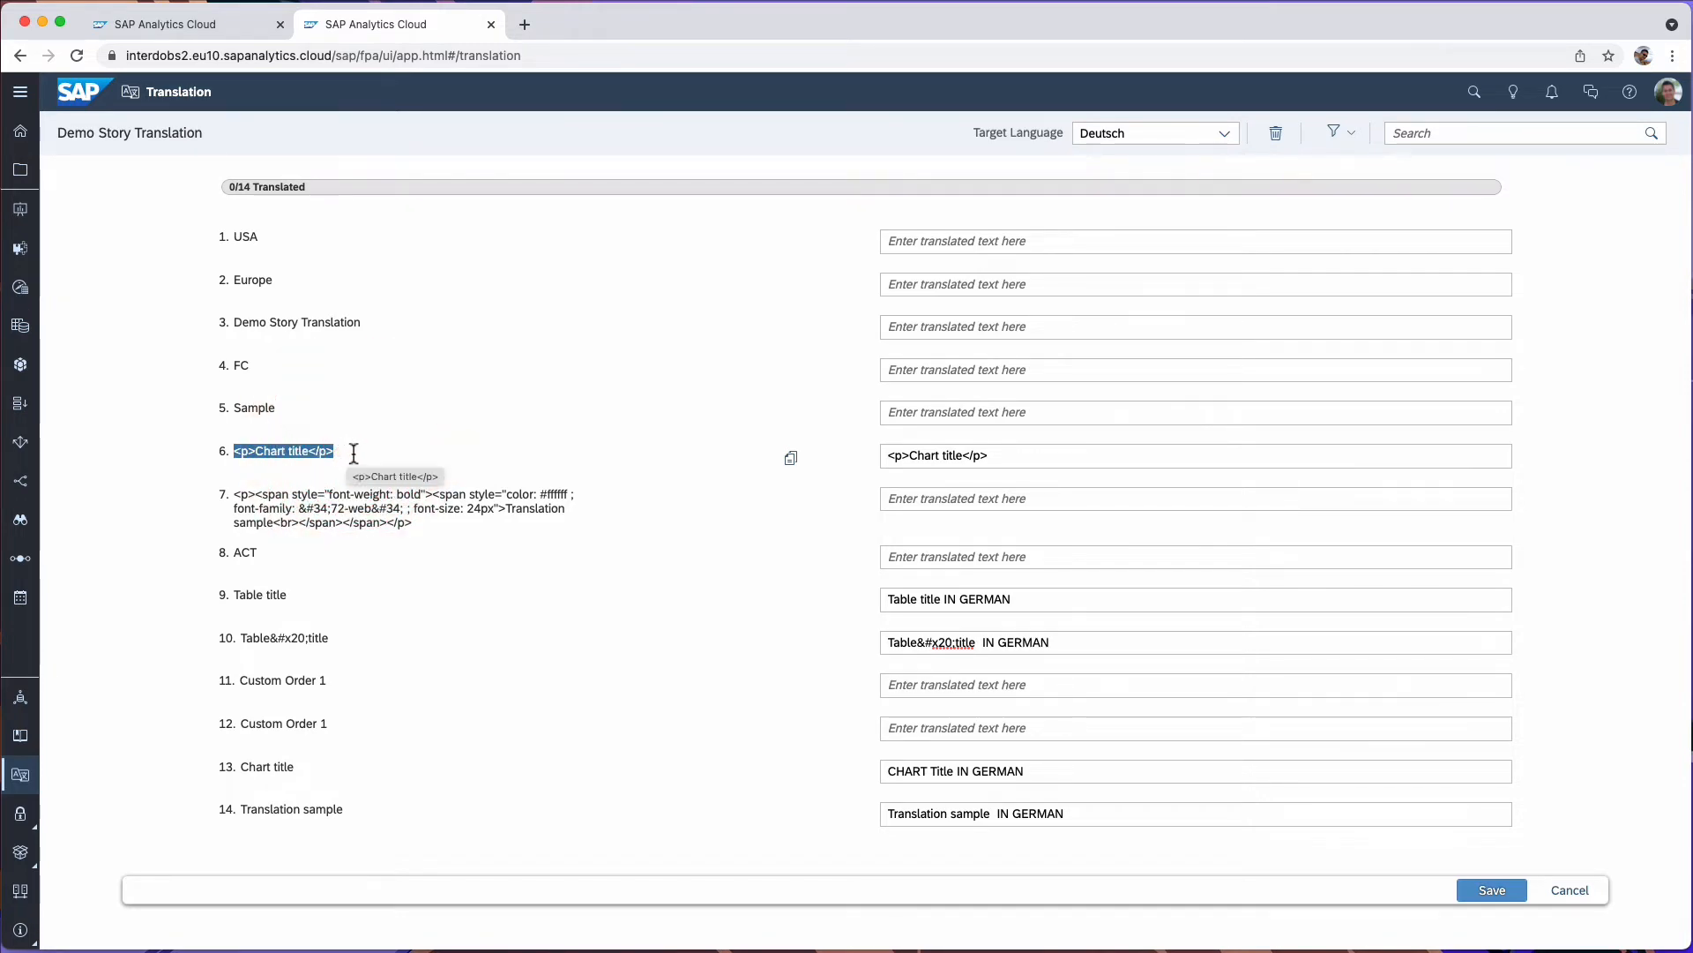
mouse_move(257, 471)
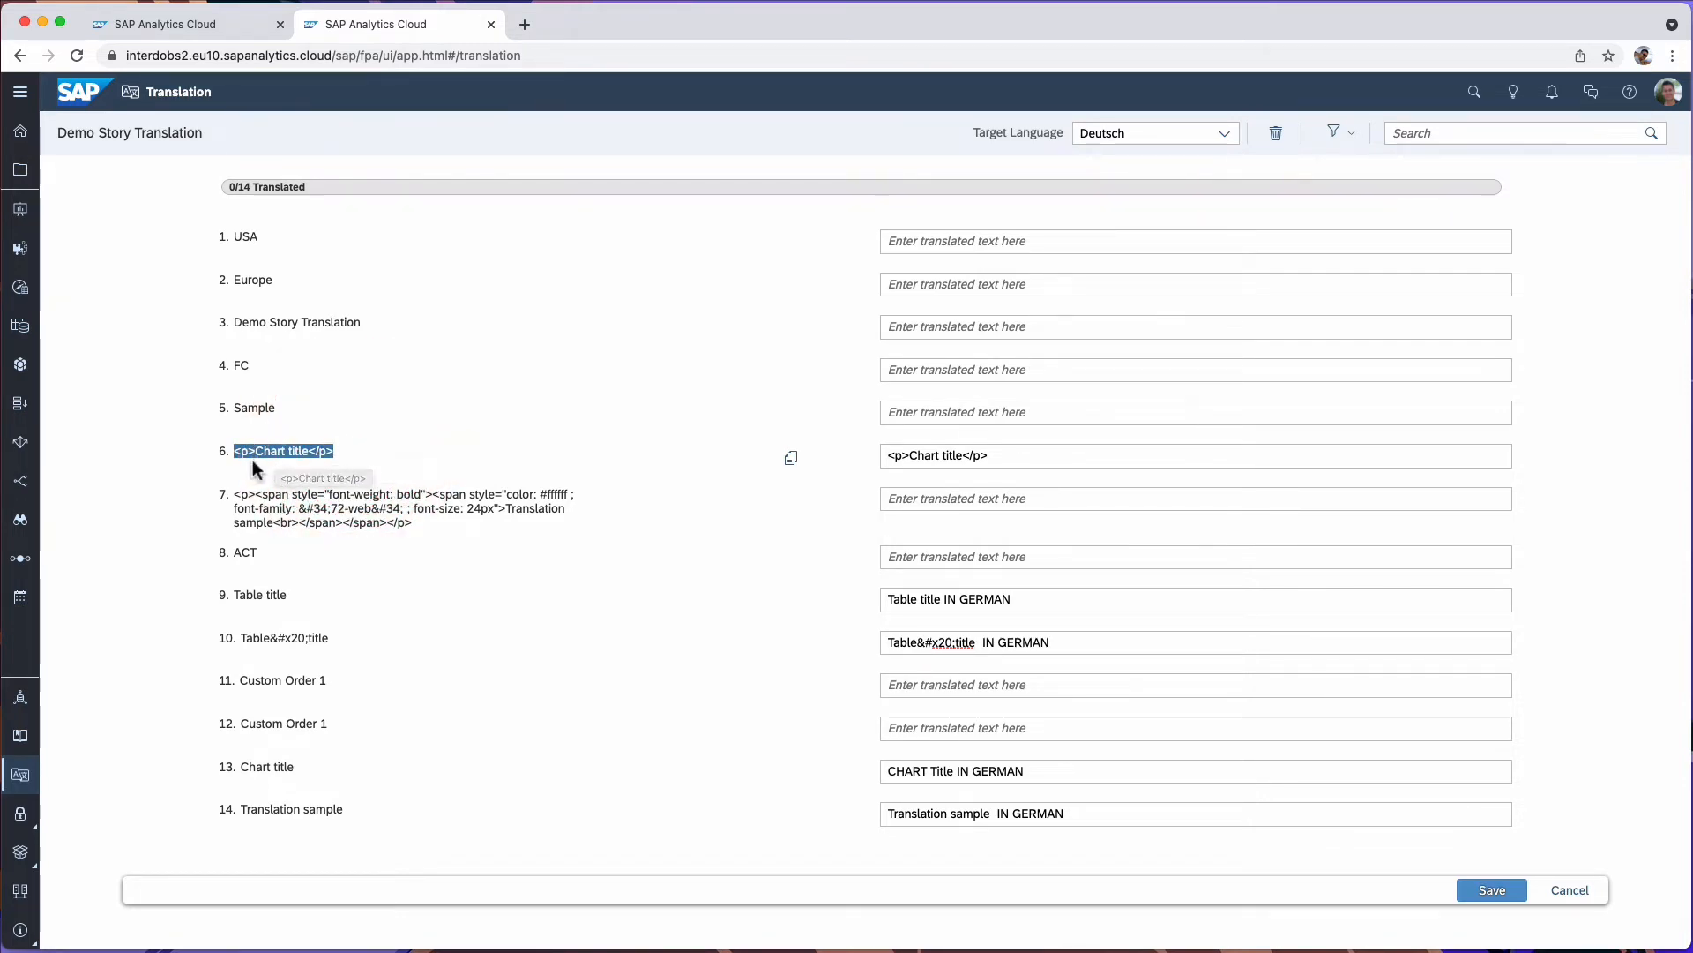
click(1194, 497)
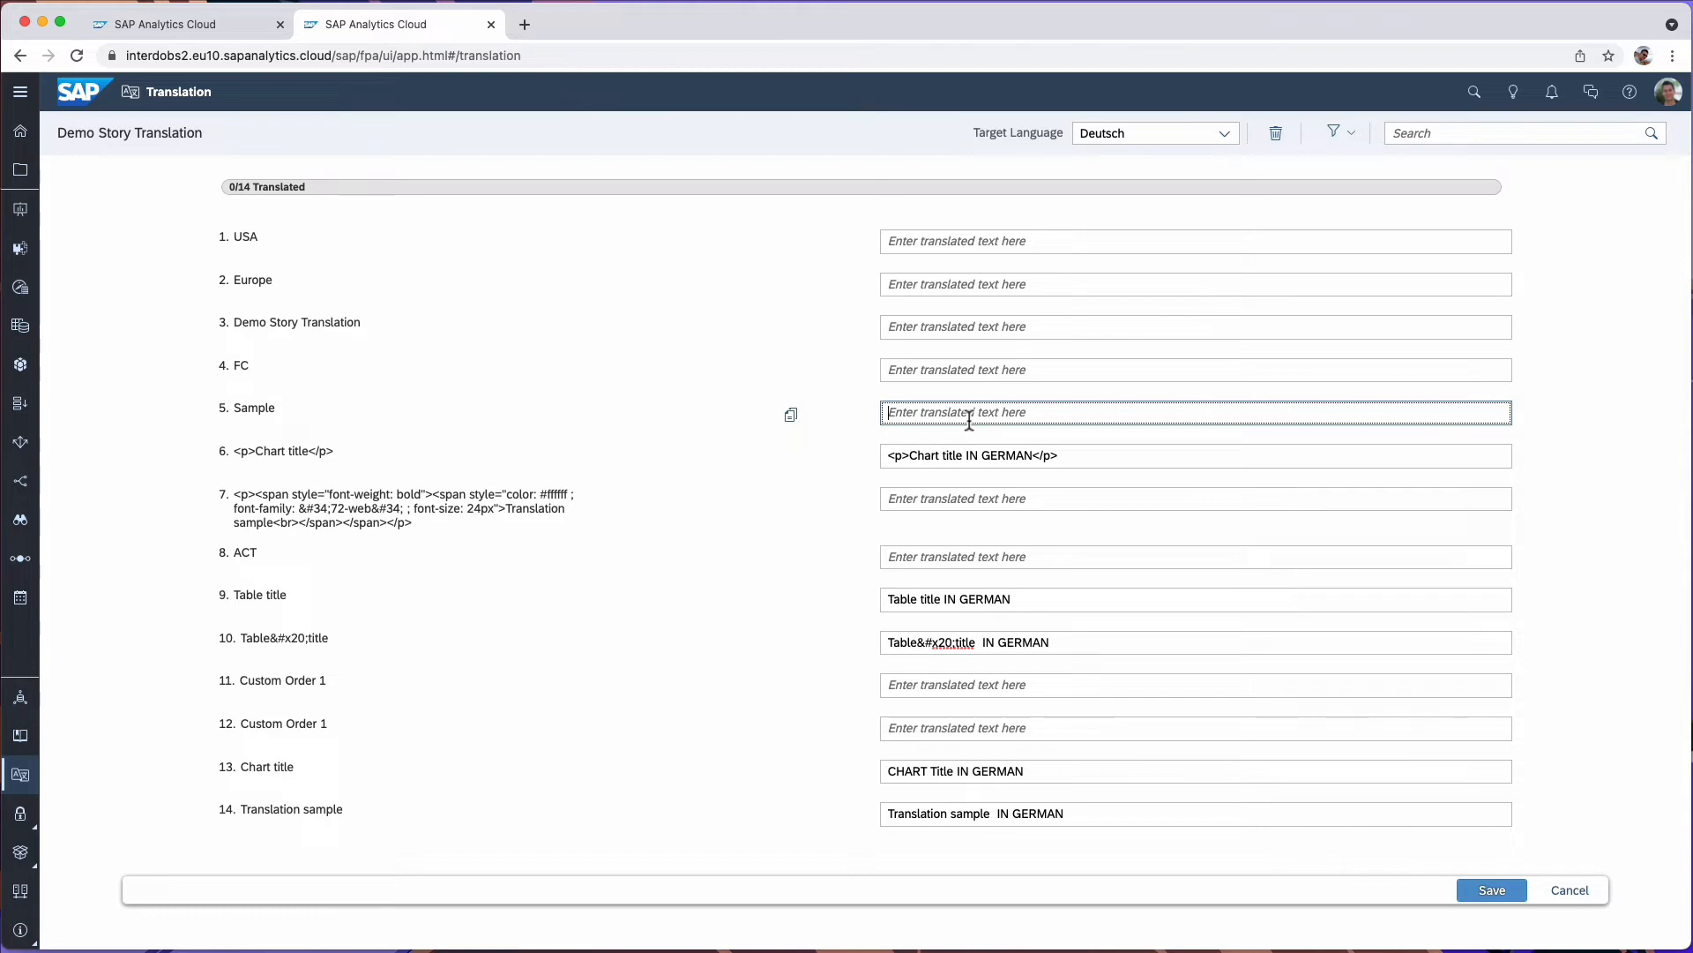
text(P)
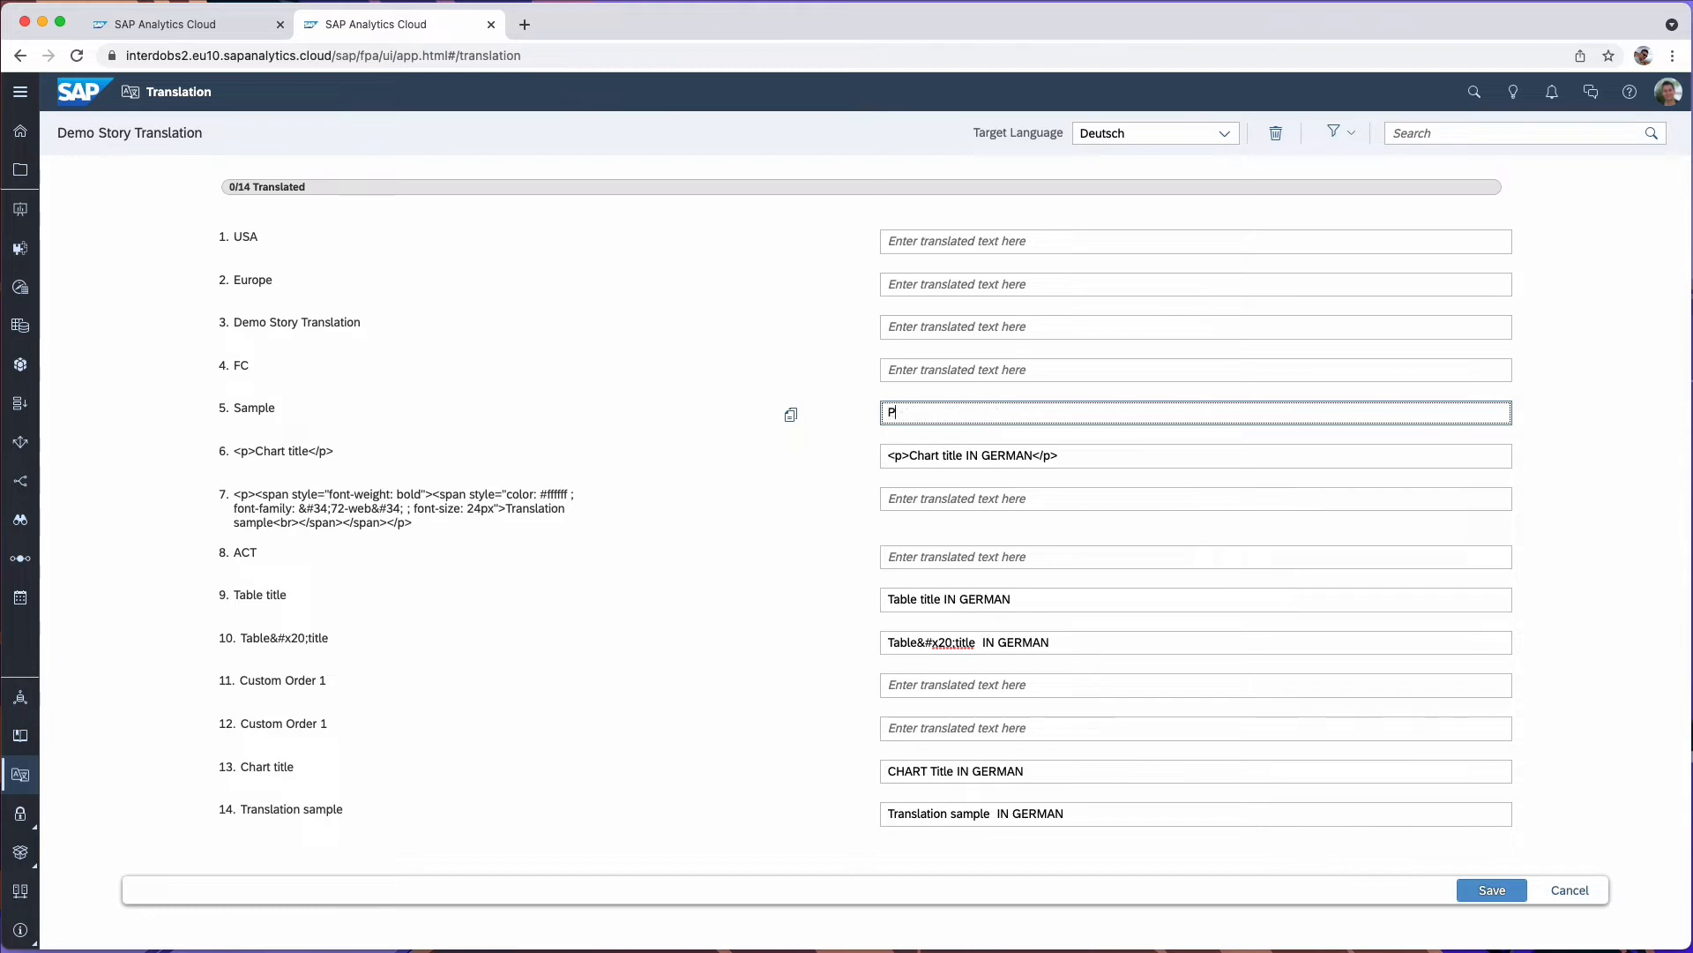
text(robe)
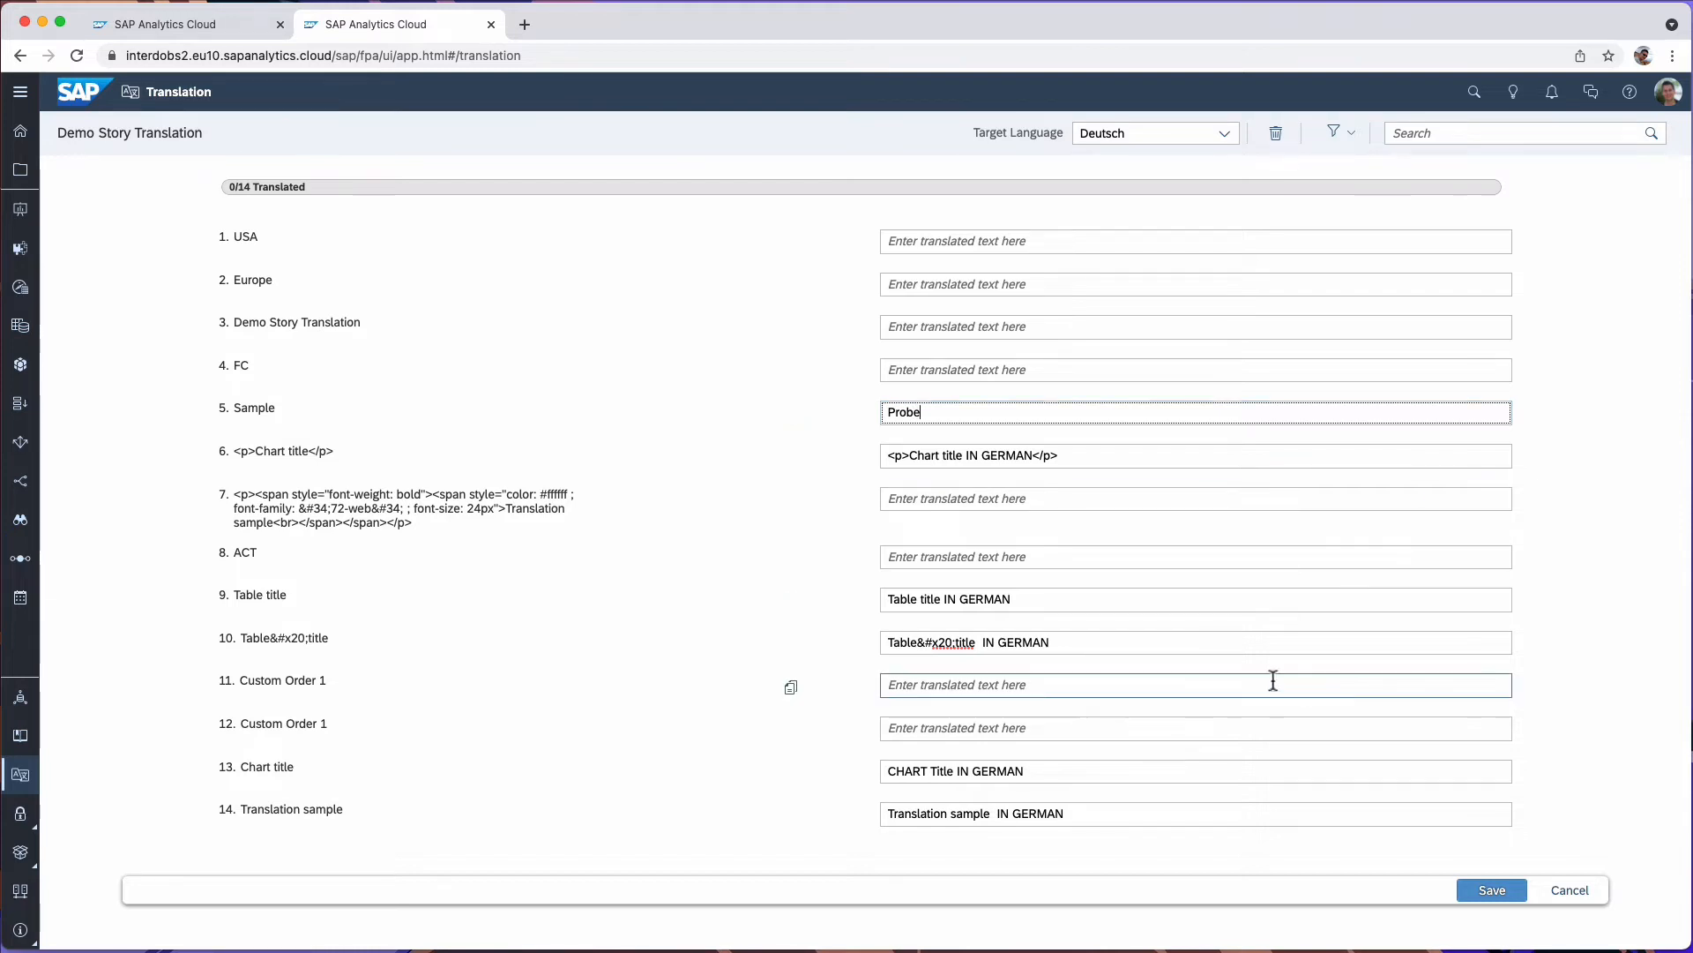
click(1194, 327)
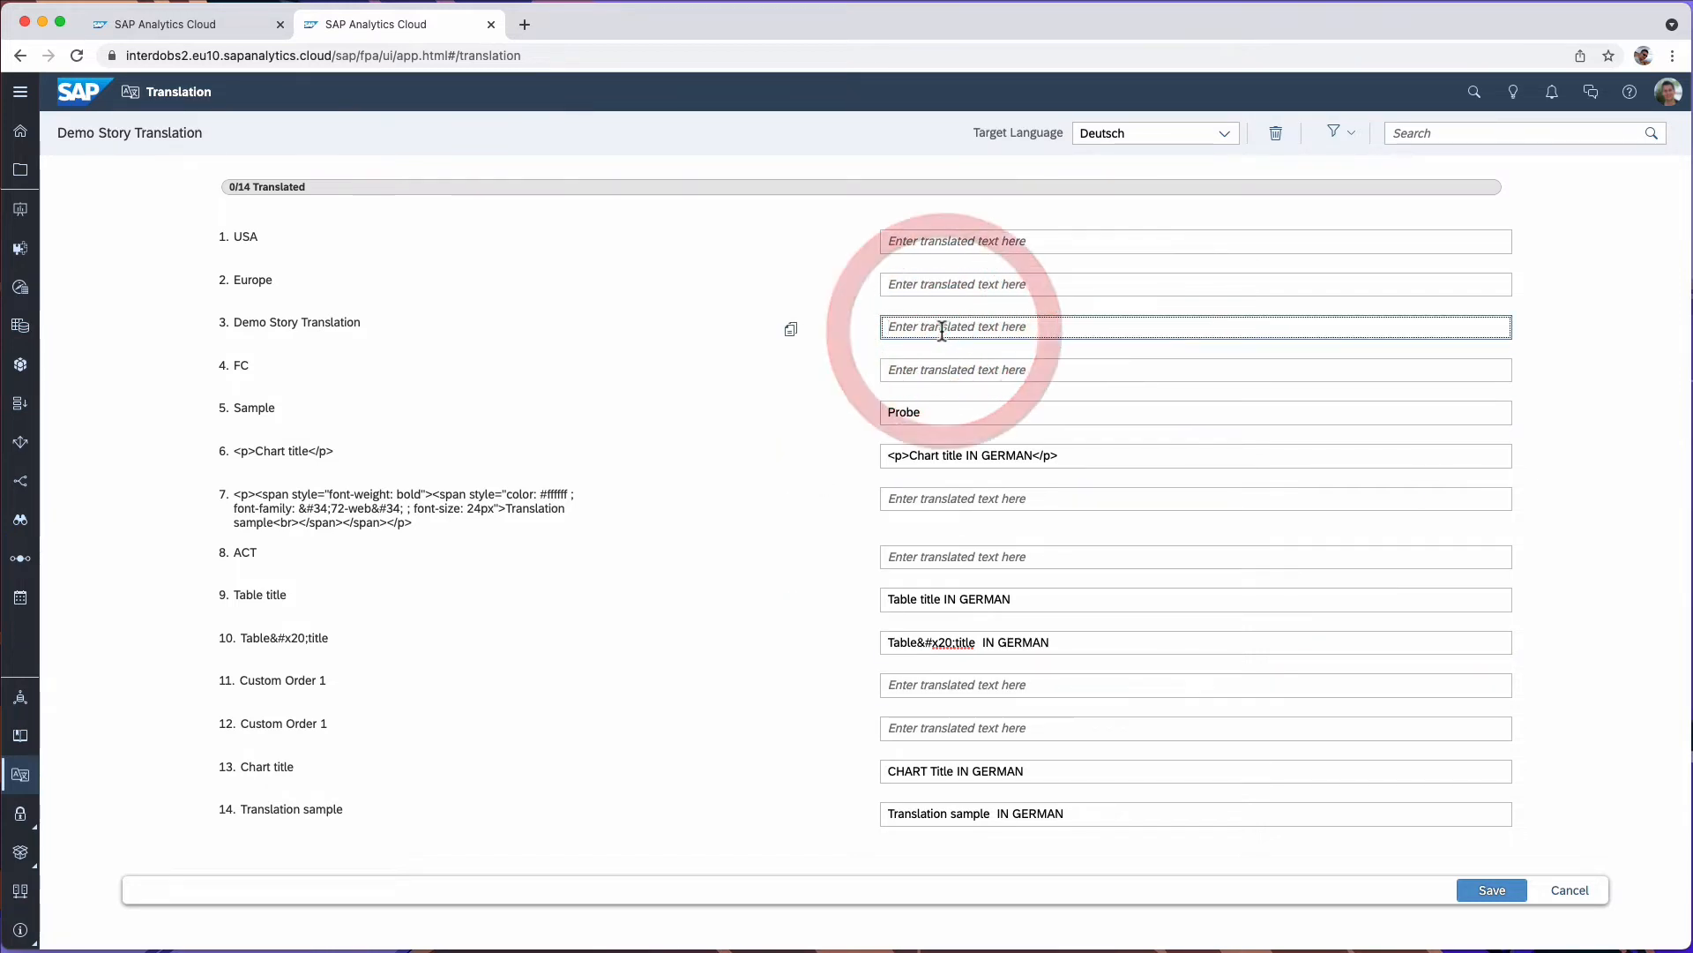
text(Demo Story Translation)
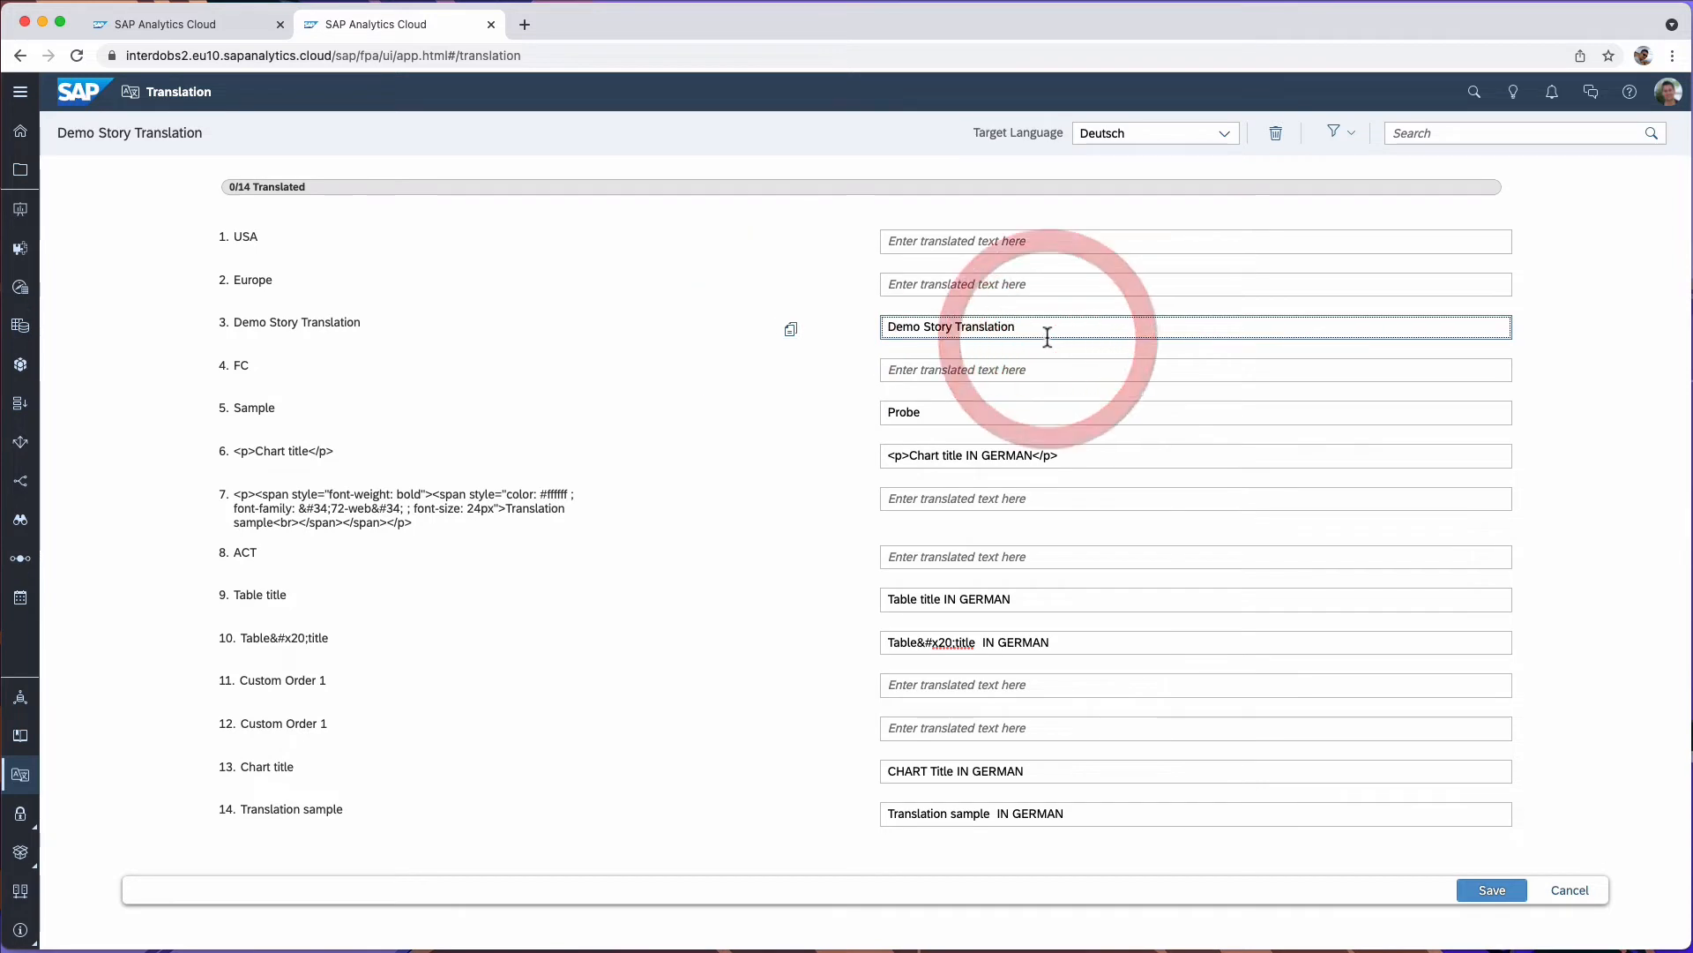
text(GD)
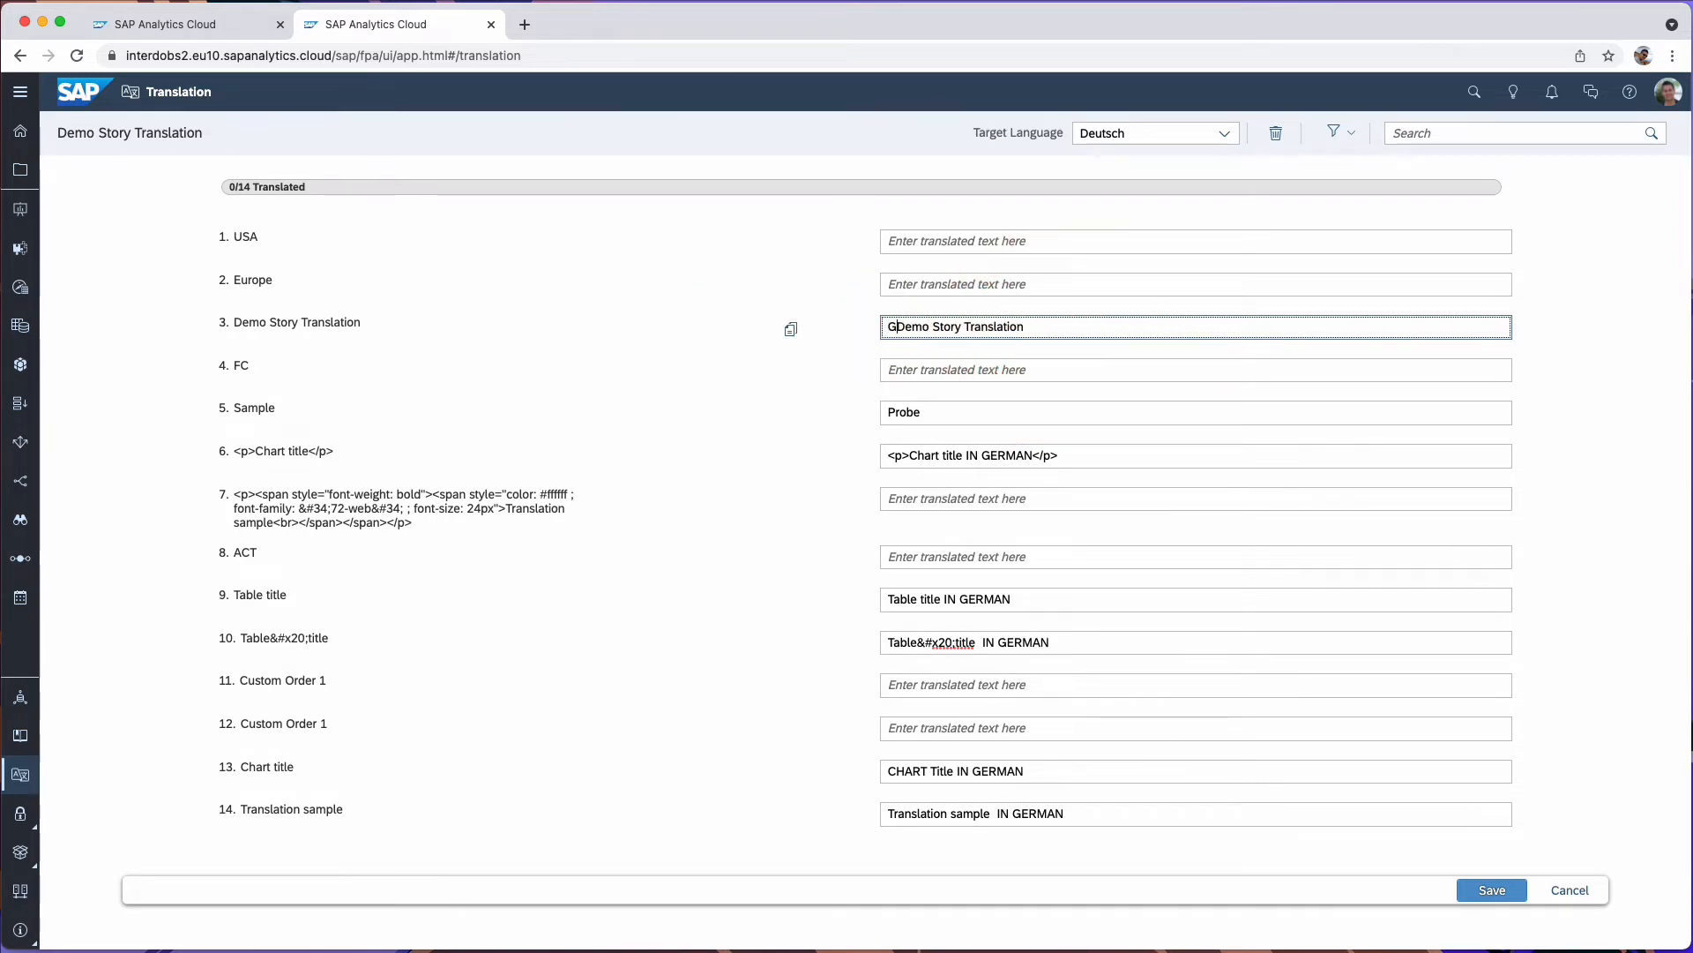
text(GERMAN)
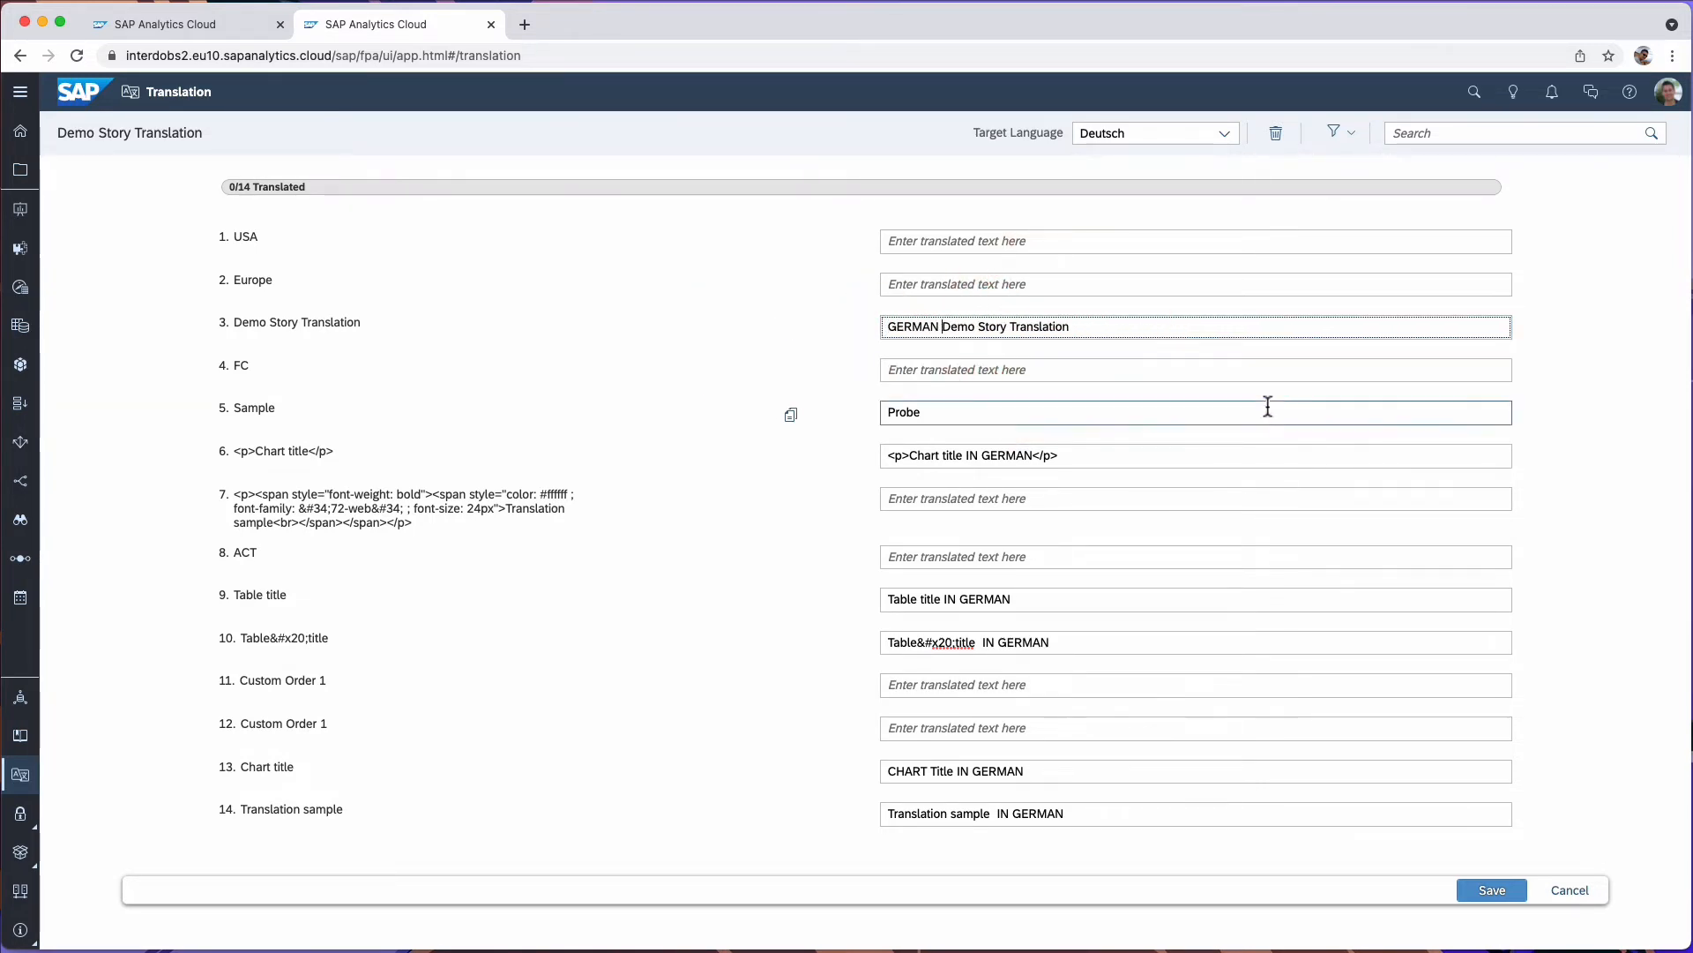
click(1492, 889)
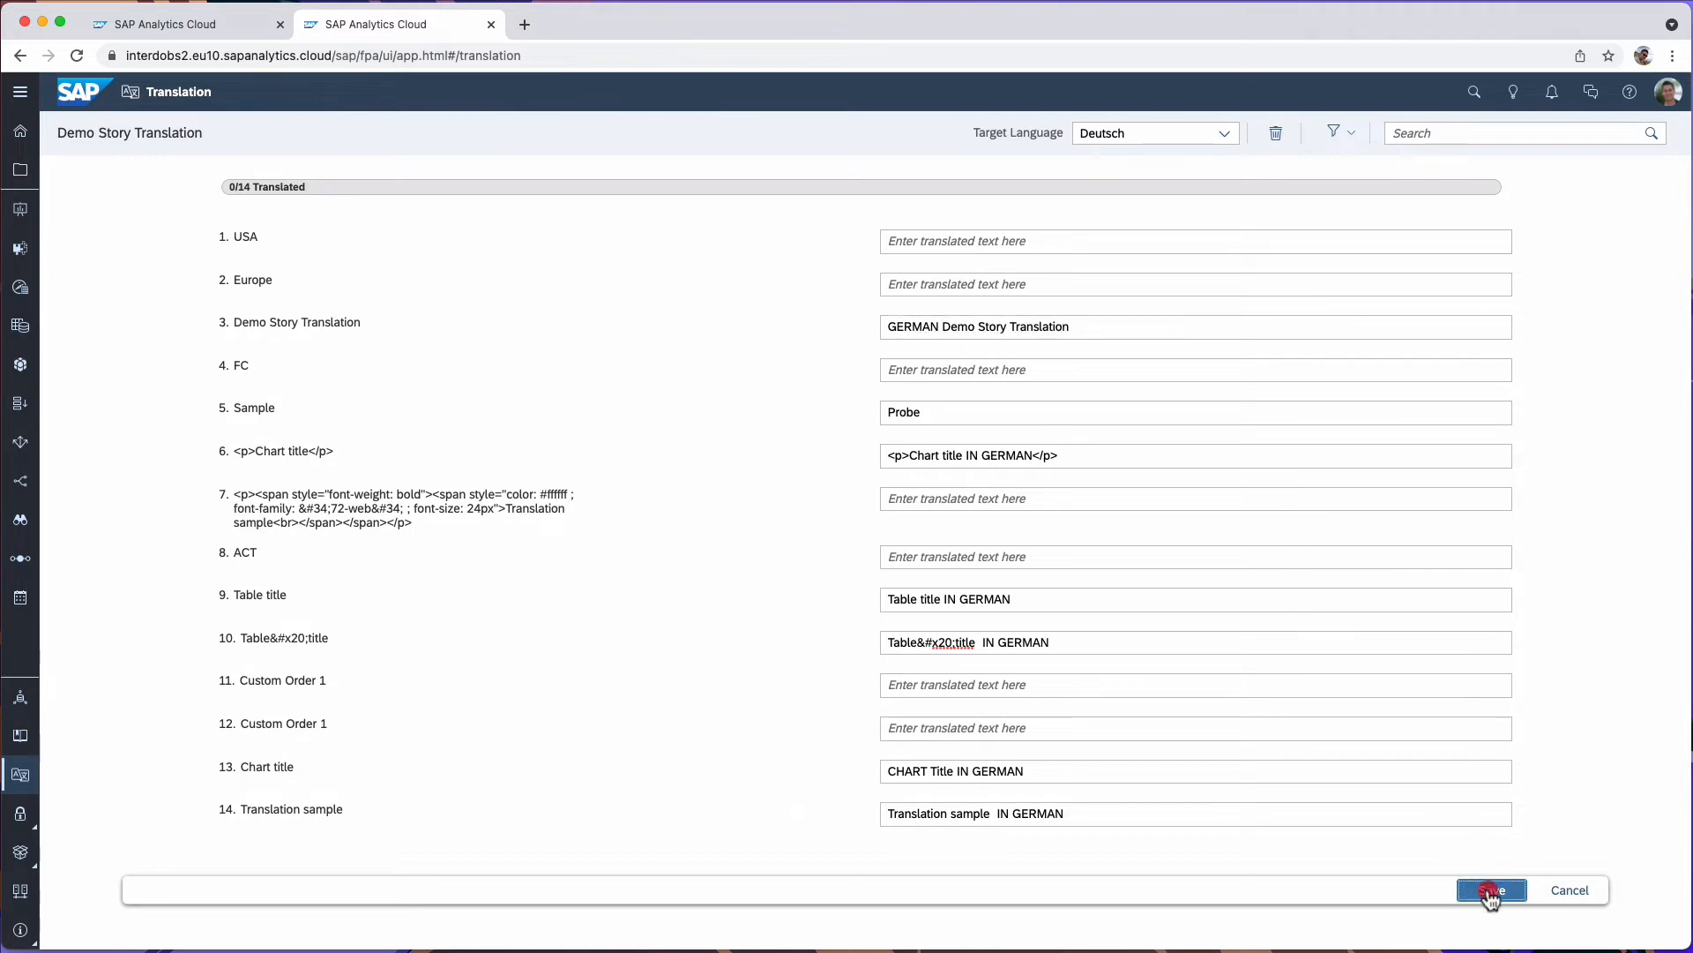
- Save the translations so 7/14 count as translated and return to the story tab
click(1492, 889)
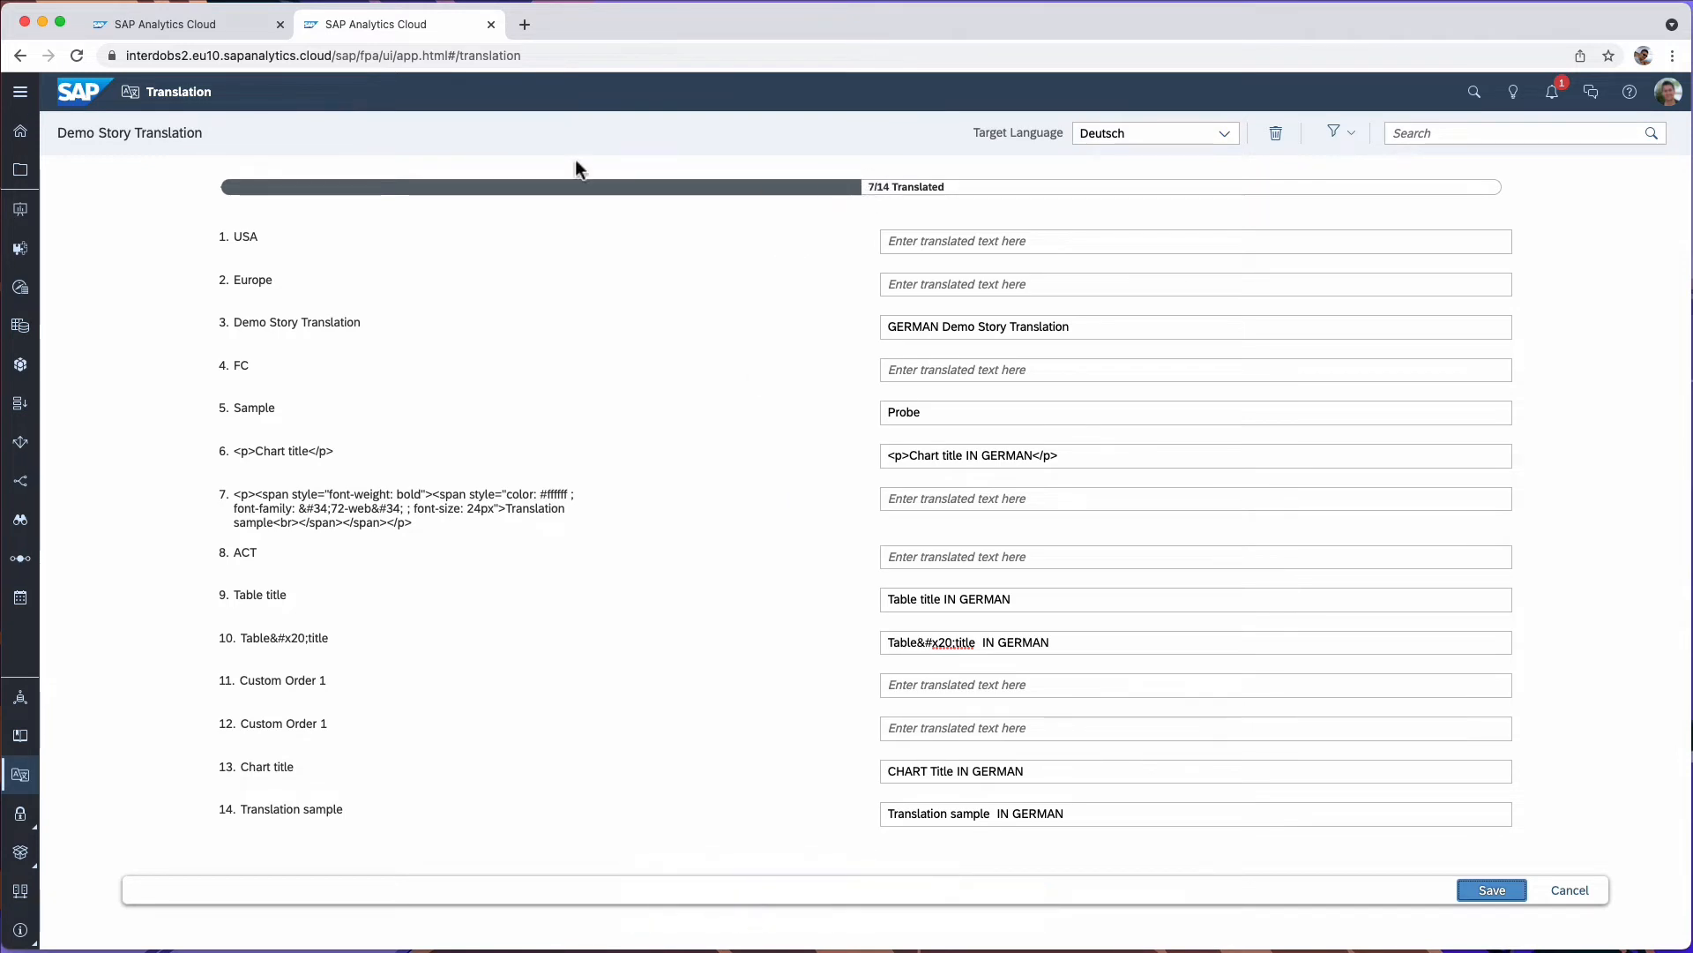
click(182, 23)
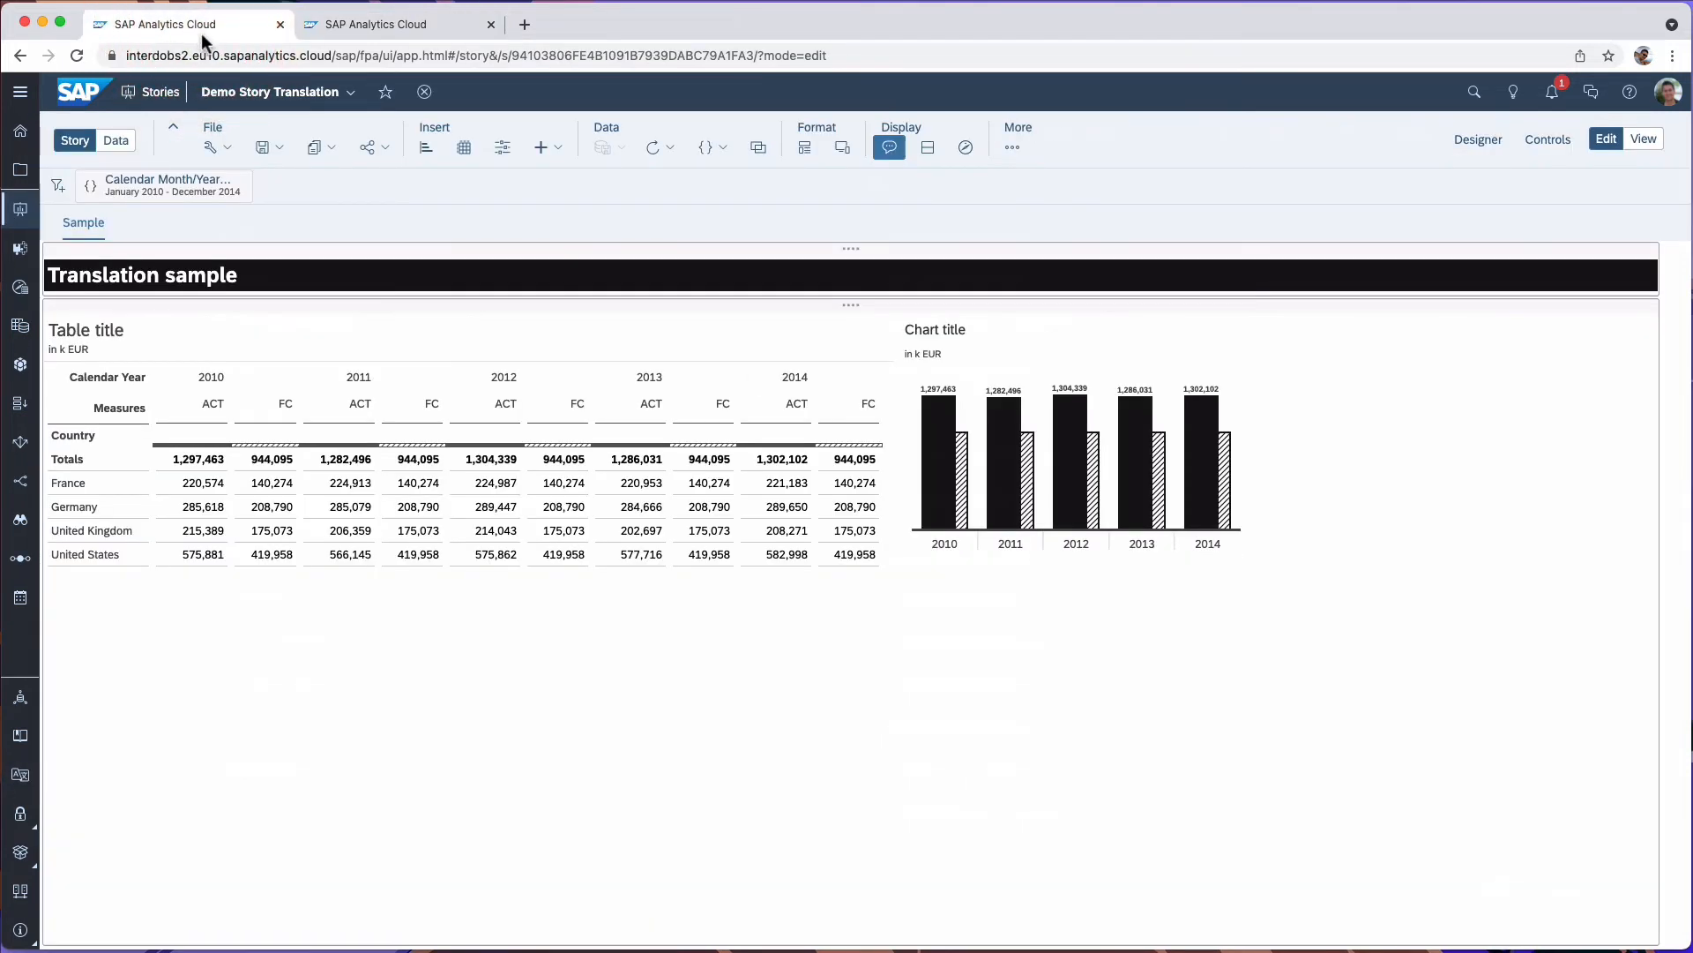
- View the story showing the 'Probe' page, German titles and country names like Deutschland and Frankreich
click(474, 55)
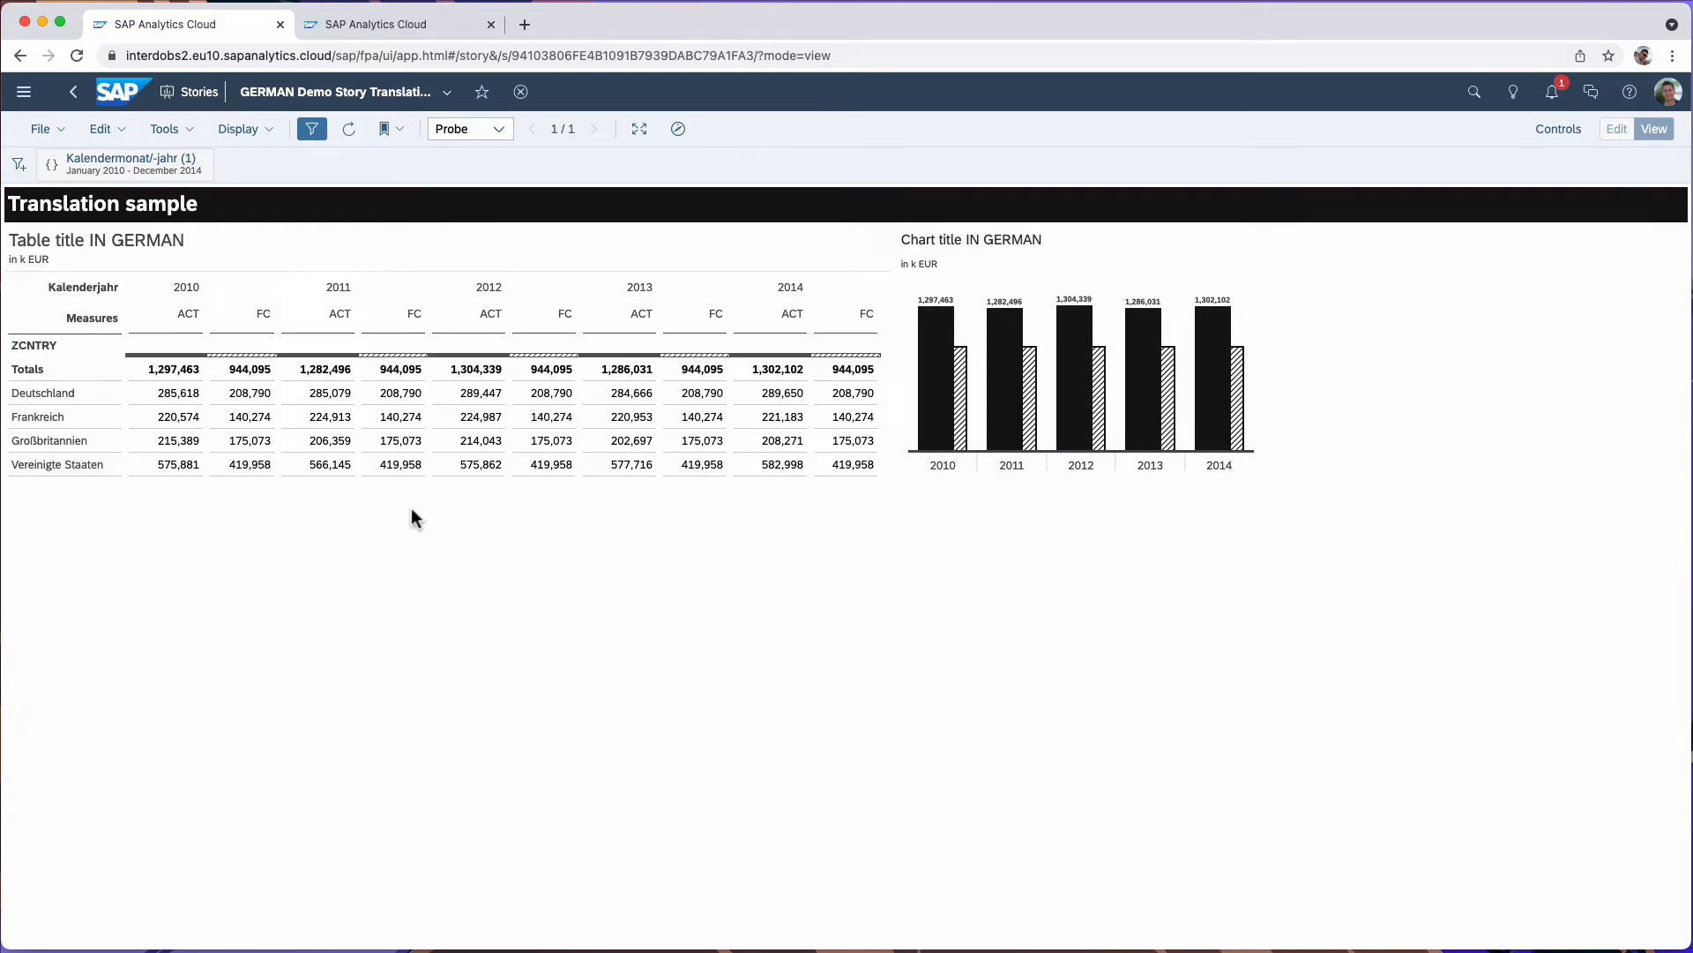
mouse_move(30, 251)
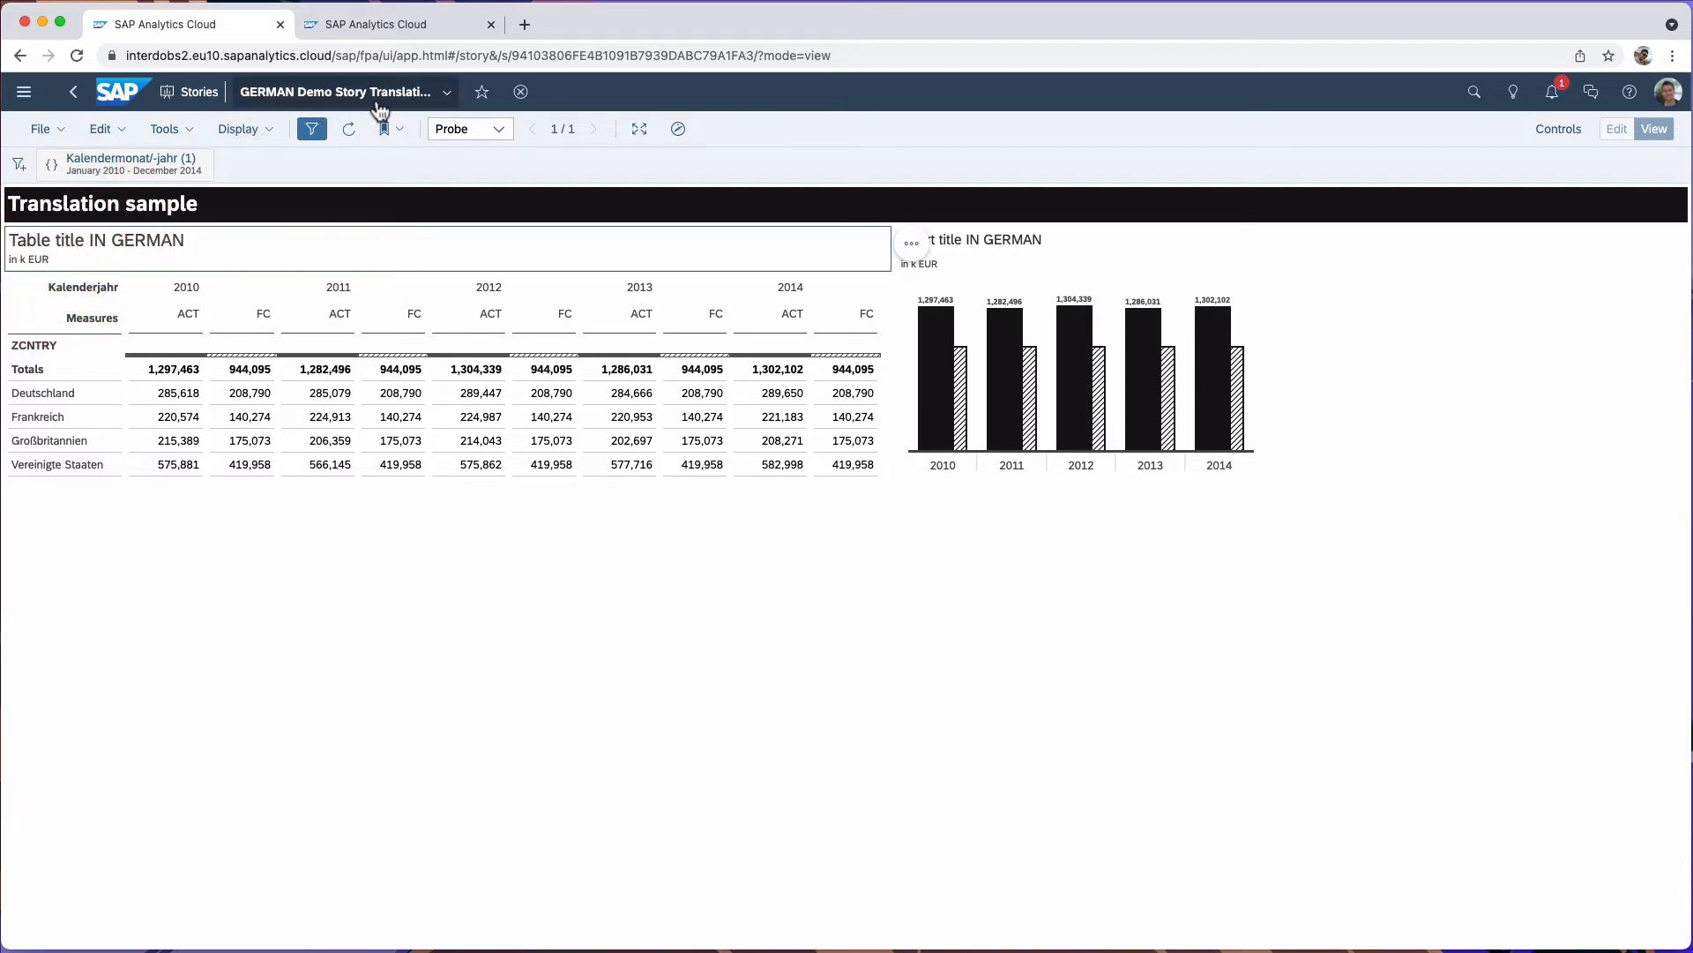
mouse_move(1023, 257)
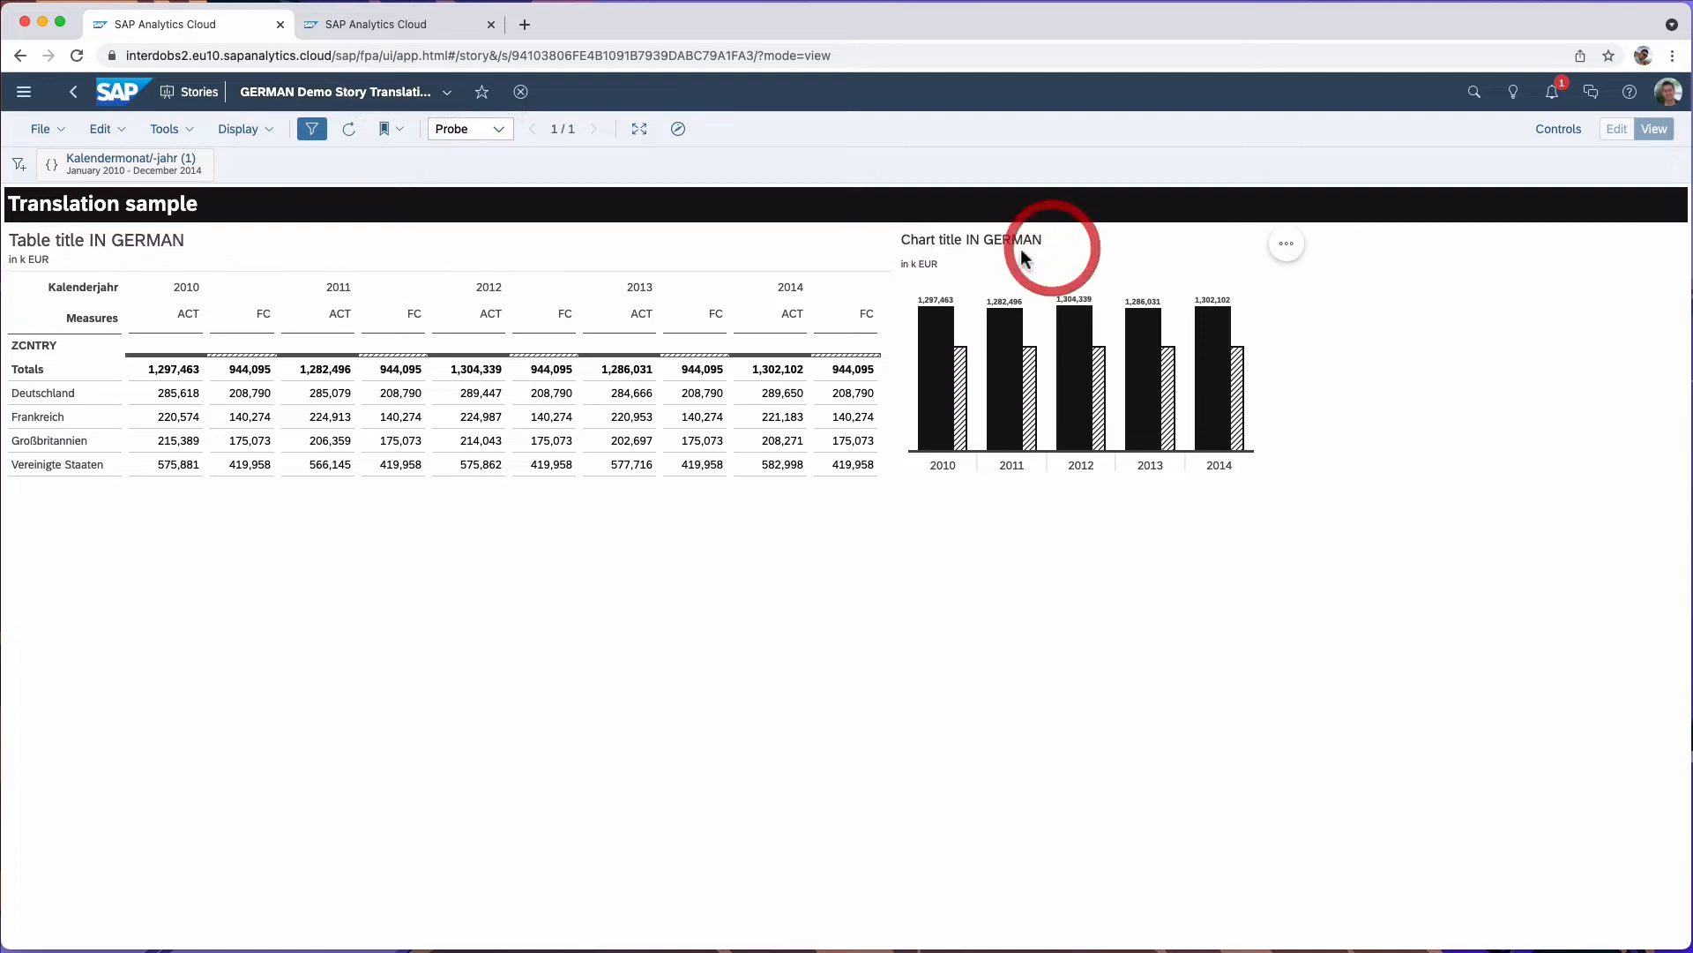
mouse_move(1025, 257)
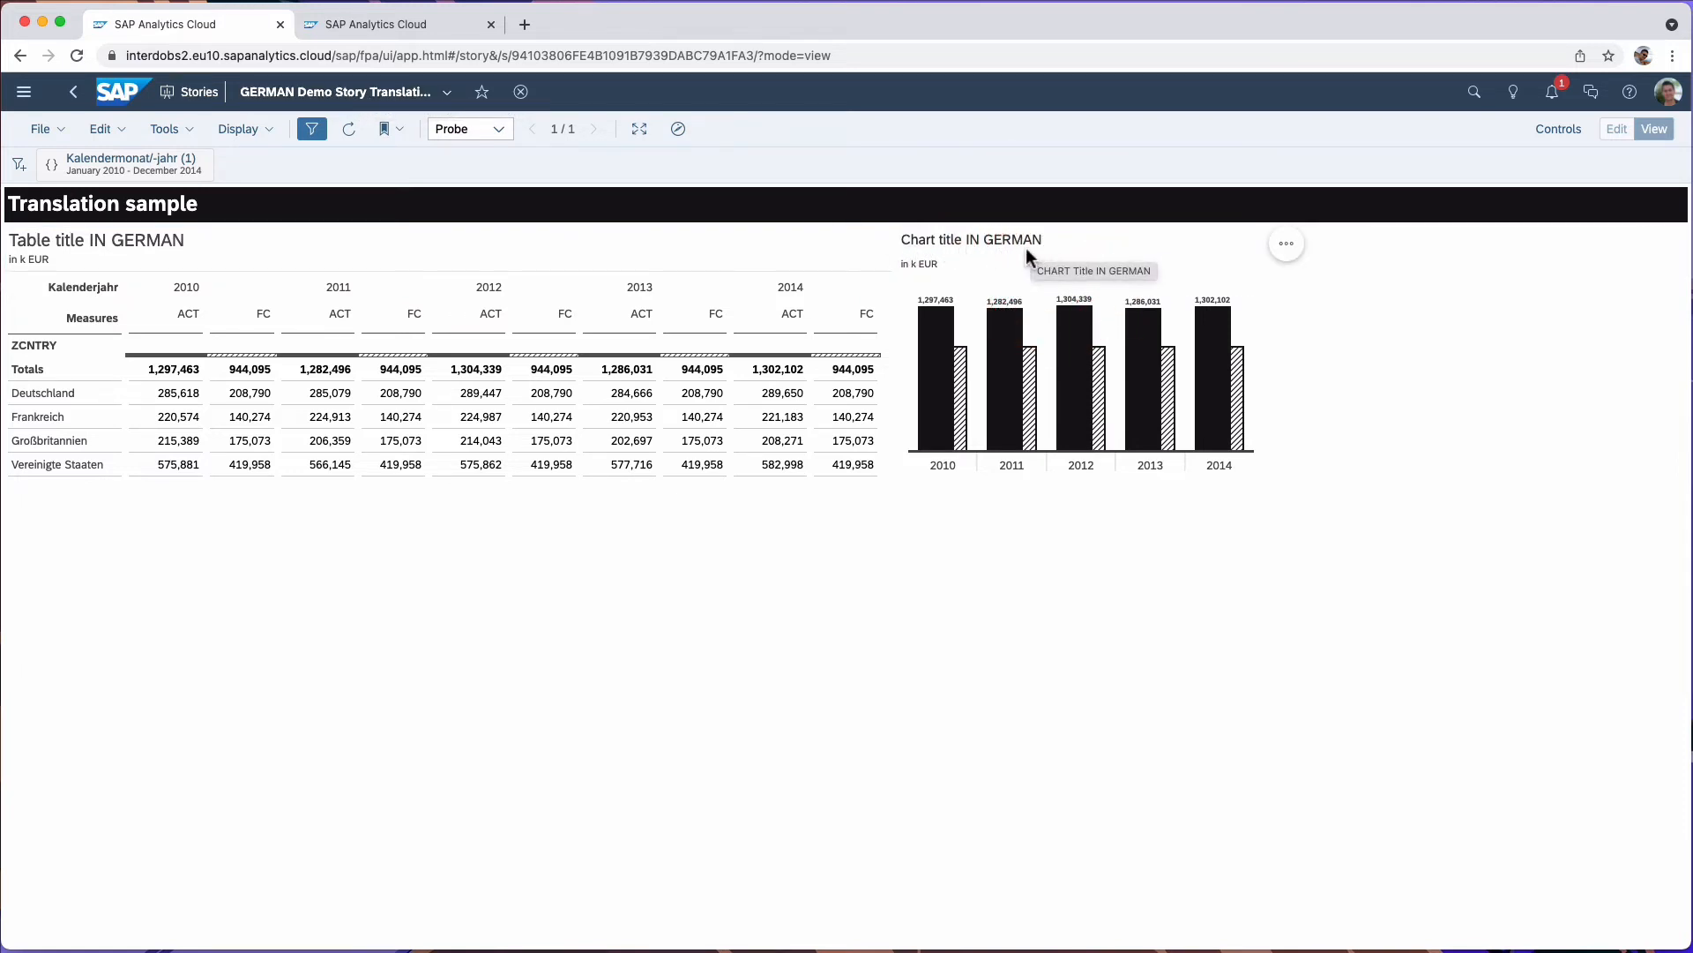
mouse_move(943, 266)
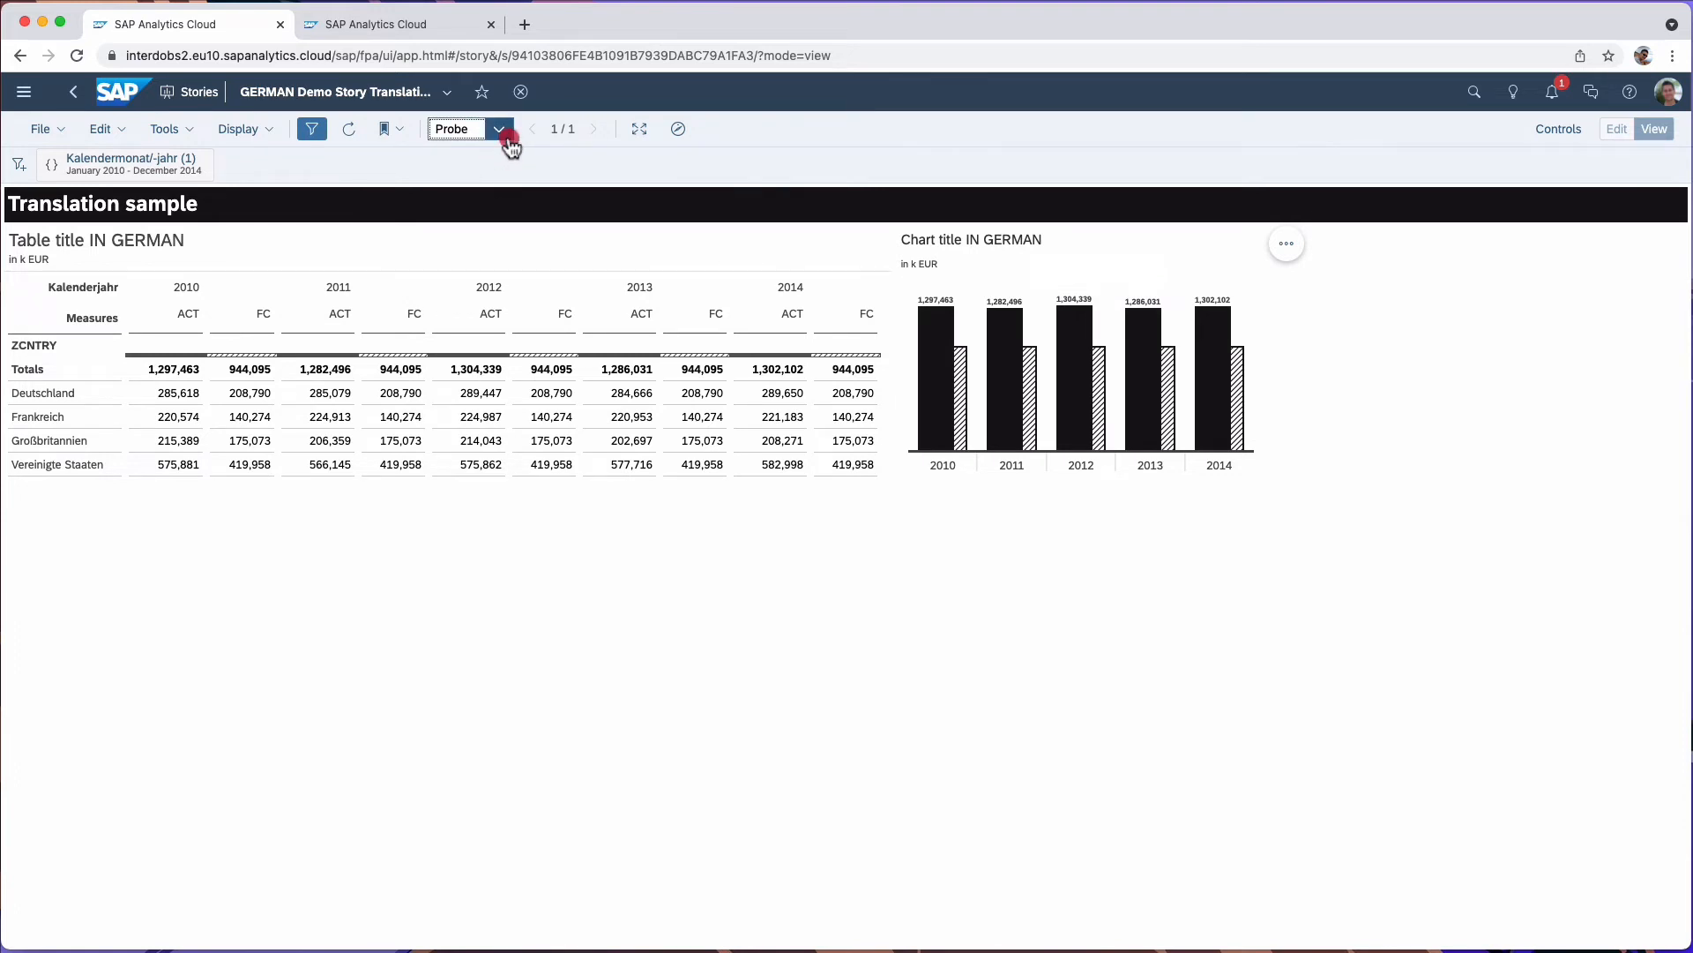
click(497, 129)
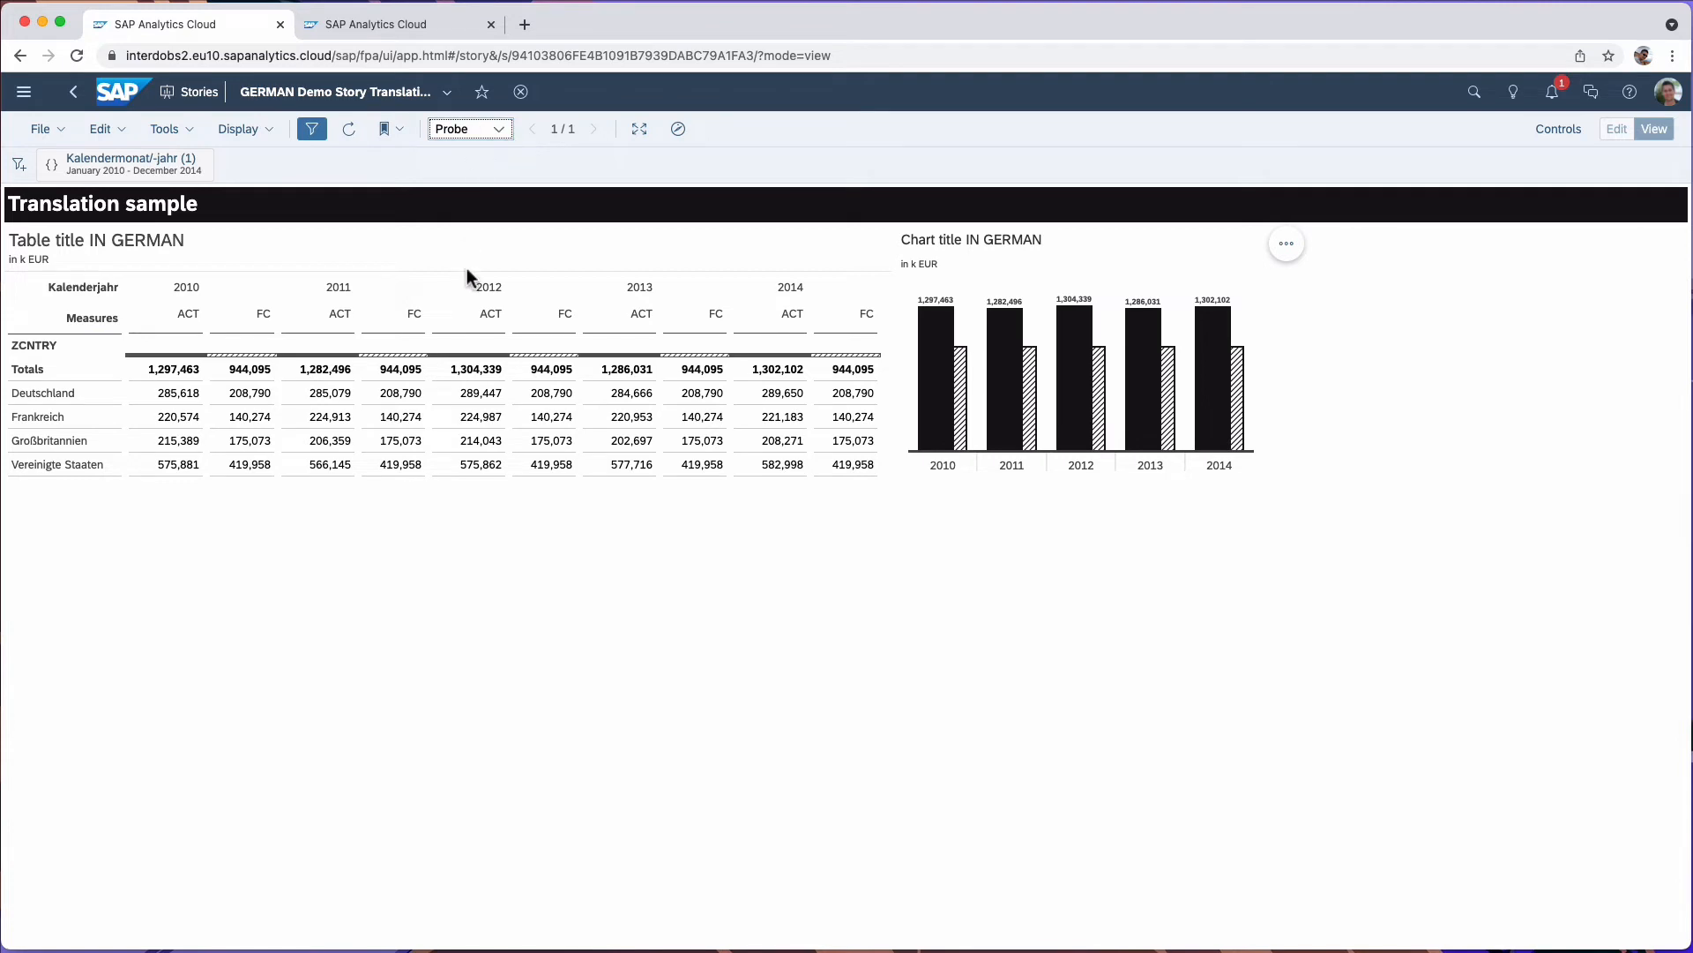
mouse_move(1232, 257)
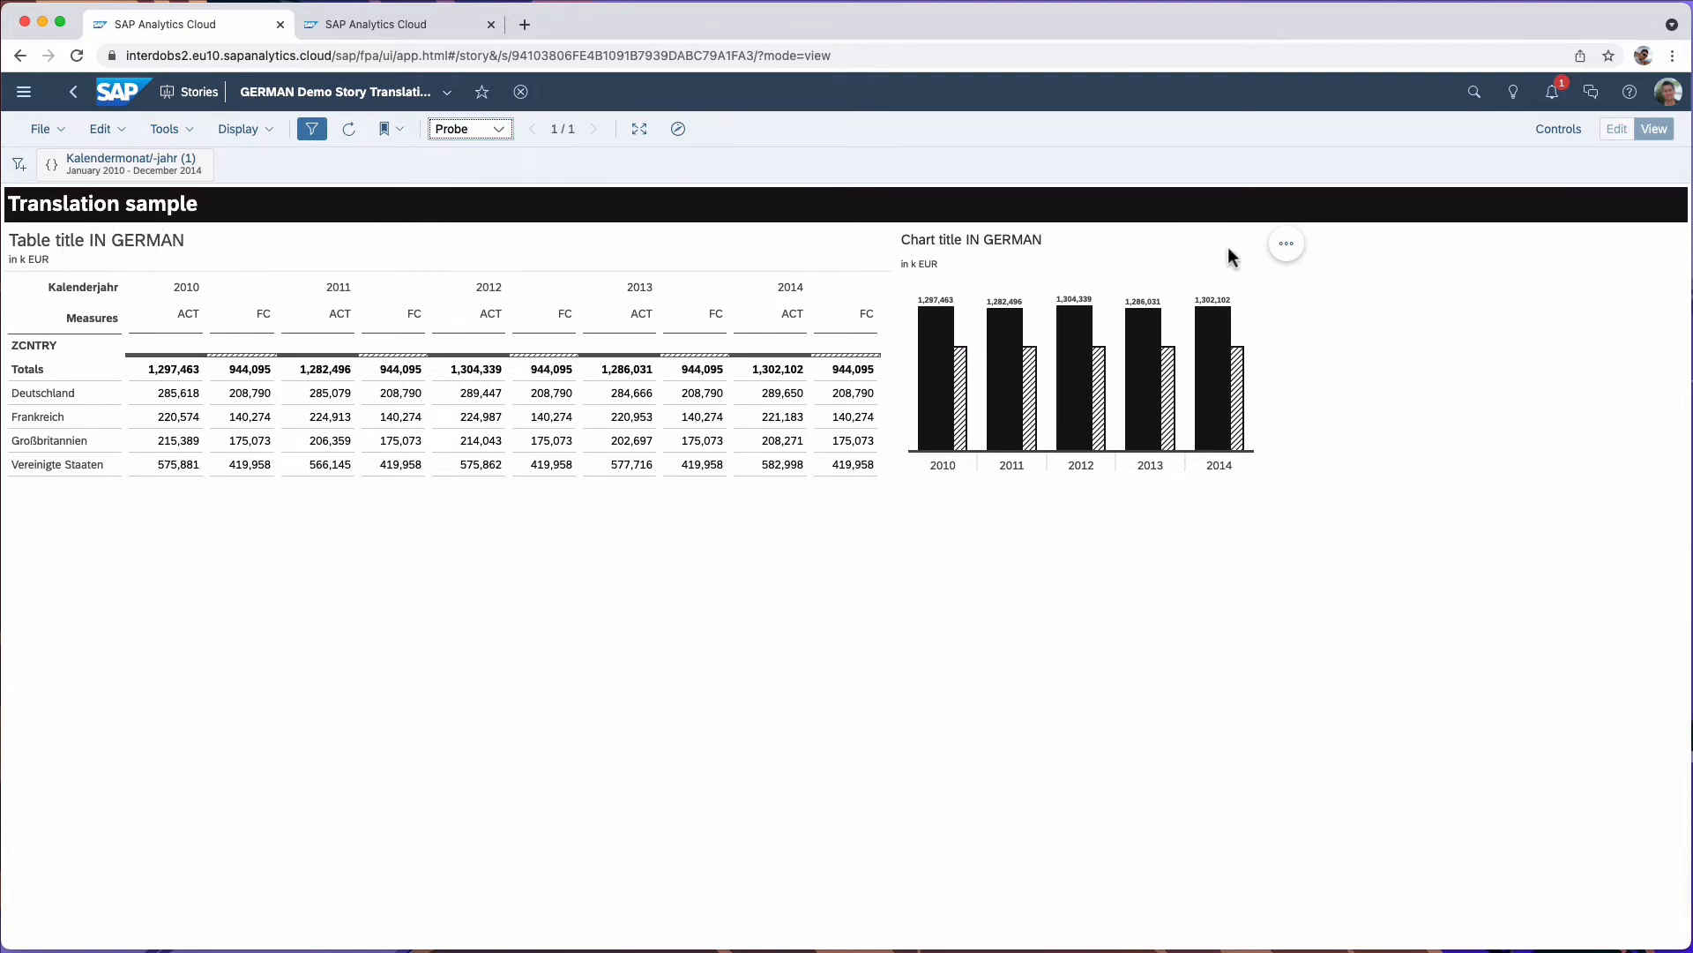
click(397, 23)
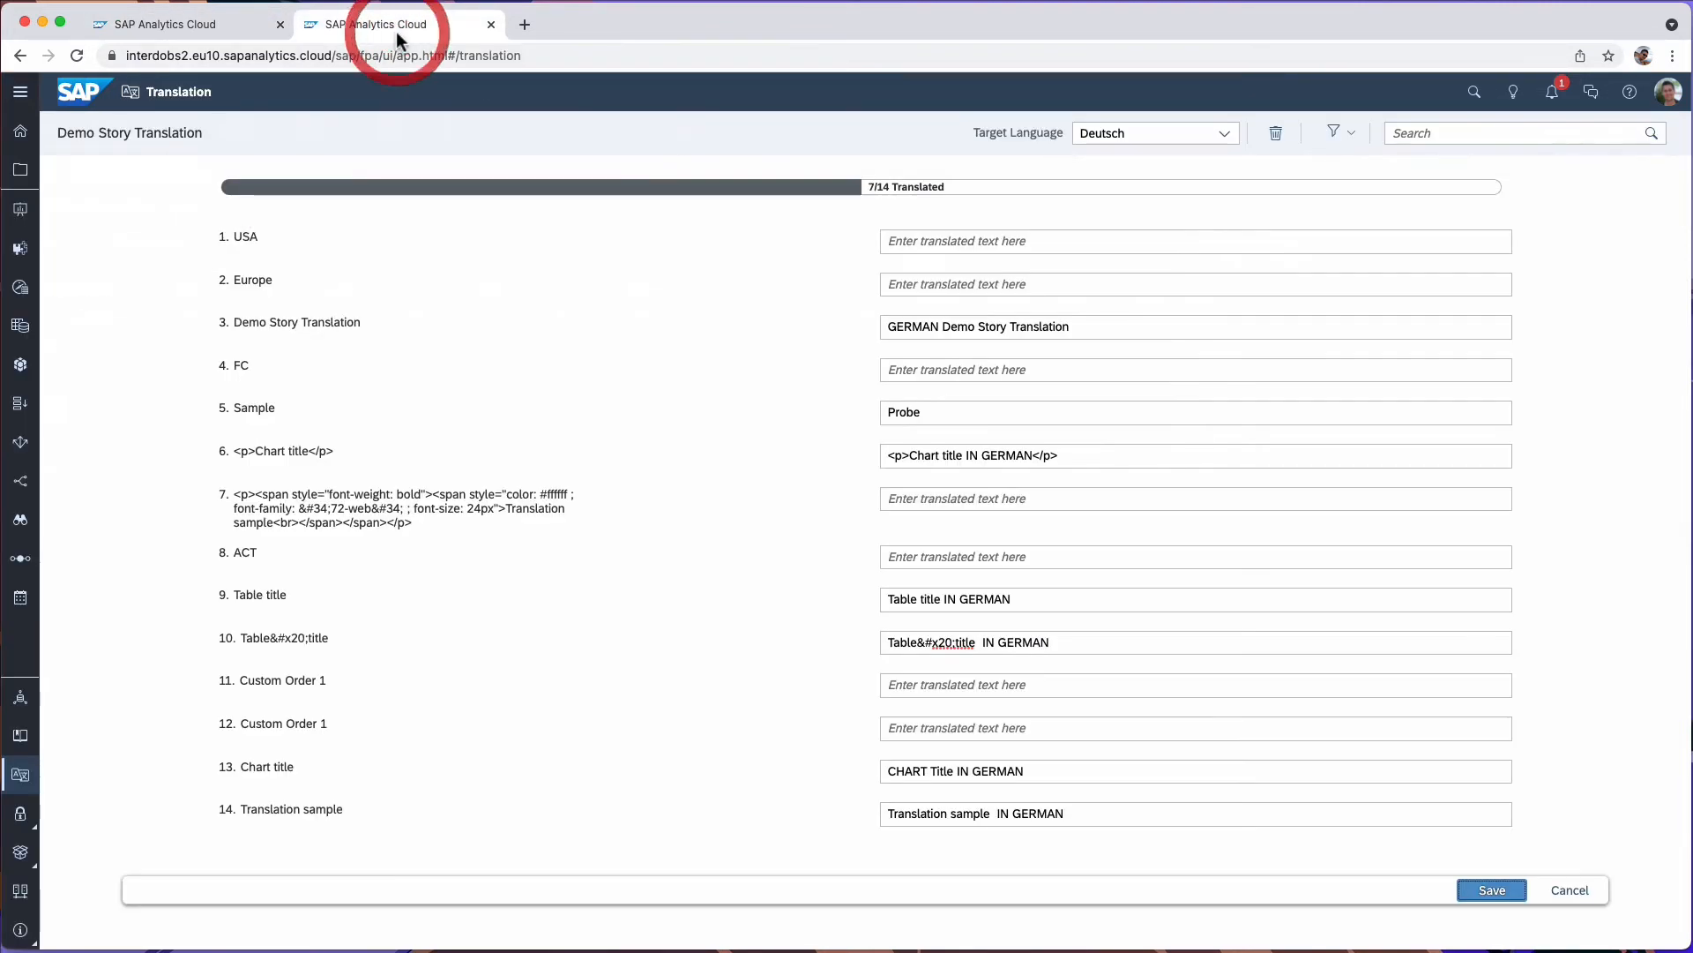
mouse_move(387, 323)
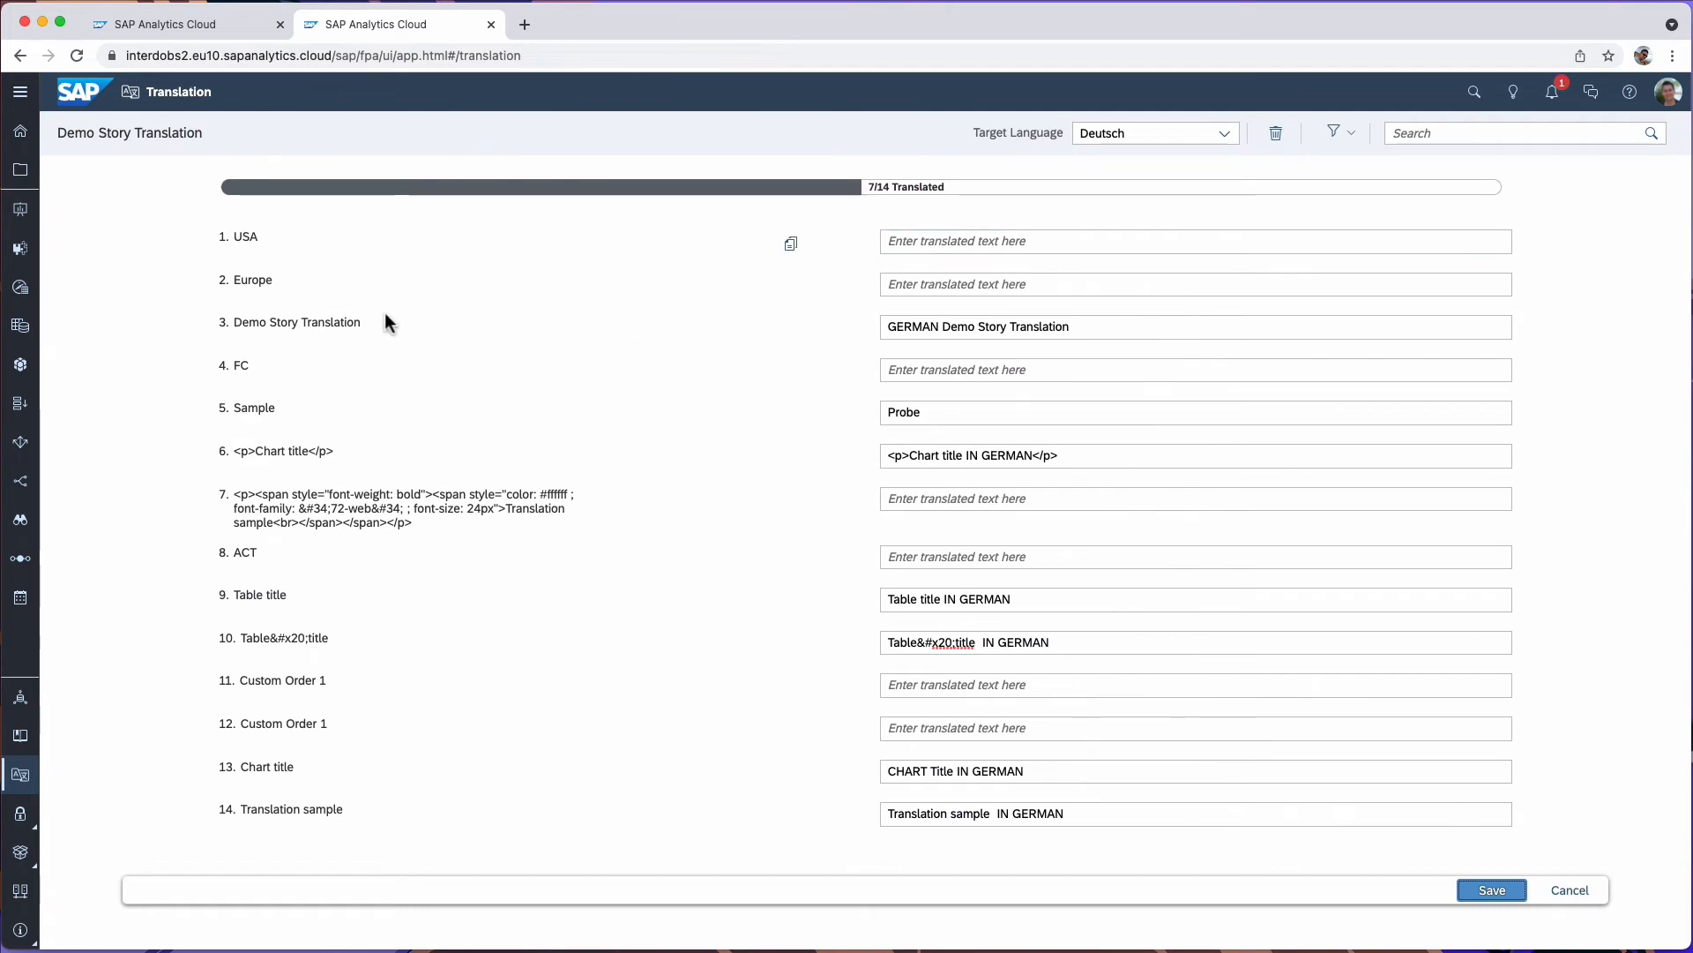
click(162, 23)
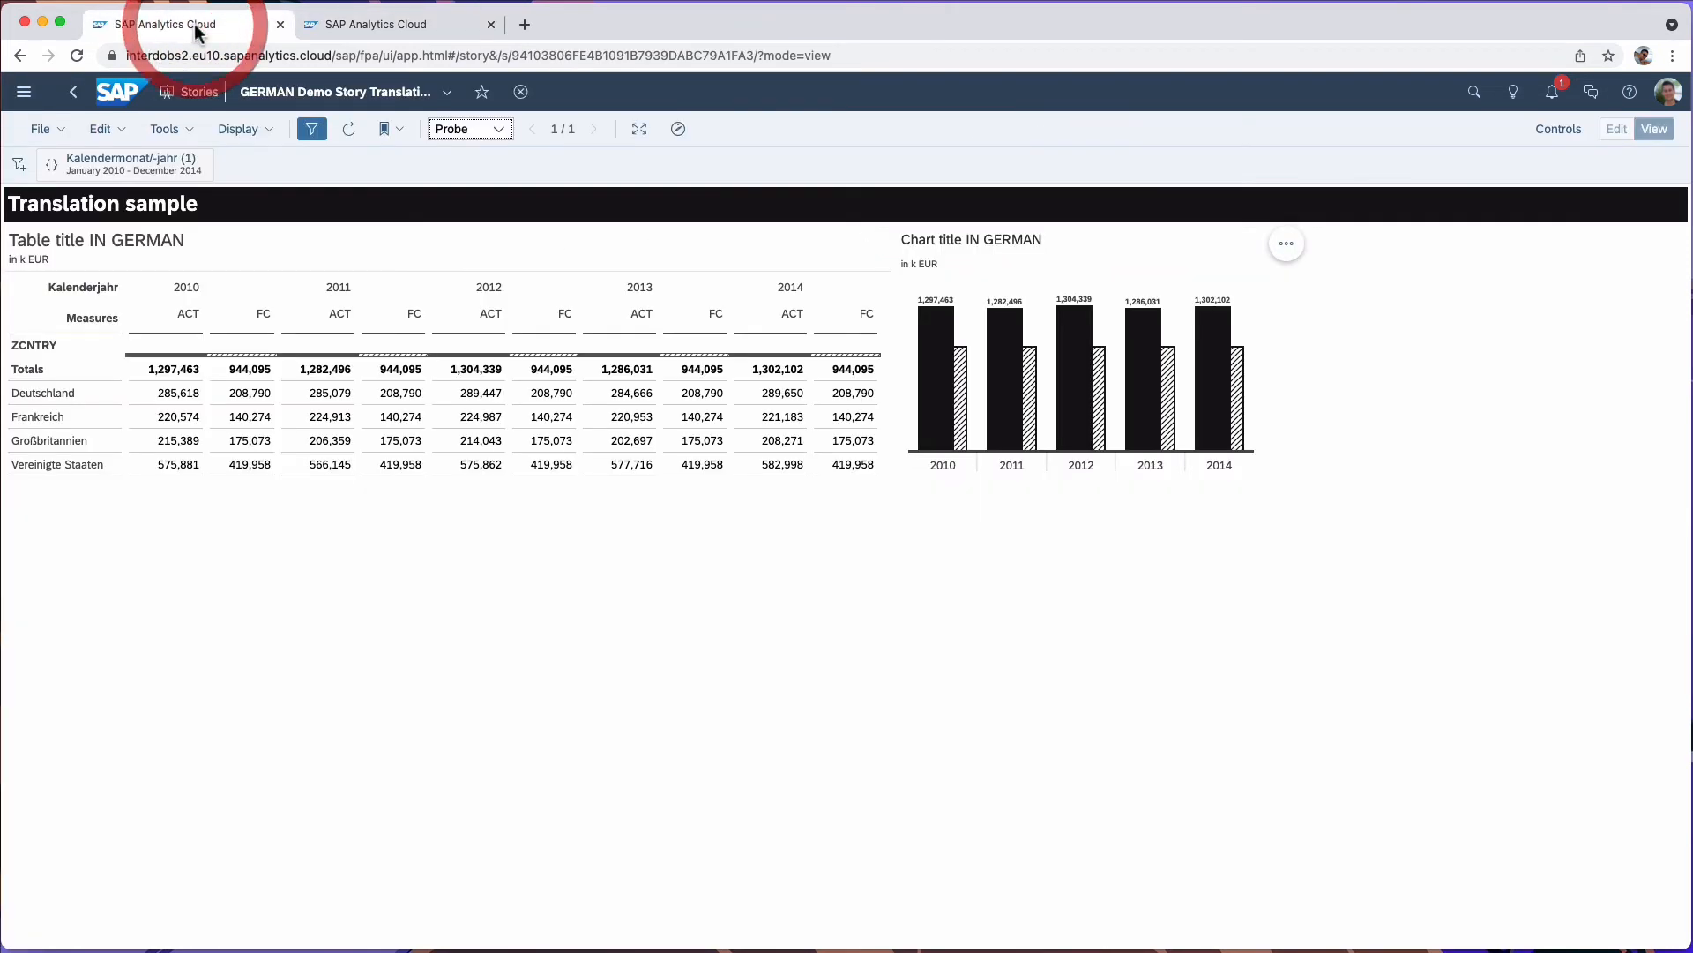
mouse_move(70, 406)
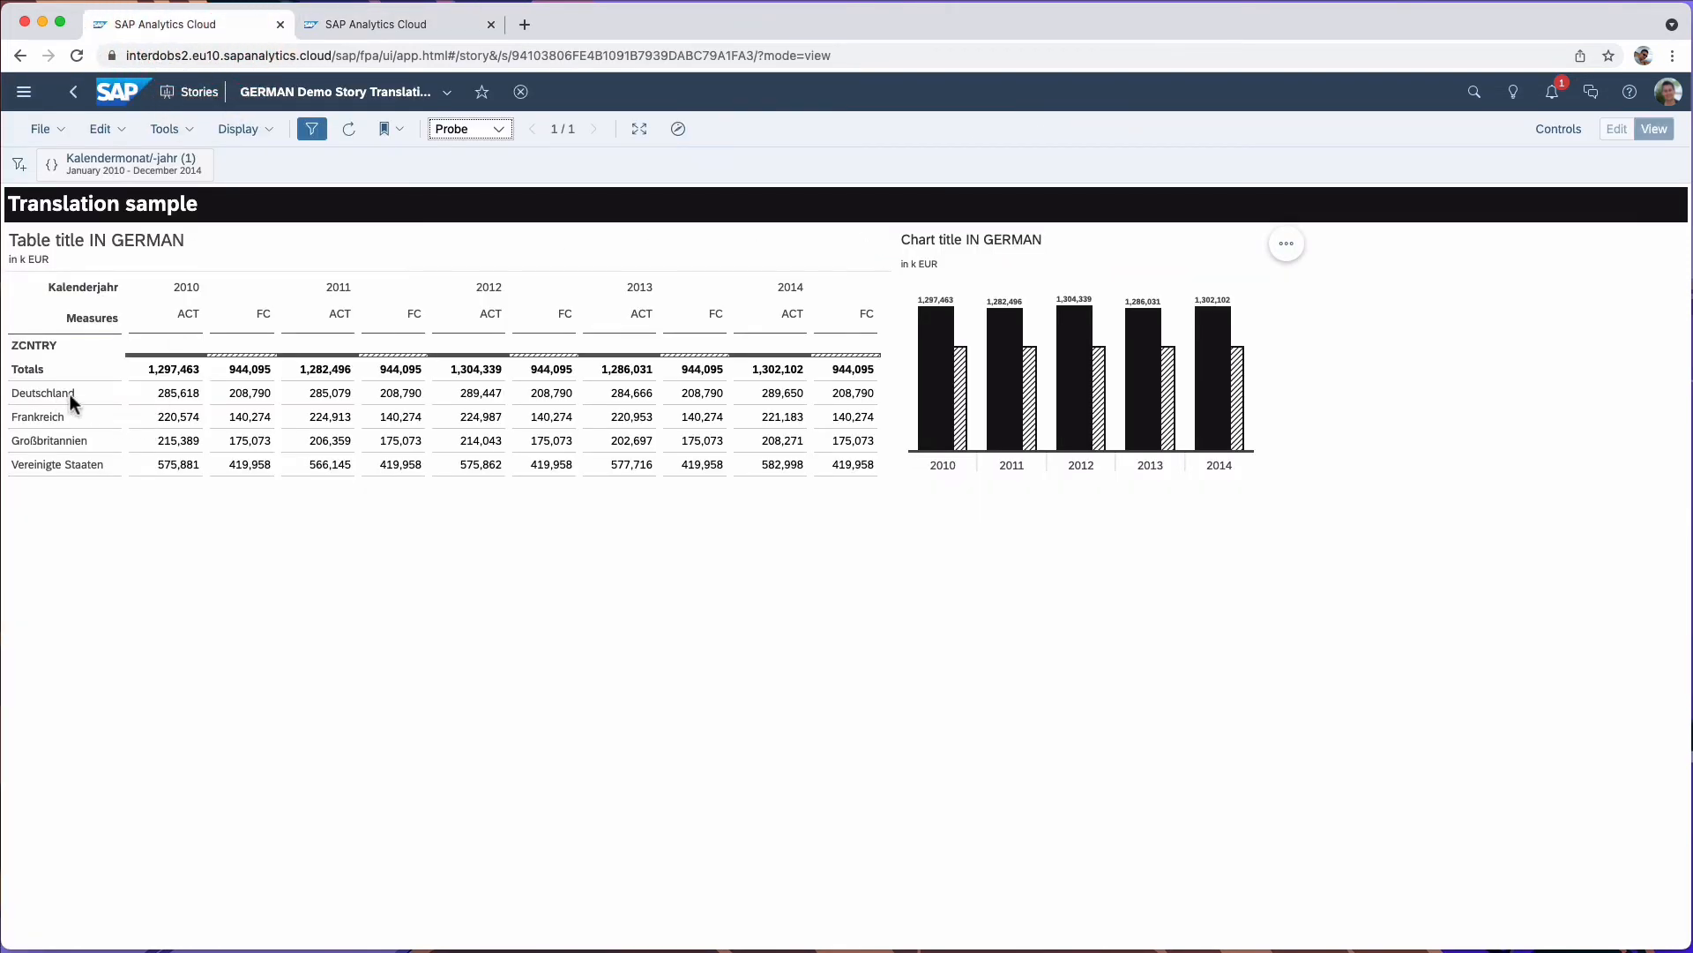
click(56, 463)
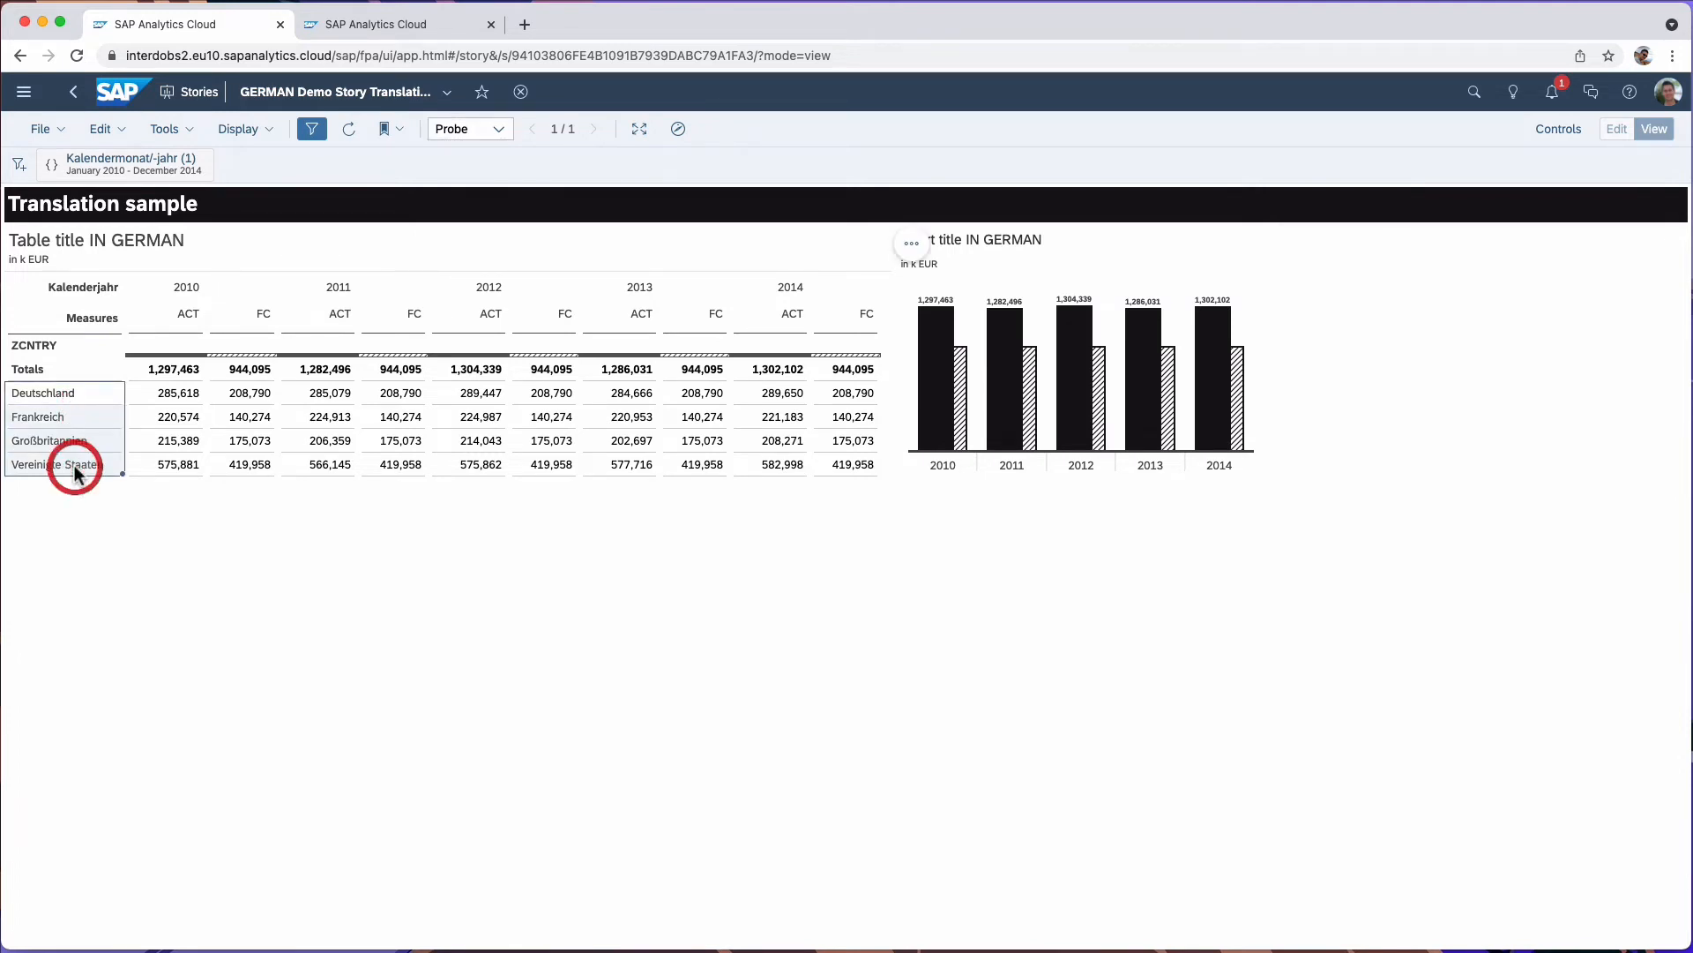
mouse_move(56, 384)
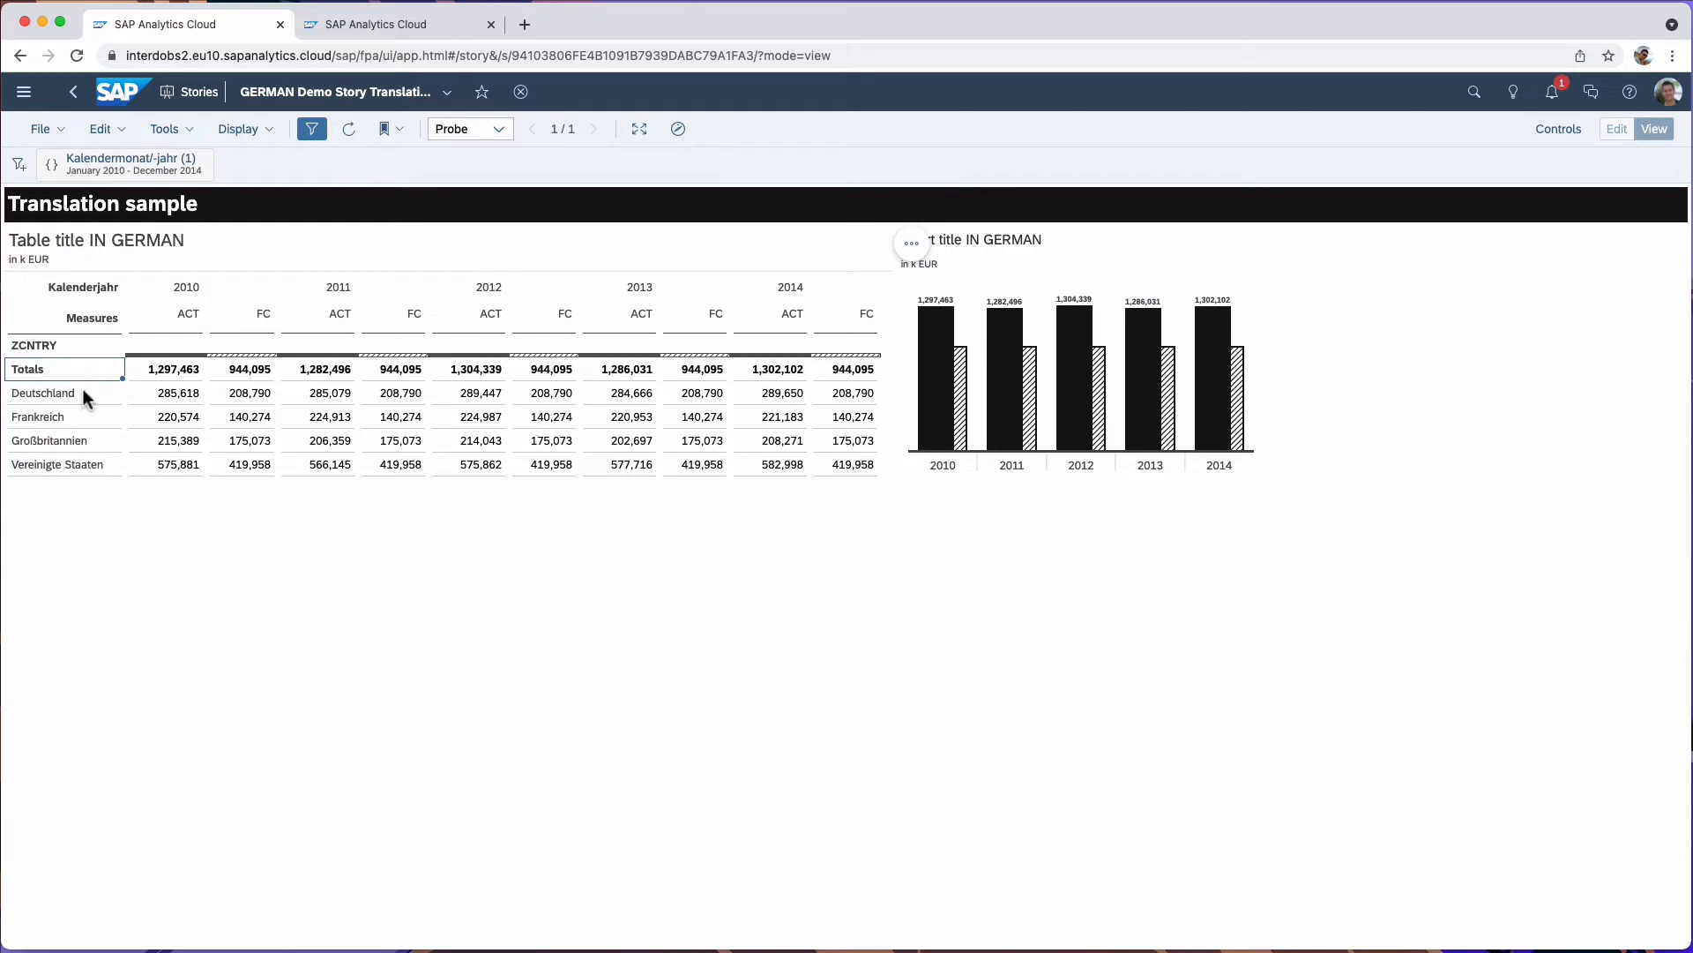
mouse_move(42, 392)
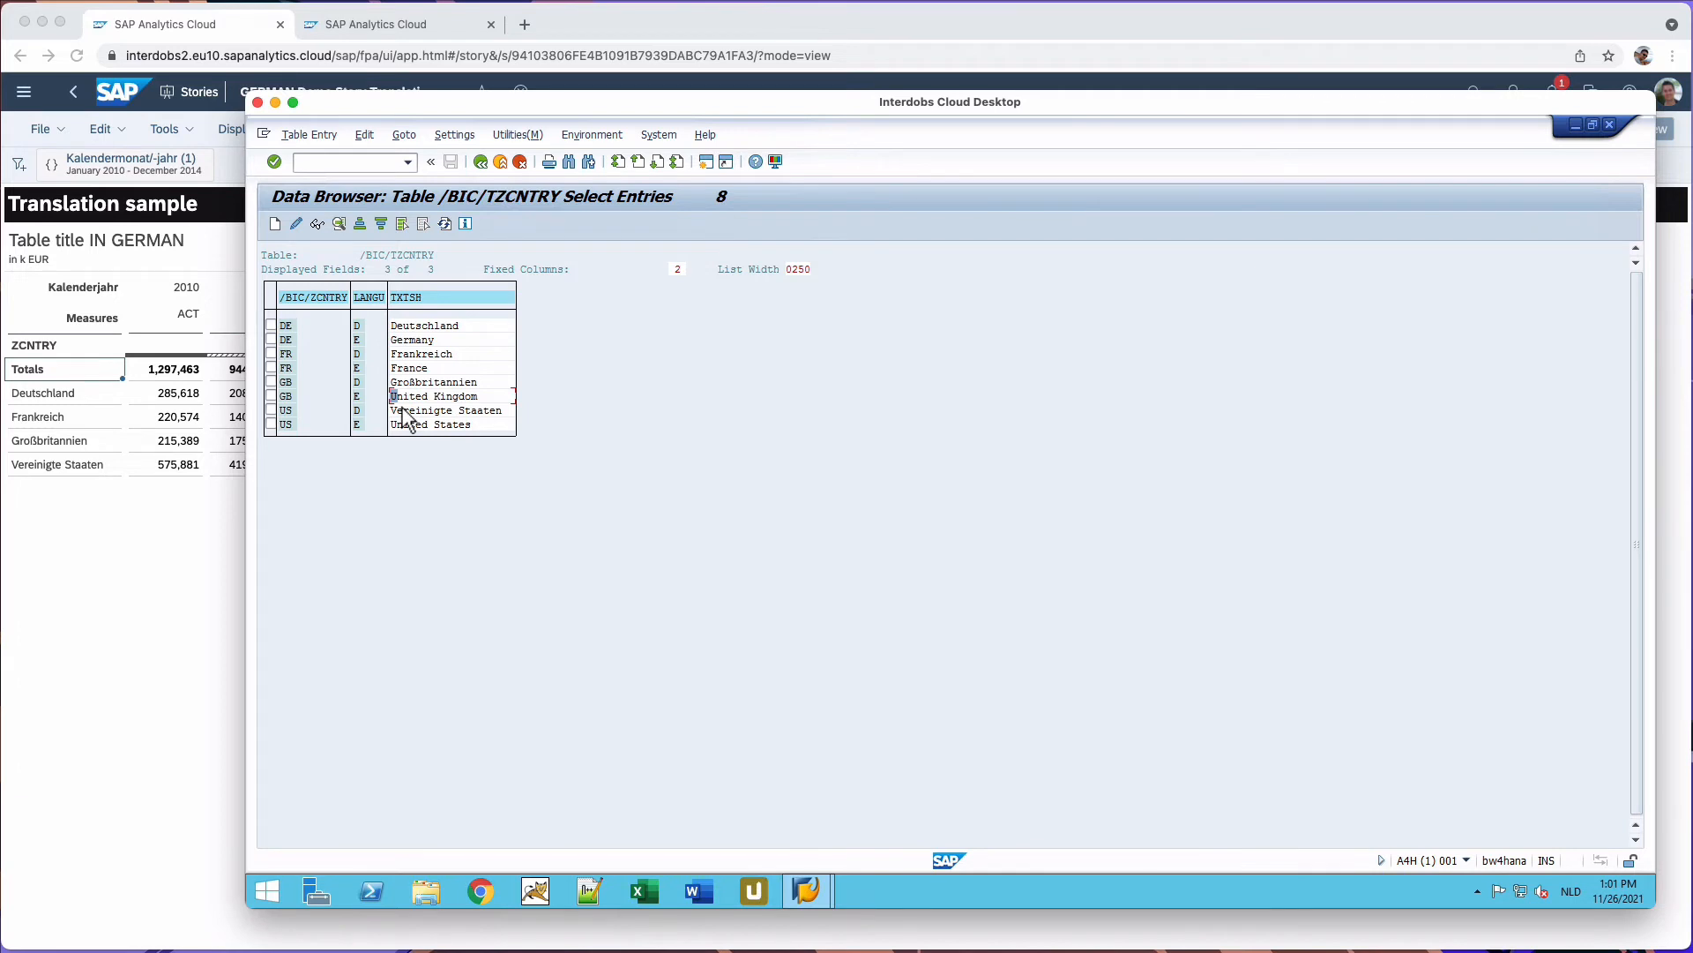
mouse_move(388, 443)
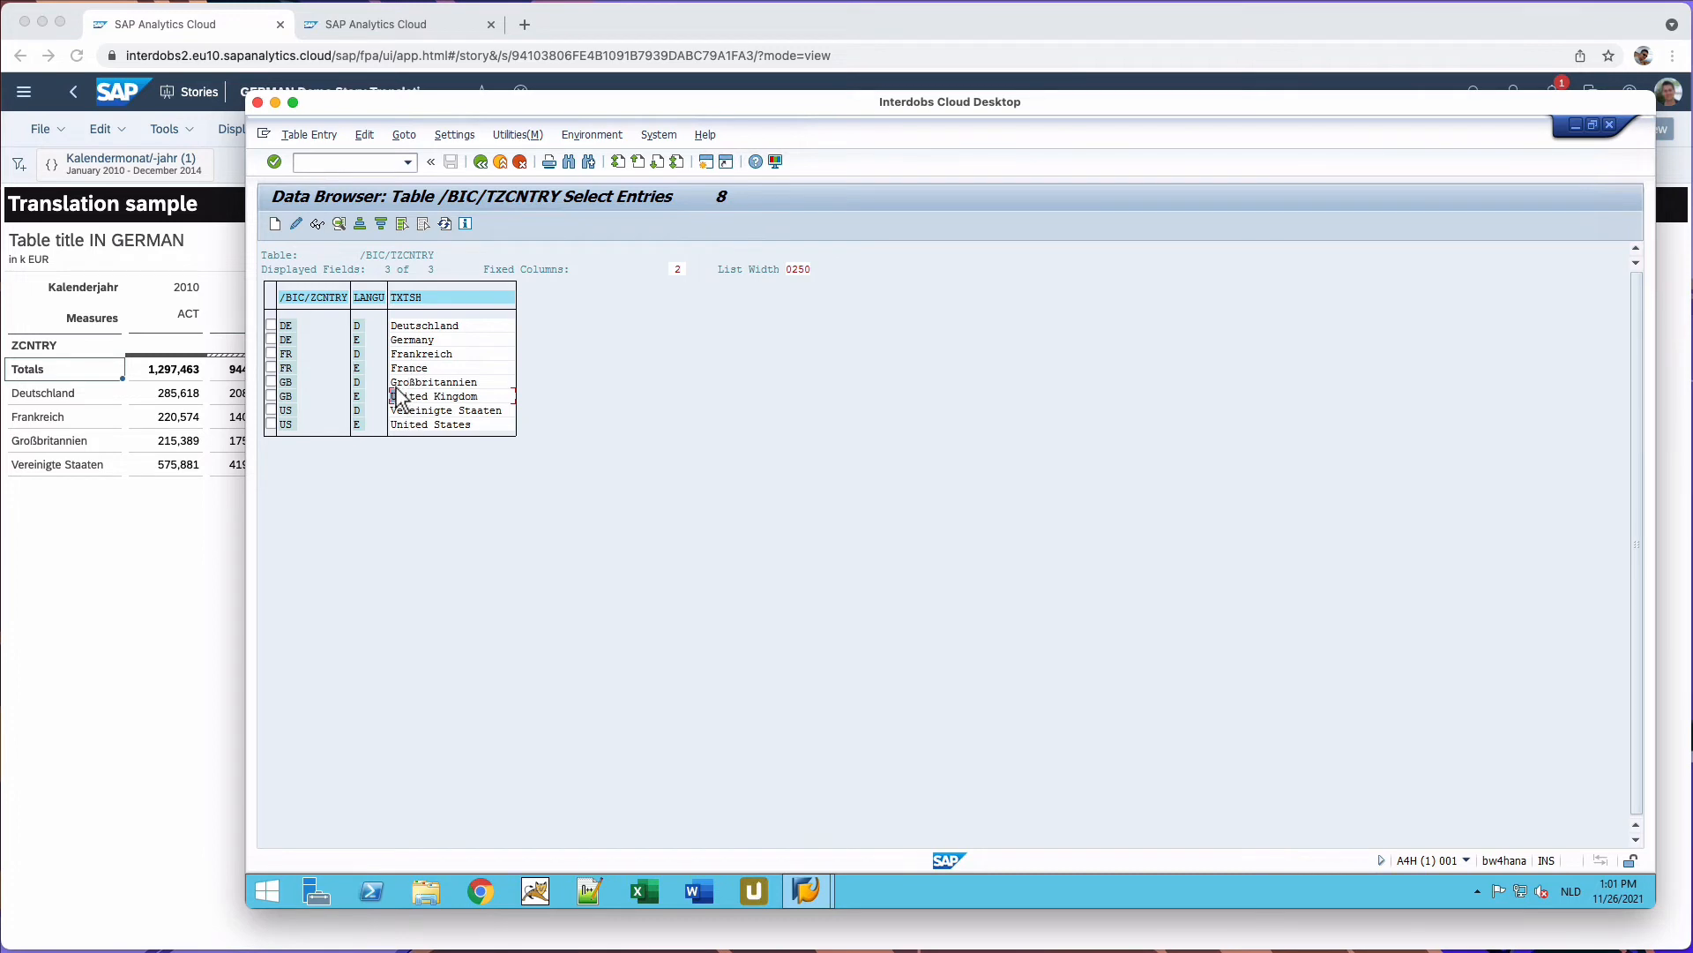
mouse_move(339, 382)
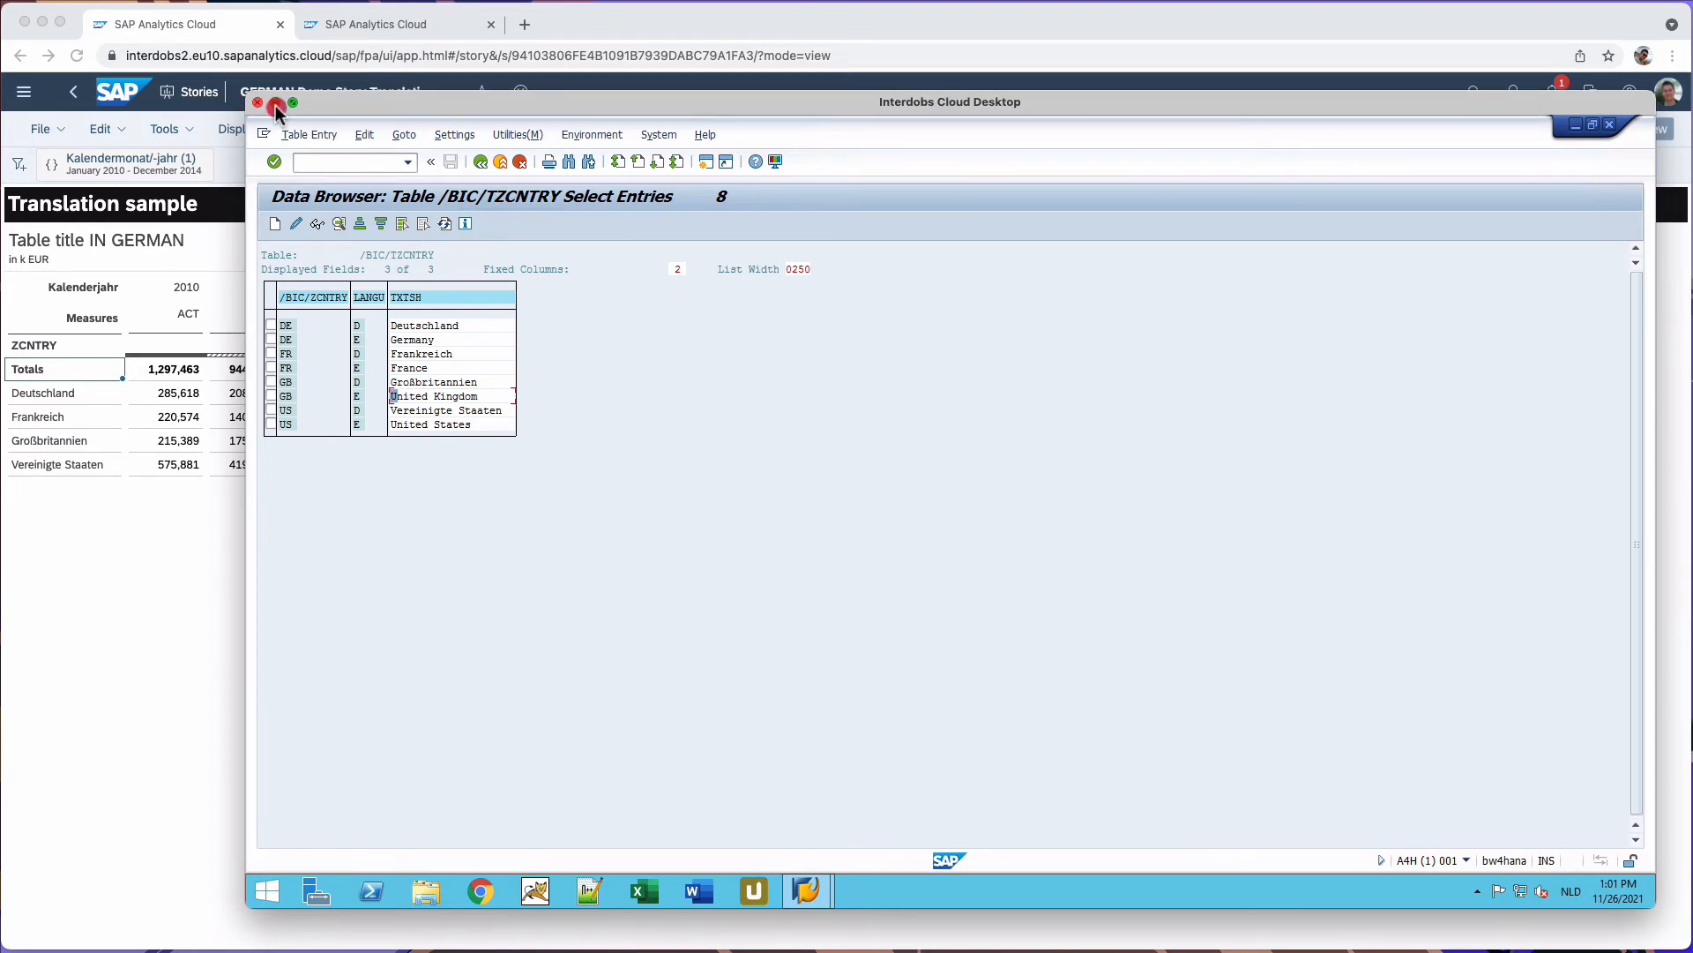
click(277, 106)
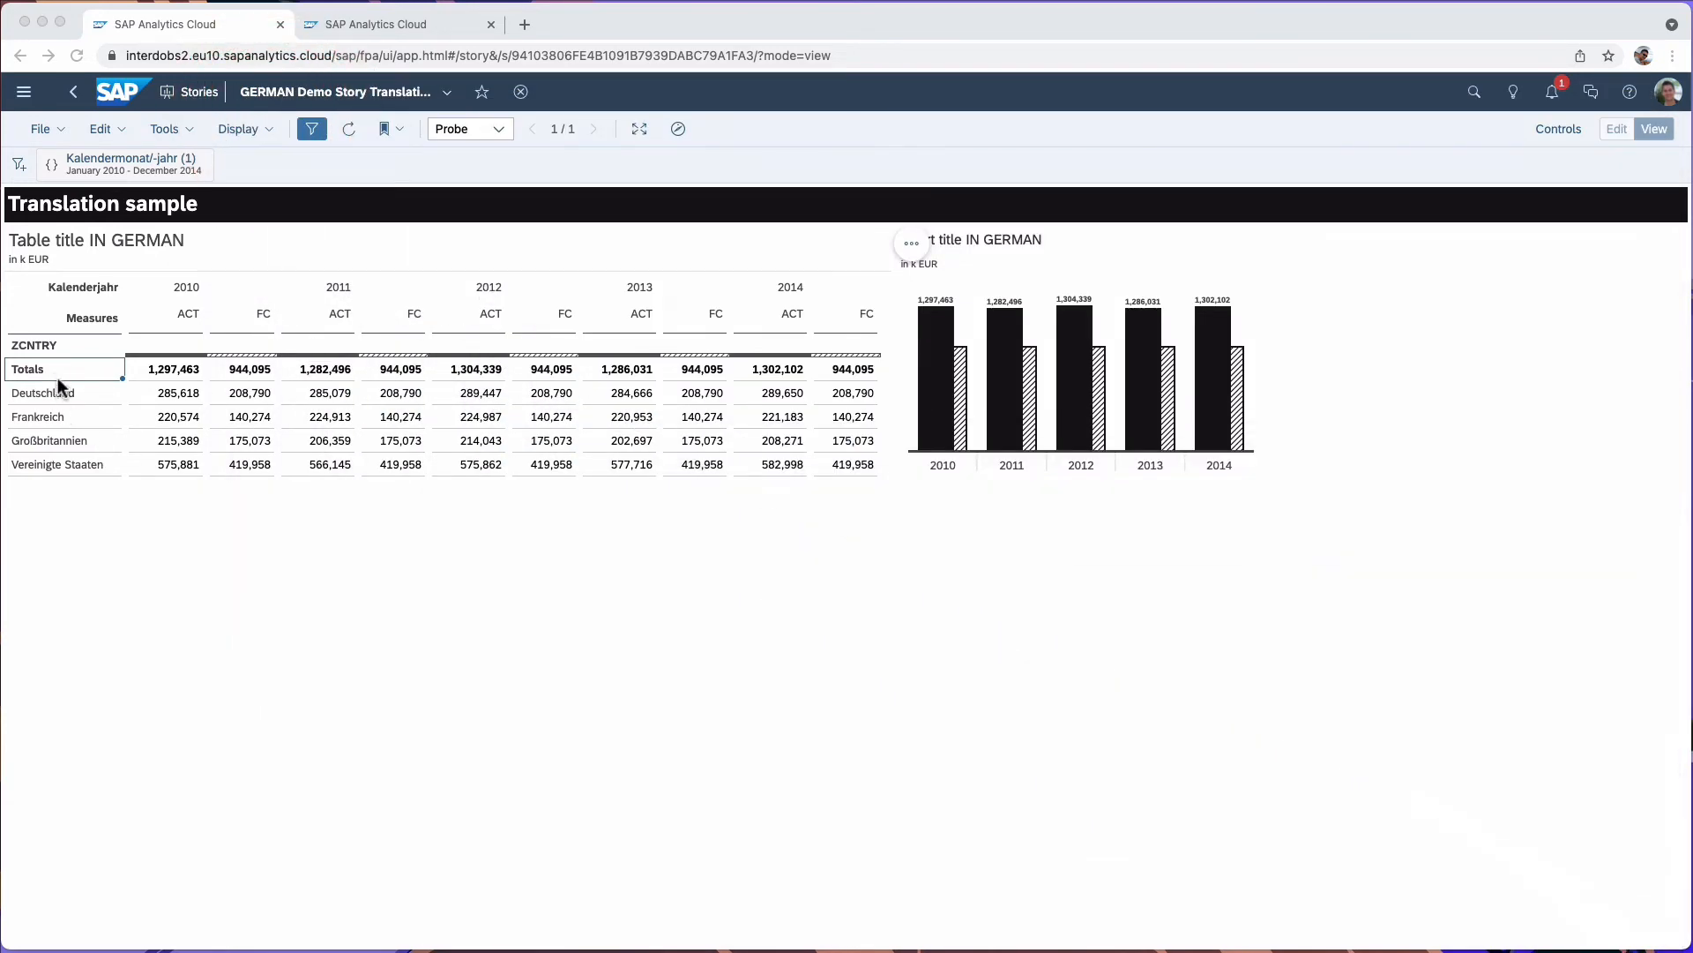
- Select the calendar year / Totals row header in the German story table
click(60, 362)
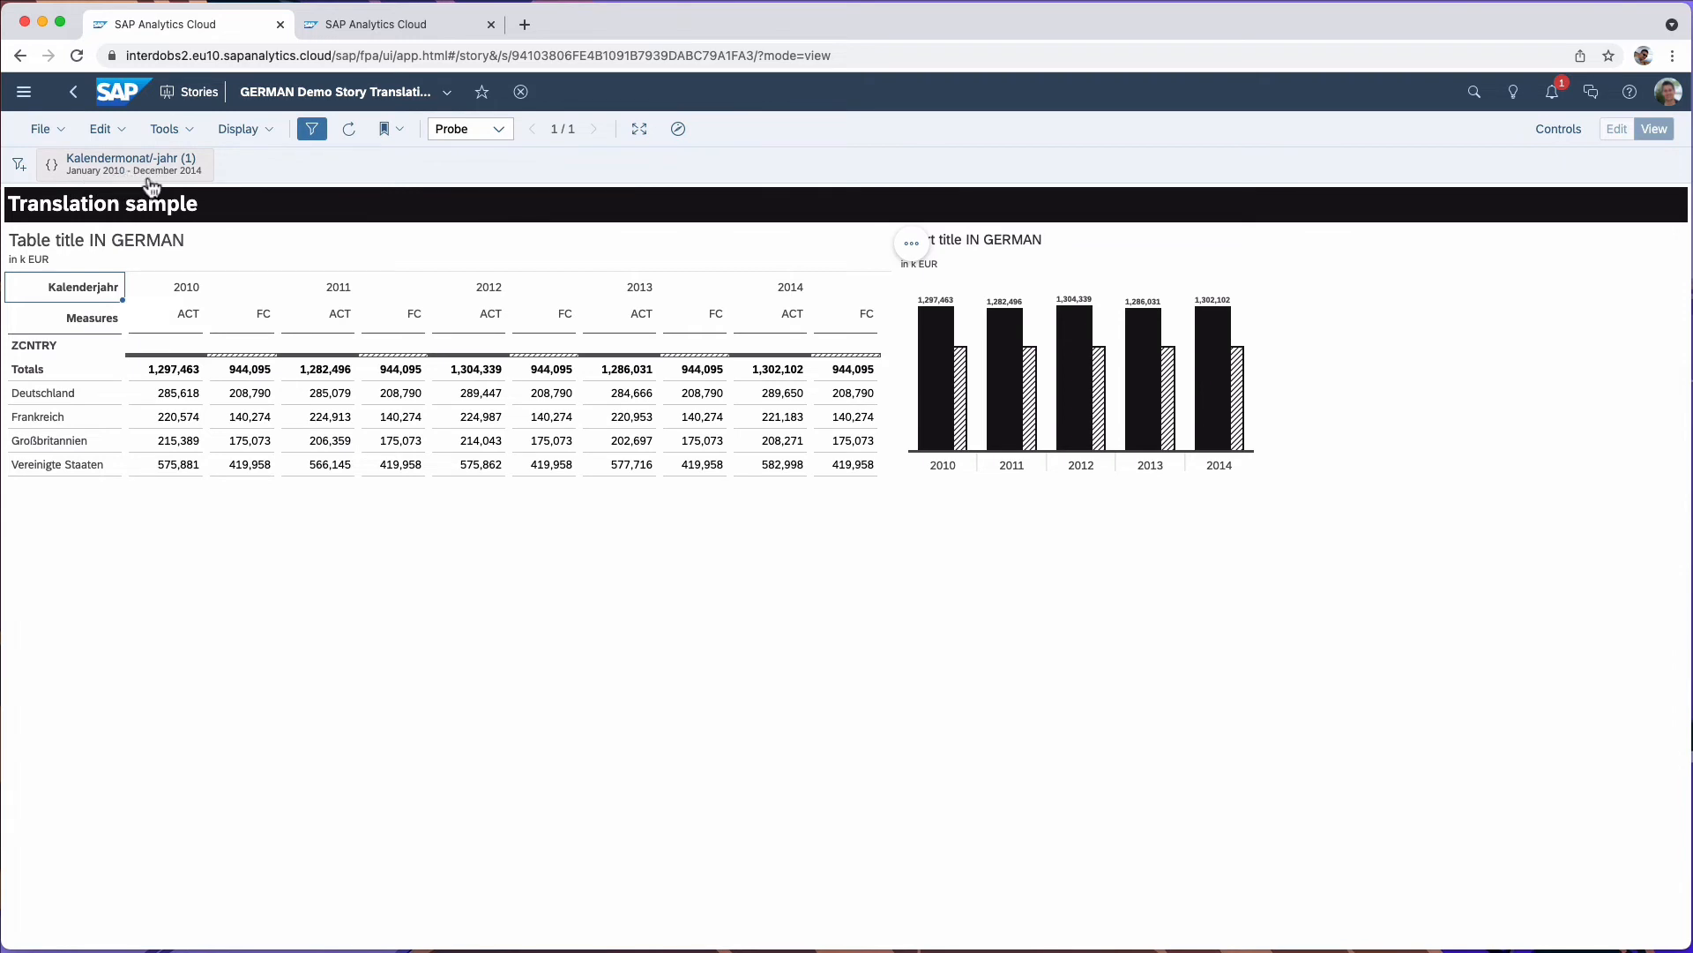
mouse_move(129, 162)
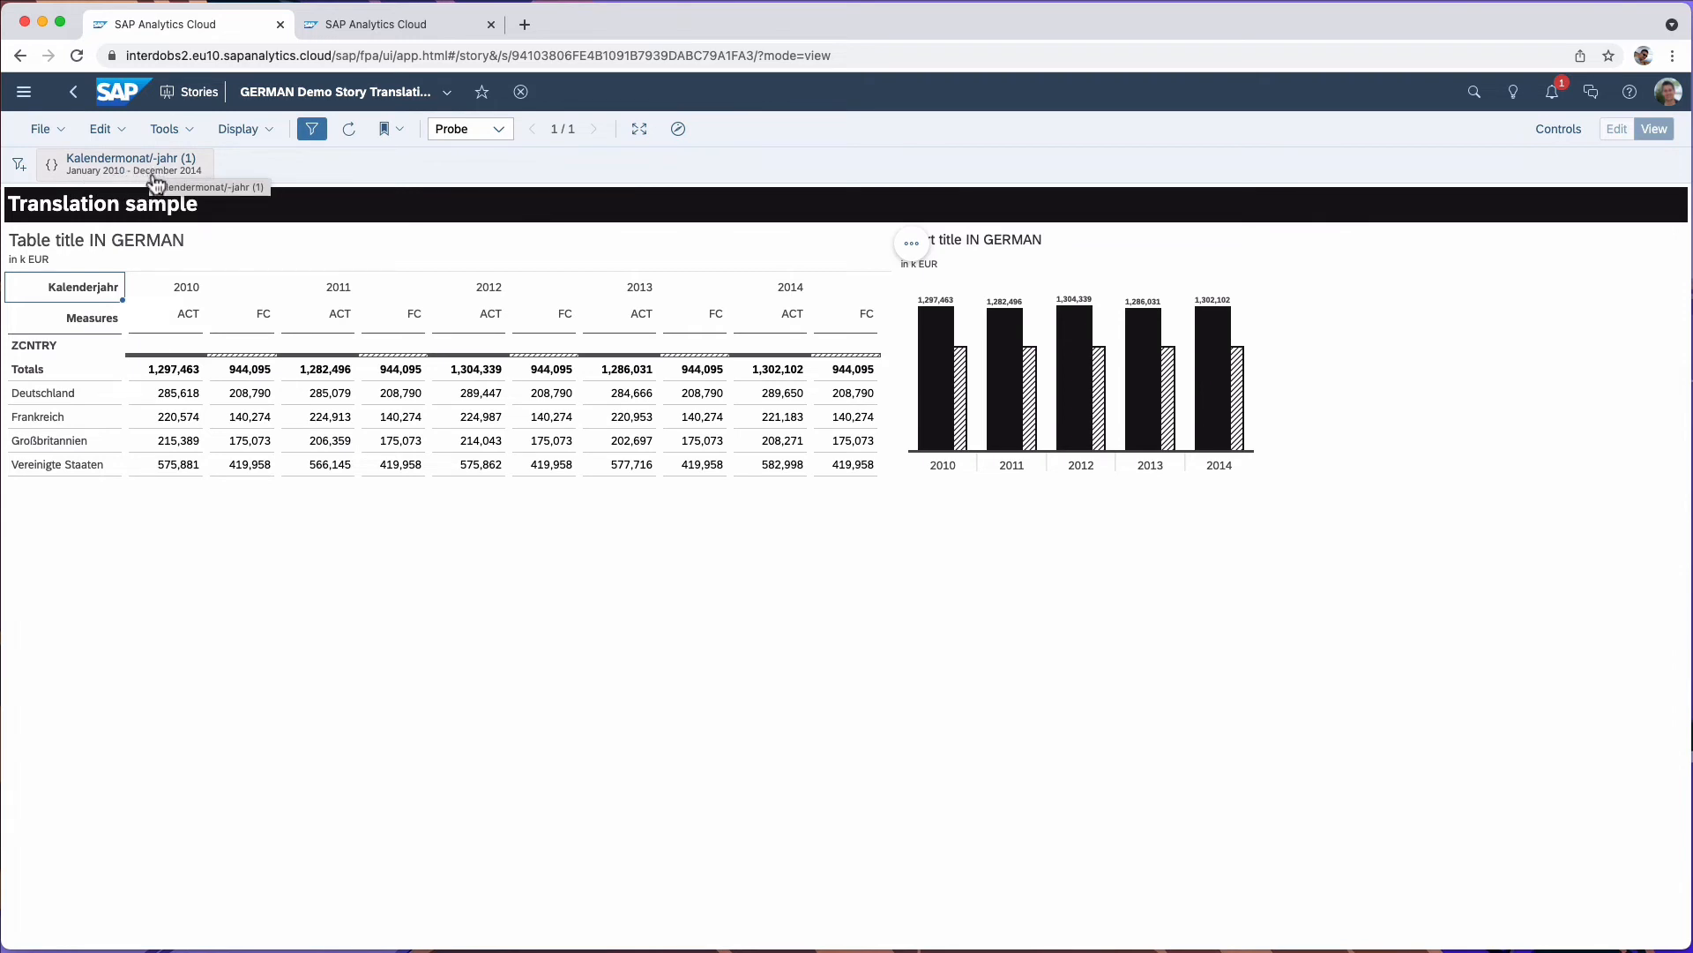
mouse_move(403, 196)
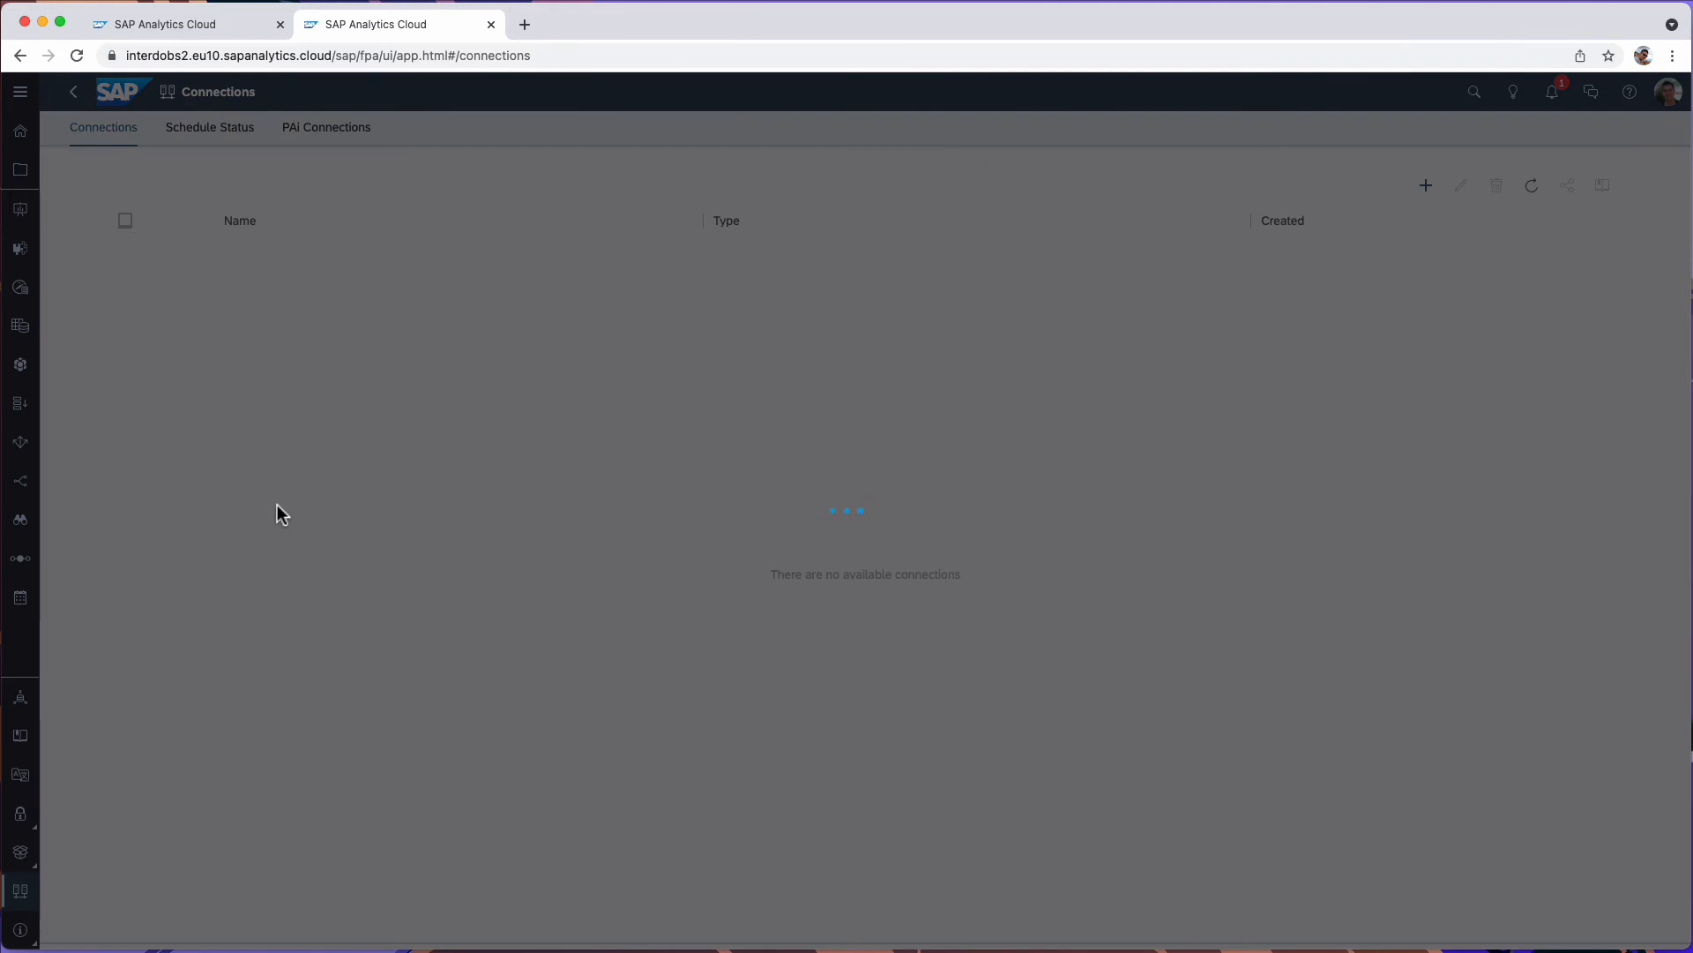
- Edit the BW4HANA live connection and scroll through its Default Language options
click(123, 309)
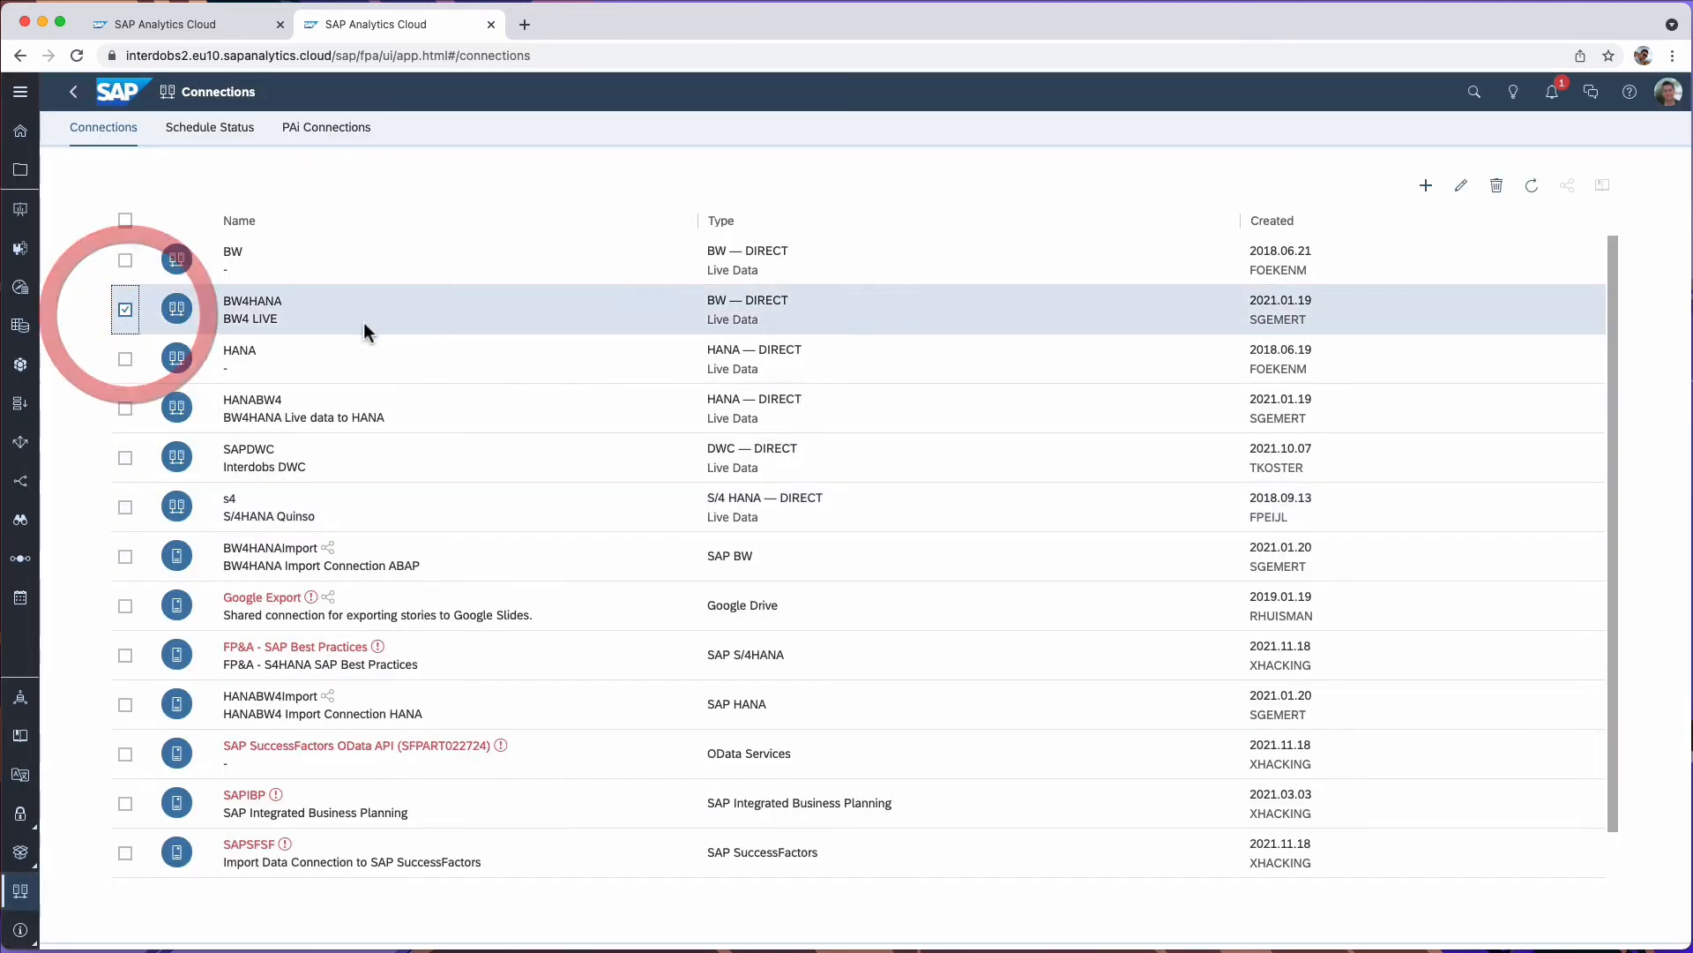
mouse_move(1412, 254)
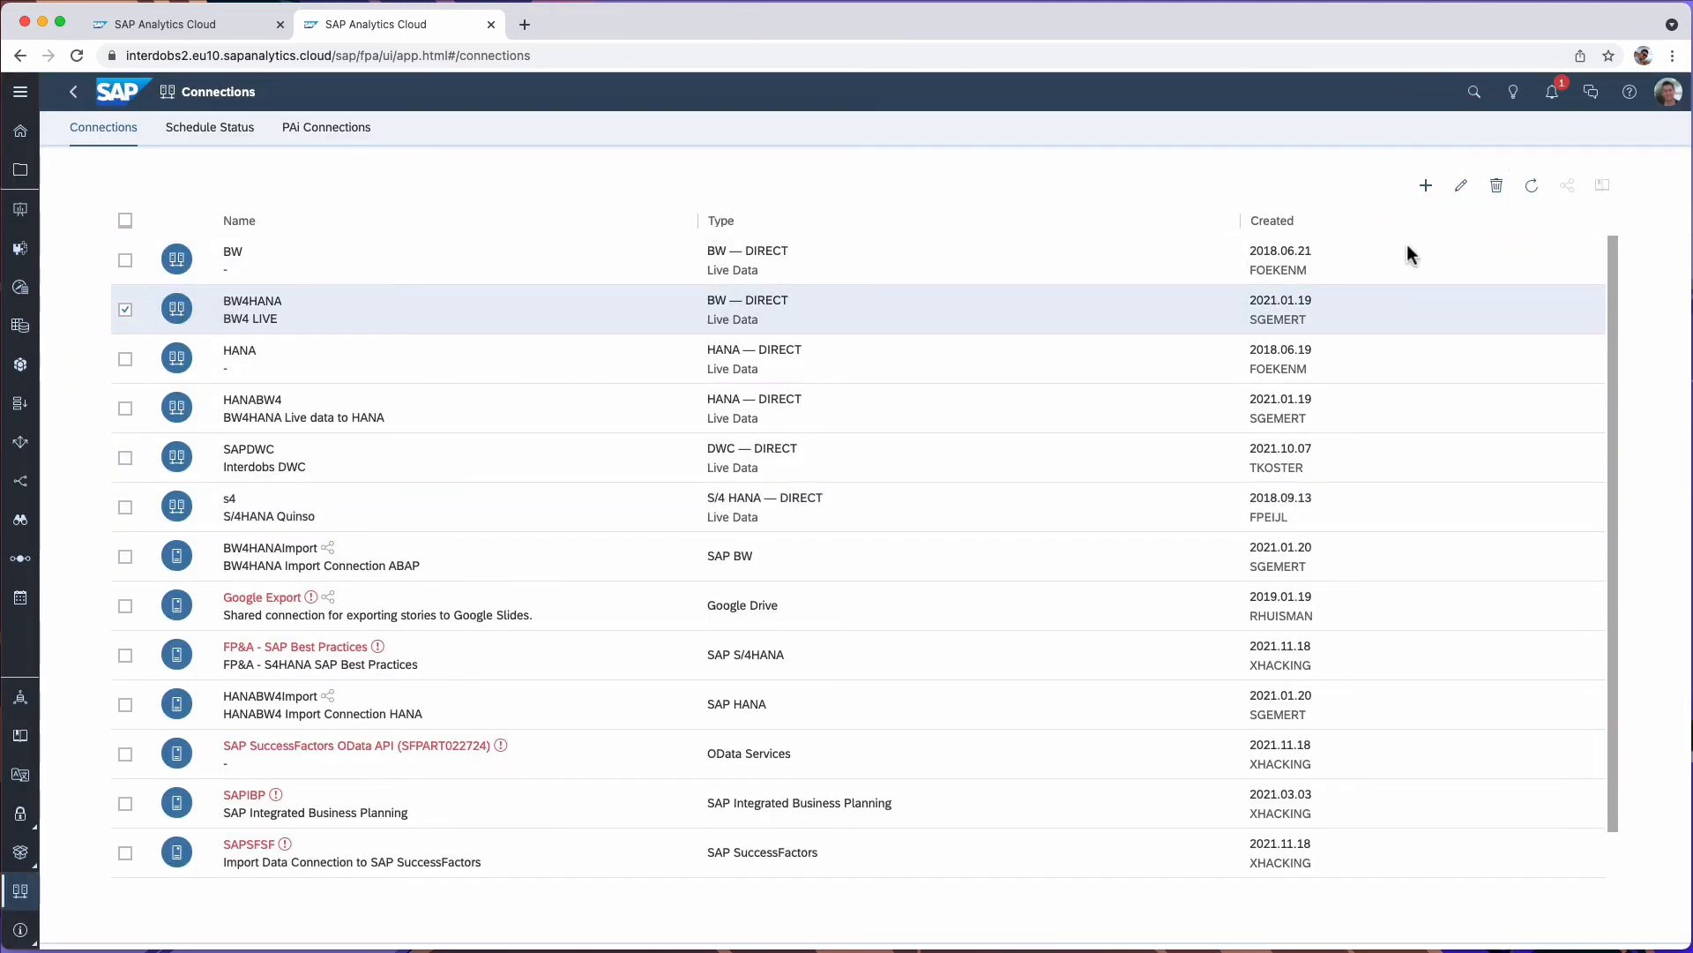
click(1460, 185)
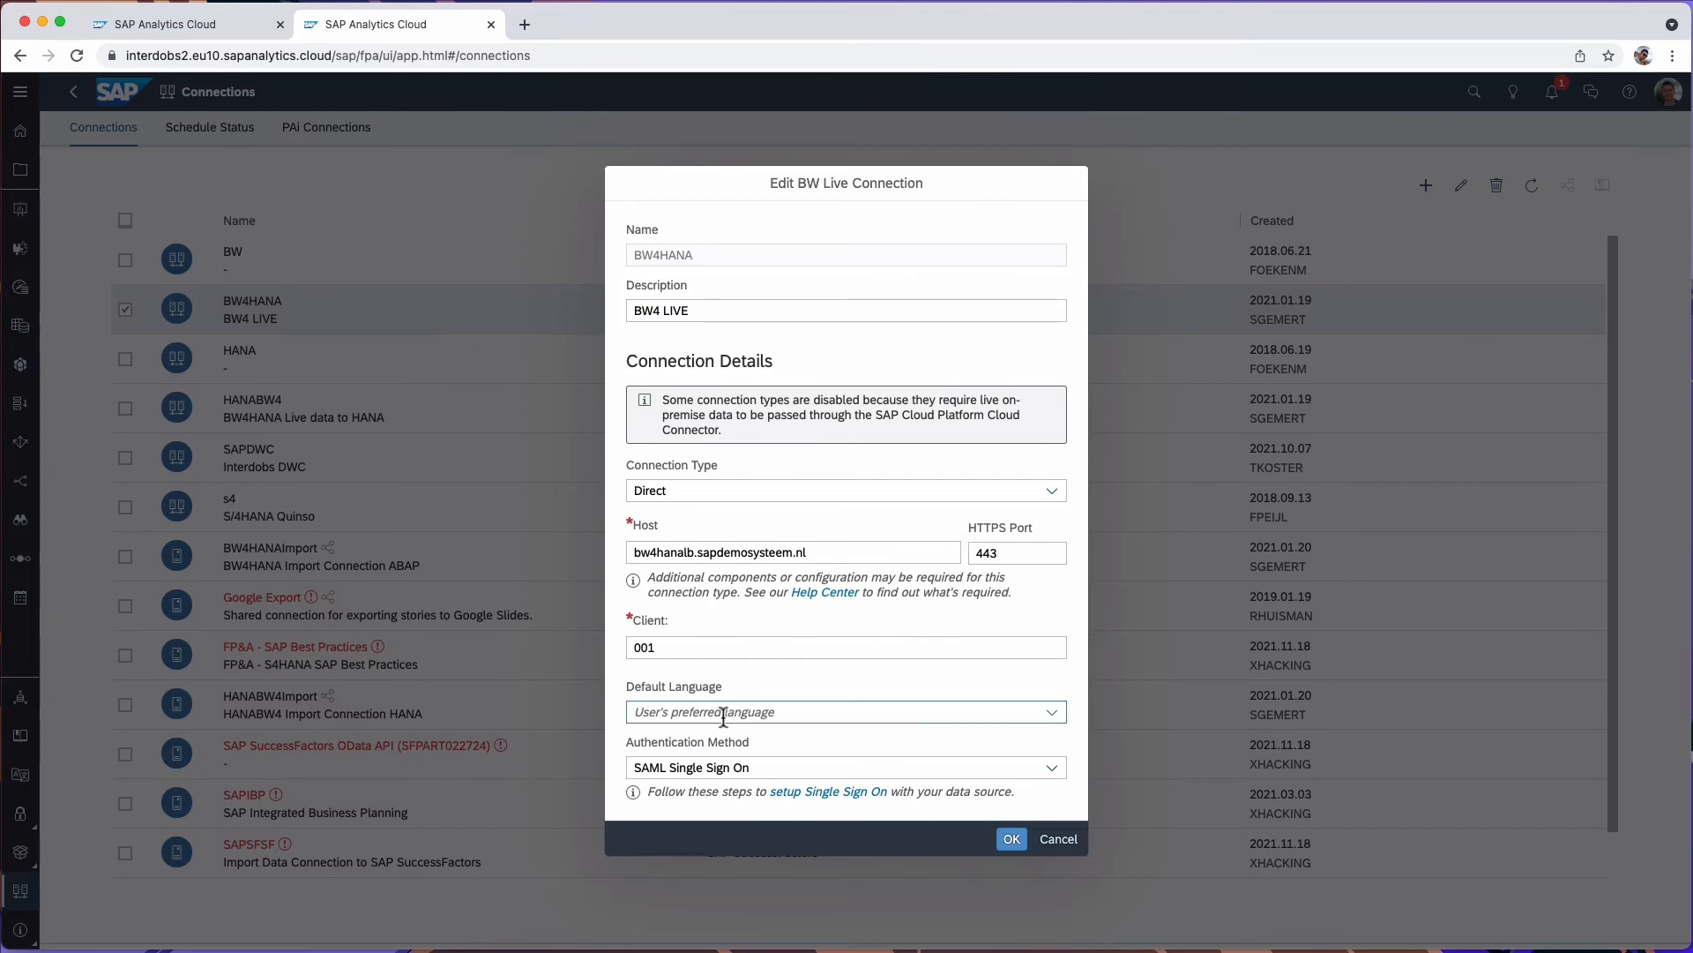
mouse_move(812, 722)
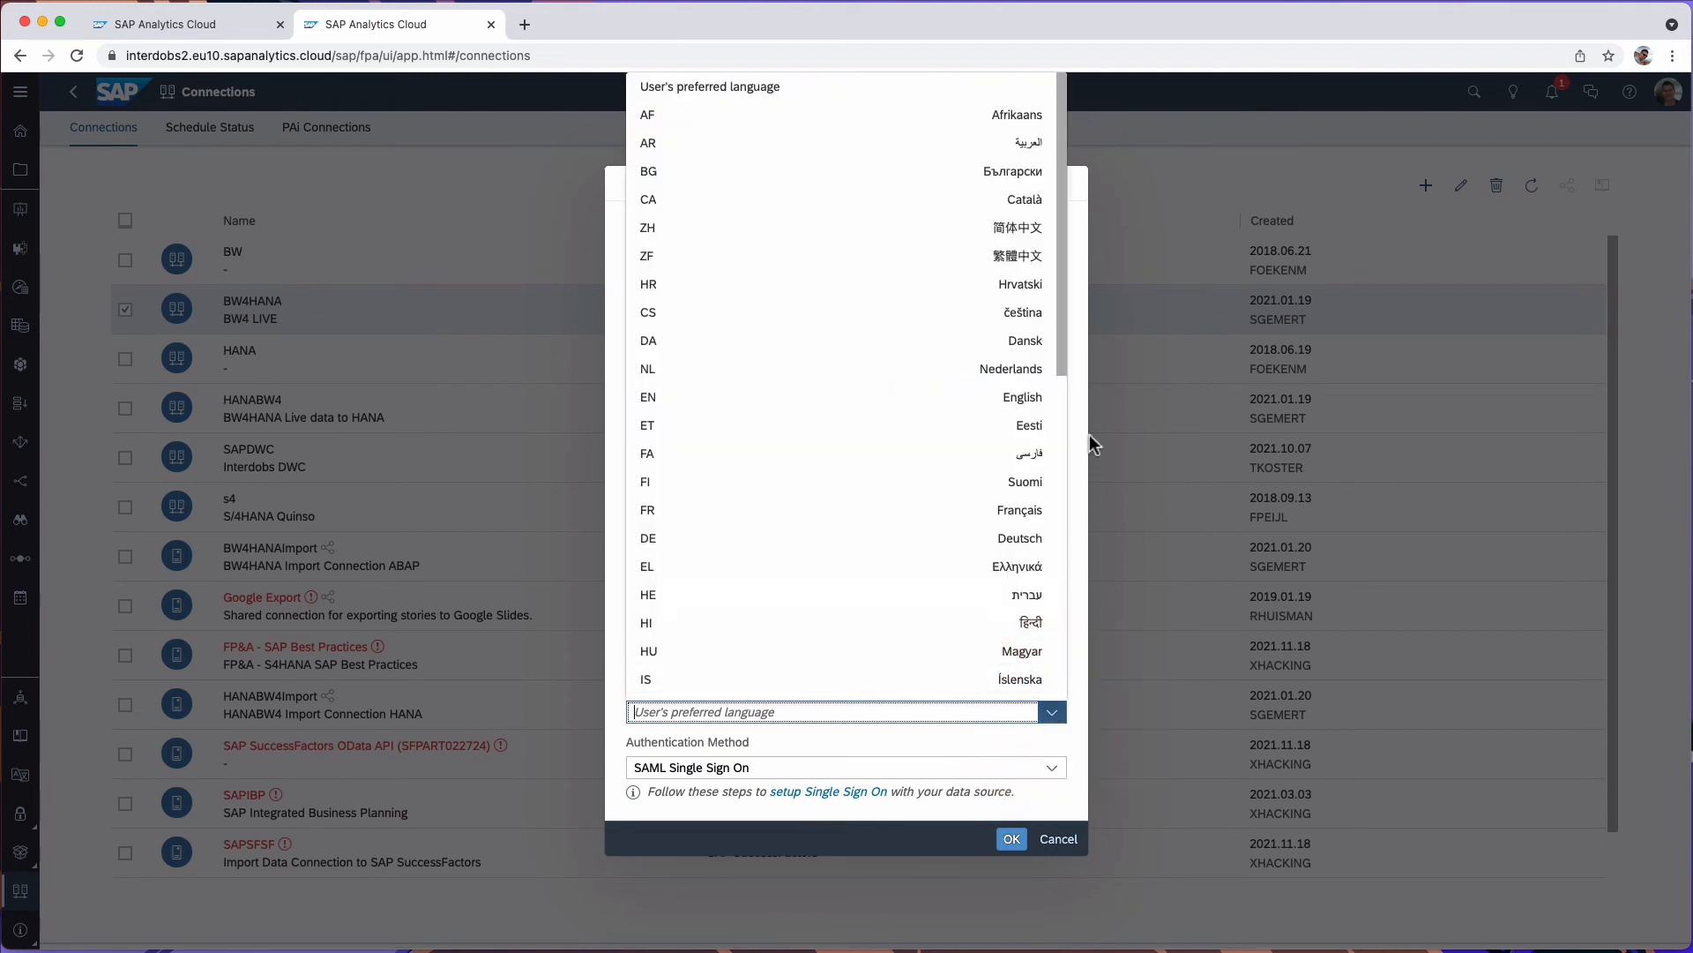
scroll(down, 3)
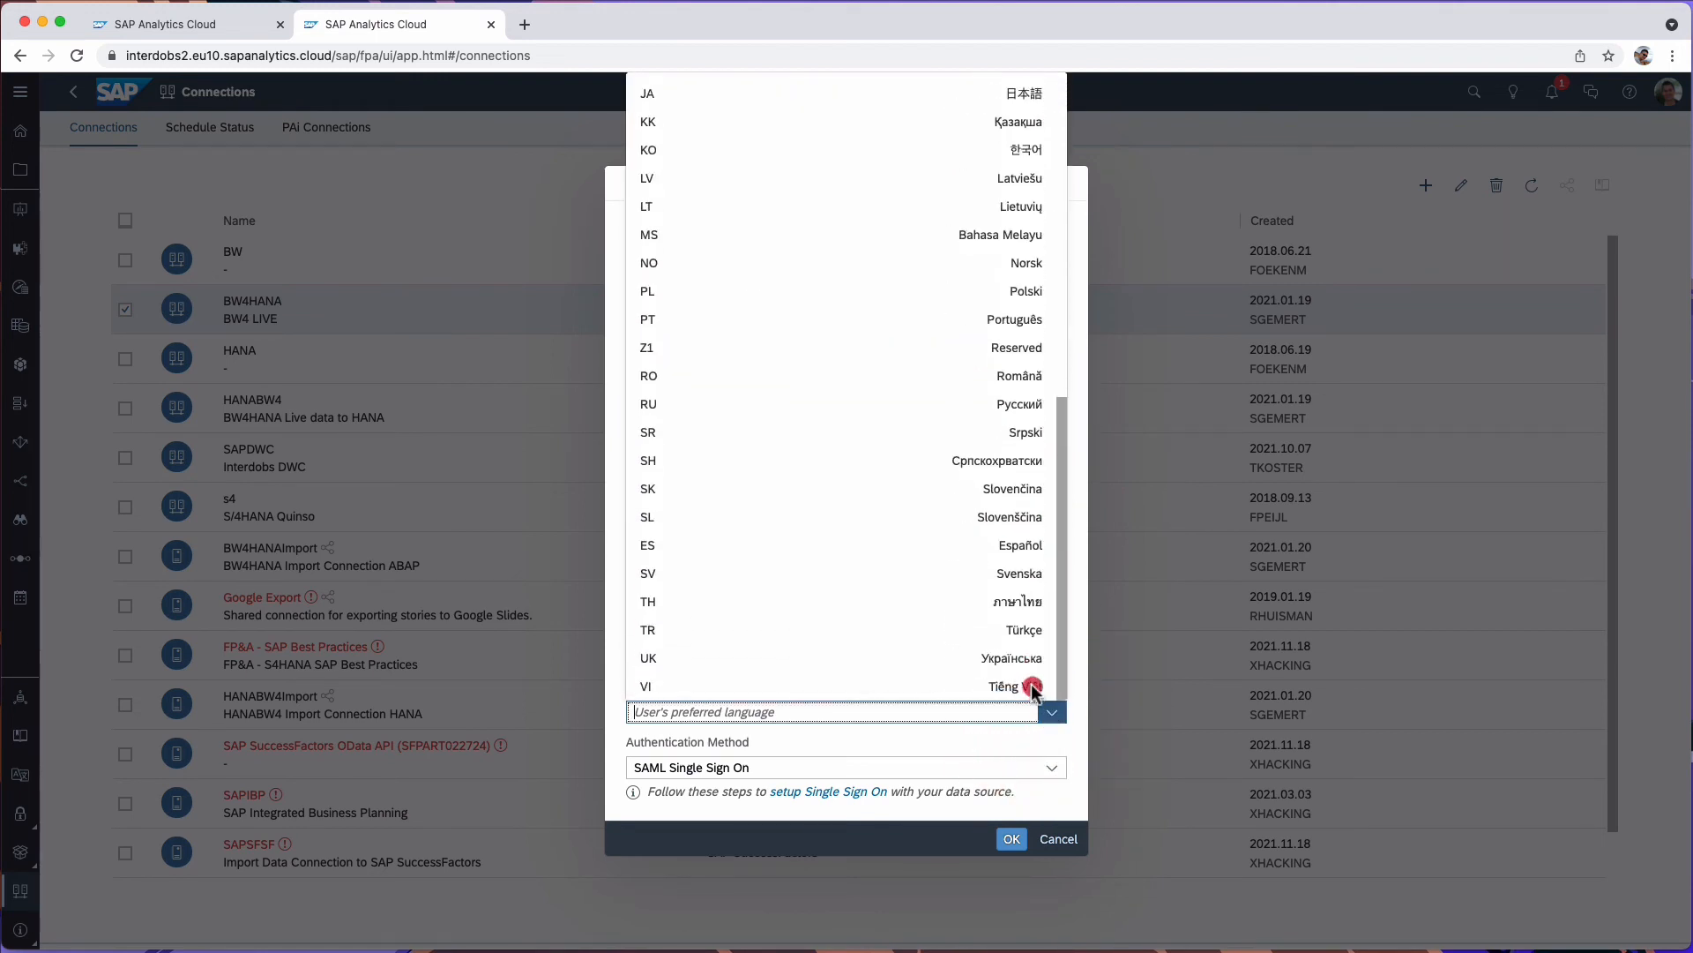
scroll(up, 3)
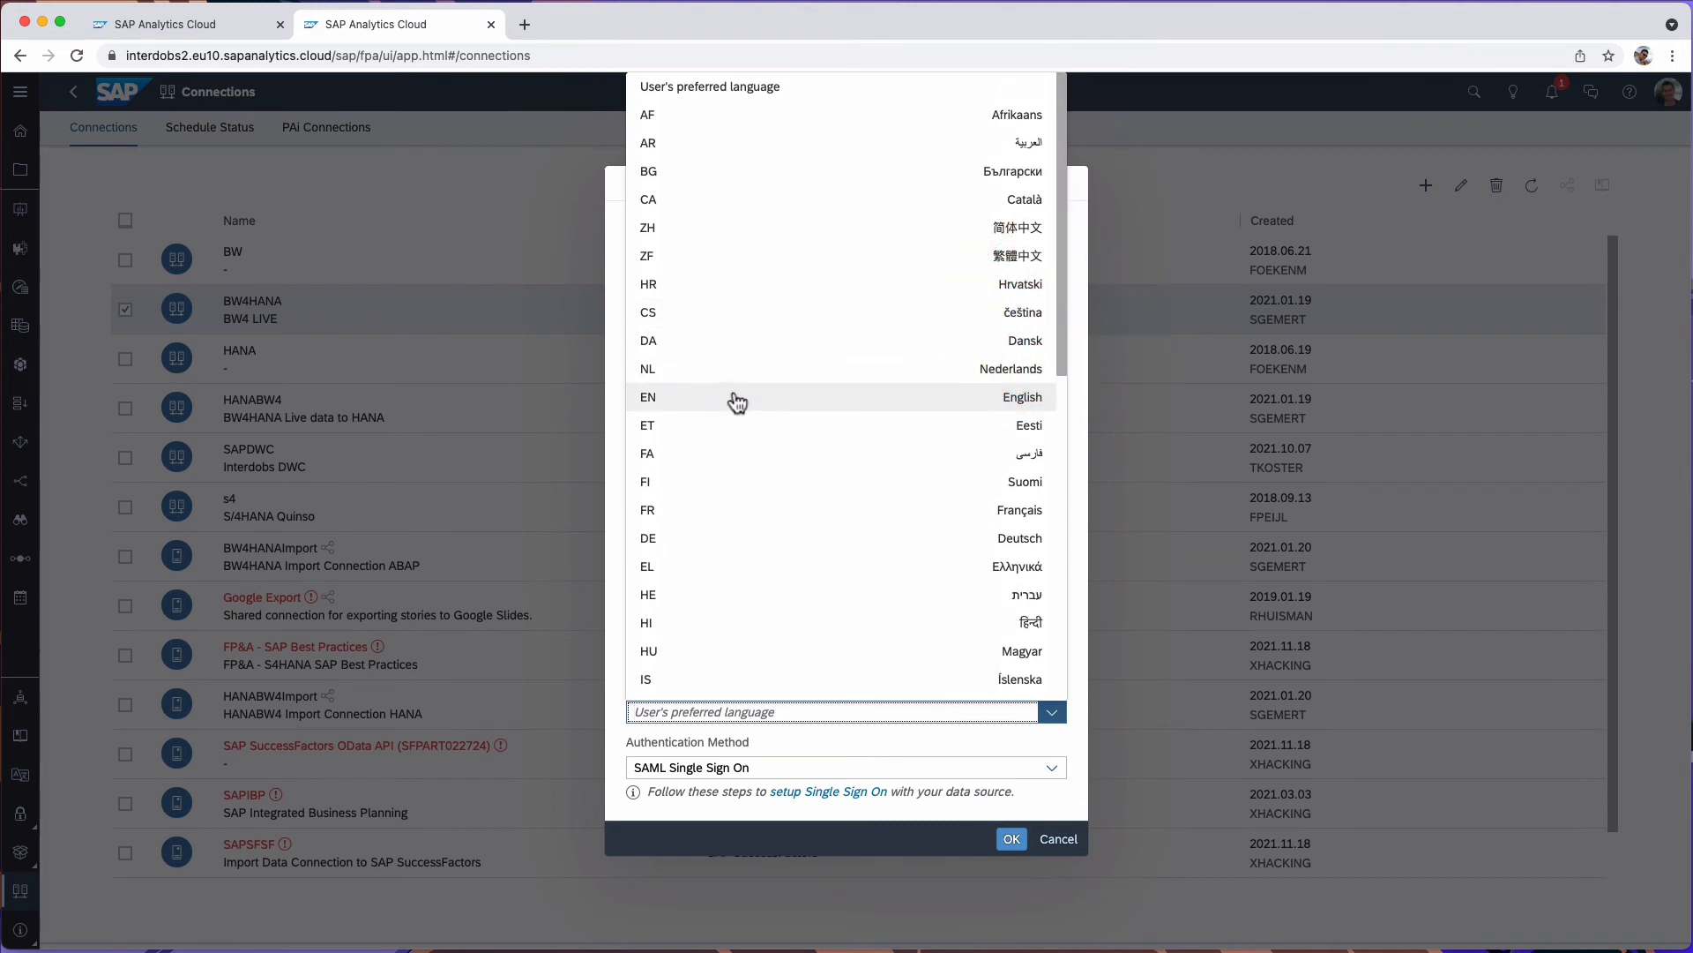
mouse_move(778, 406)
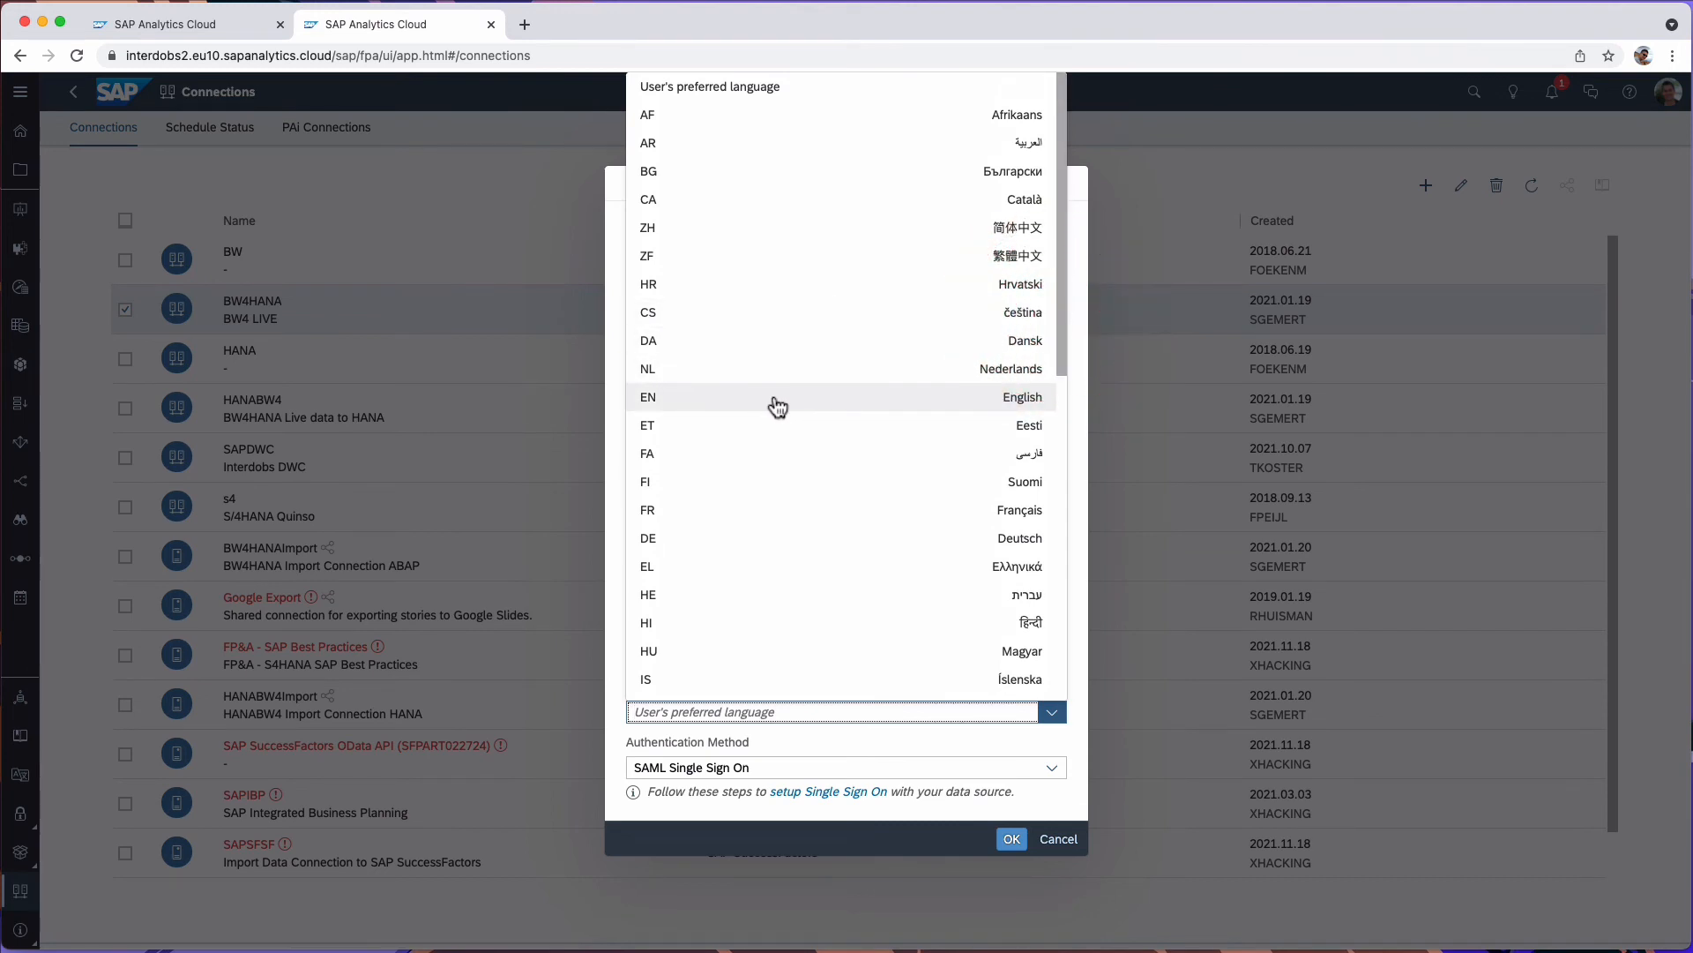
mouse_move(864, 418)
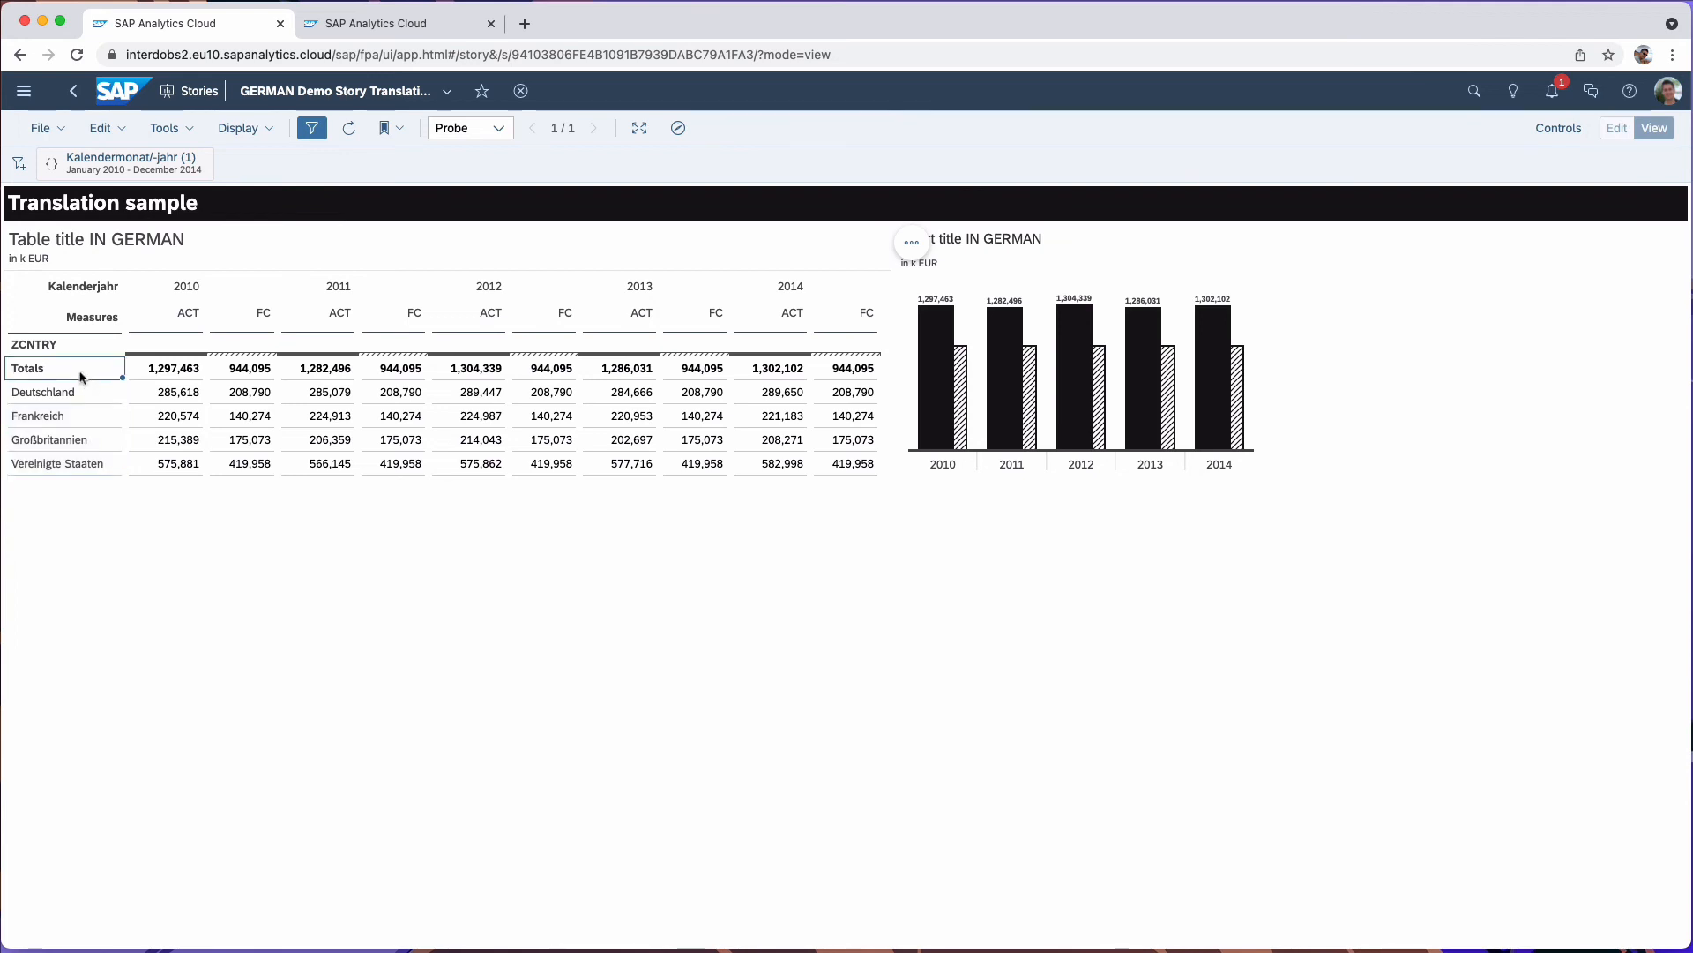
- In Profile Settings set the interface language to Deutsch, save, and reload the story
click(1667, 90)
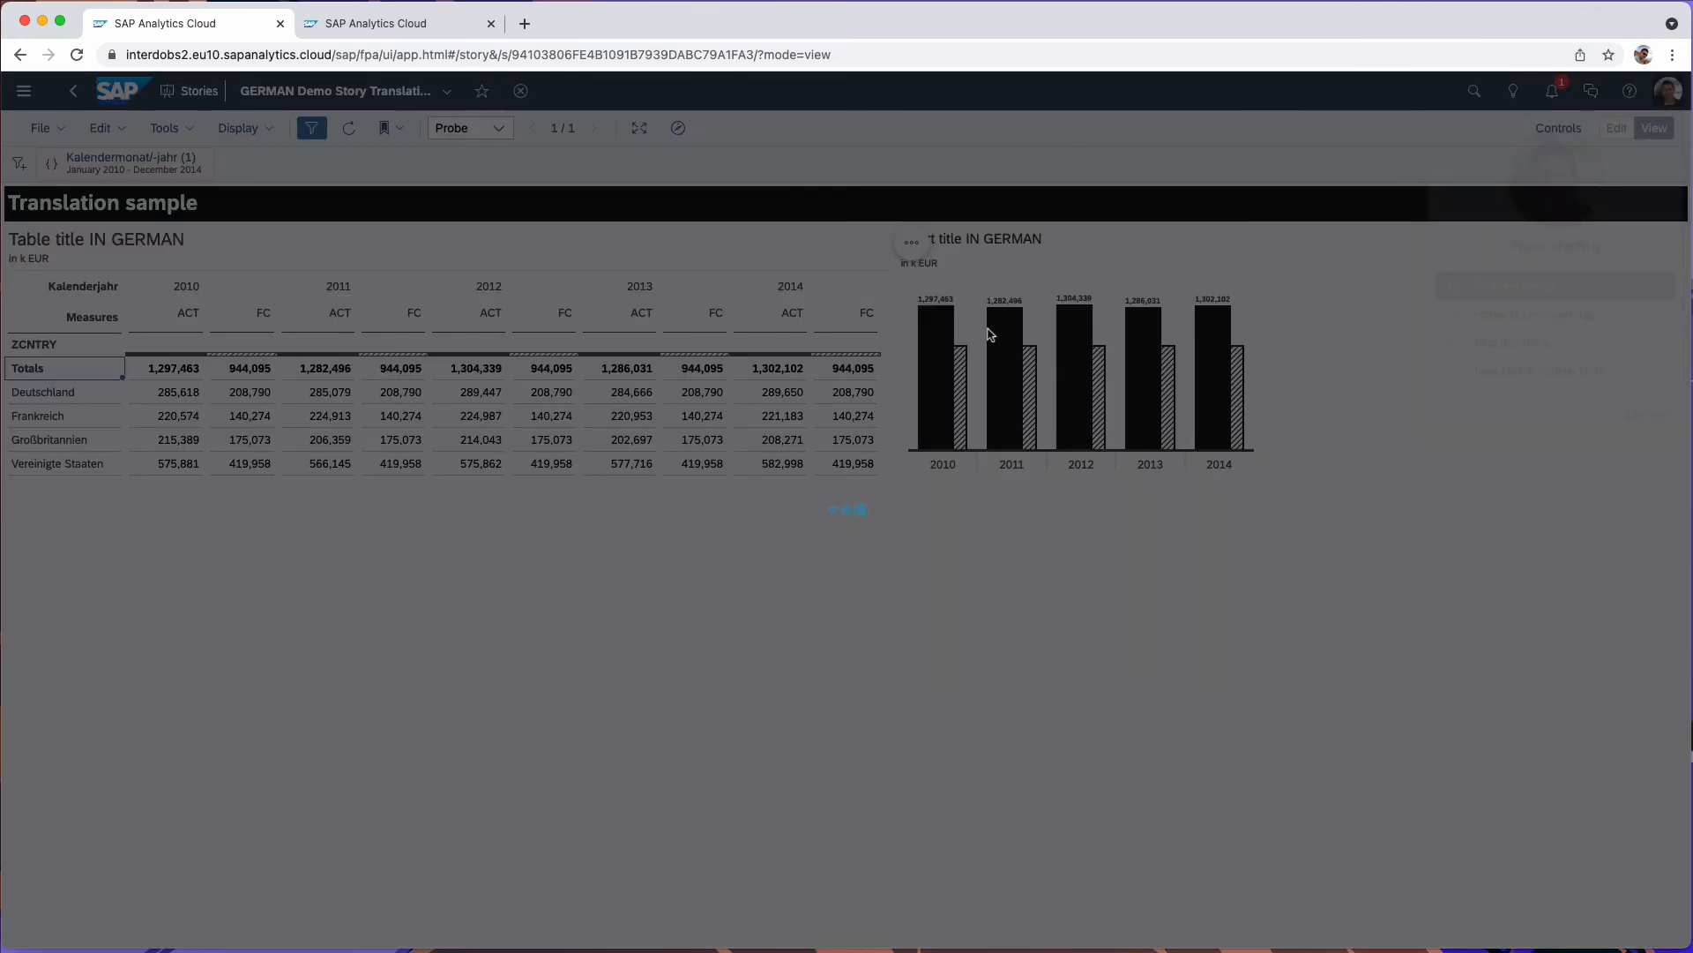
click(1667, 90)
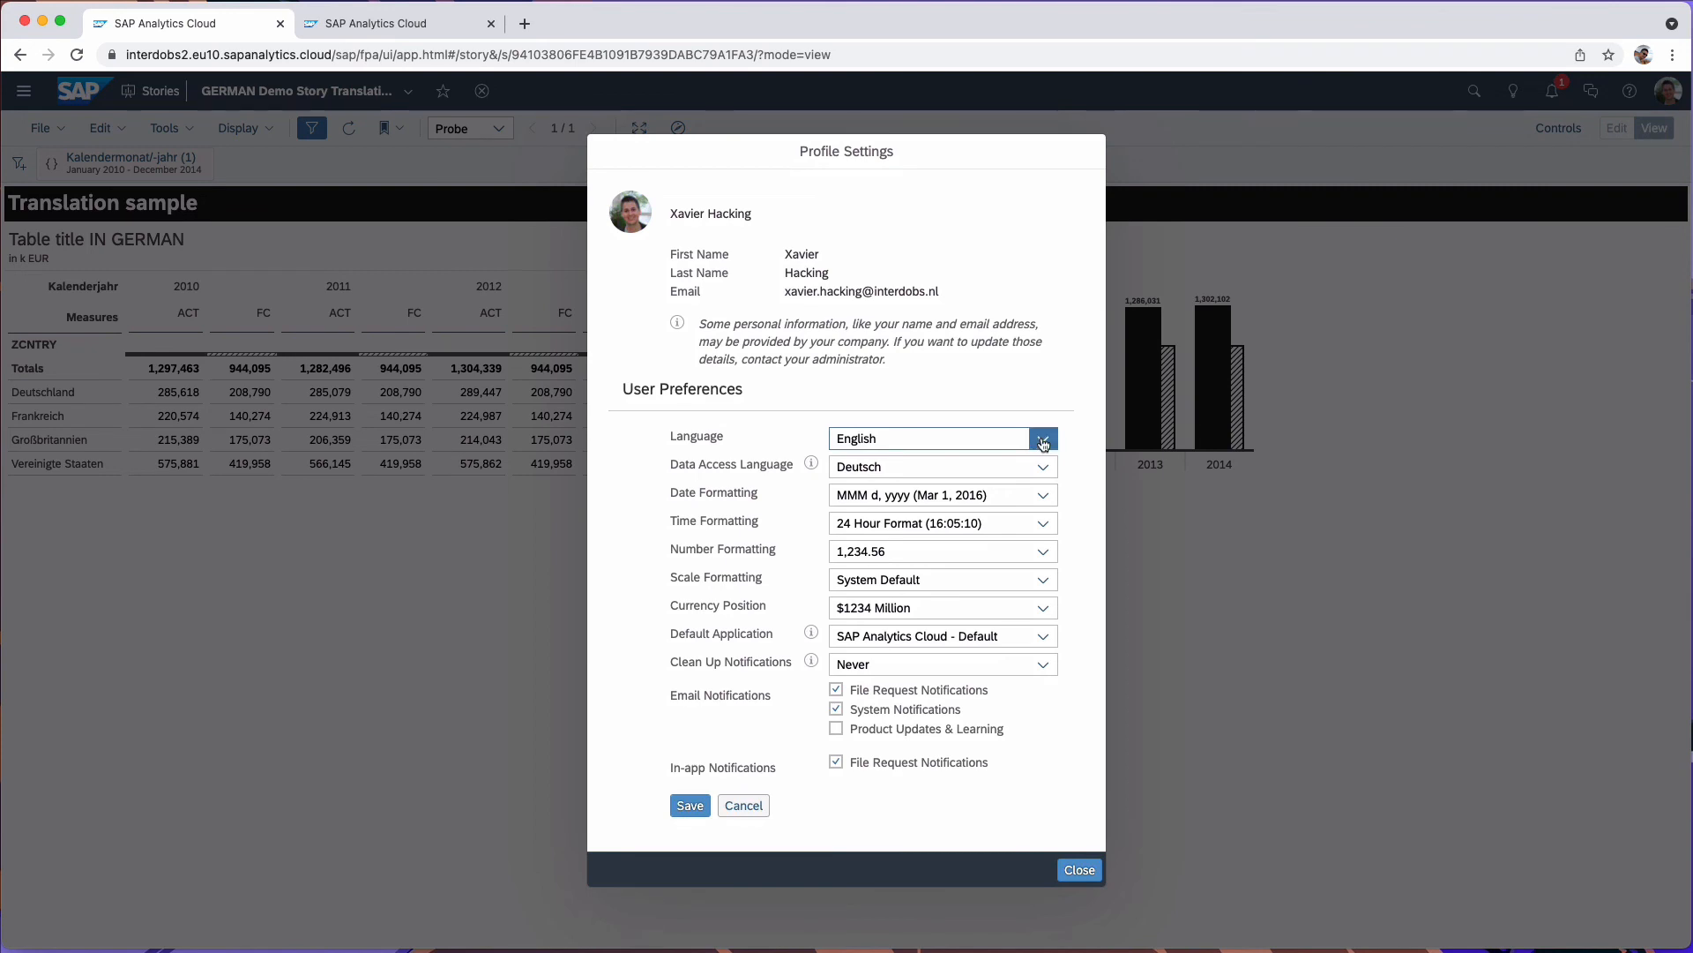
click(1043, 438)
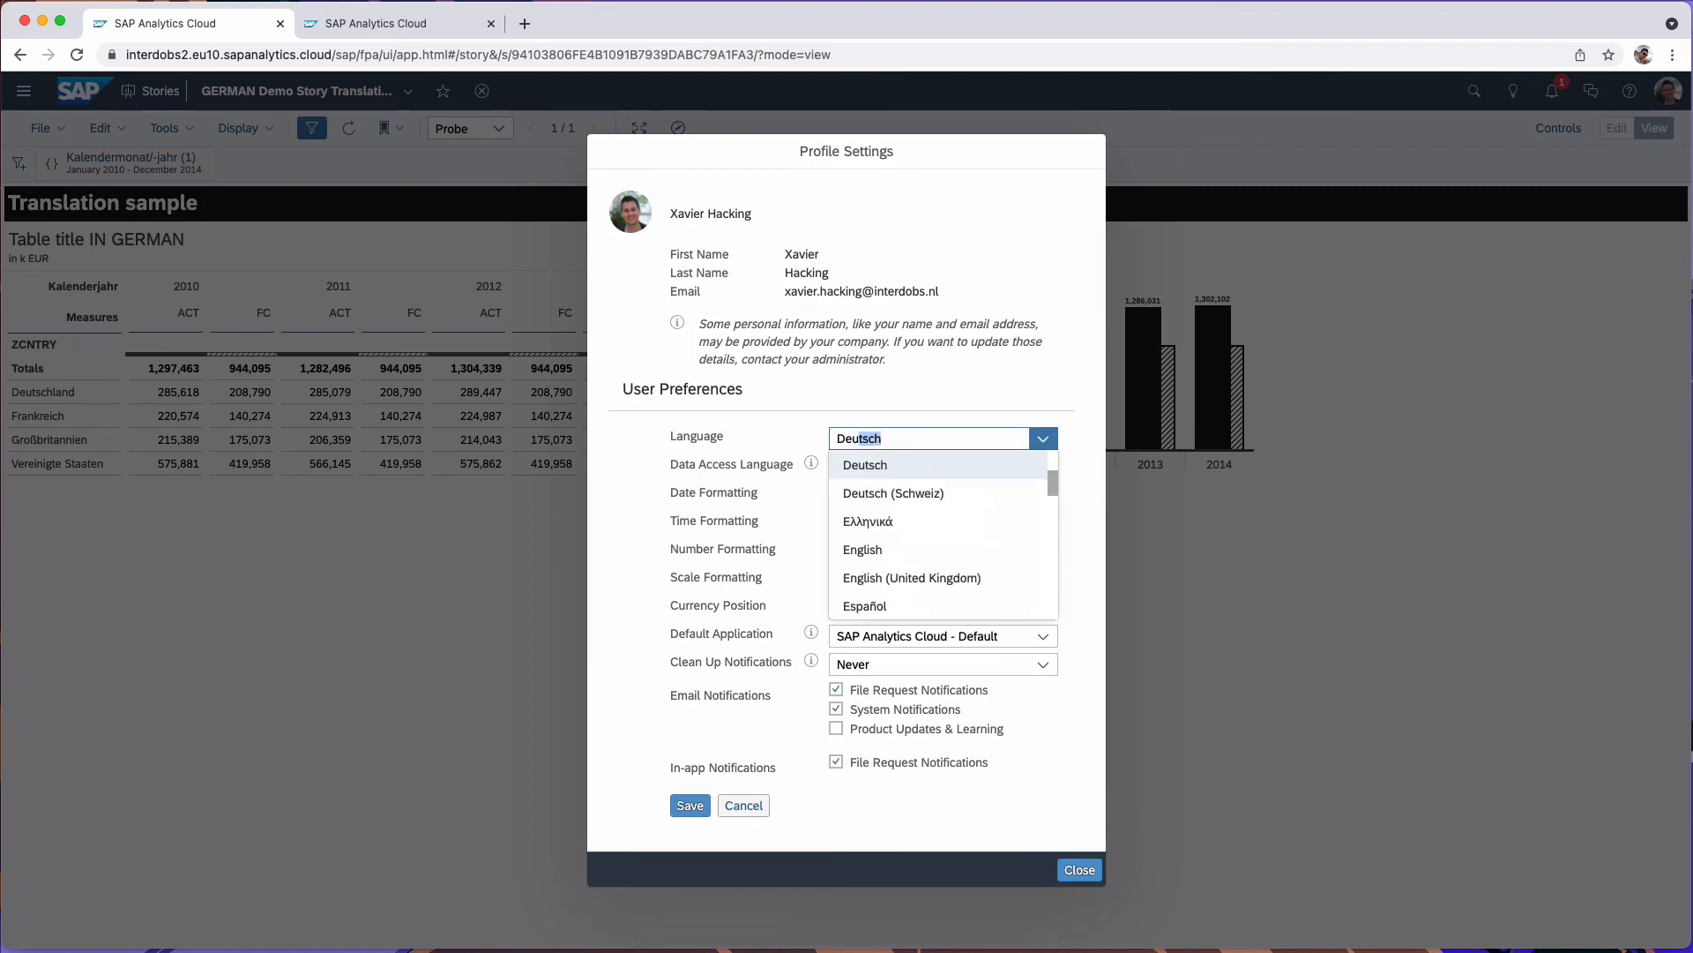
click(864, 464)
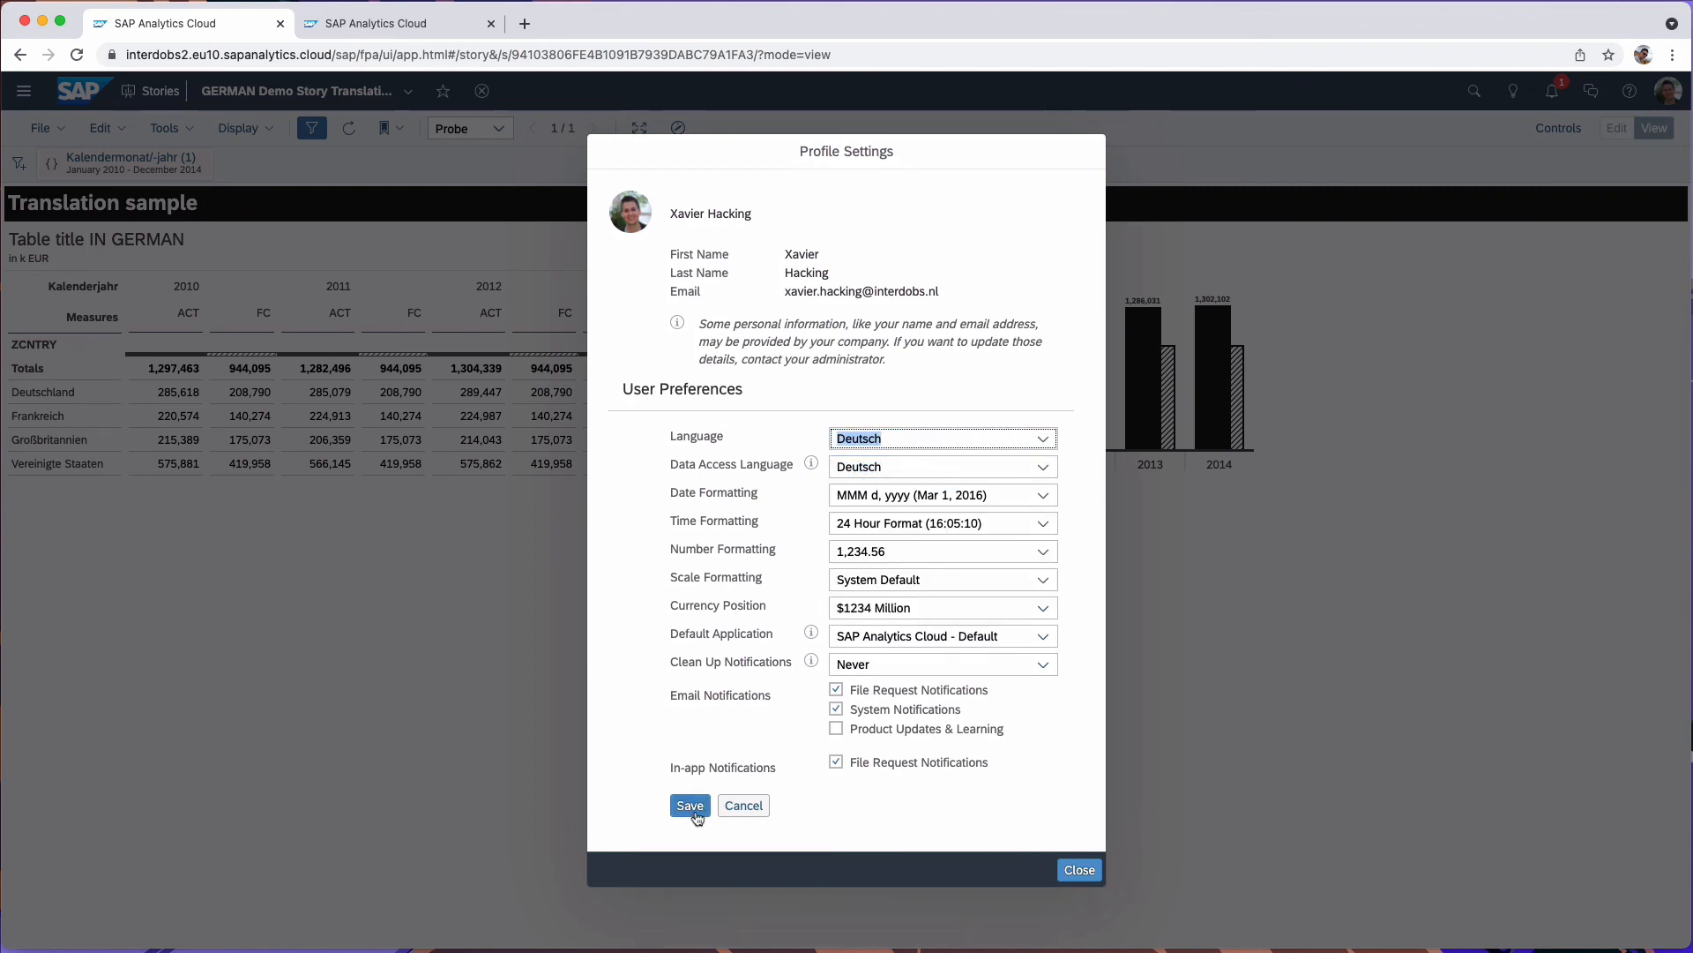
click(690, 804)
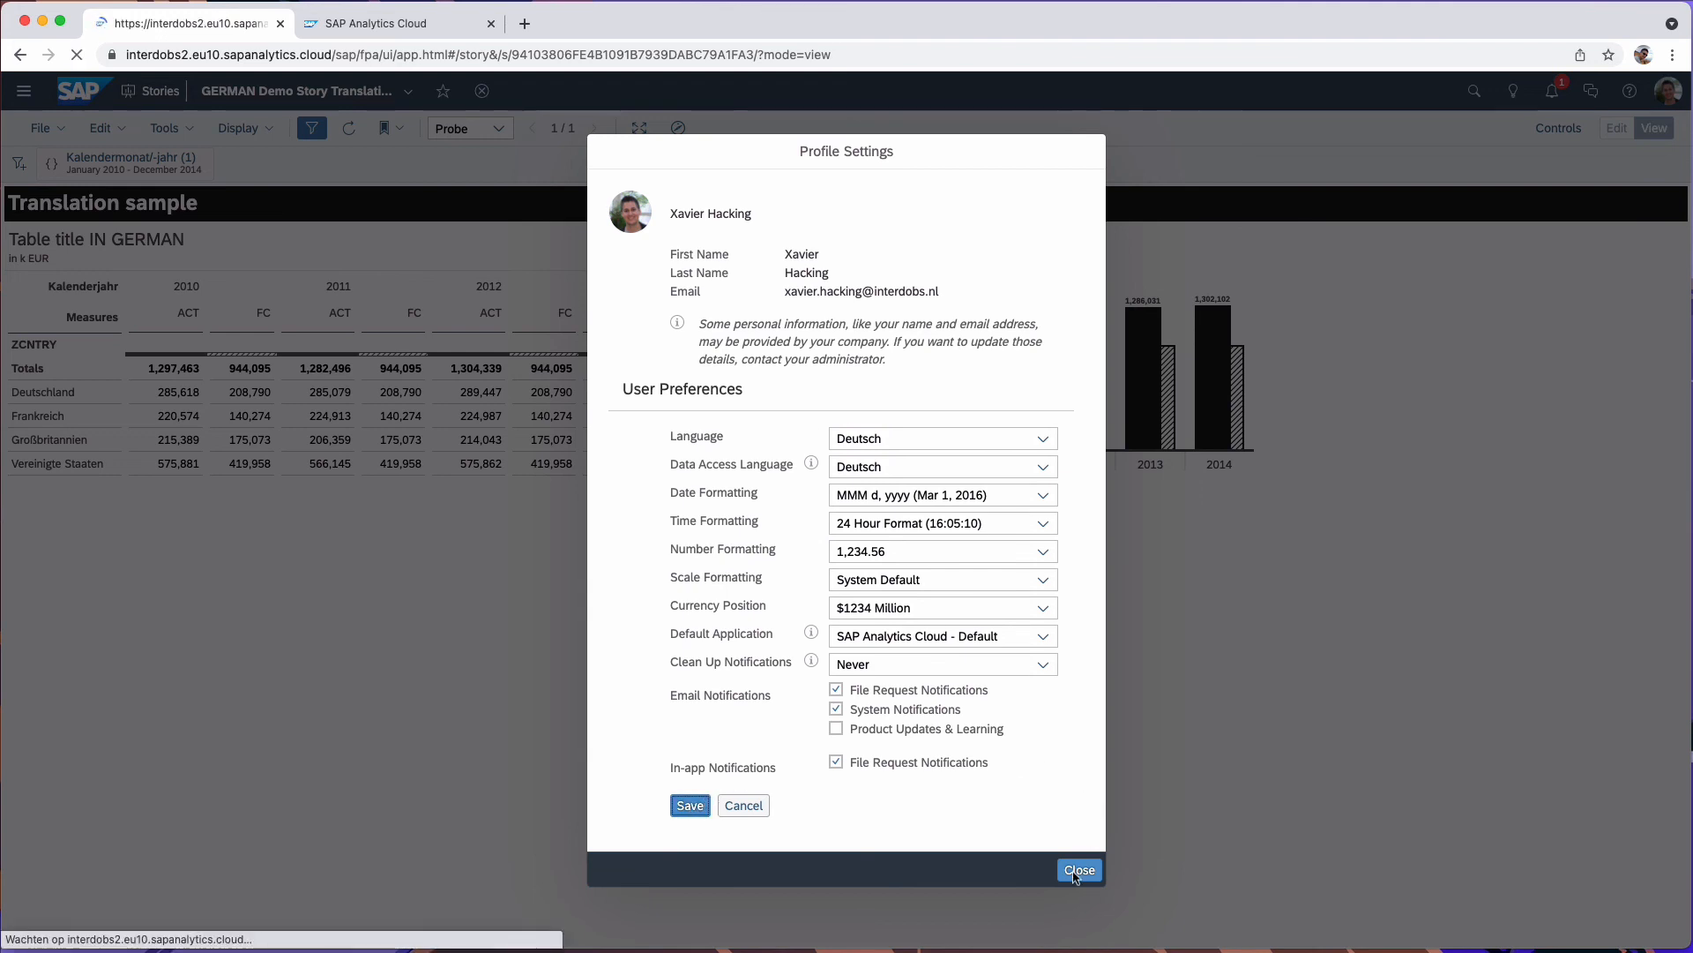
click(1077, 870)
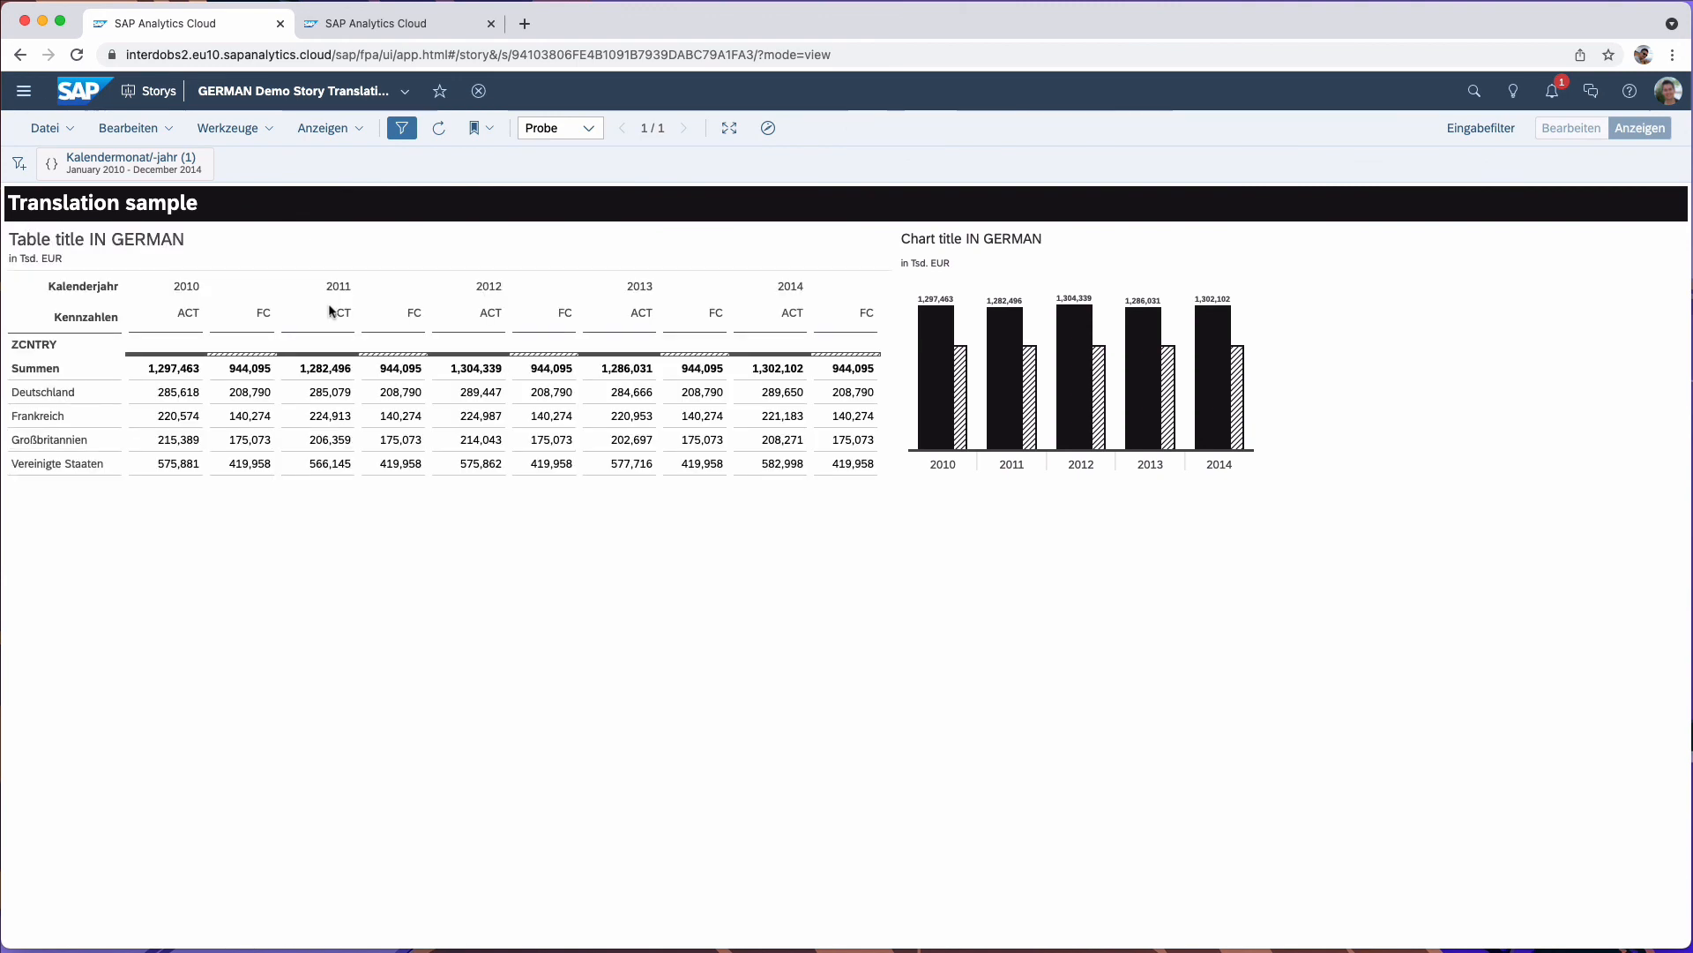
click(35, 367)
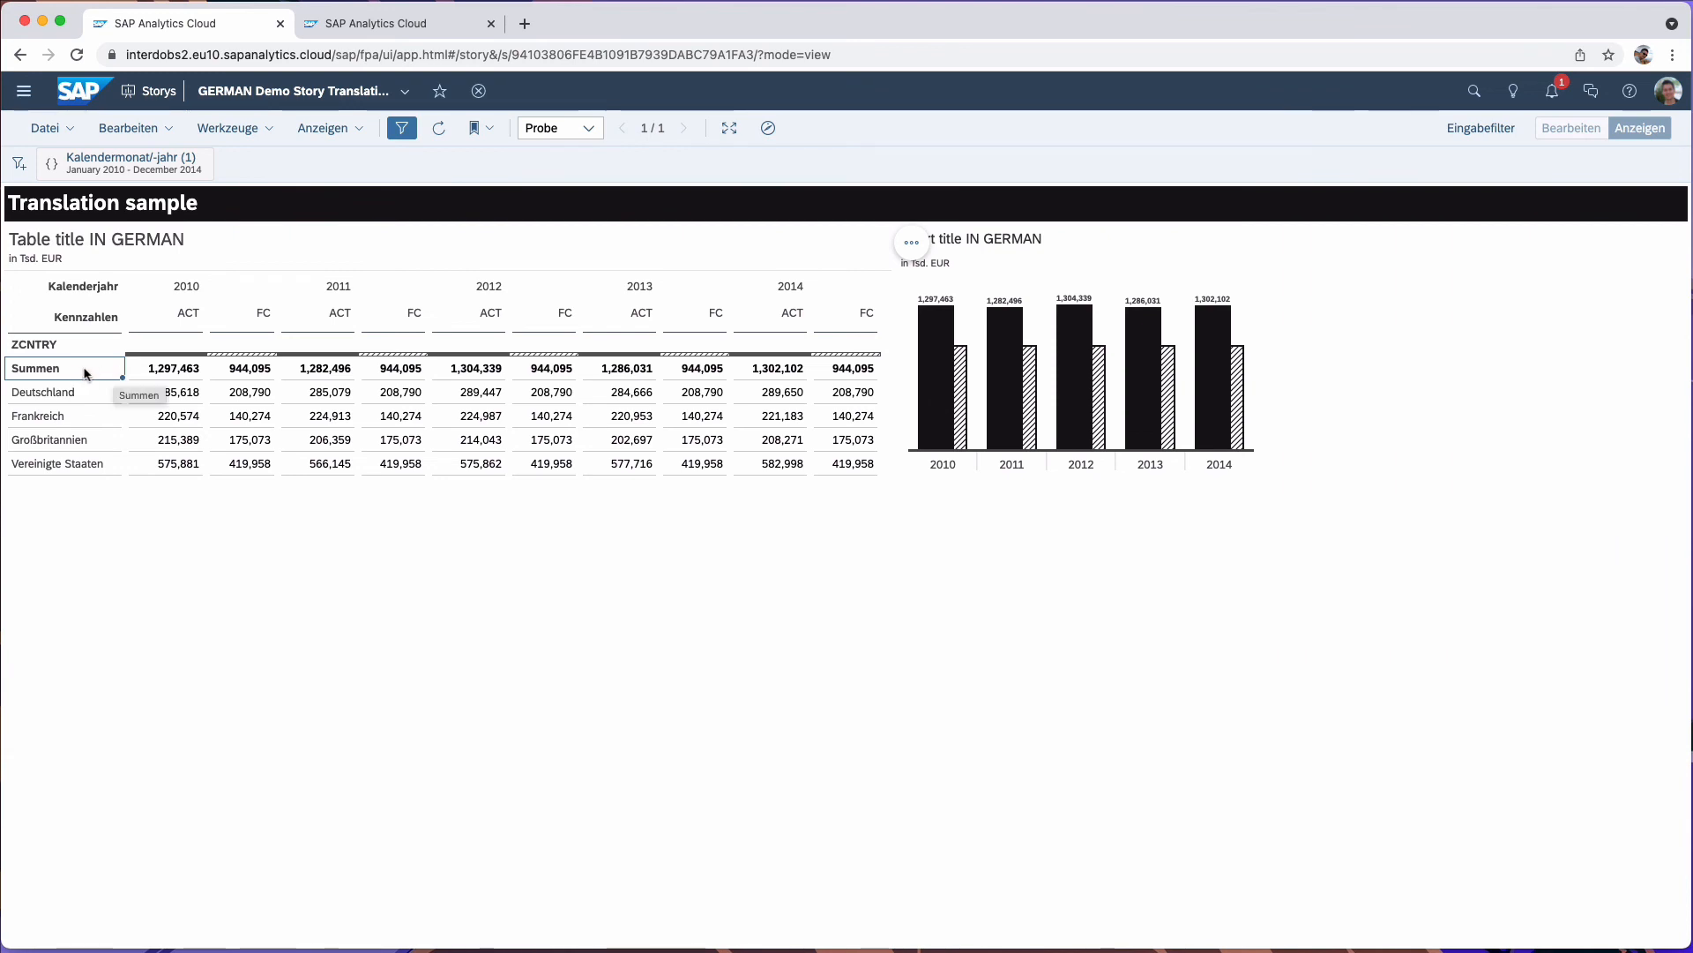
mouse_move(30, 273)
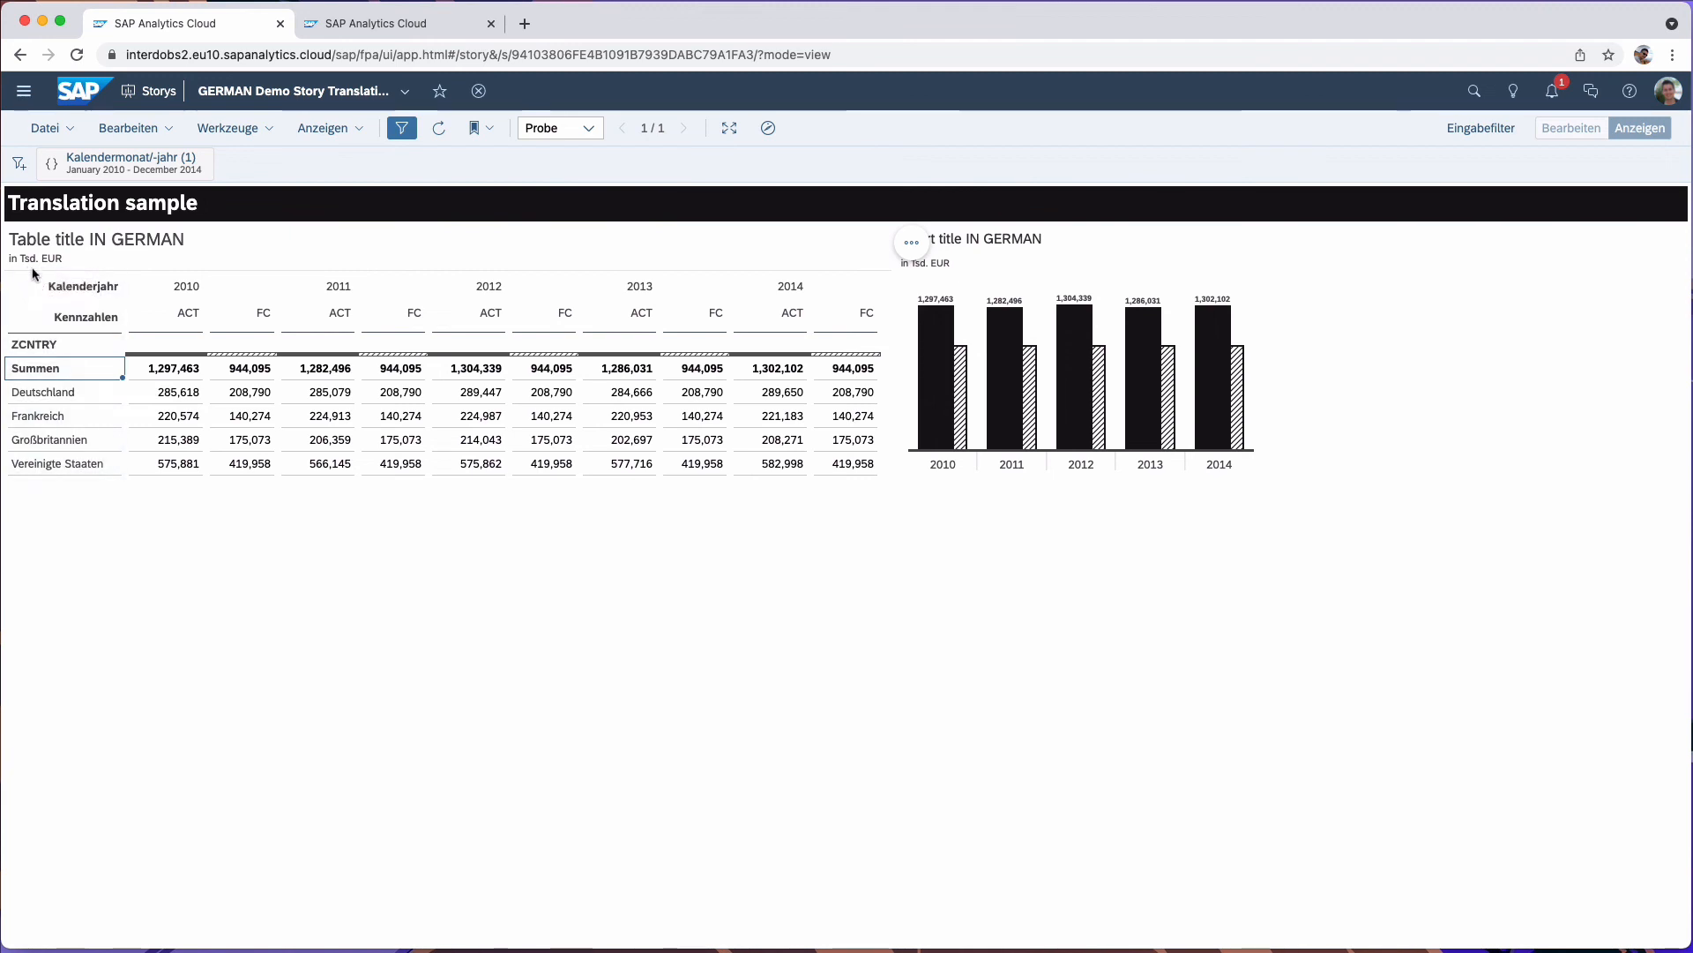
mouse_move(51, 277)
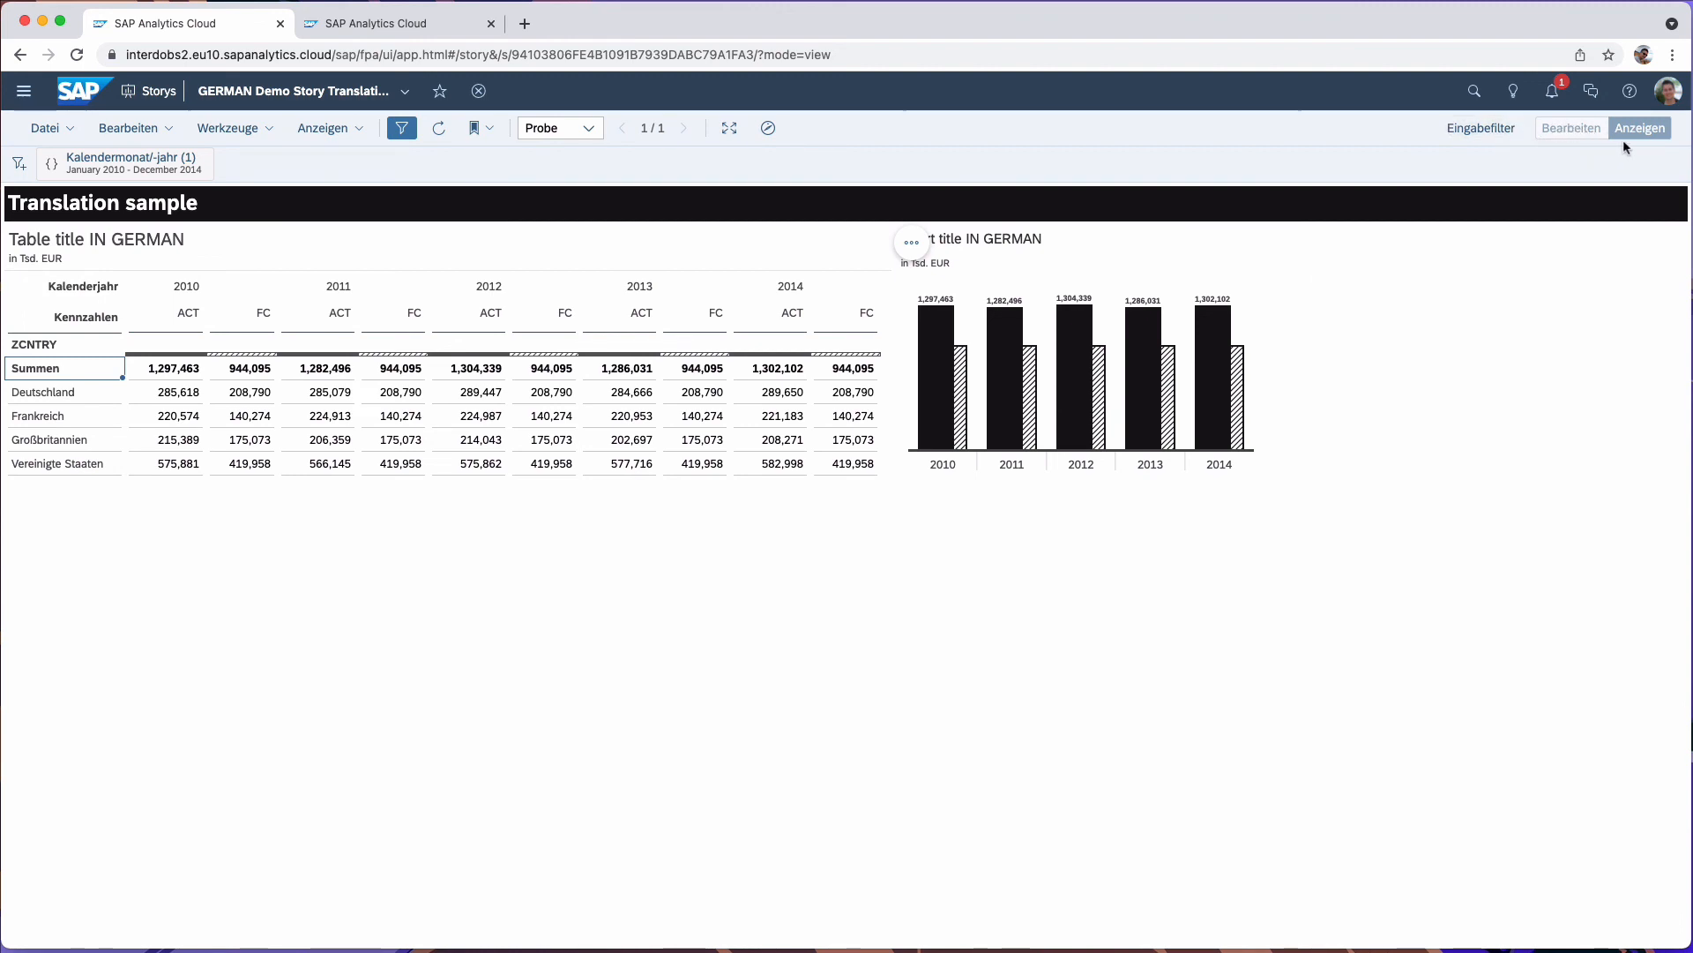
click(46, 127)
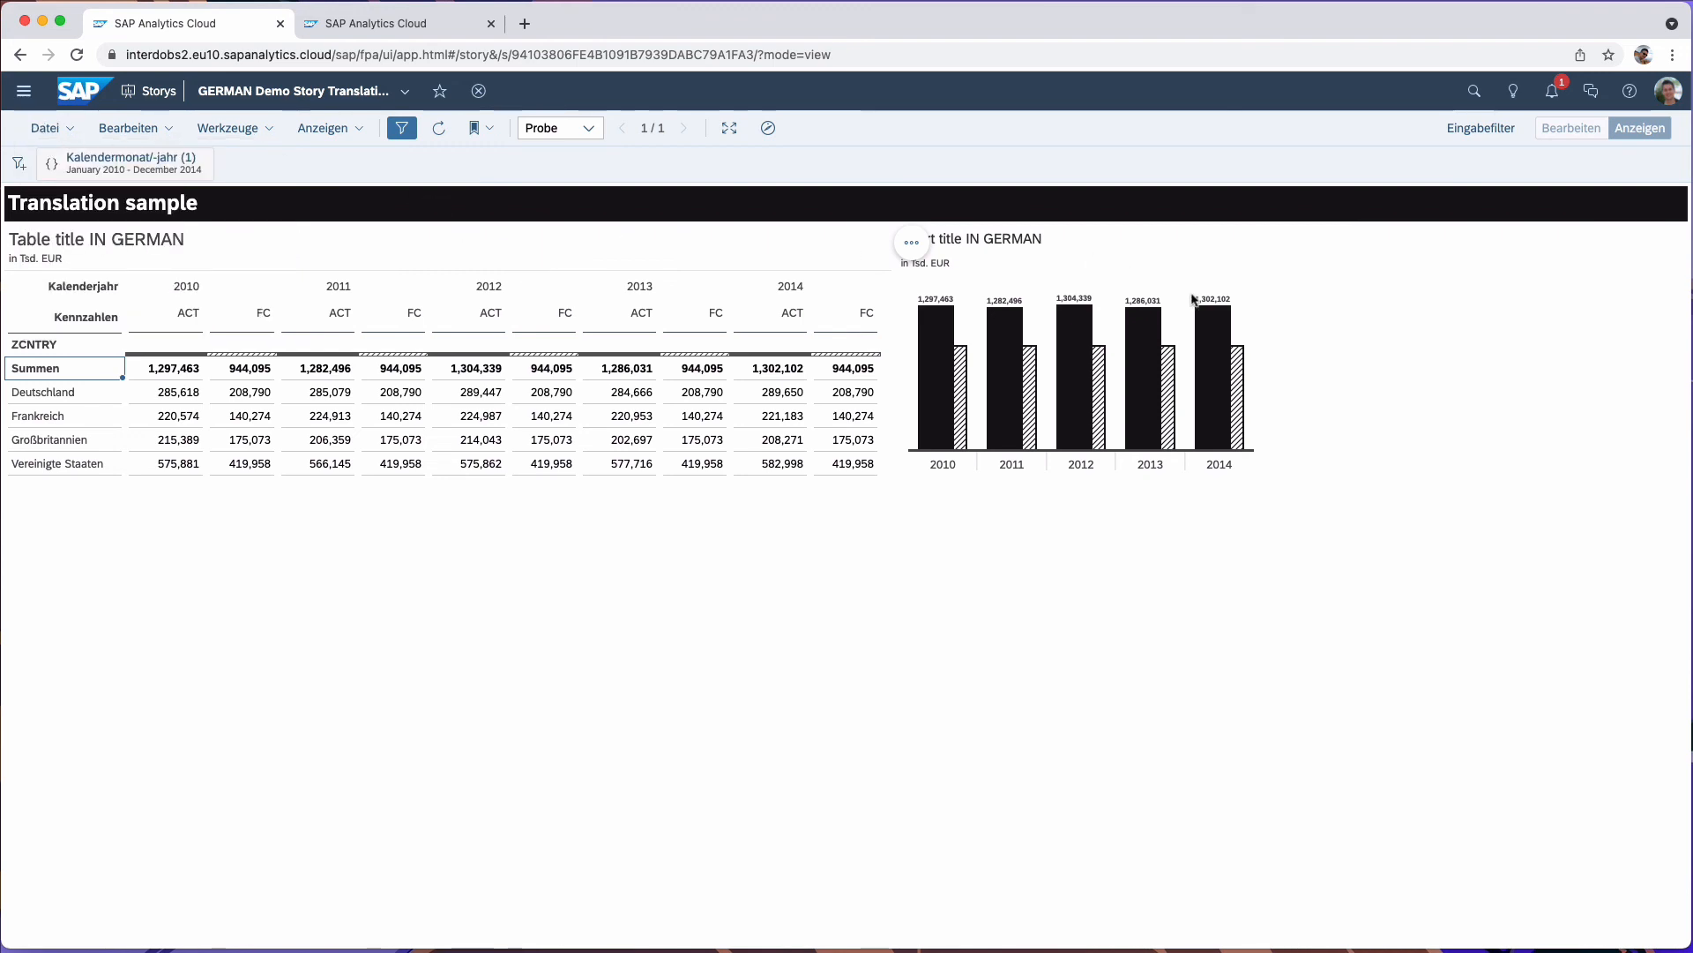
click(570, 268)
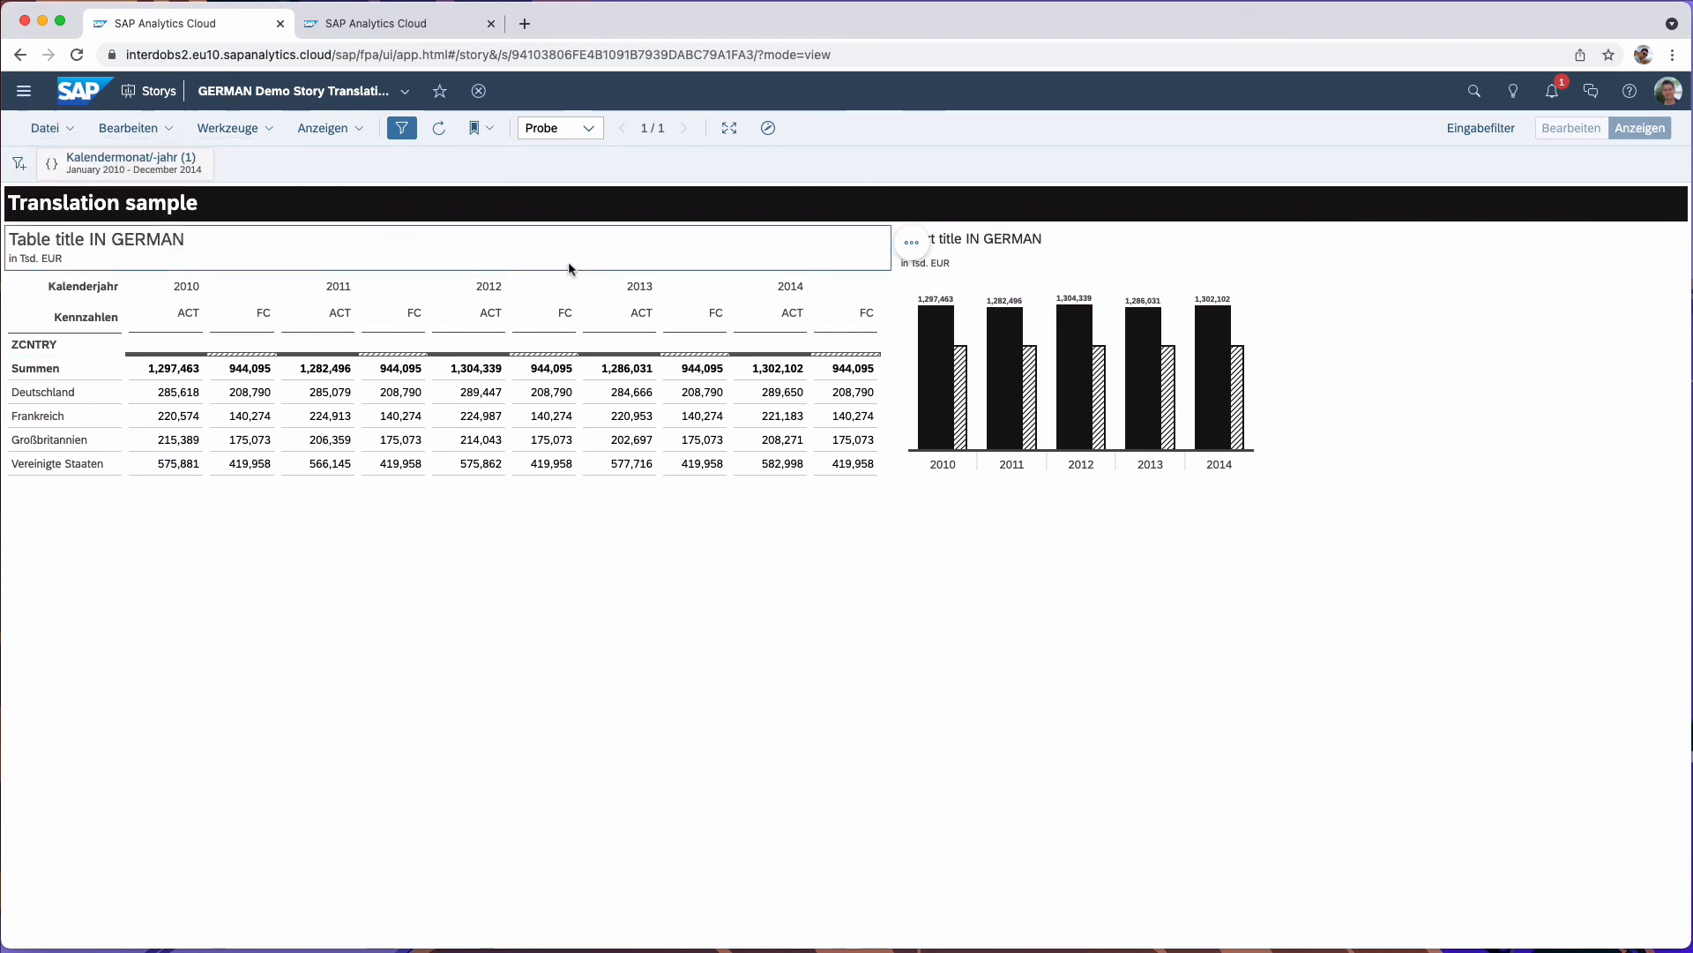
click(129, 127)
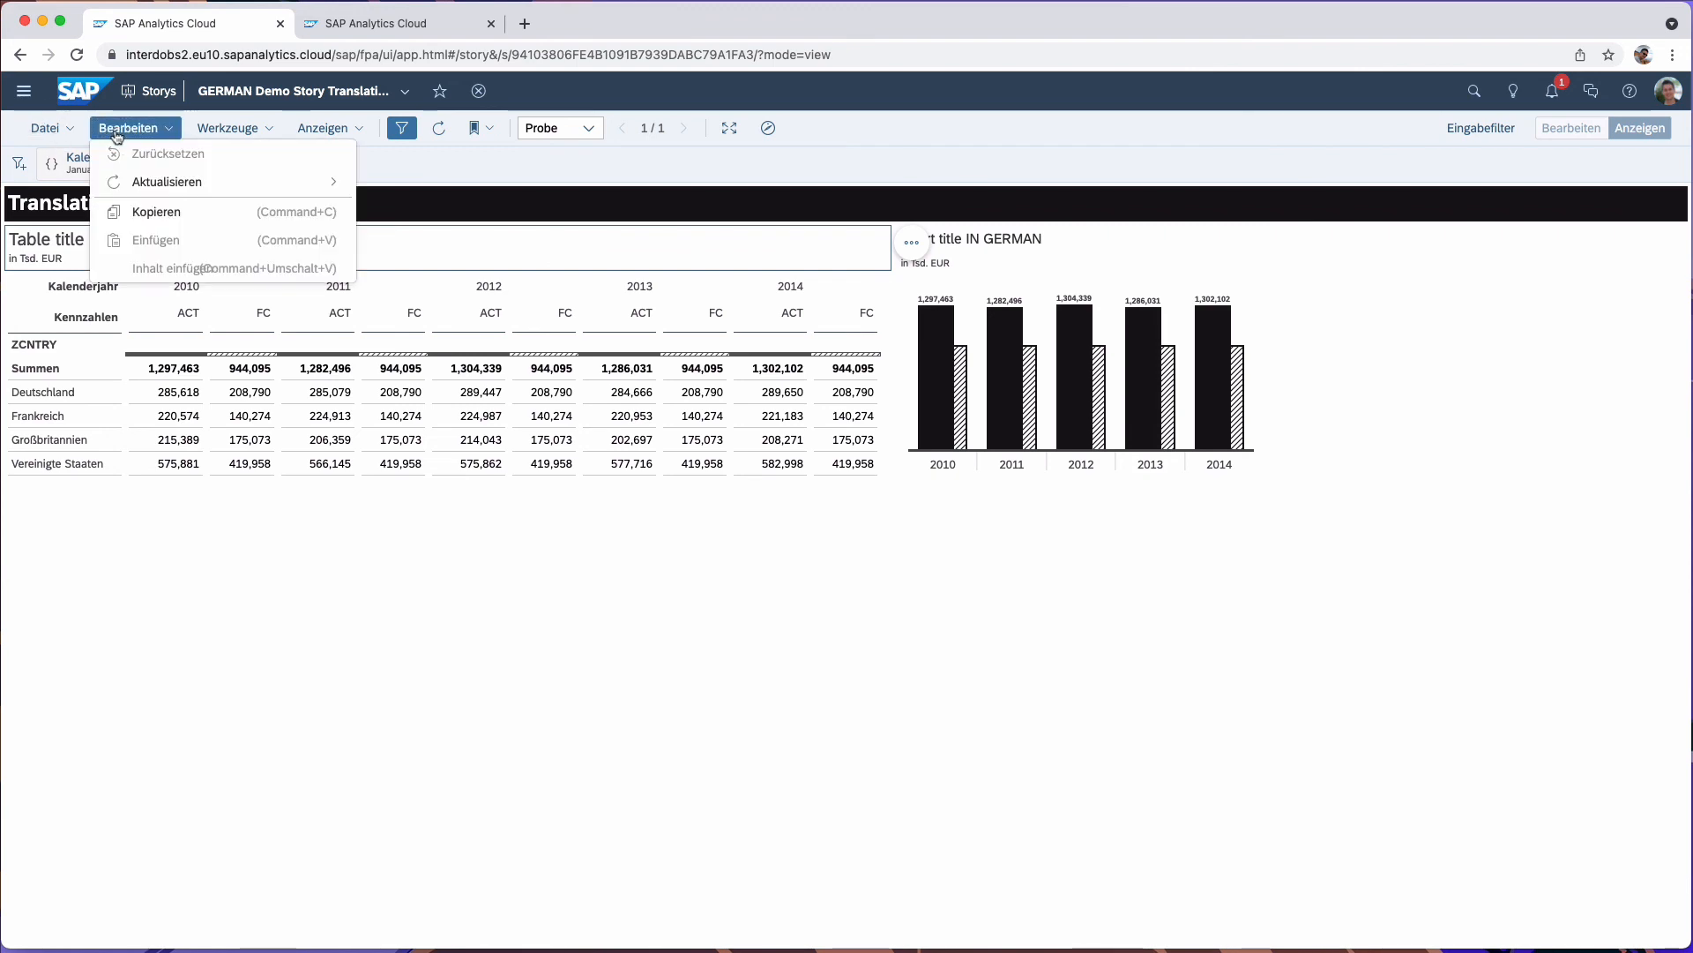
click(44, 127)
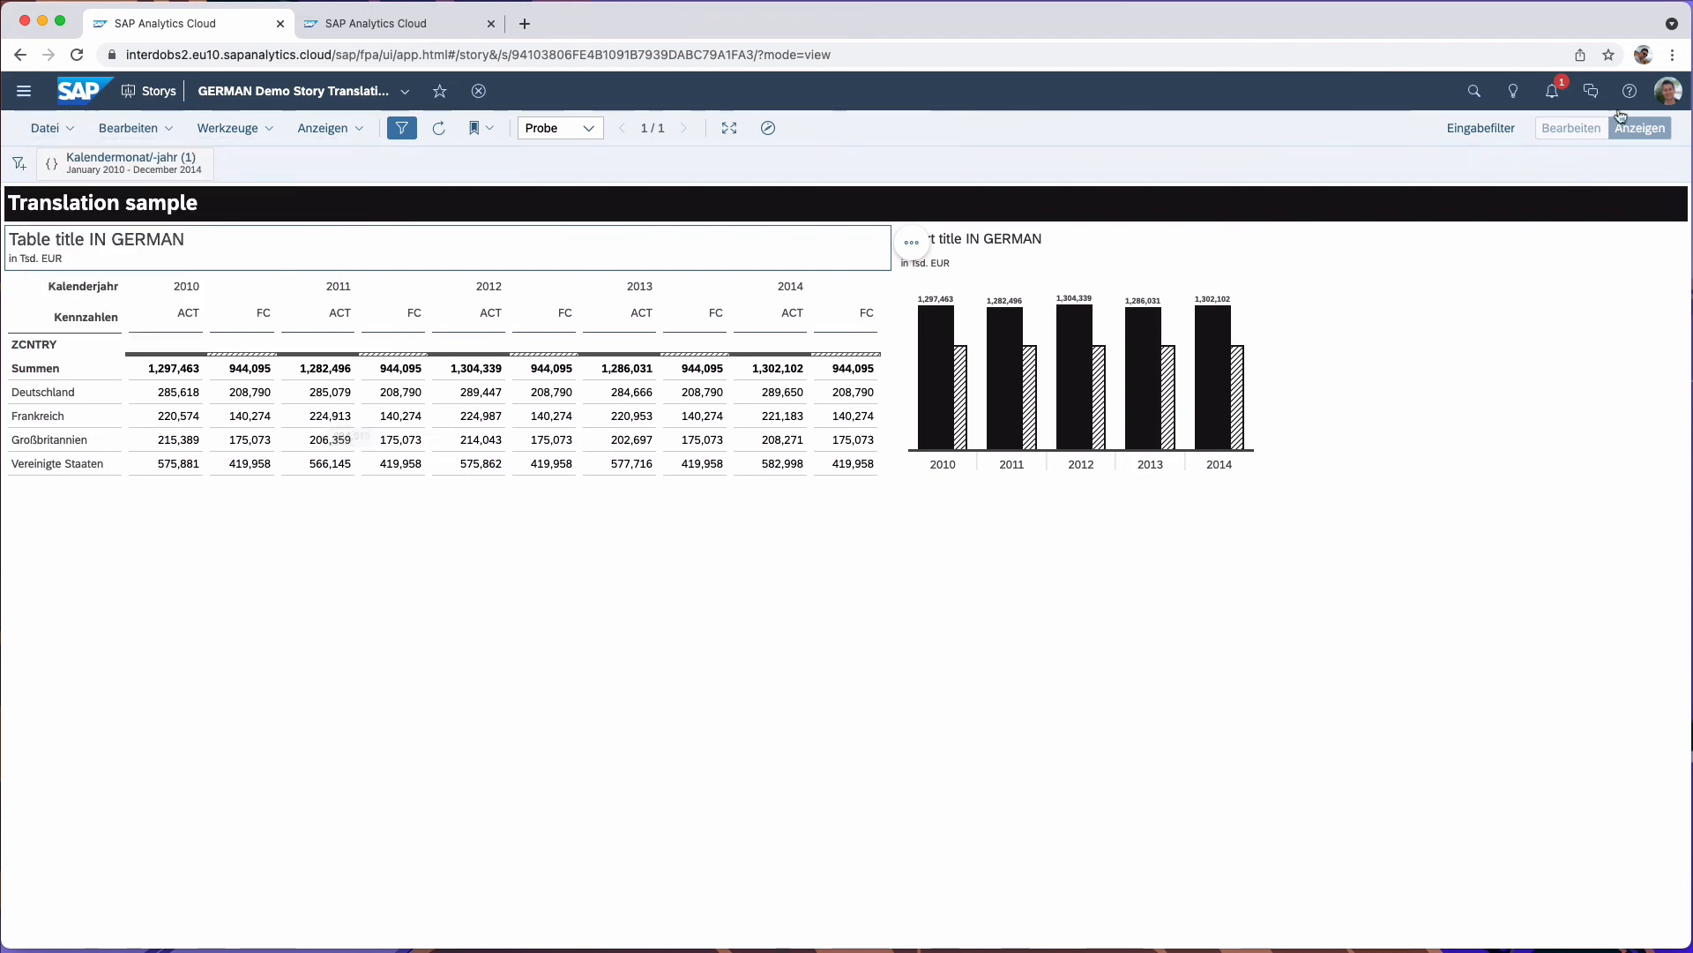
click(1667, 90)
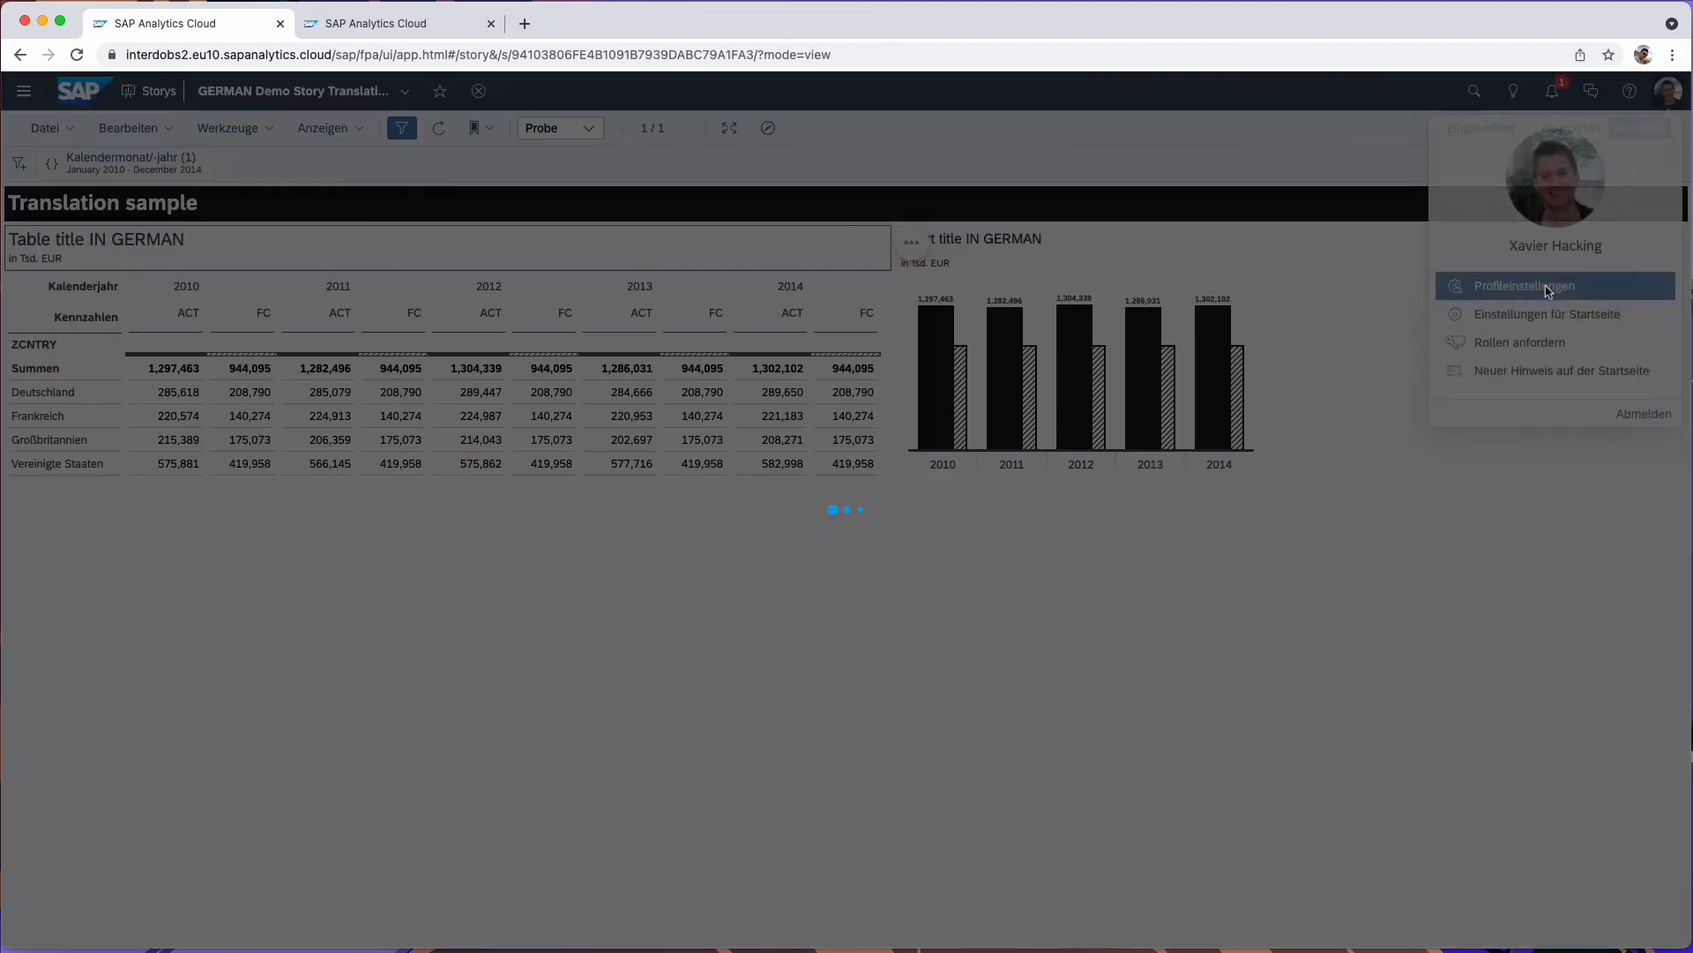
click(1522, 286)
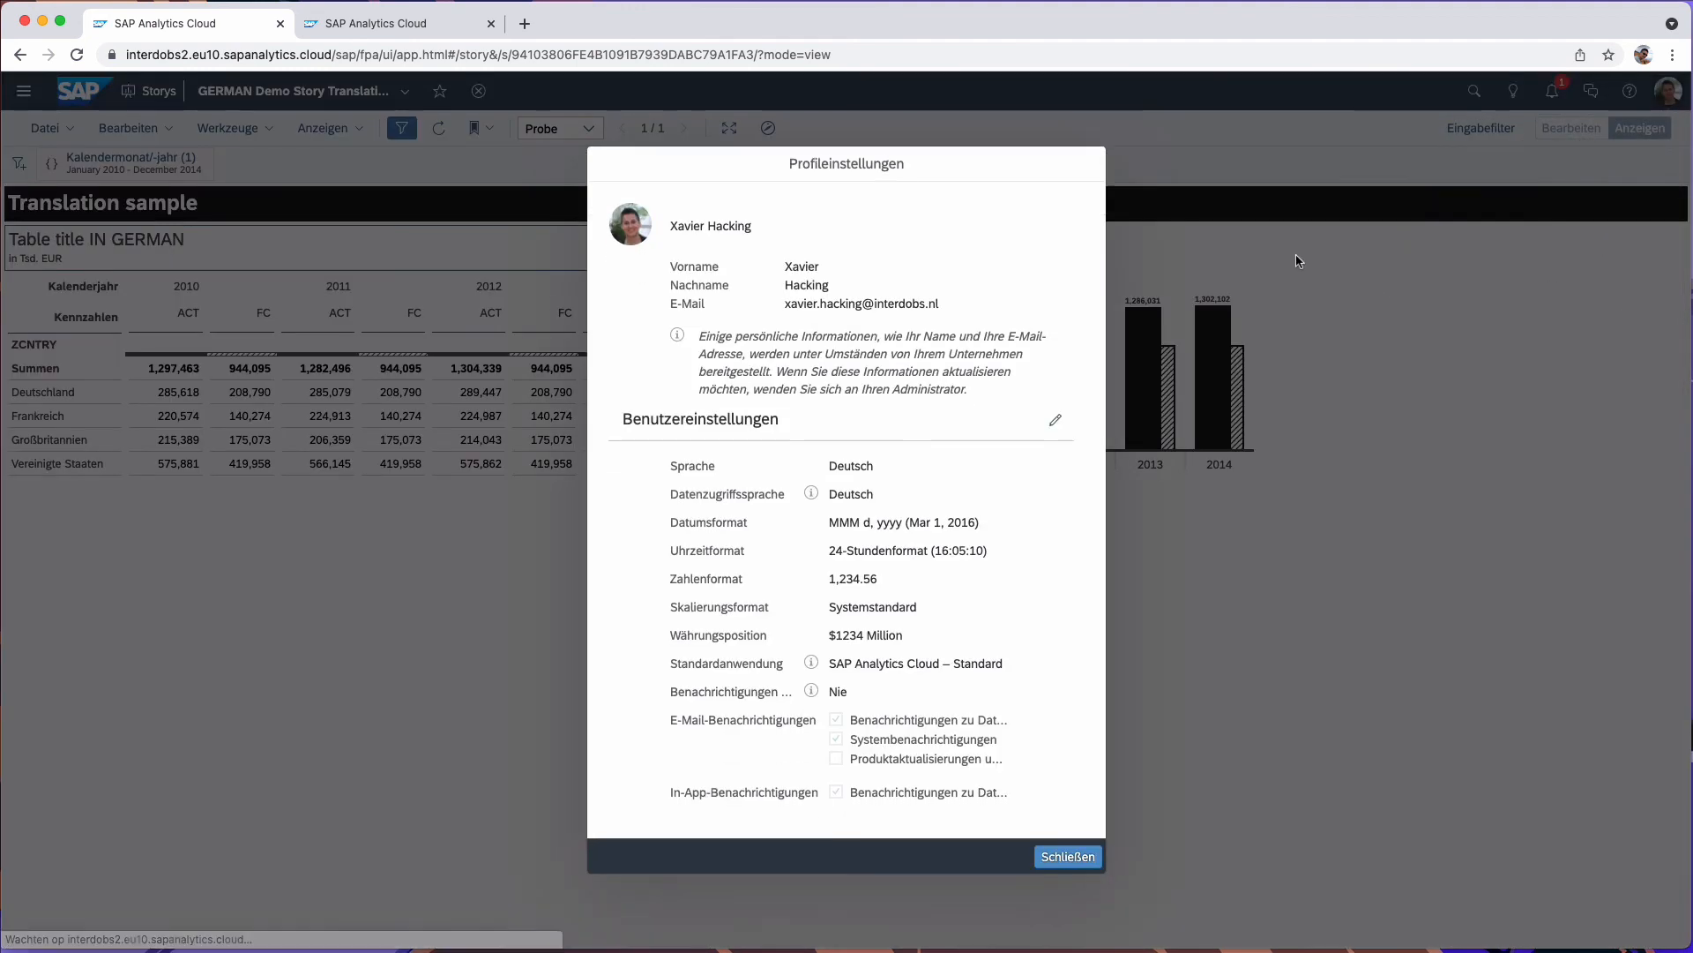
click(1068, 857)
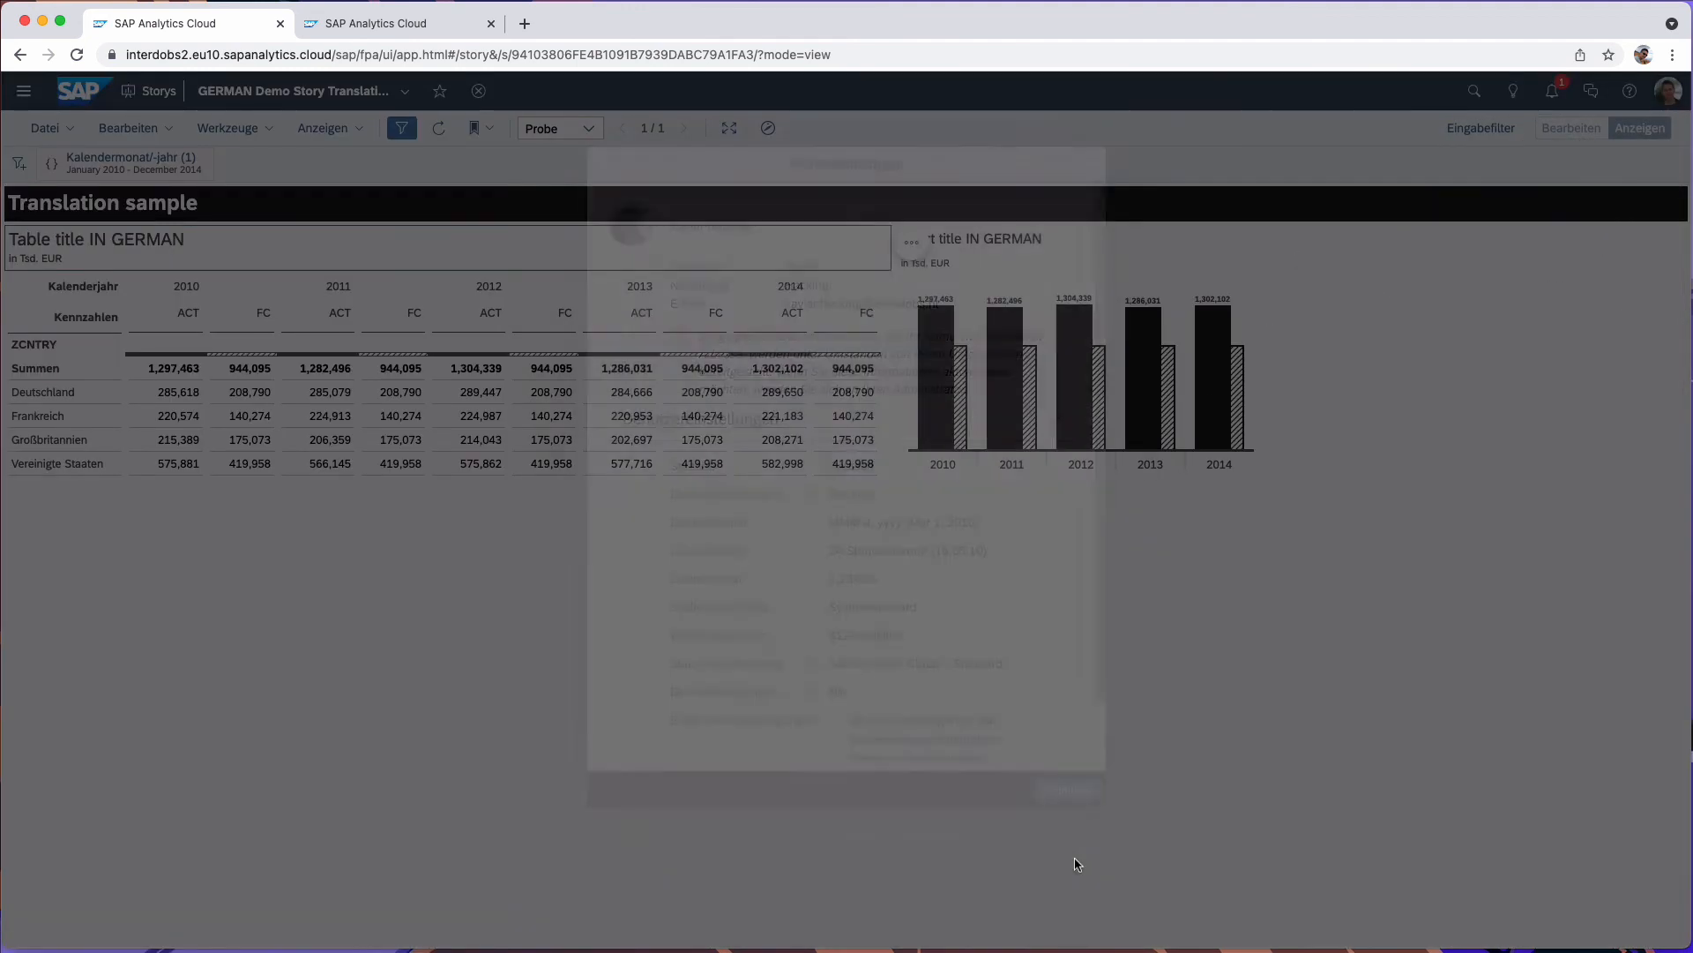